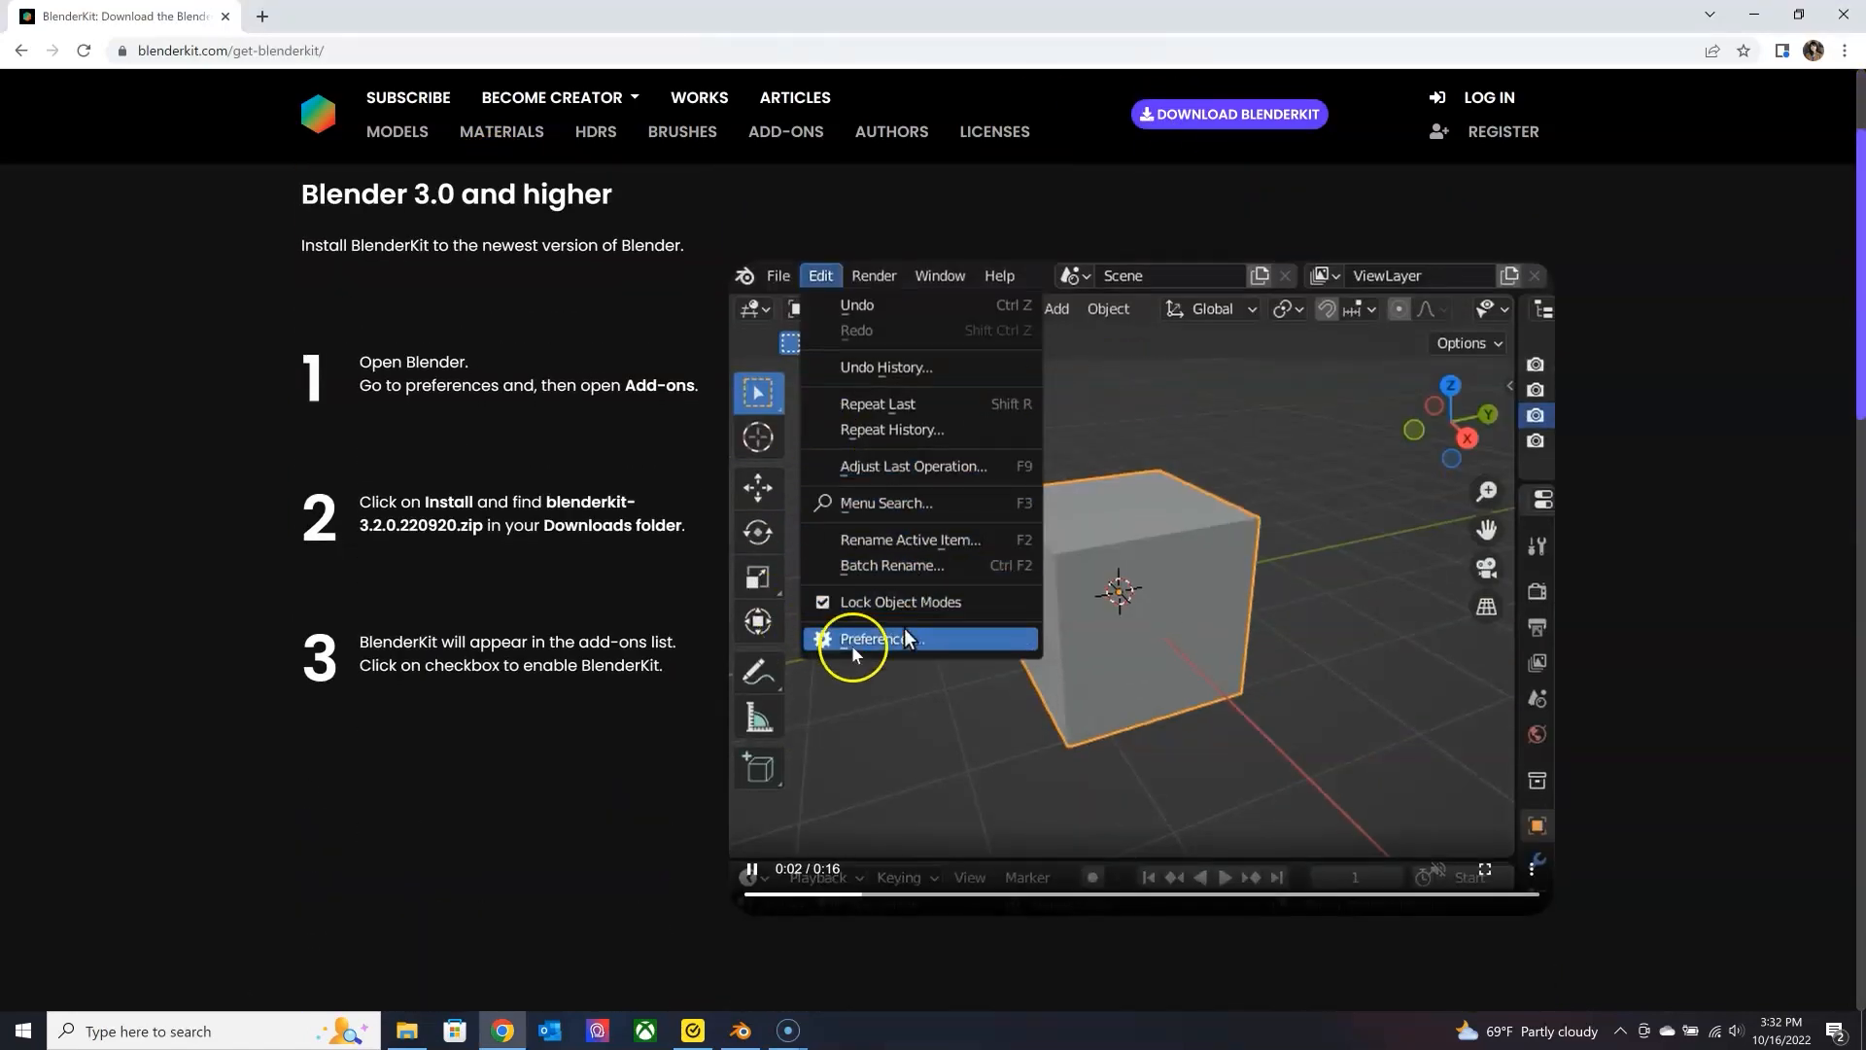
Download the BlenderKit v3.2.0 add-on file from the get-blenderkit page.
click(877, 638)
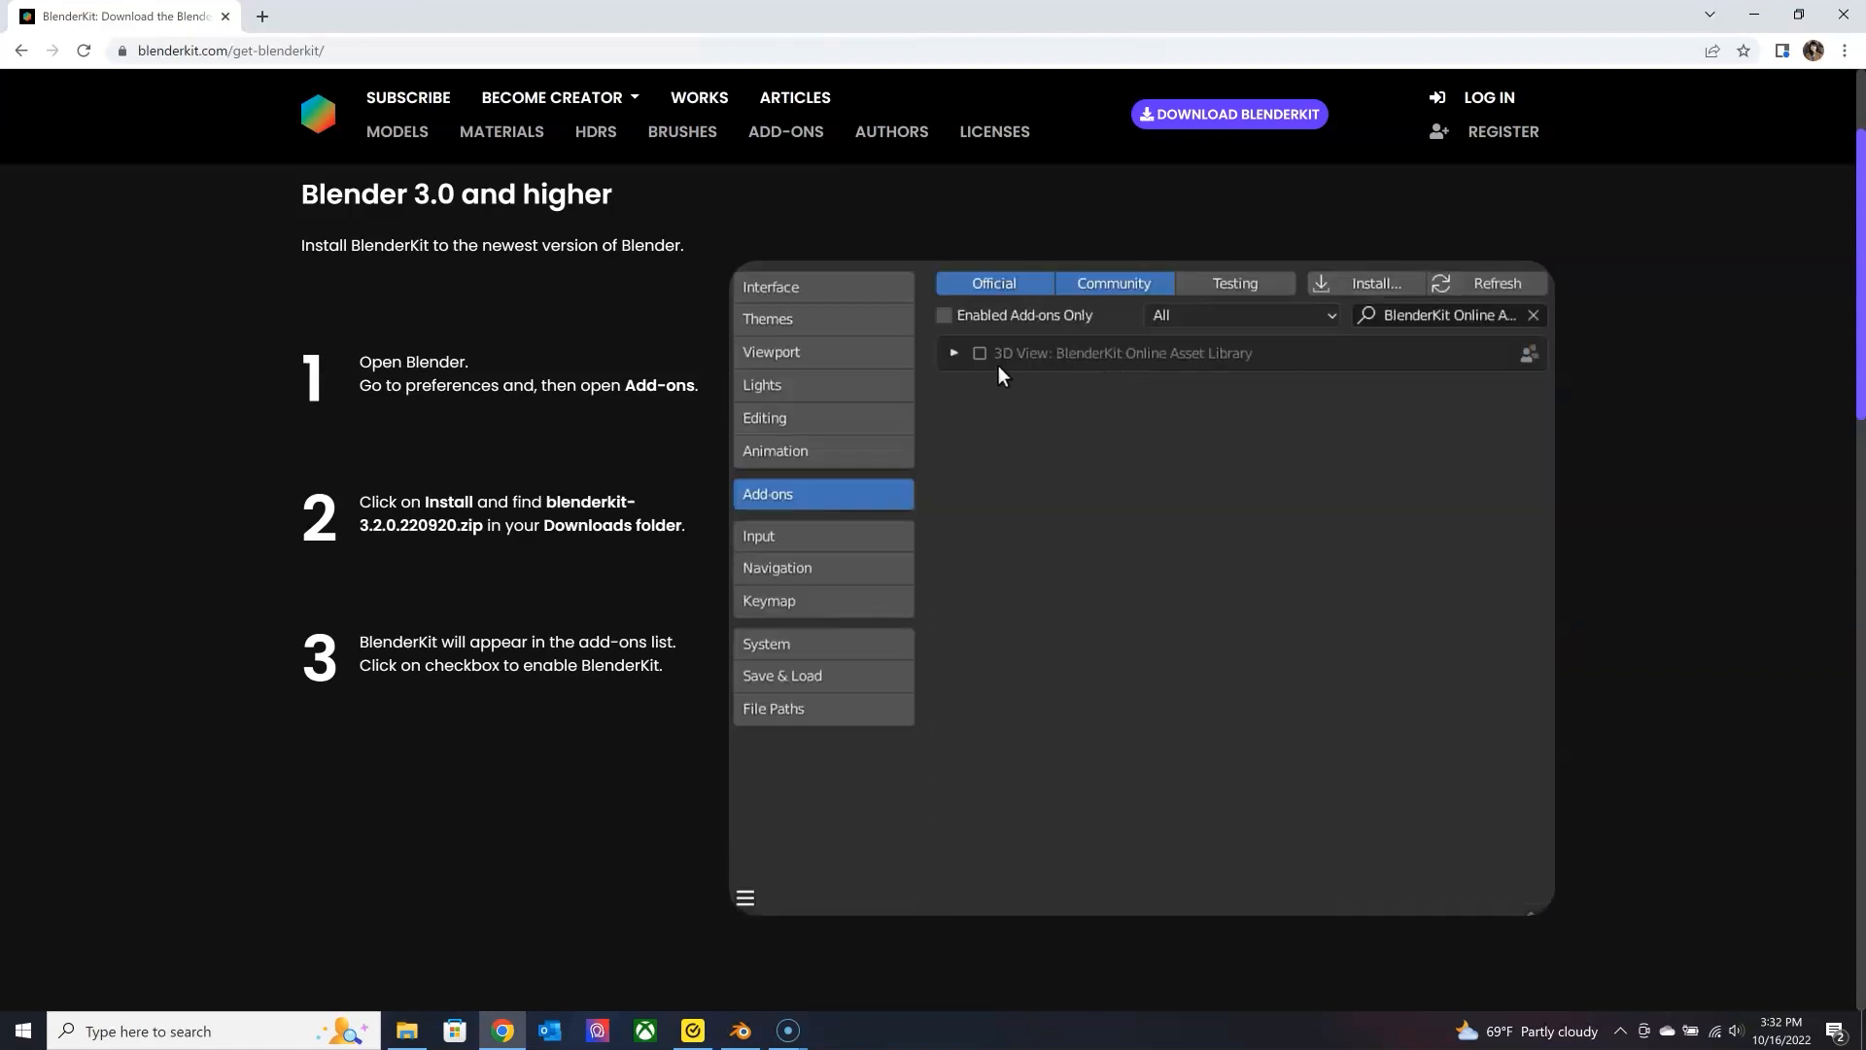
click(953, 352)
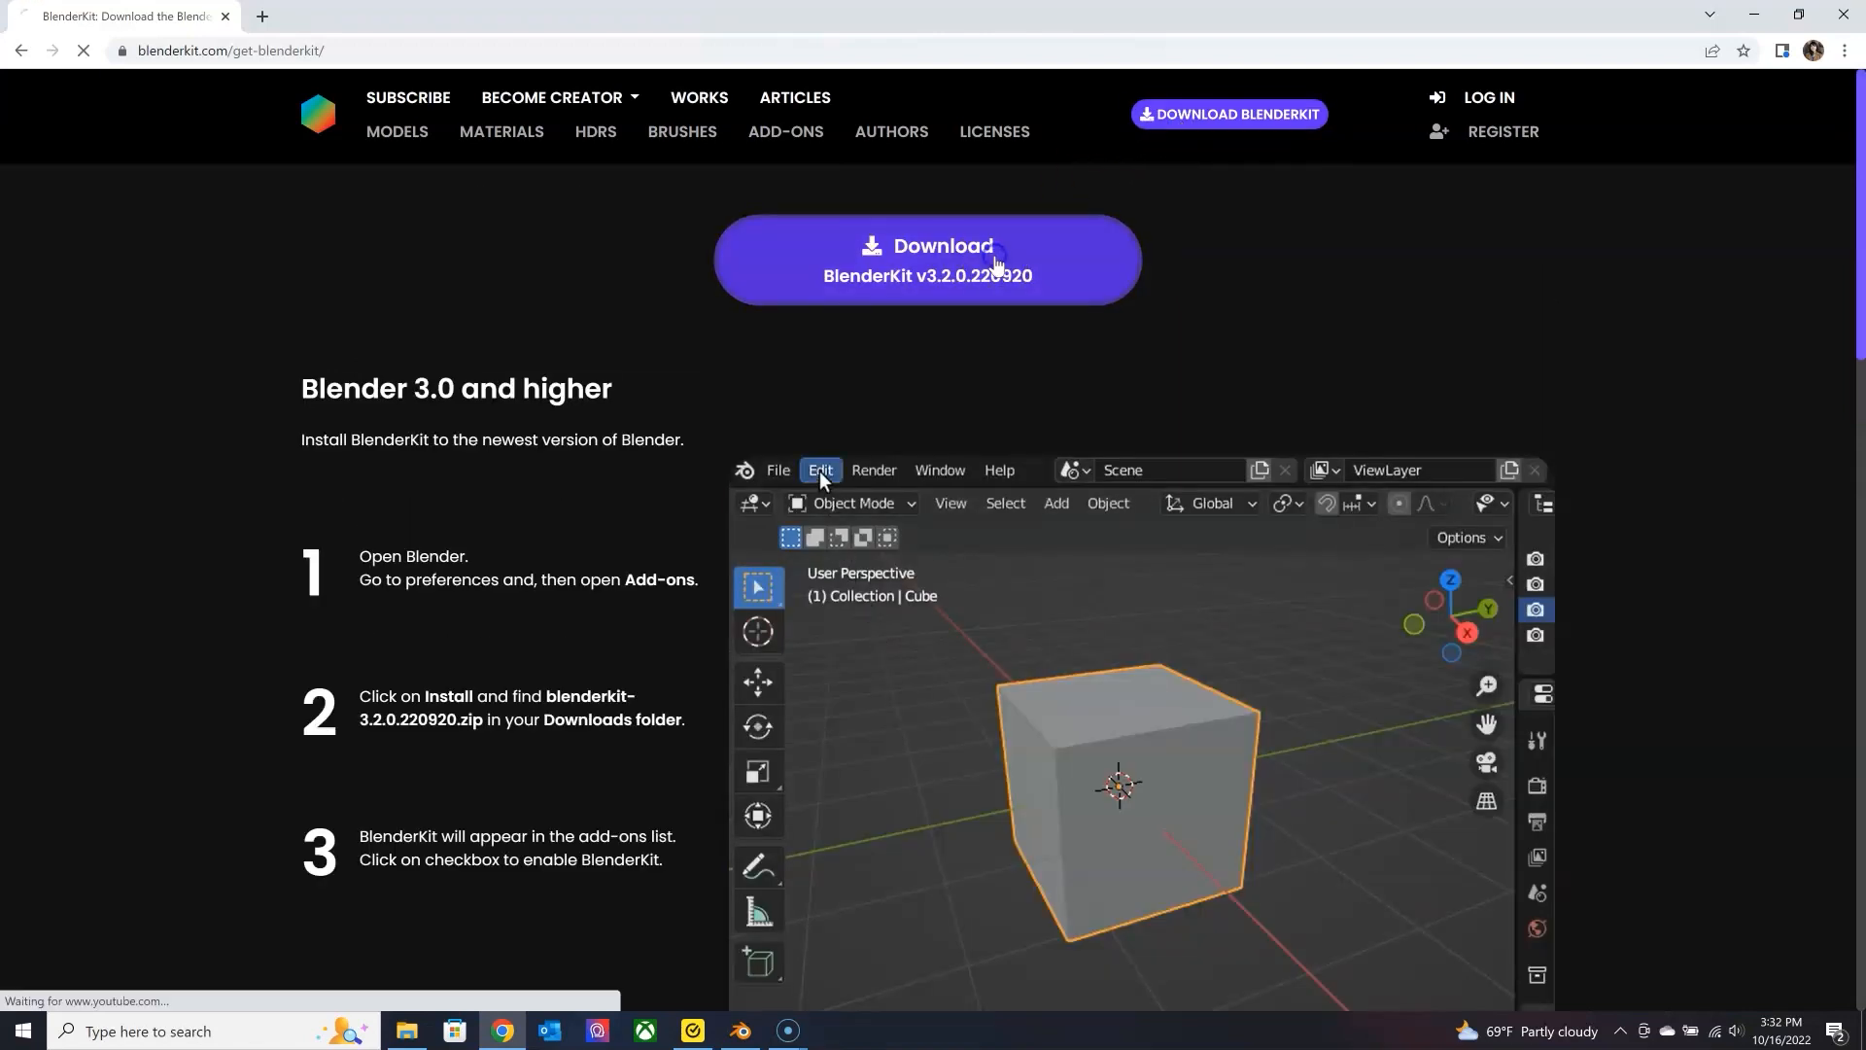
click(738, 1030)
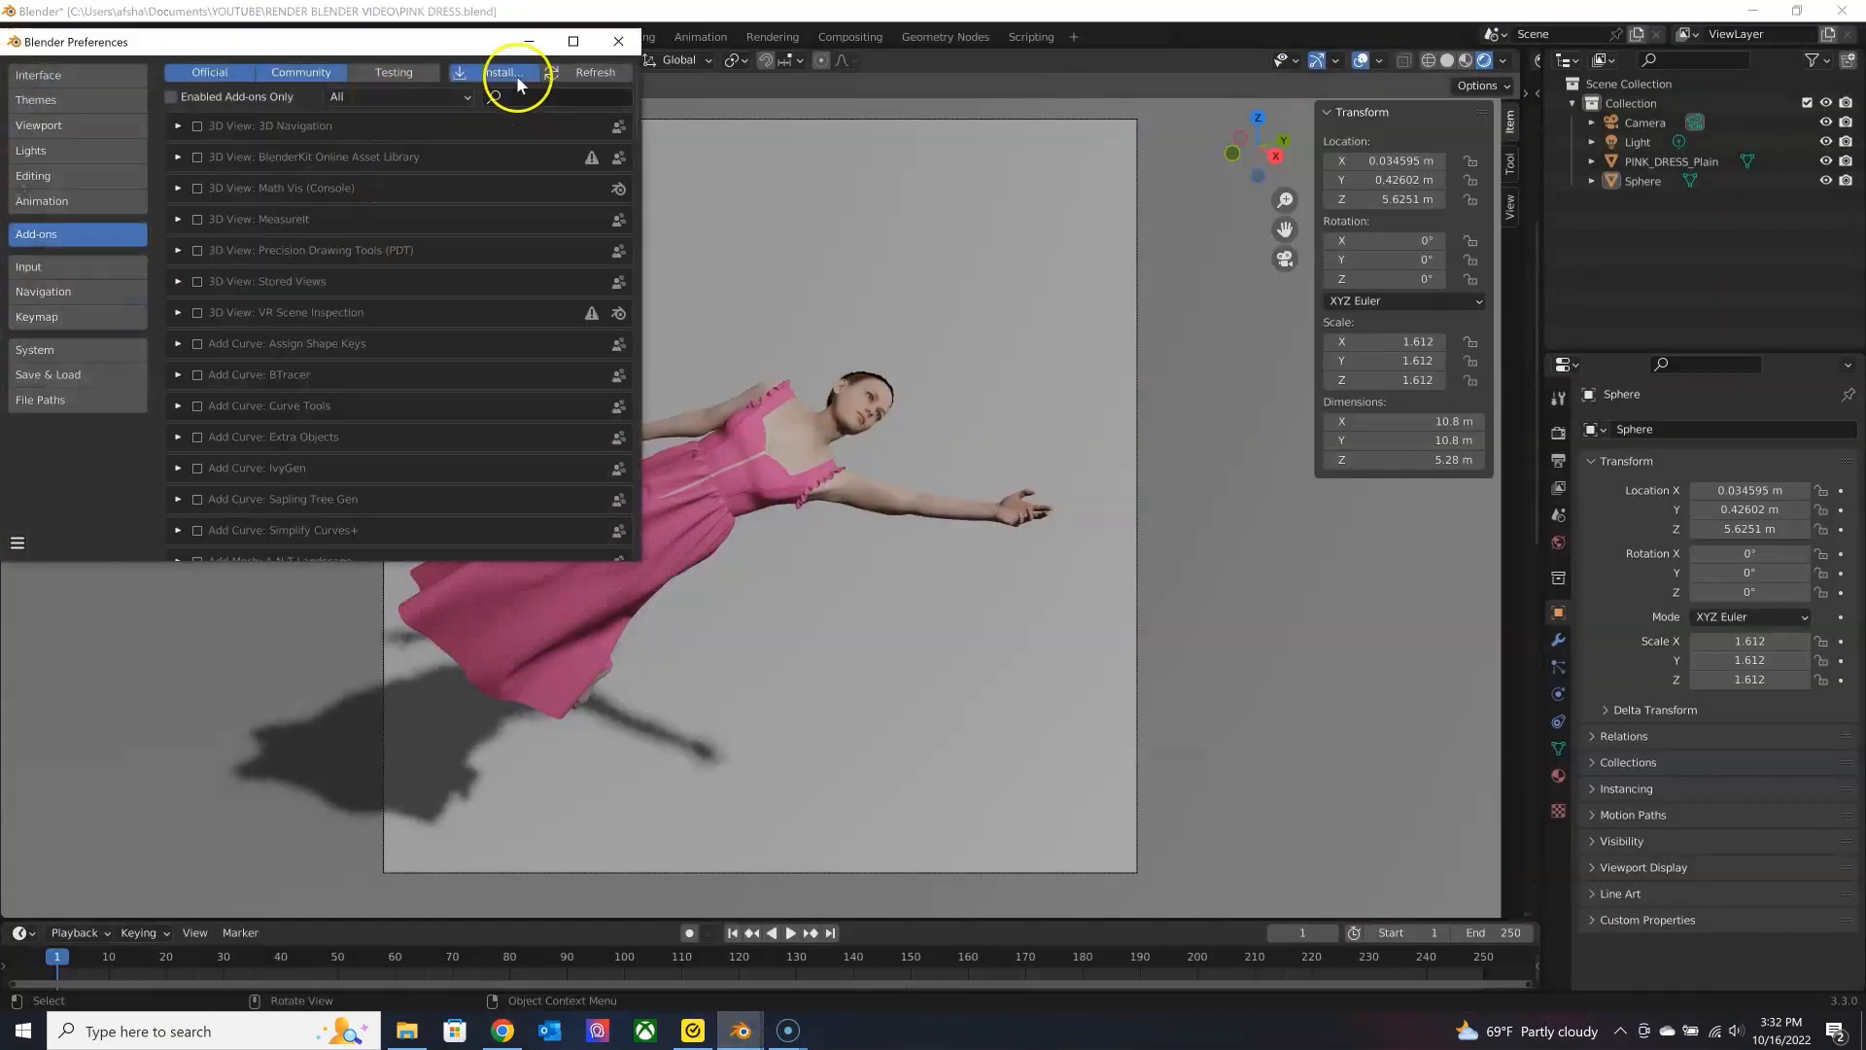
Install the downloaded blenderkit-3.2.0.220920.zip as an add-on.
click(499, 72)
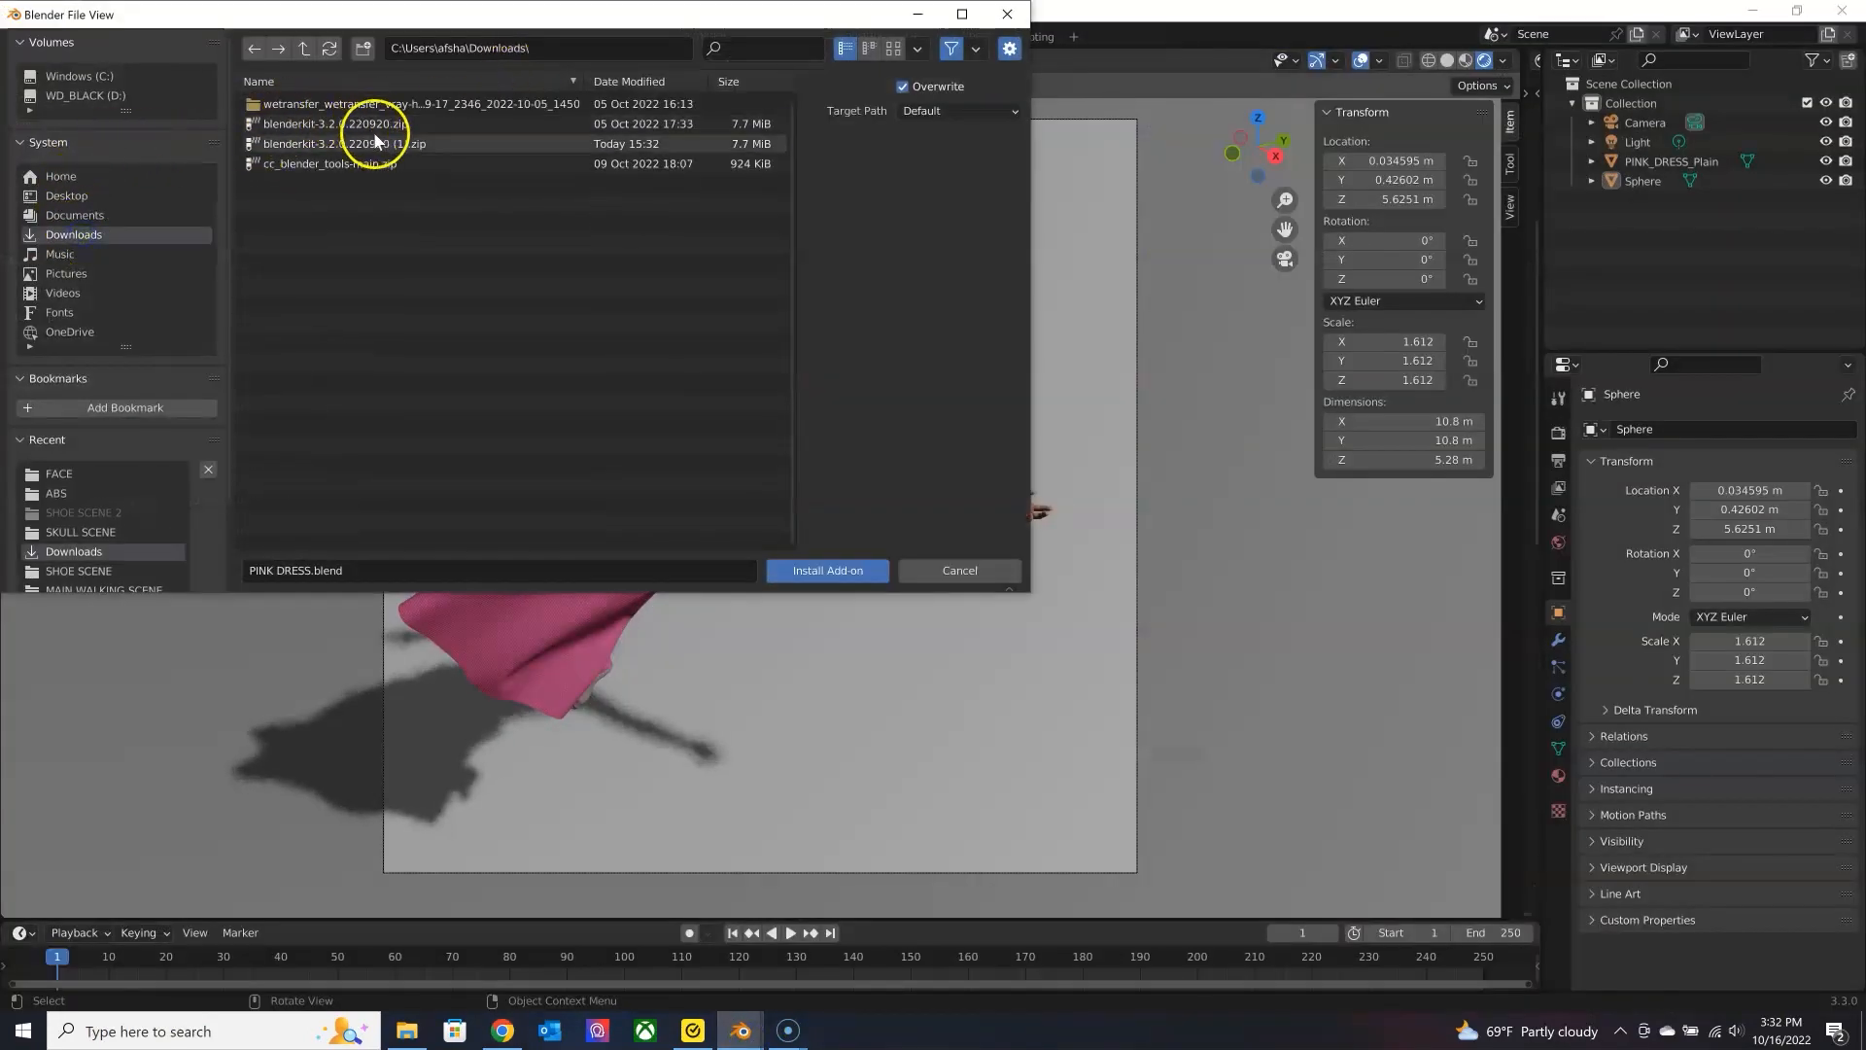
click(824, 570)
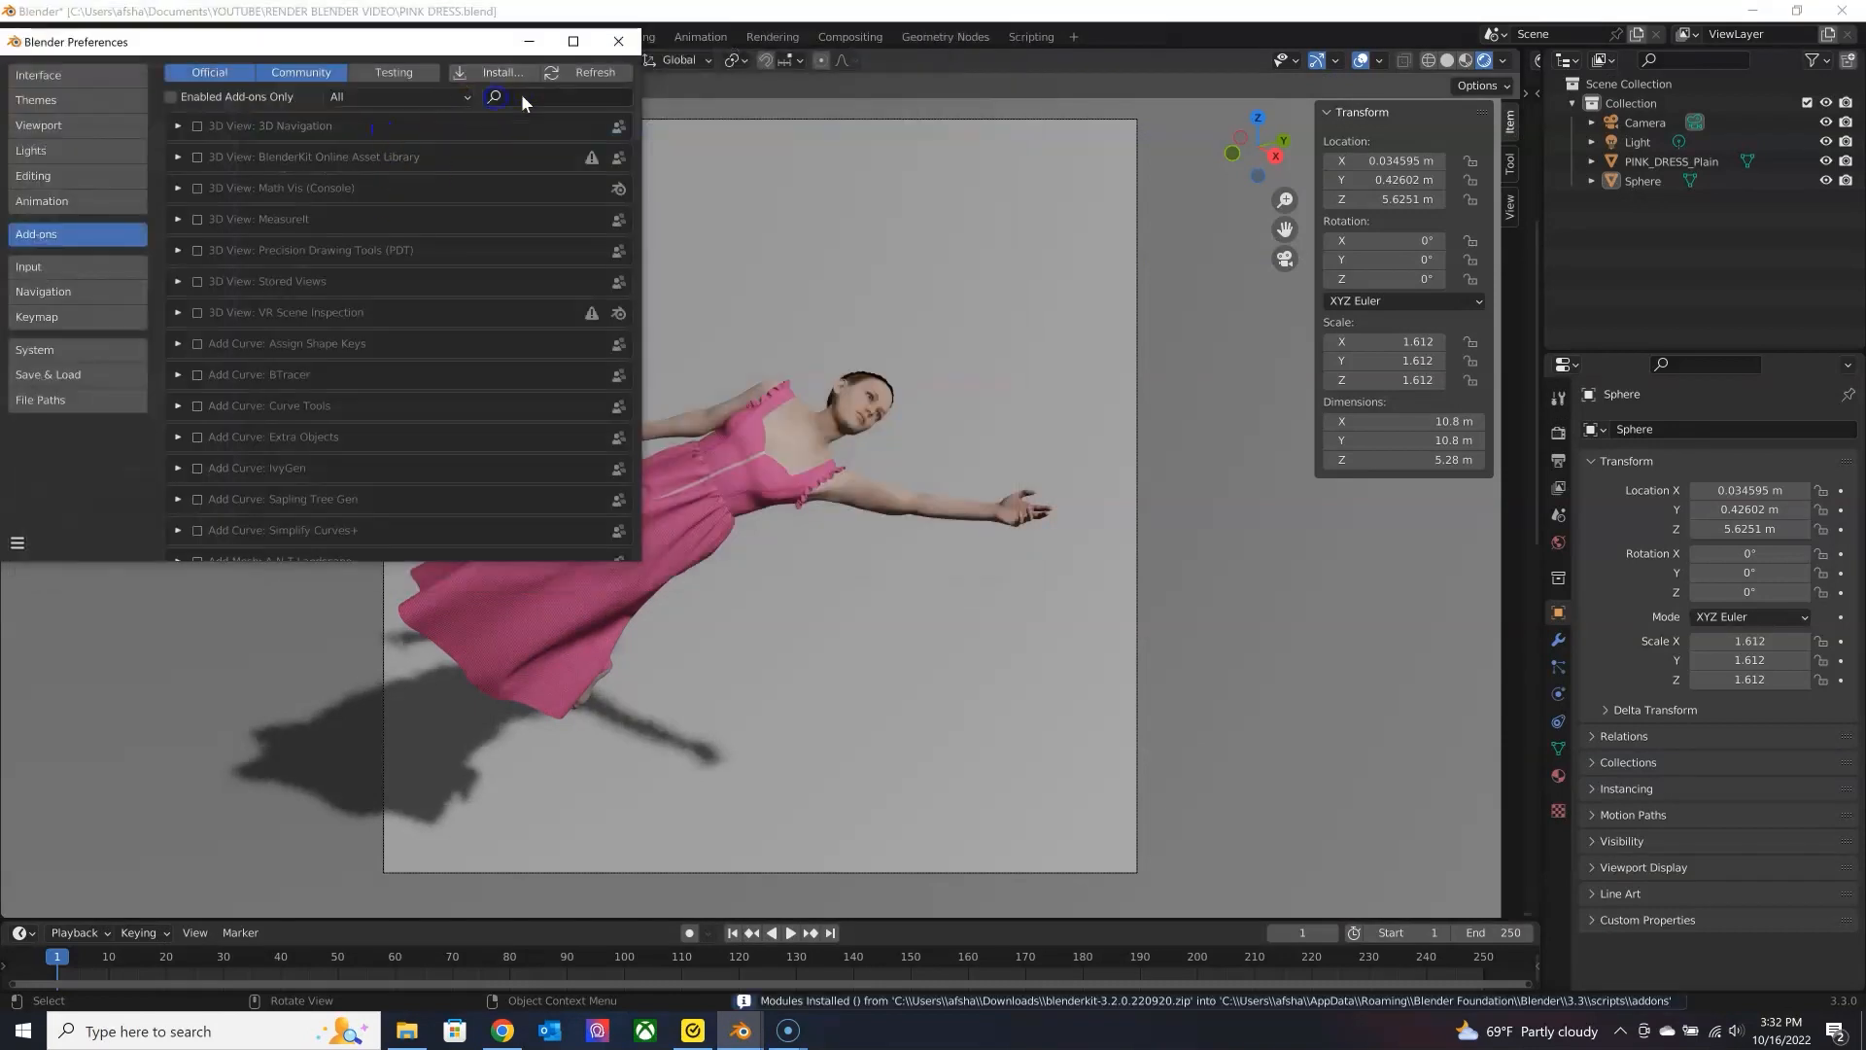
Search the add-on list for 'kit' and enable BlenderKit Online Asset Library.
text(BLEND)
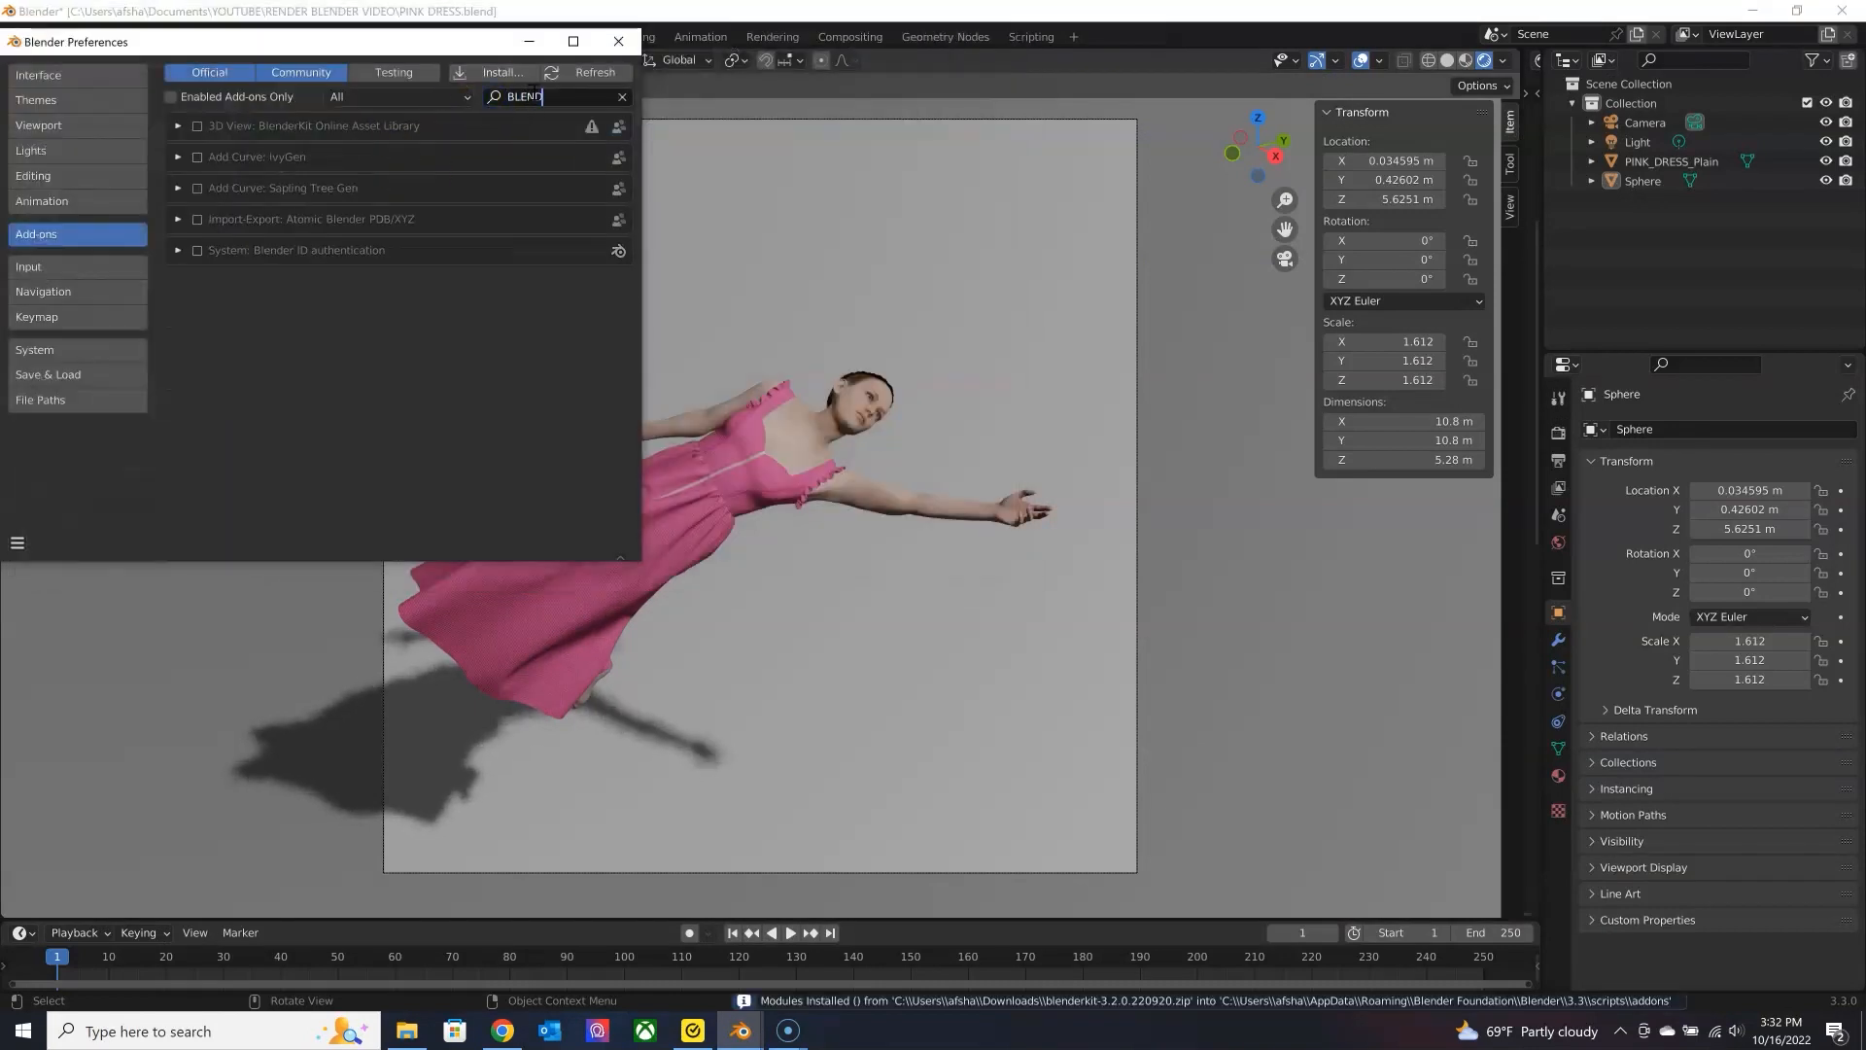
click(622, 98)
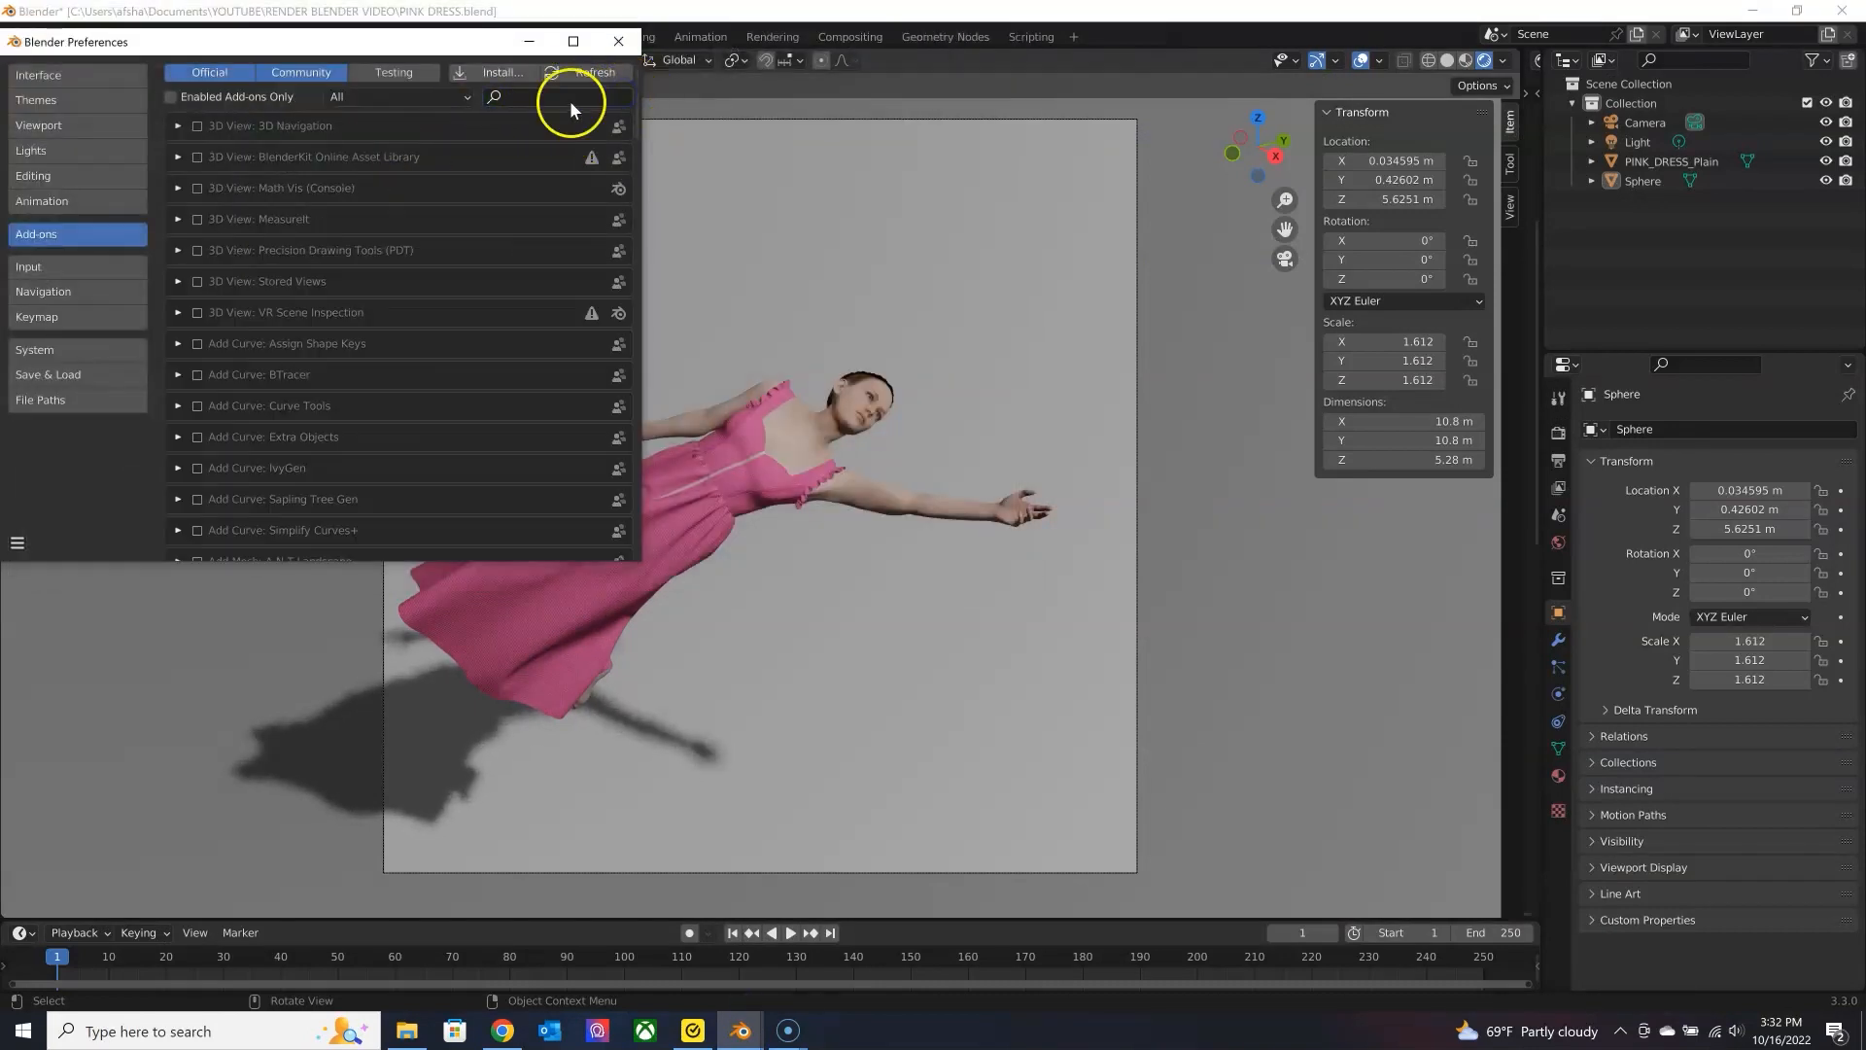
text(kit)
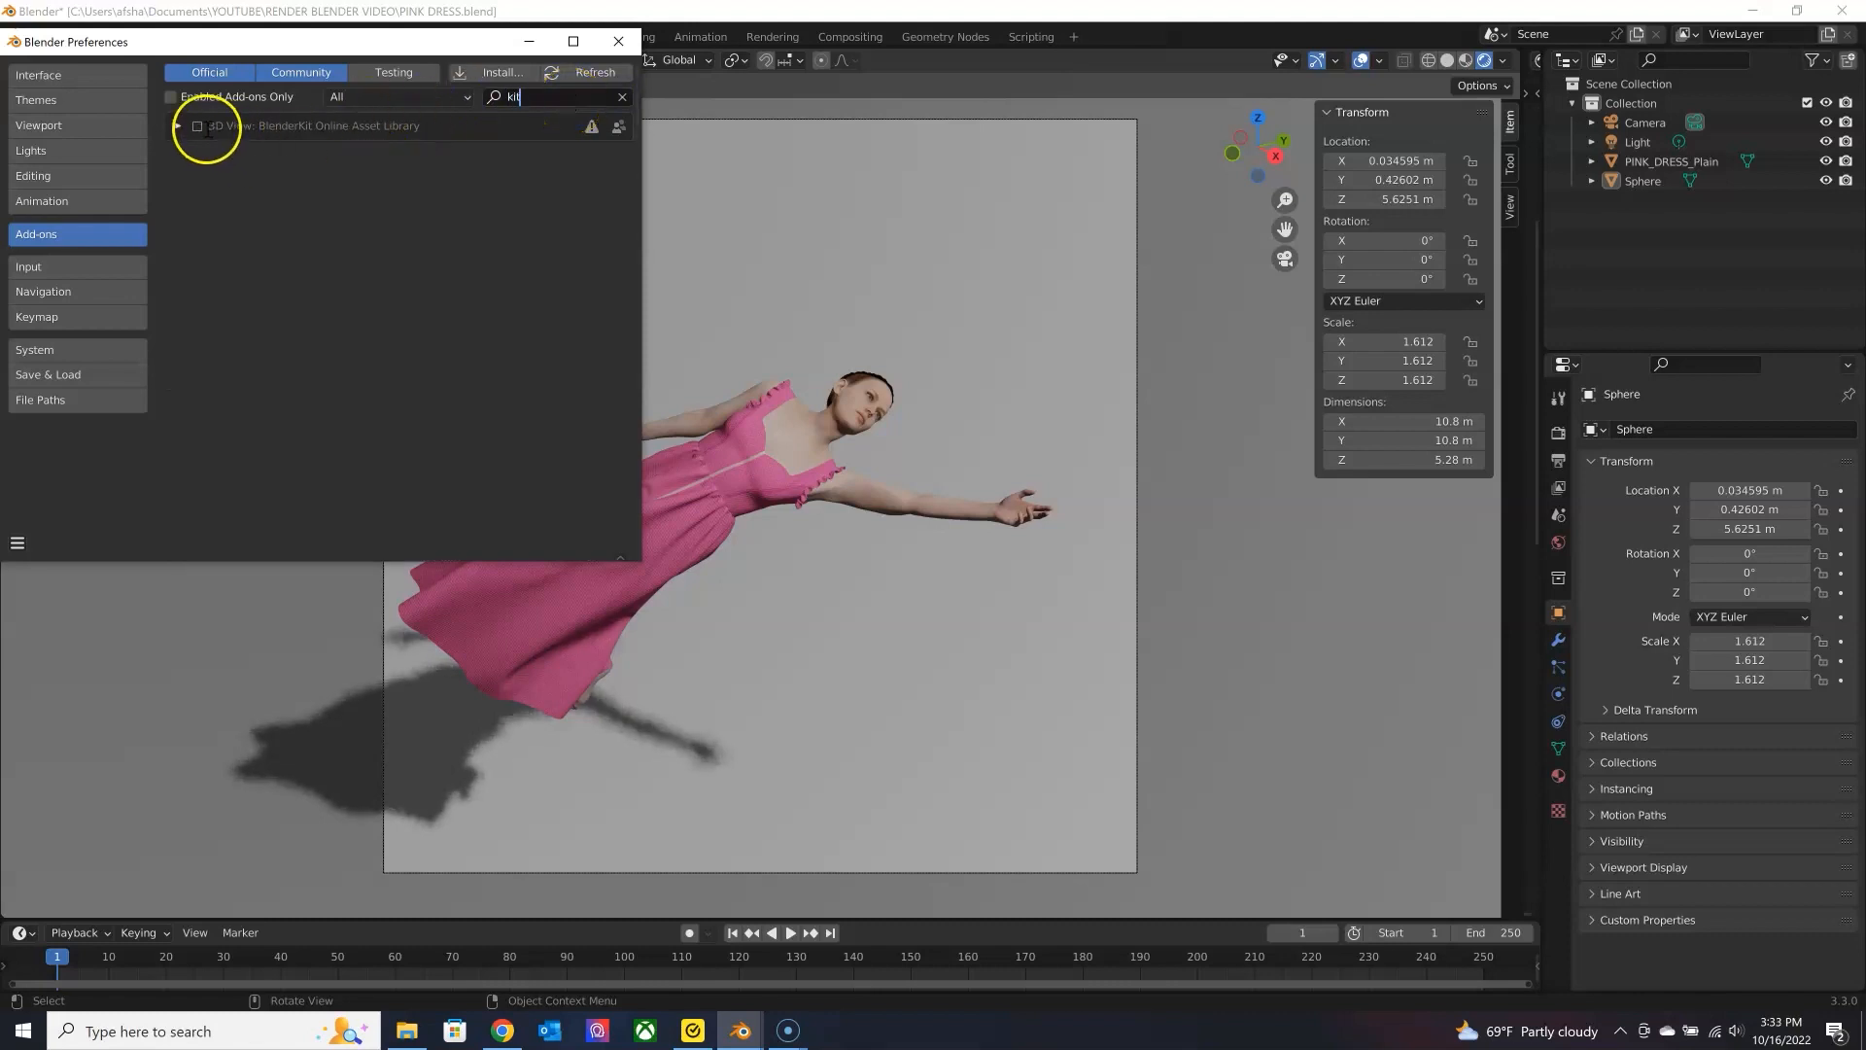
click(198, 127)
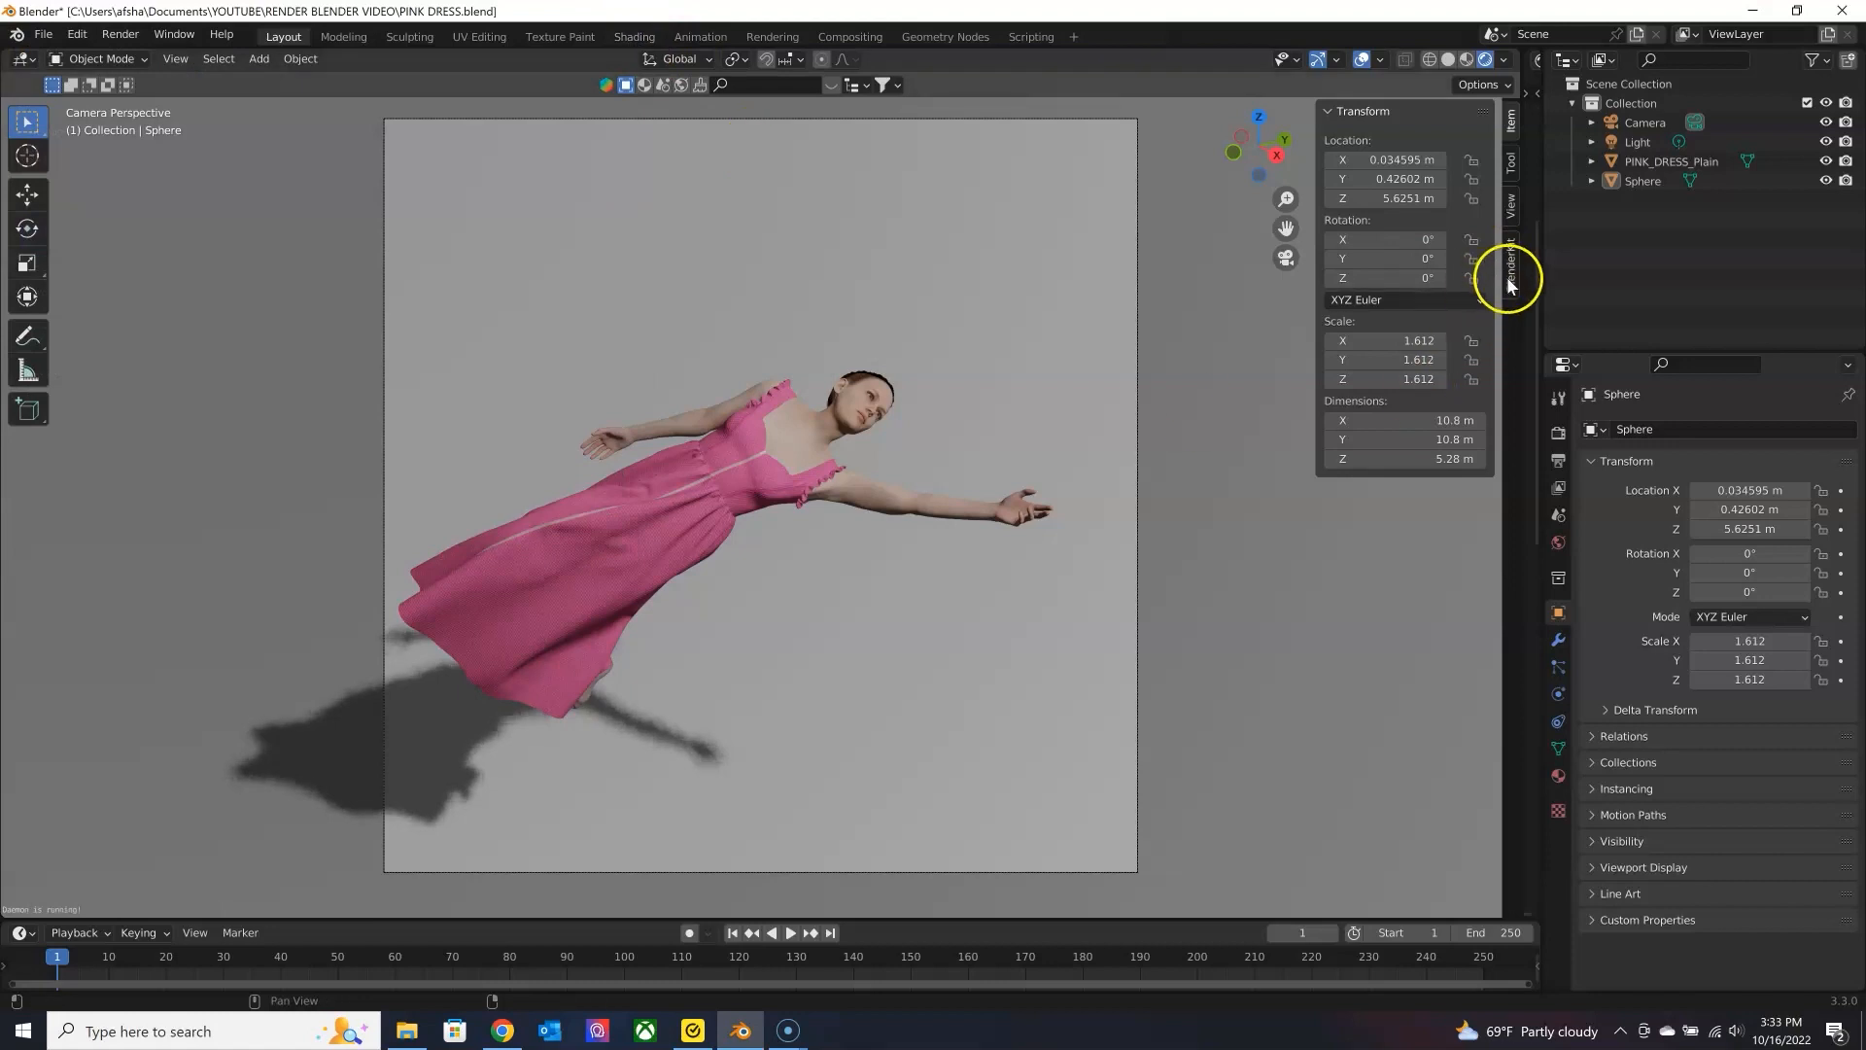
Browse BlenderKit materials, searching 'meta' then 'hologra' for the backdrop sphere.
click(1512, 258)
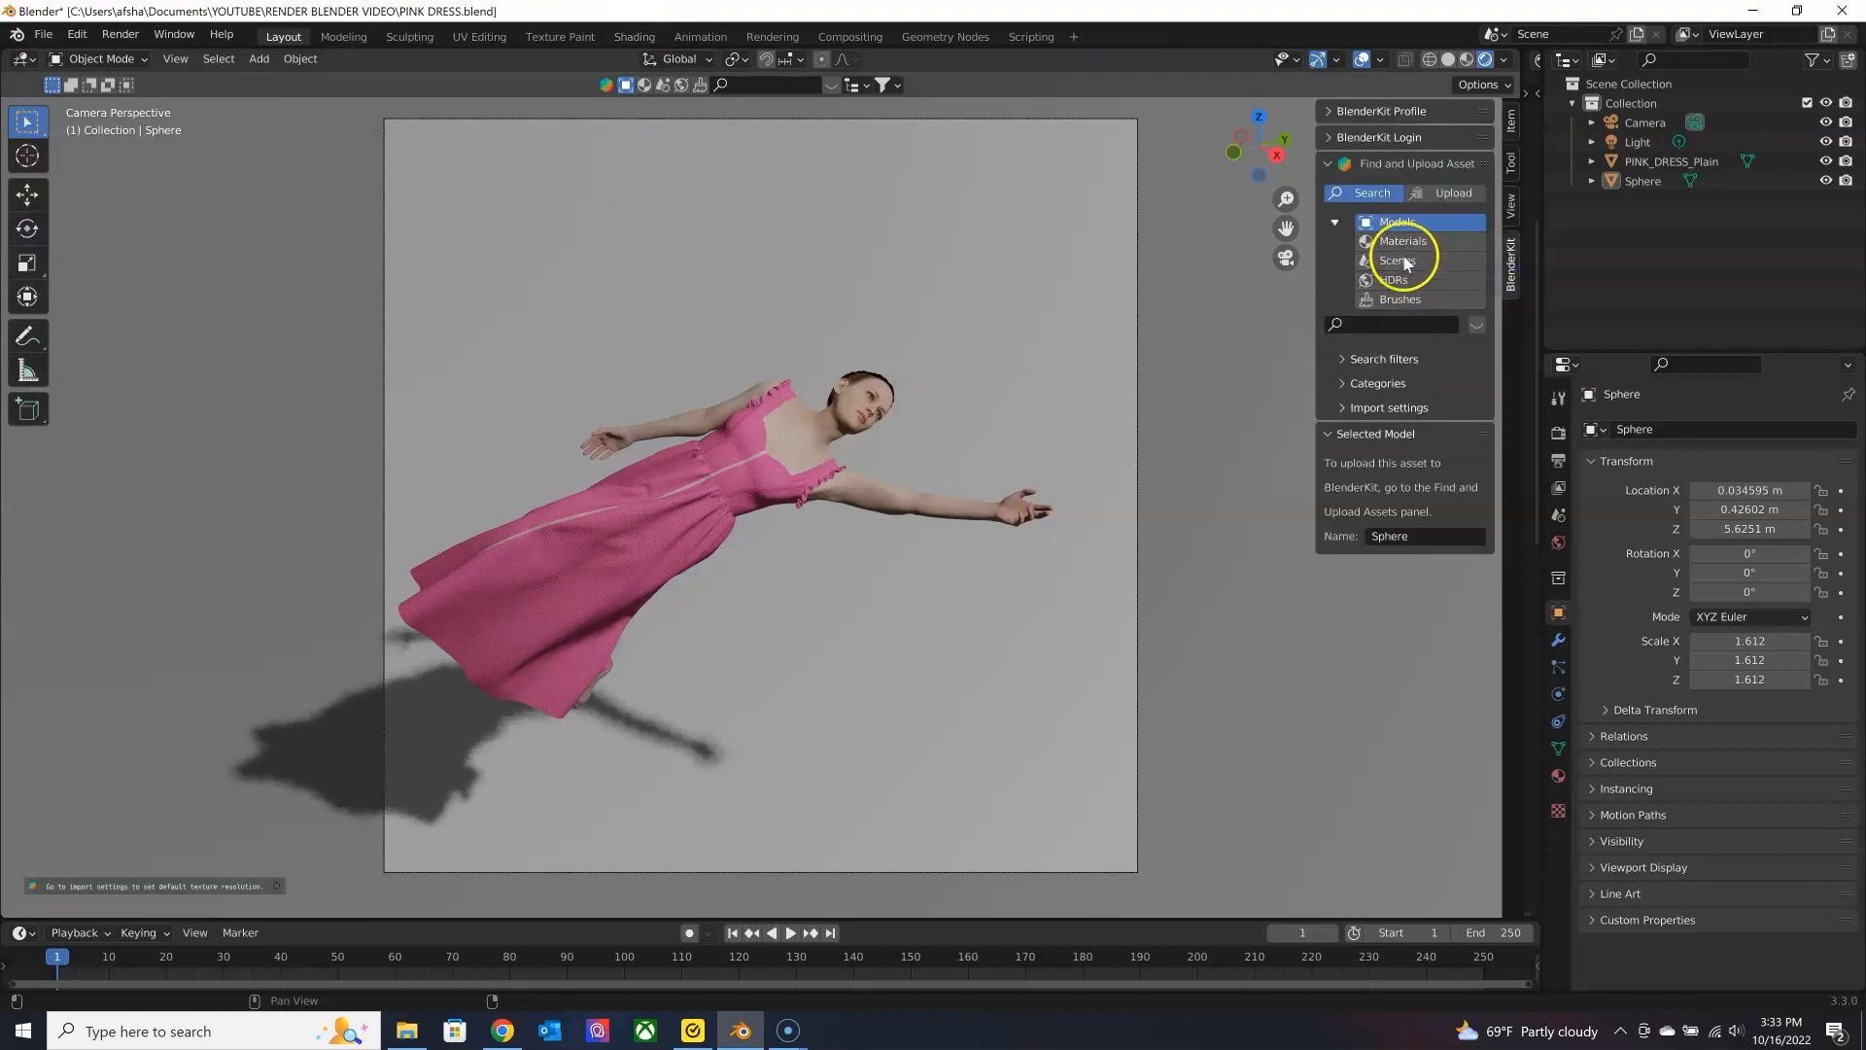
click(1402, 241)
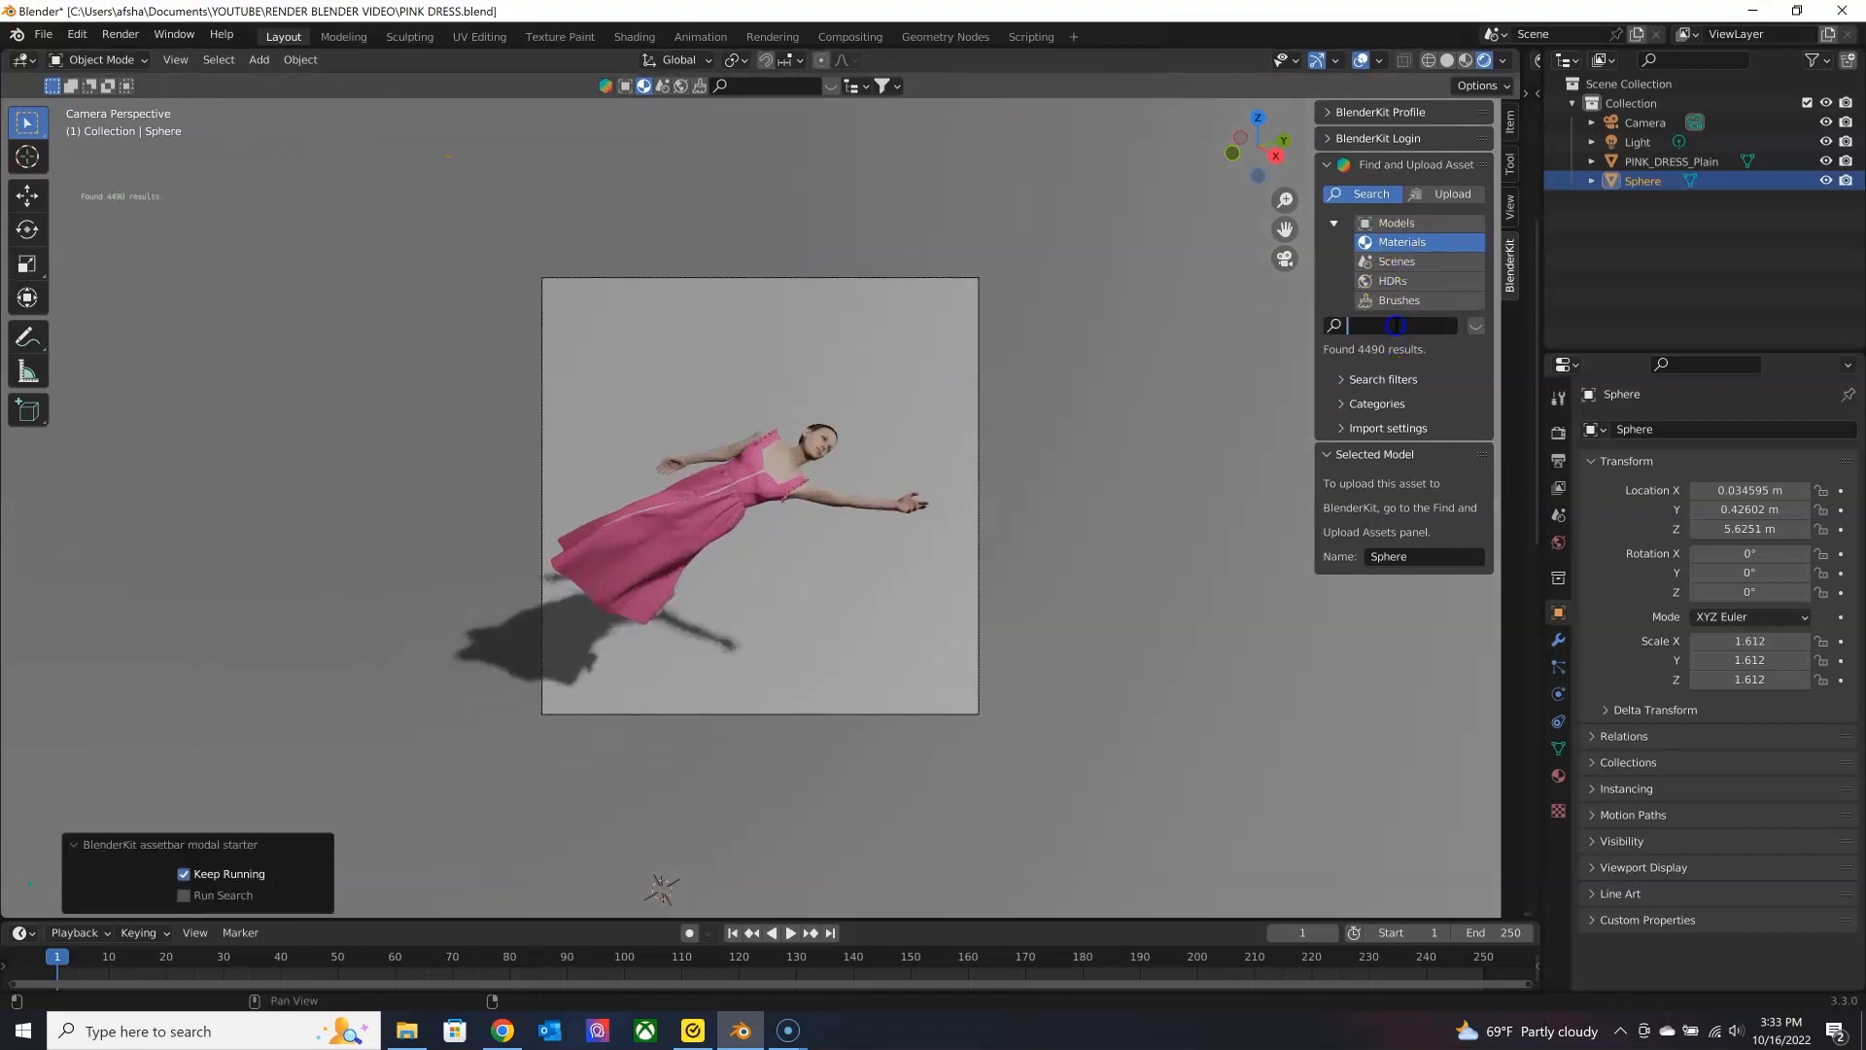
text(meta)
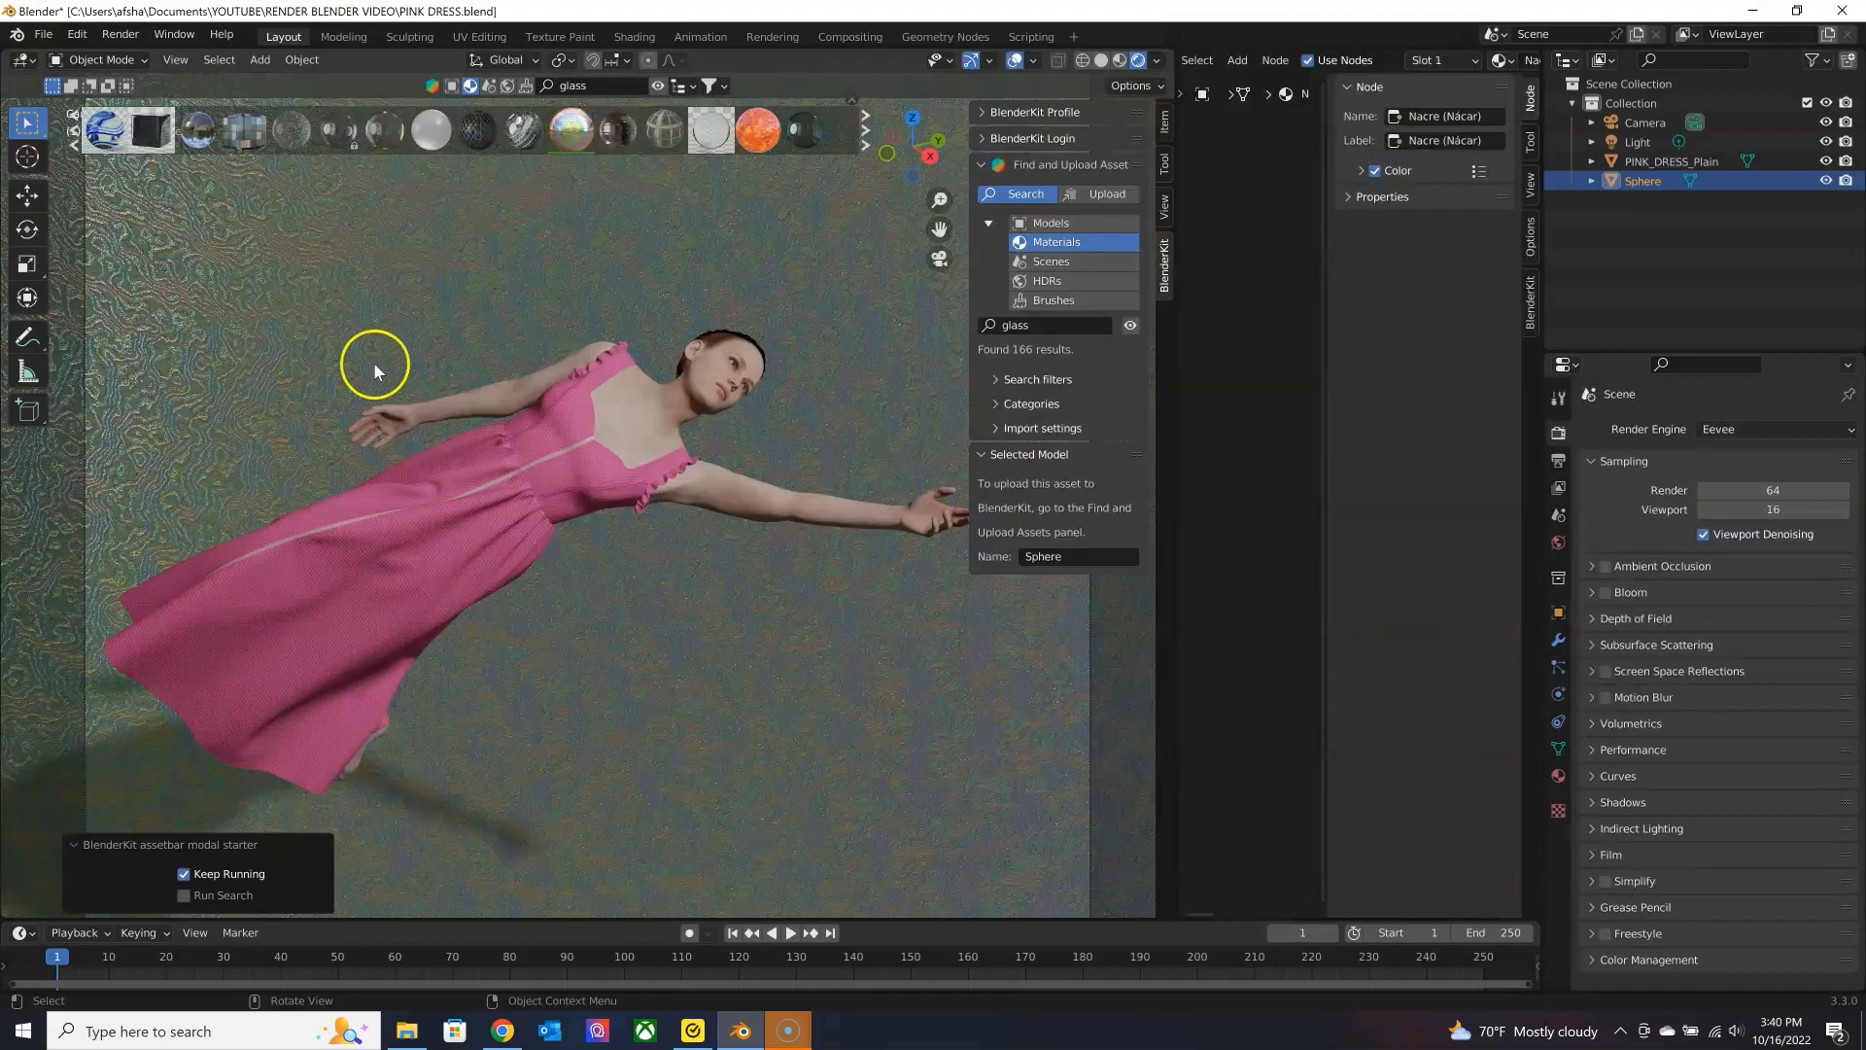
text(hologram)
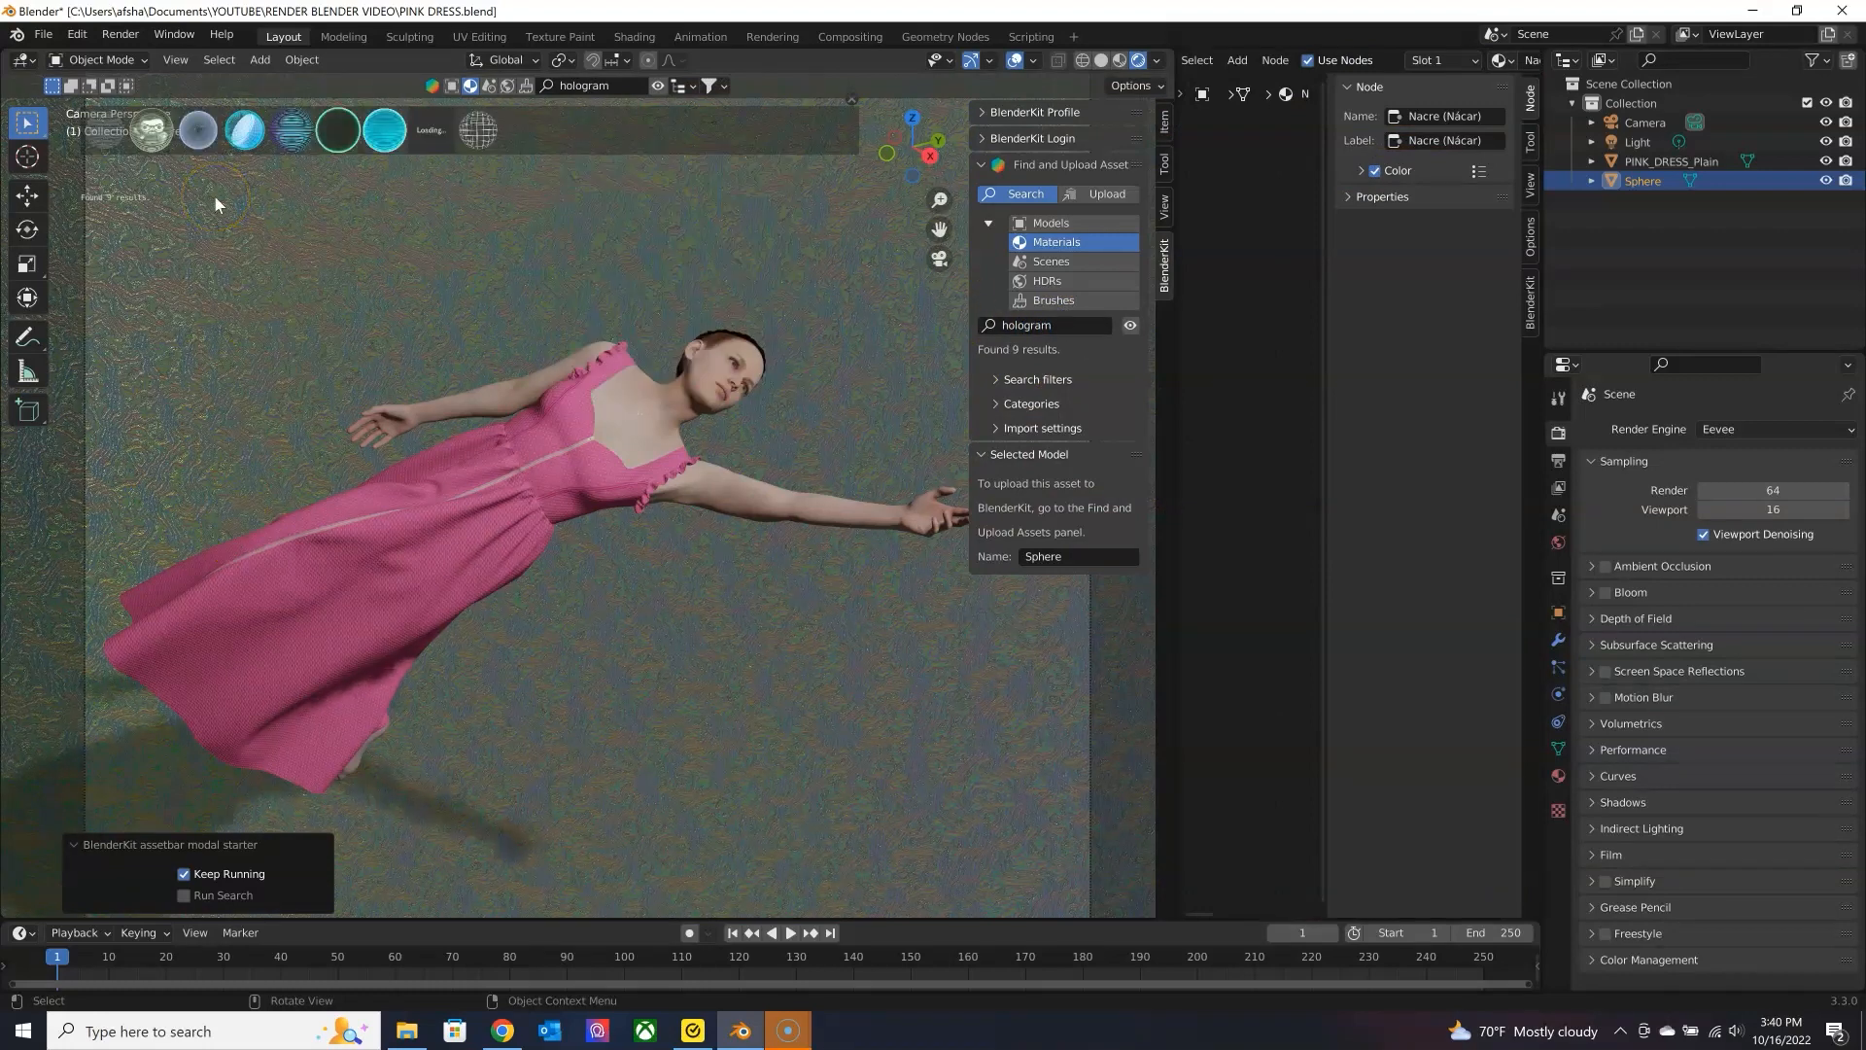
mouse_move(289, 131)
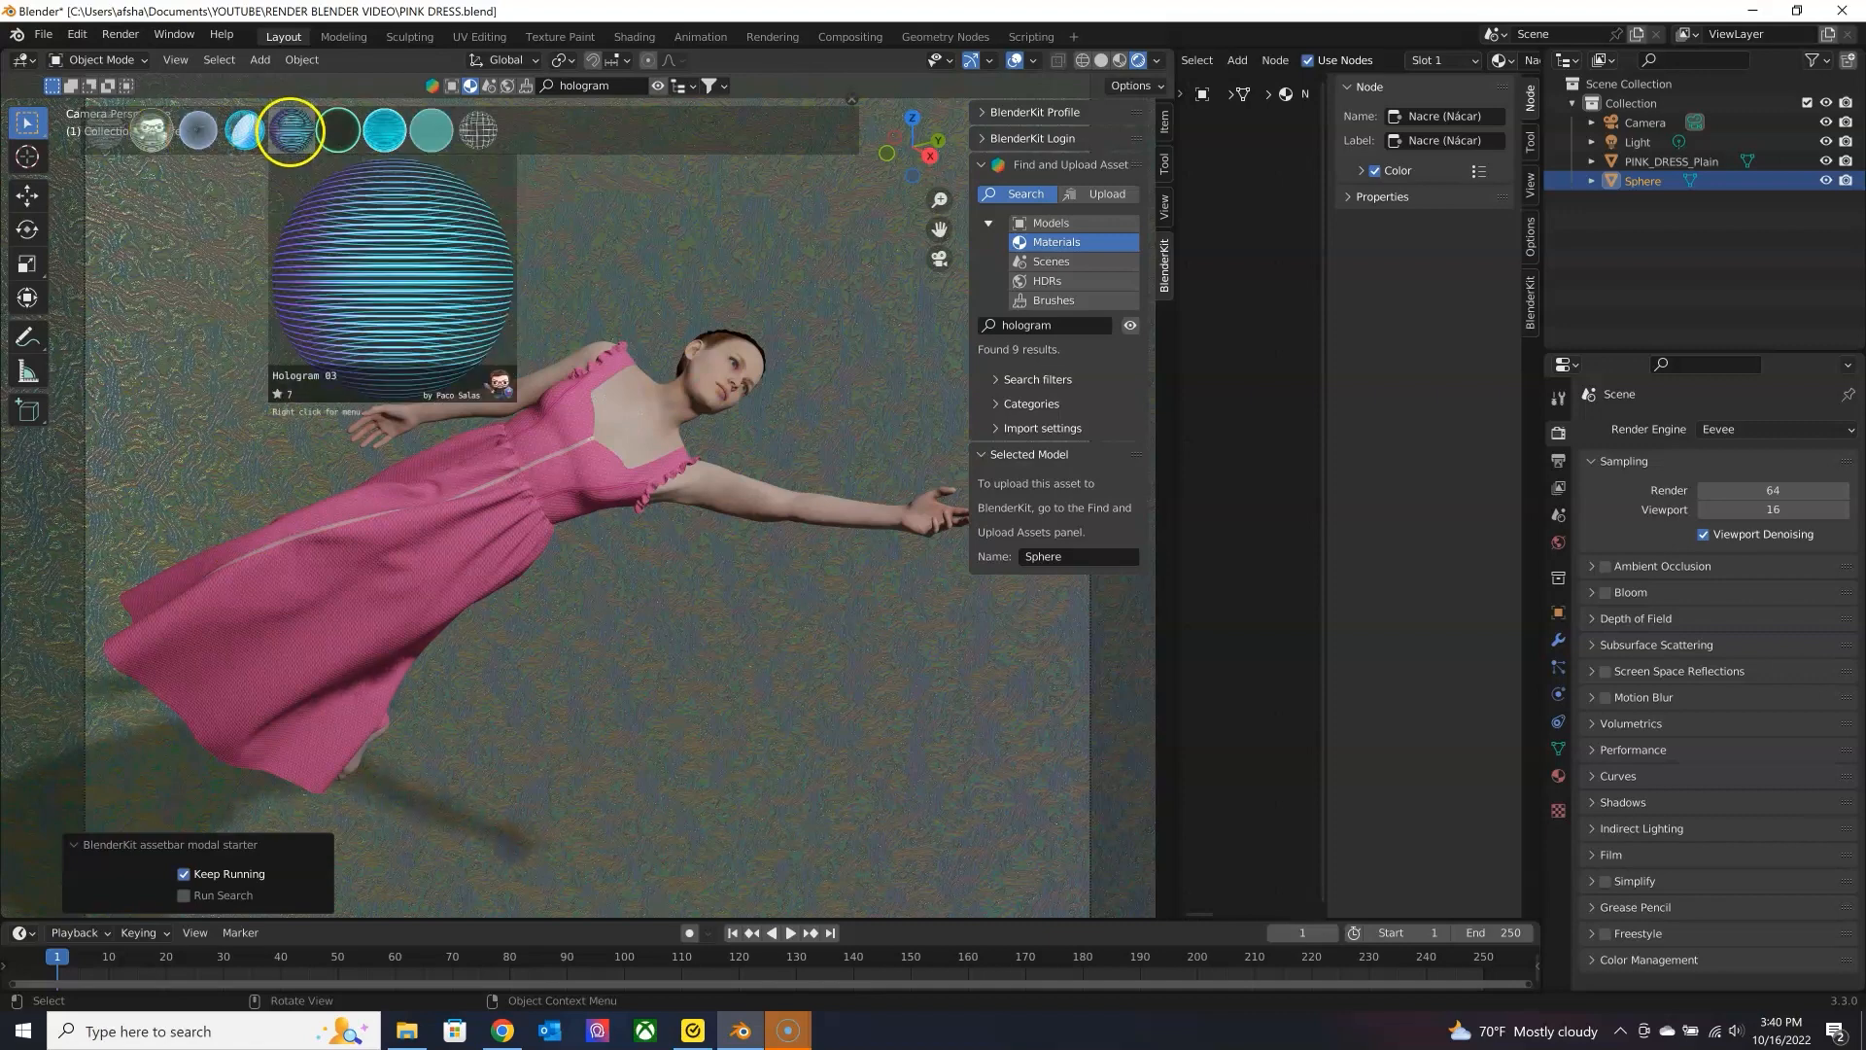
Apply the BlenderKit Hologram 03 material to the background sphere.
click(288, 129)
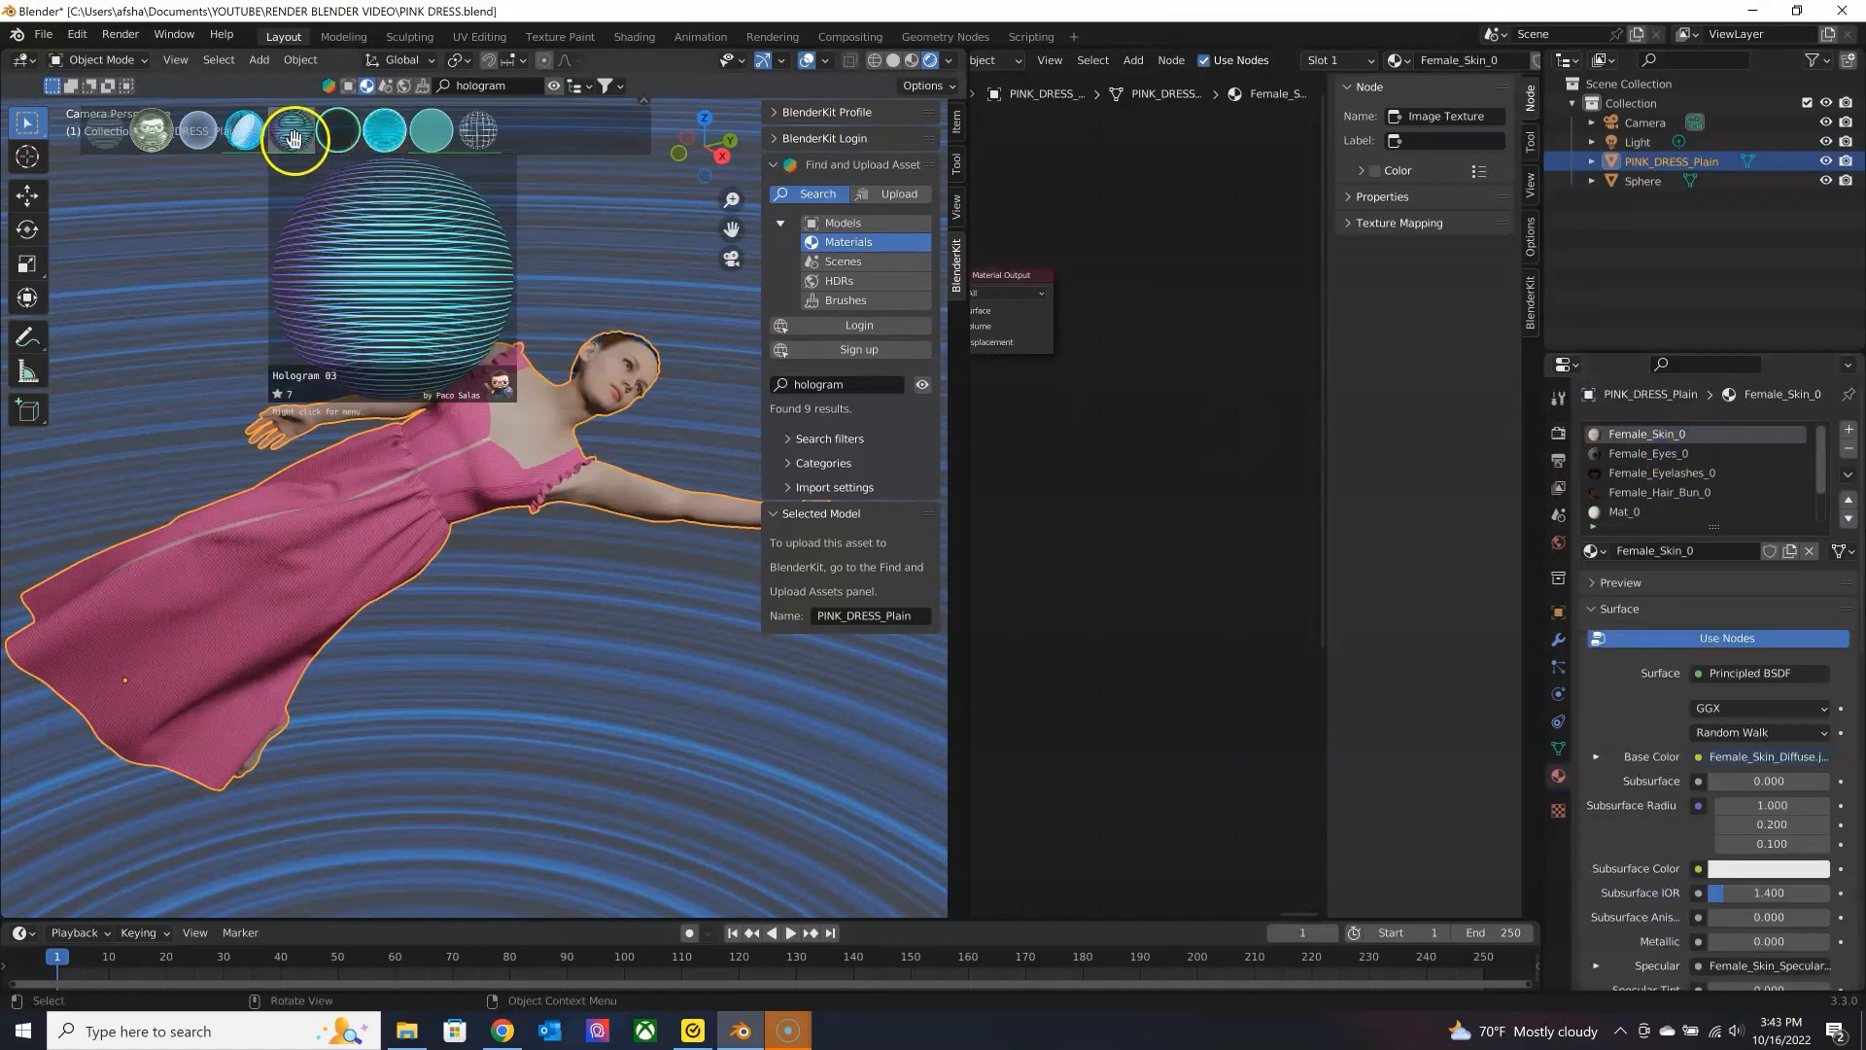
mouse_move(379, 375)
text(p)
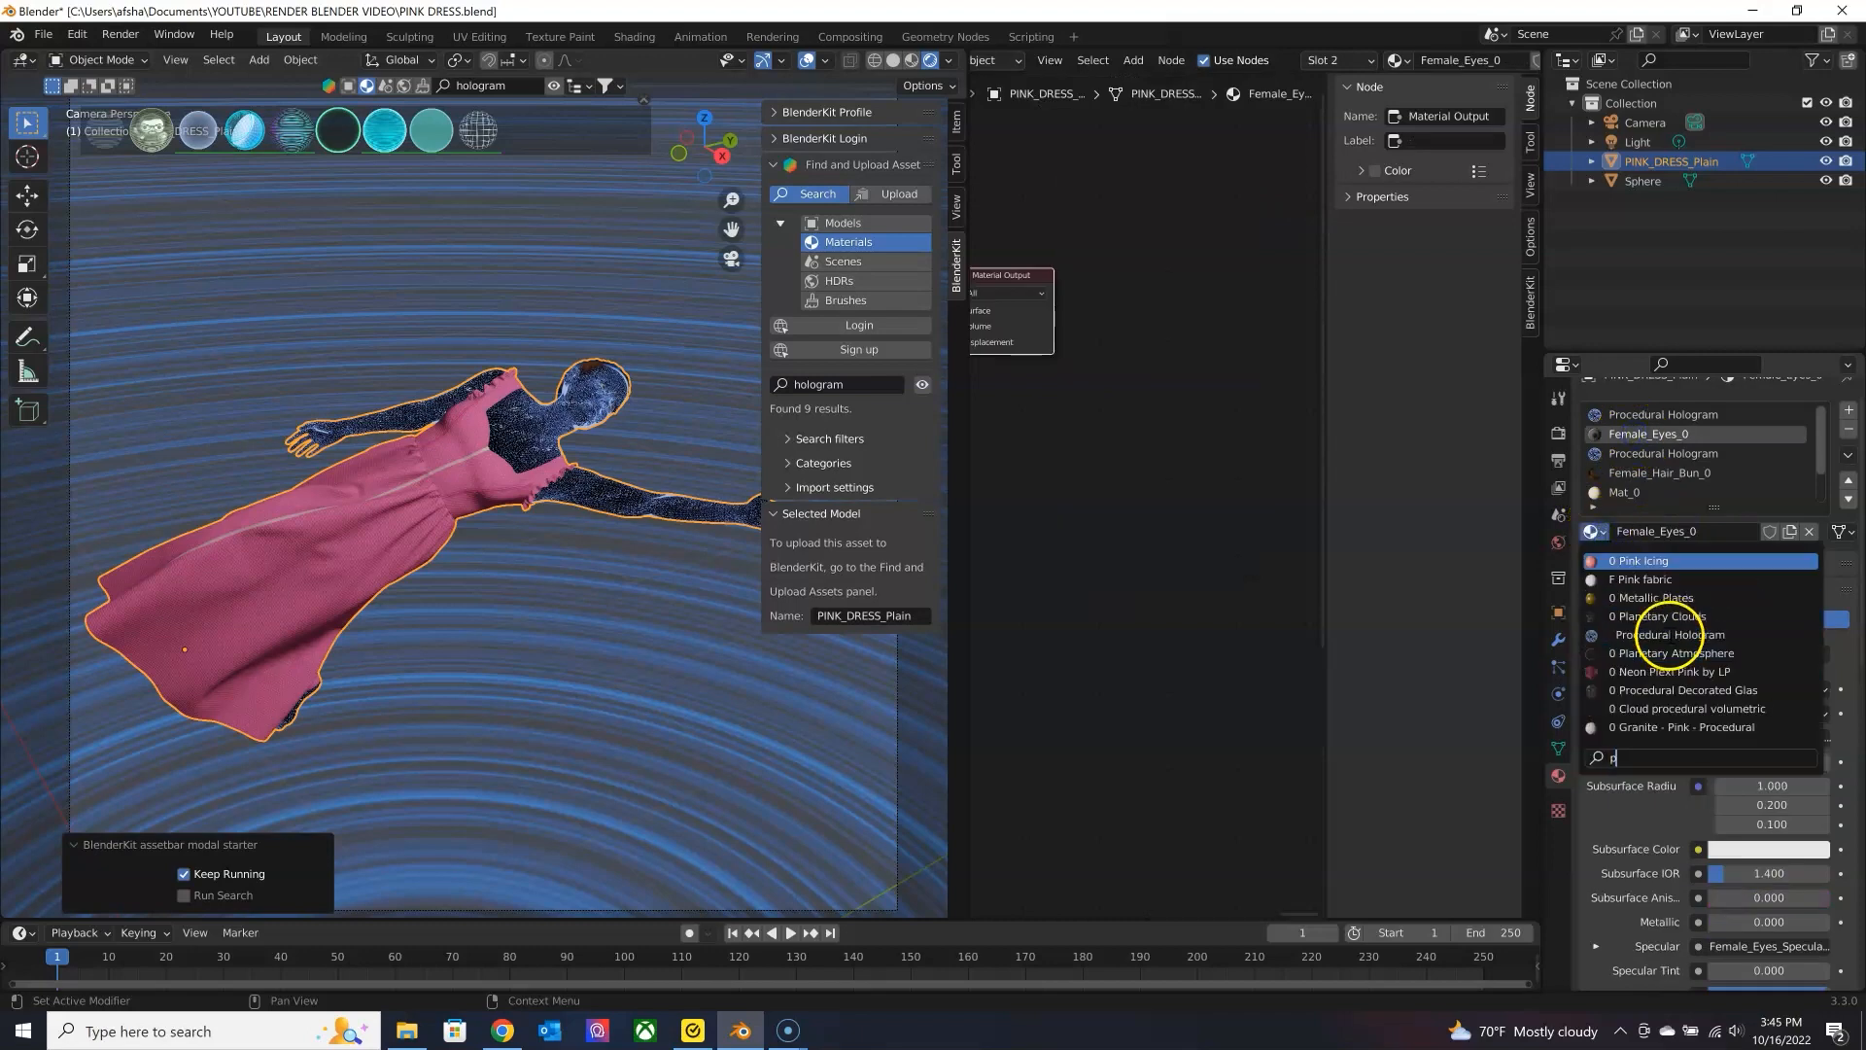
Give the avatar's eye and hair bun slots the Procedural Hologram material.
click(1671, 634)
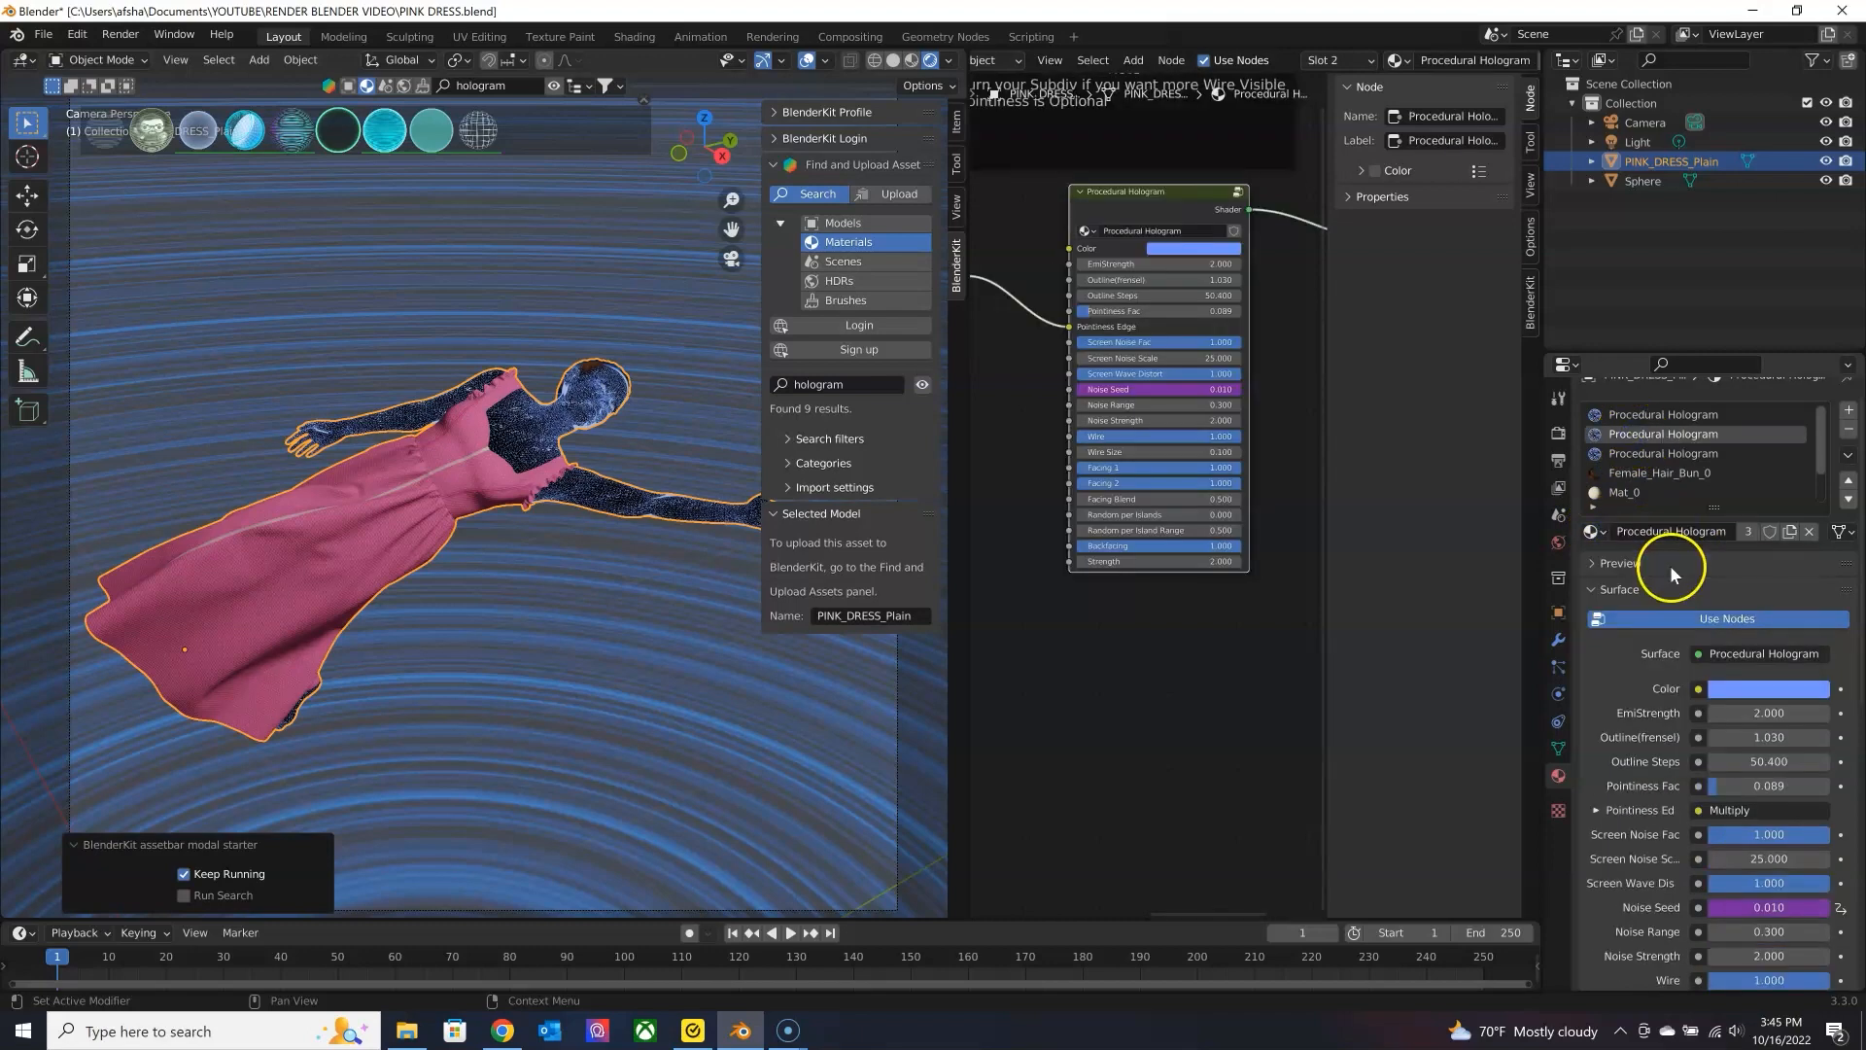
click(1660, 472)
text(pr)
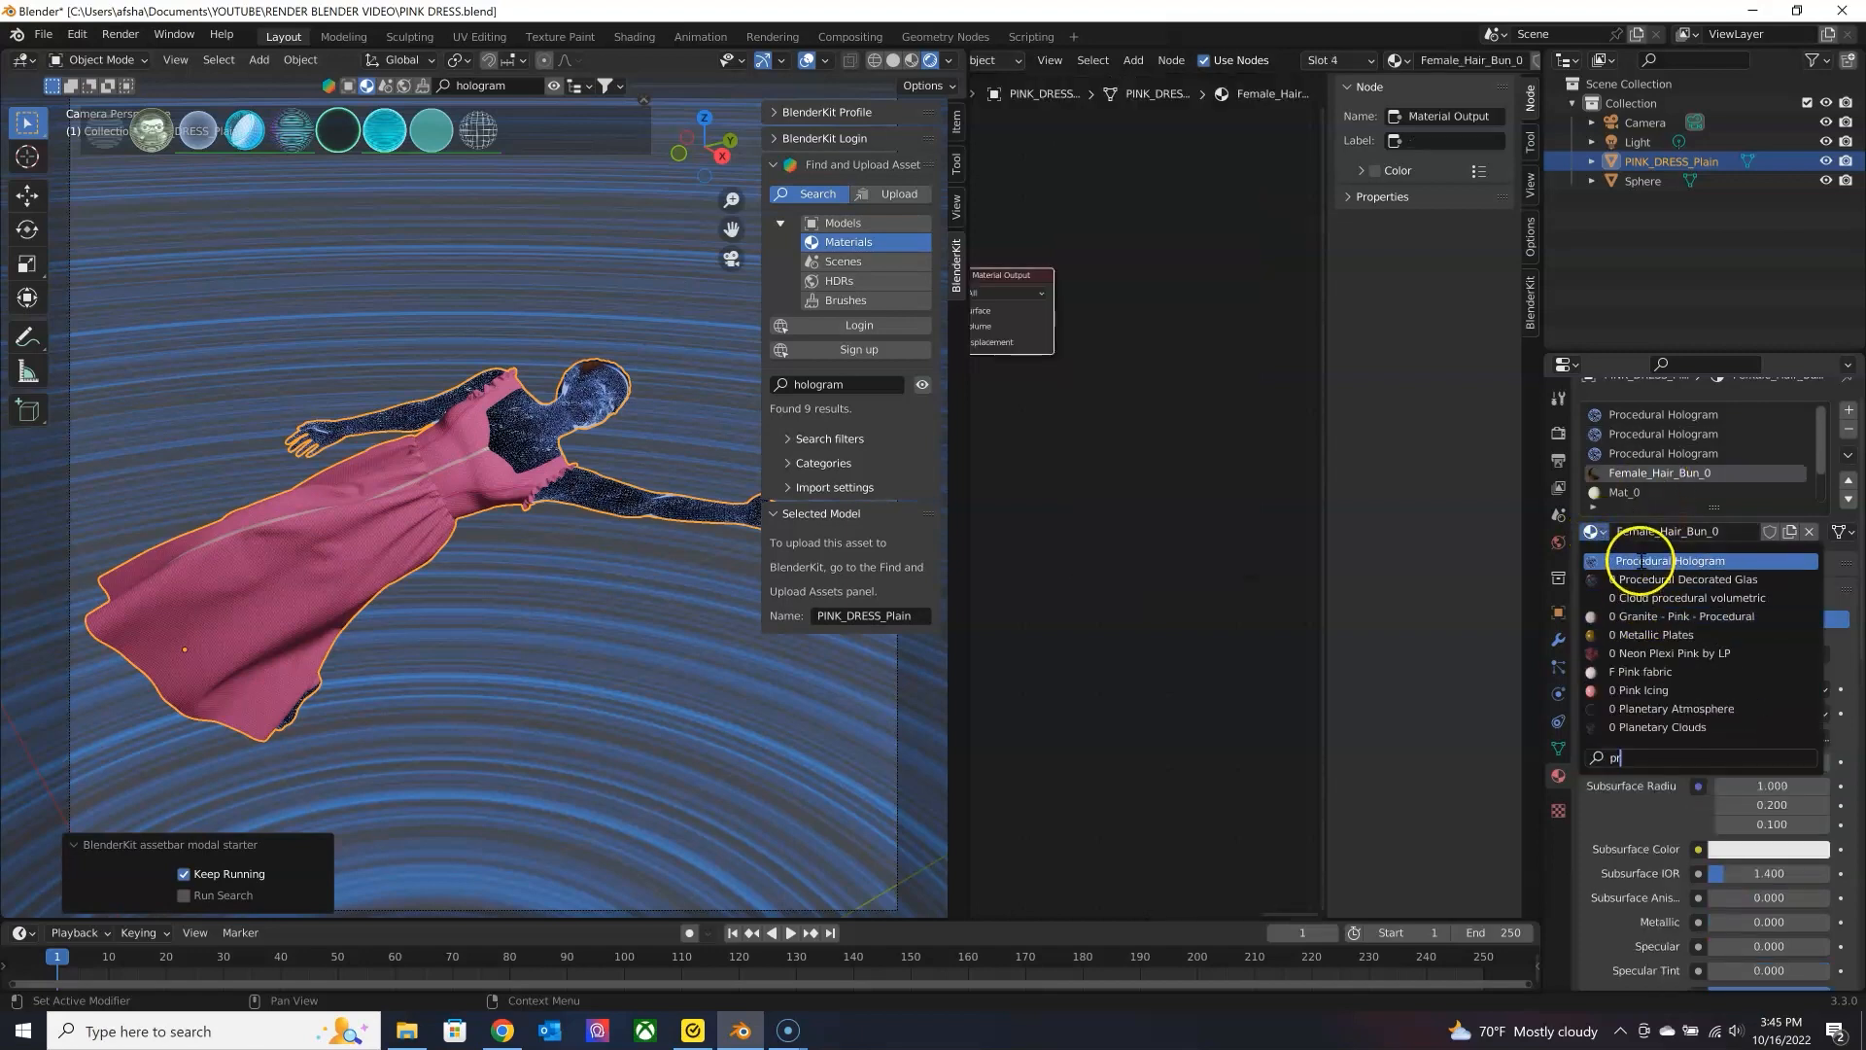
click(1675, 560)
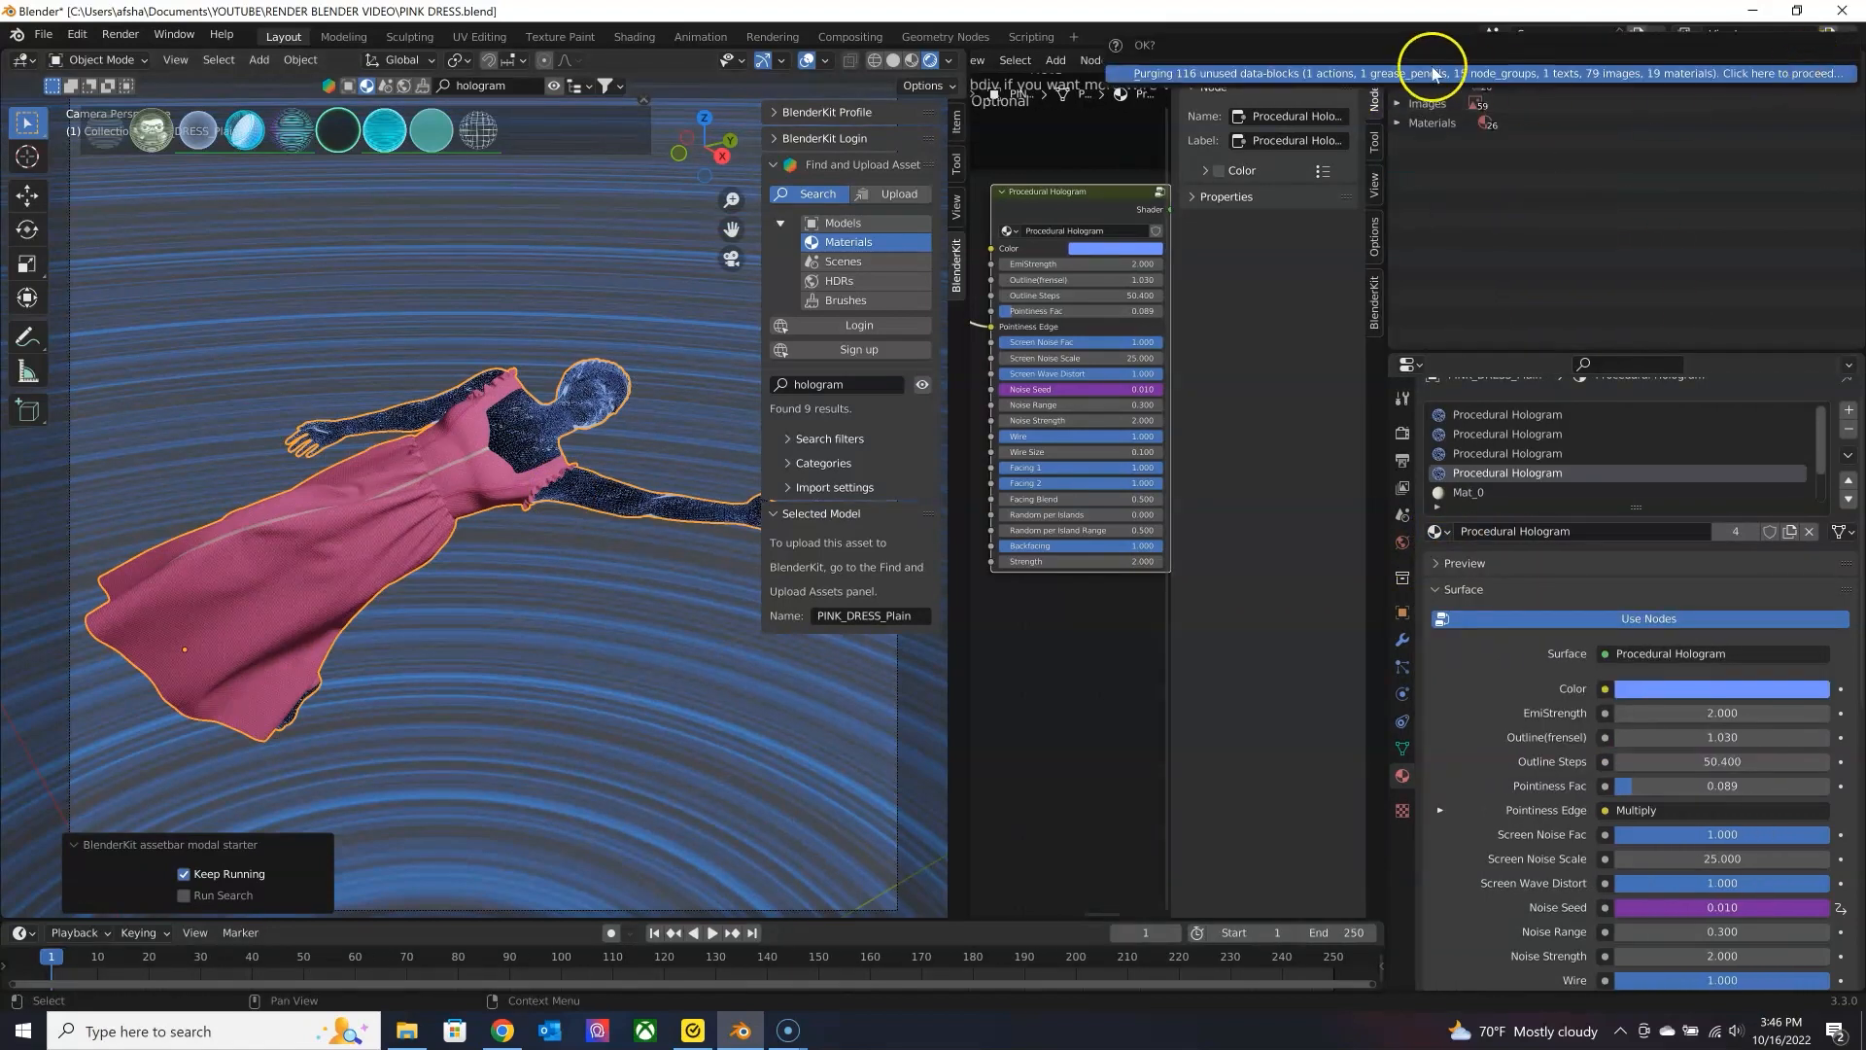
Confirm purging the 116 unused data-blocks from the file.
click(1435, 72)
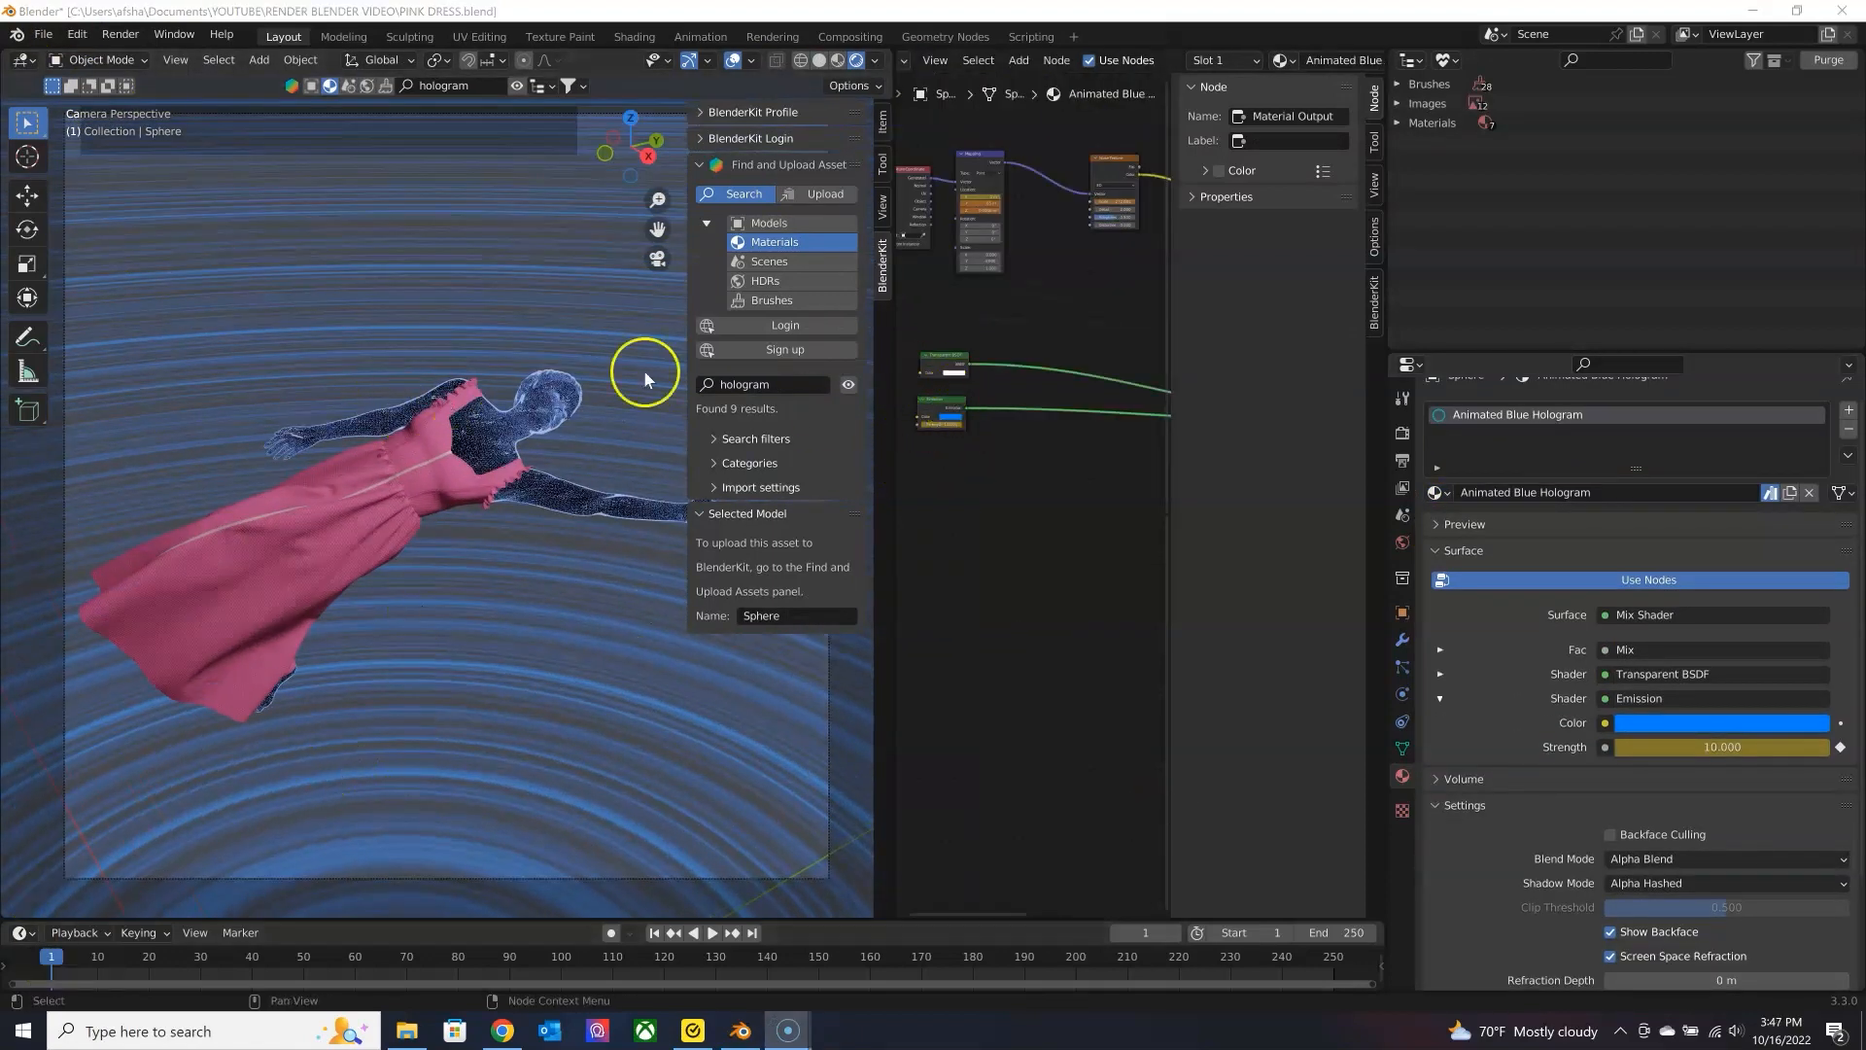
Change the Animated Blue Hologram emission colour to pink and switch to the browser.
click(1020, 595)
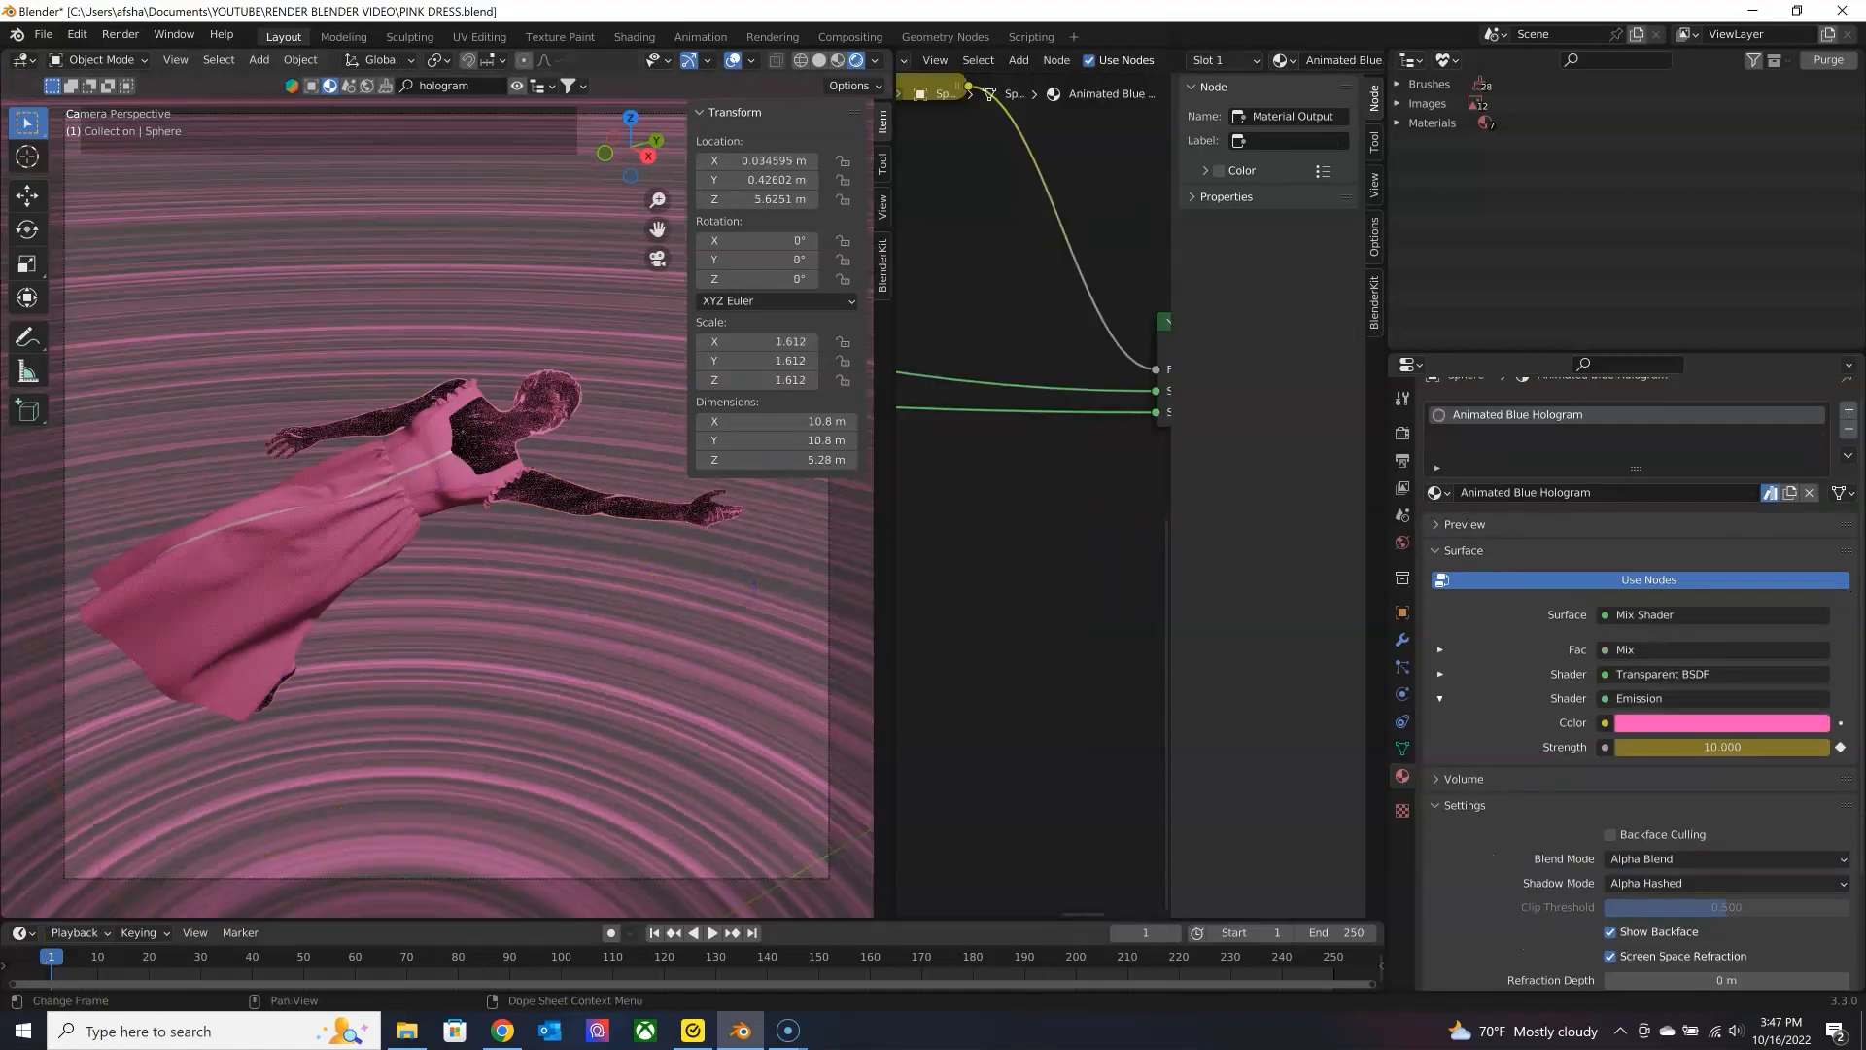
click(502, 1030)
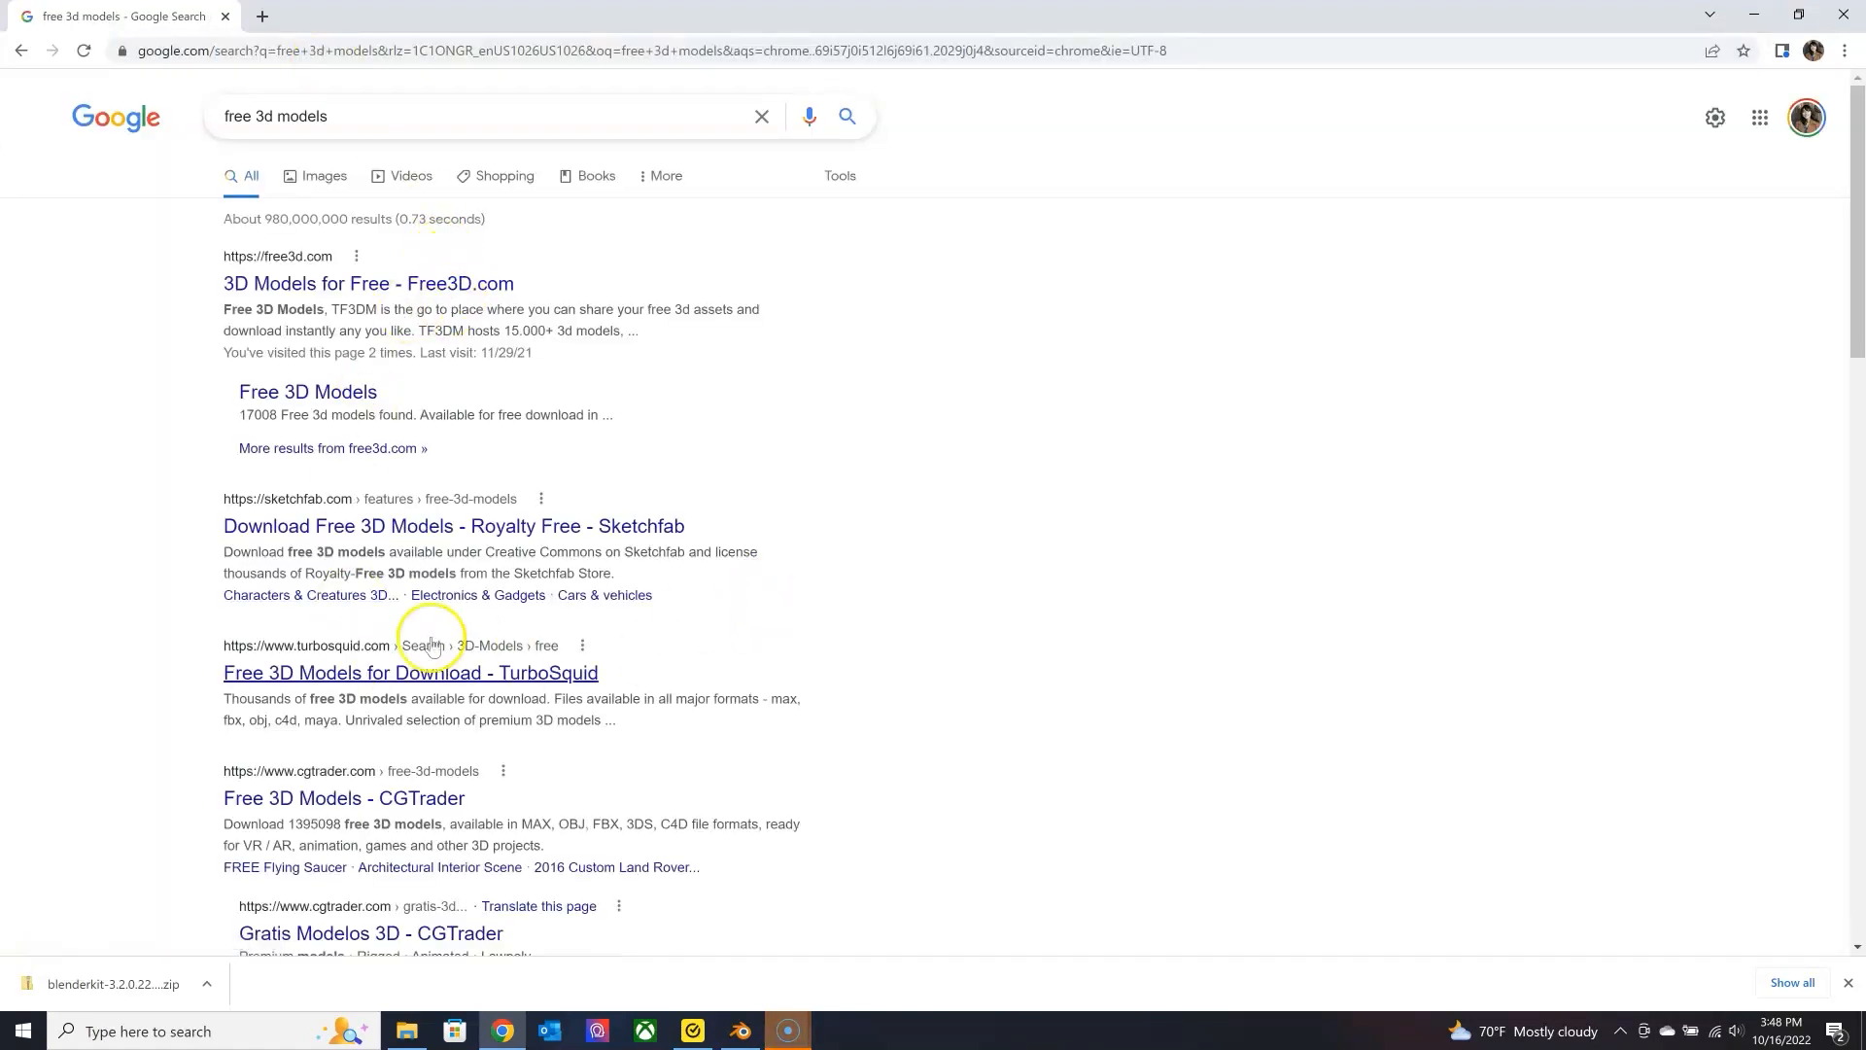
Open CGTrader's free models, search for hearts and open the Low poly Heart page.
click(345, 700)
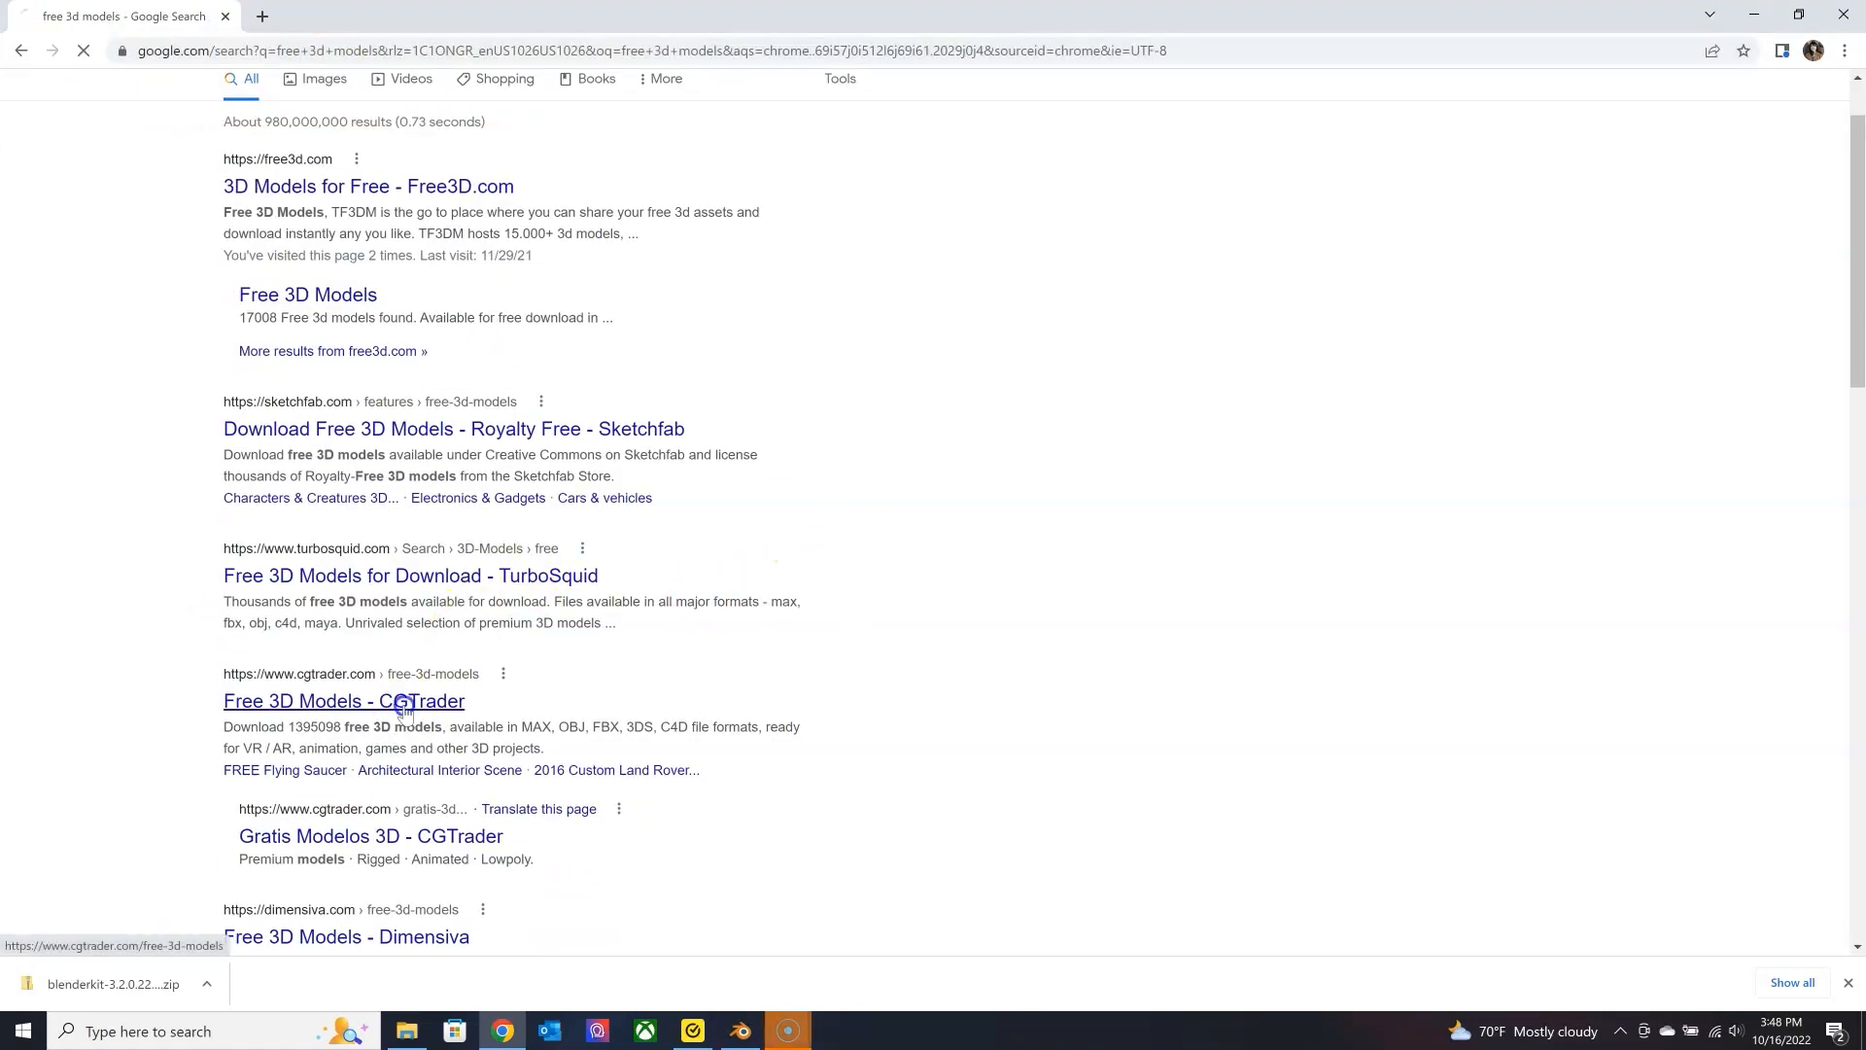
click(342, 702)
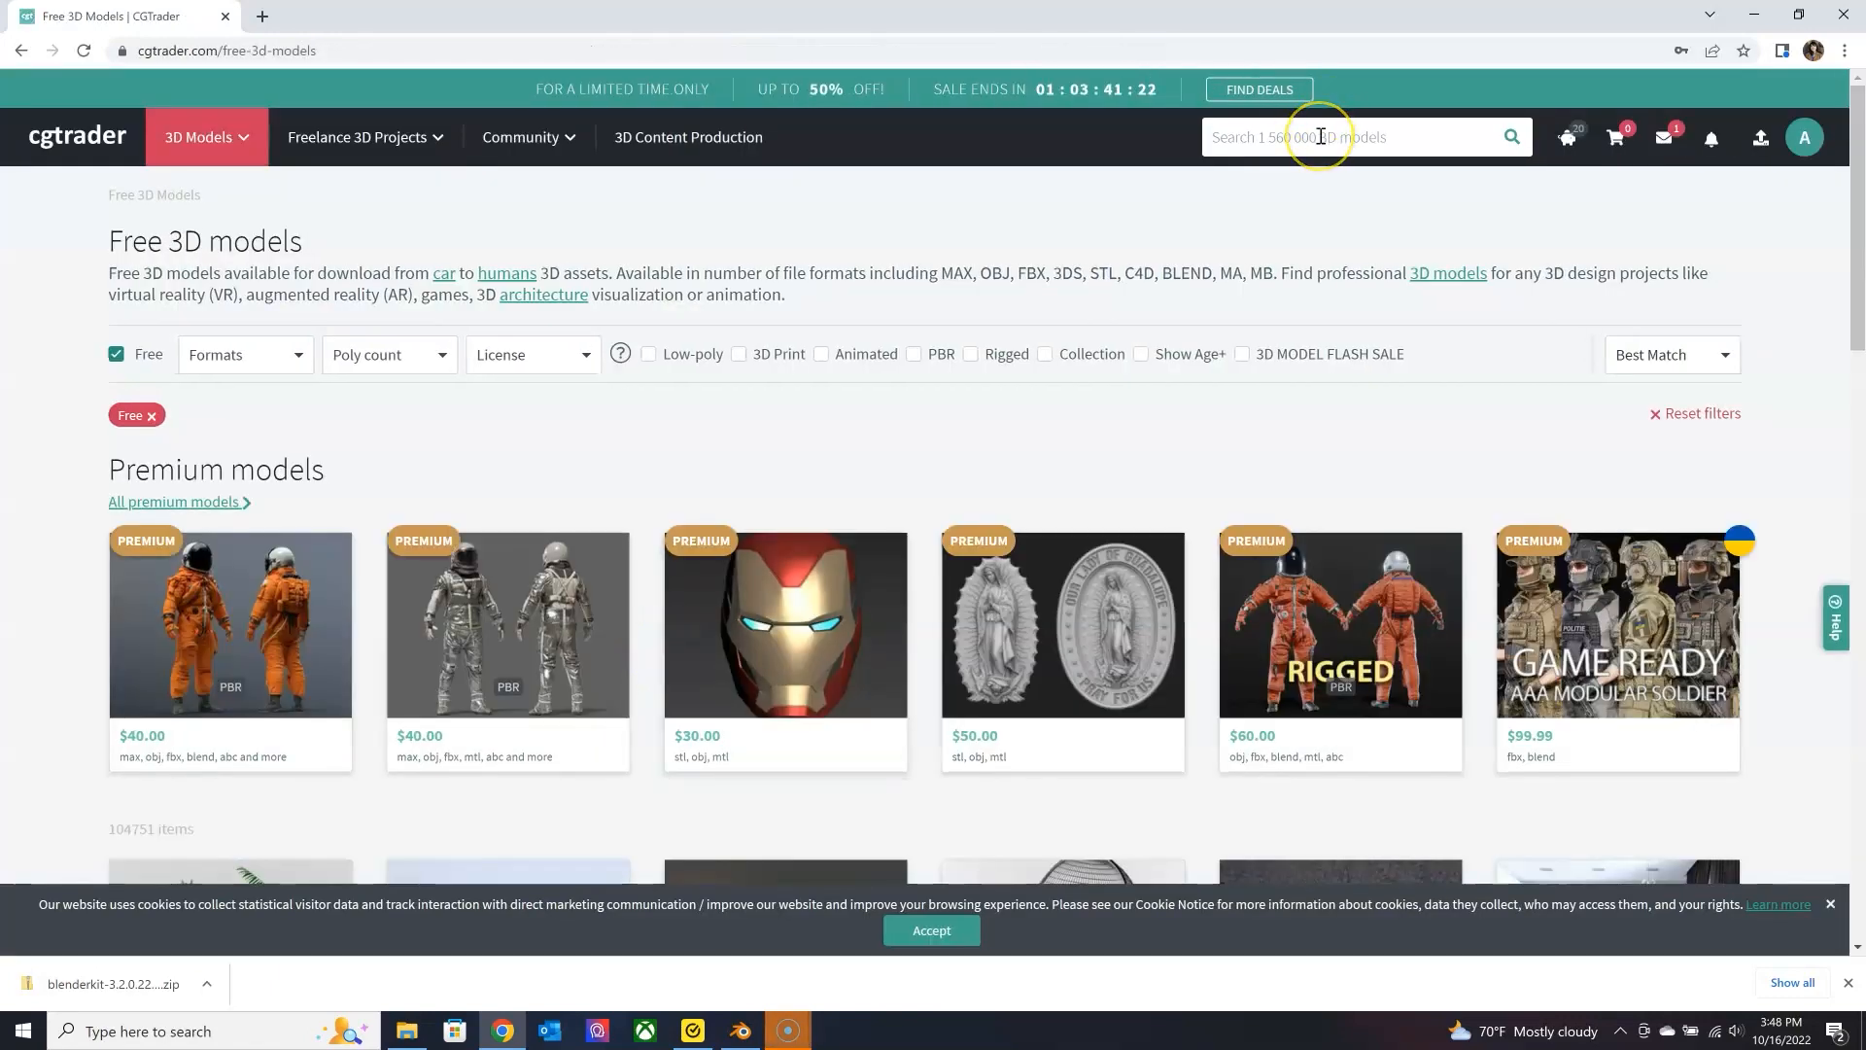
mouse_move(60, 945)
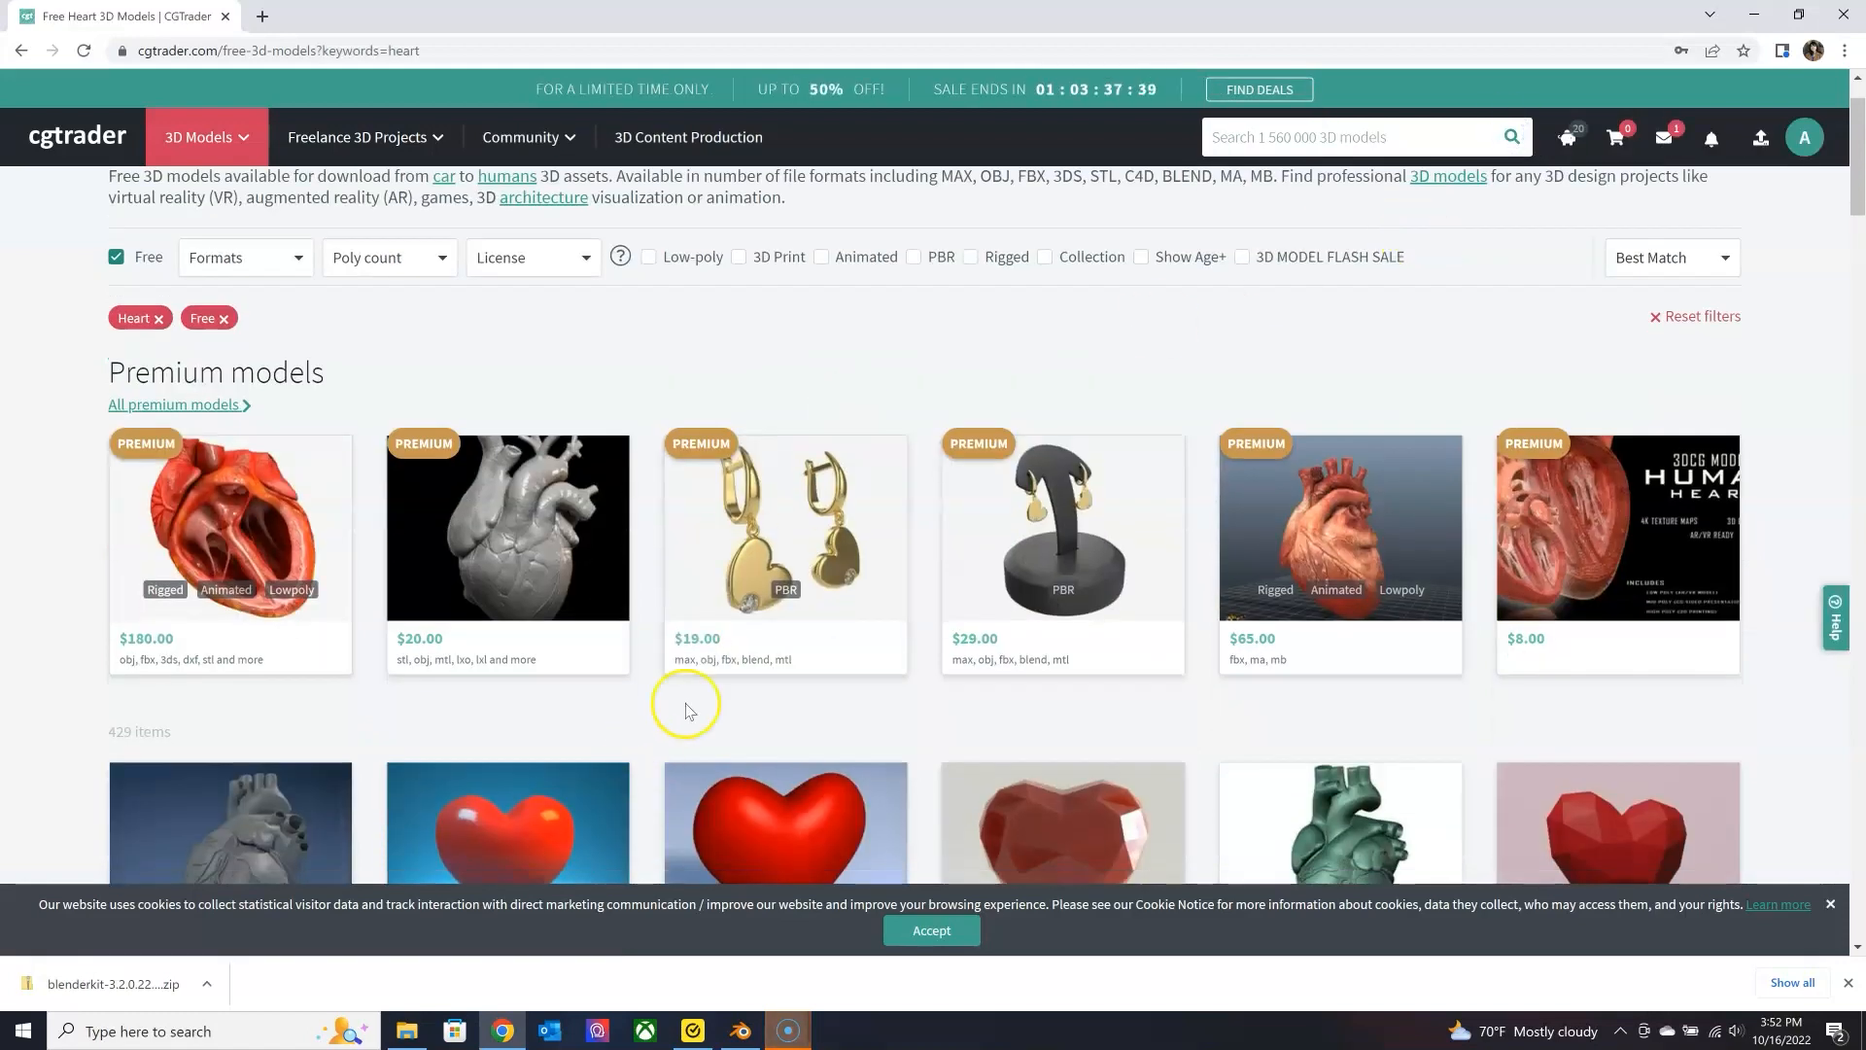
scroll(down, 3)
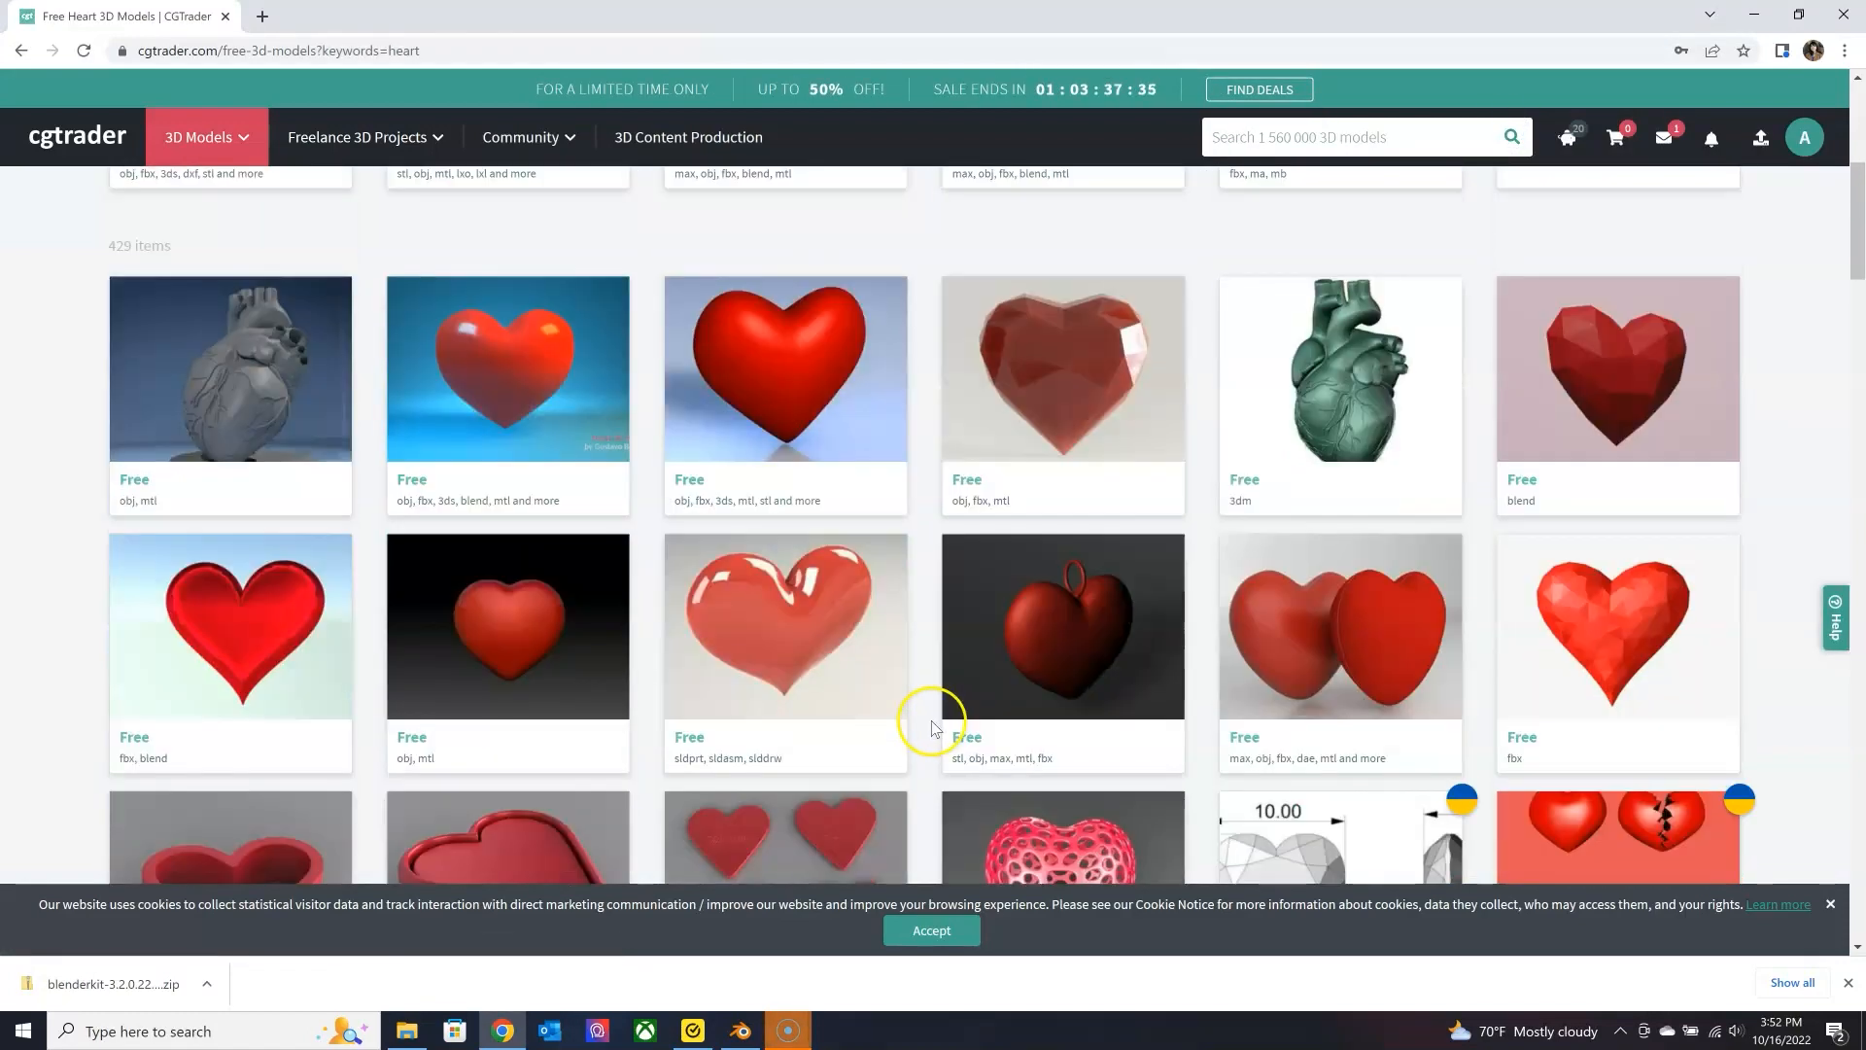
scroll(down, 3)
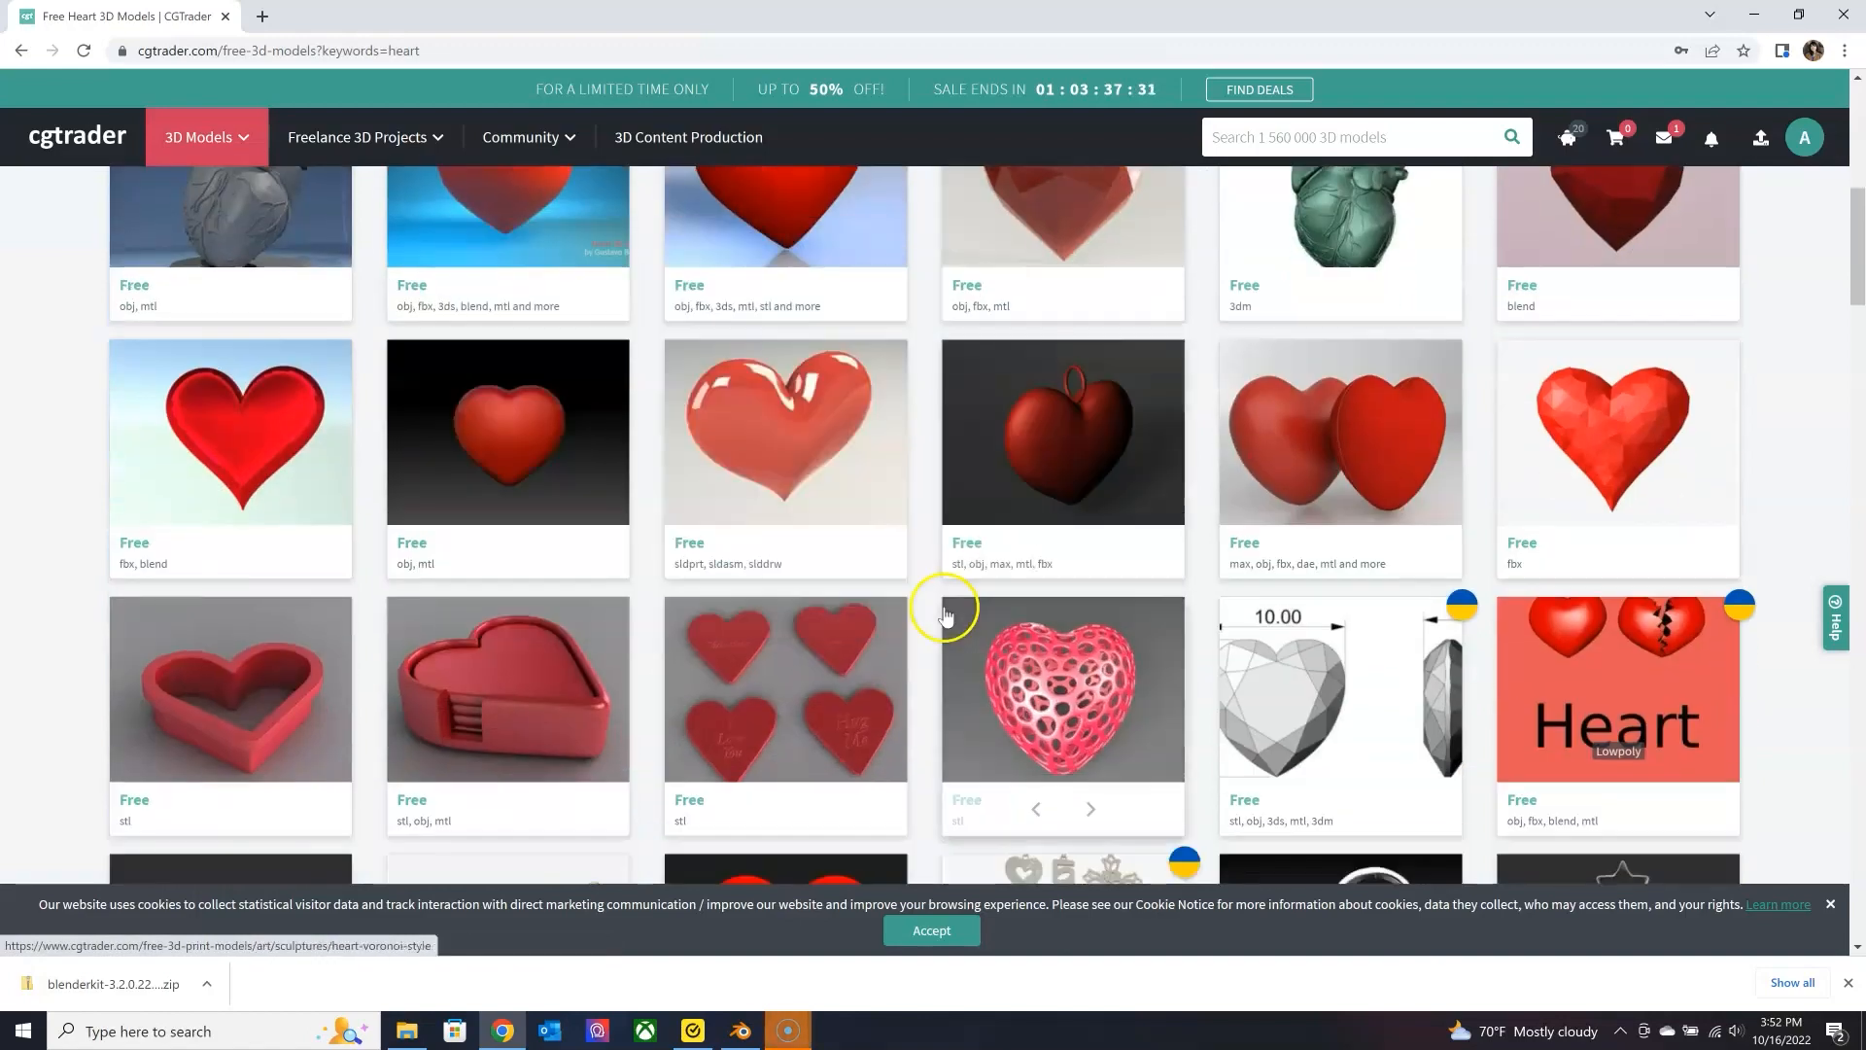
scroll(down, 3)
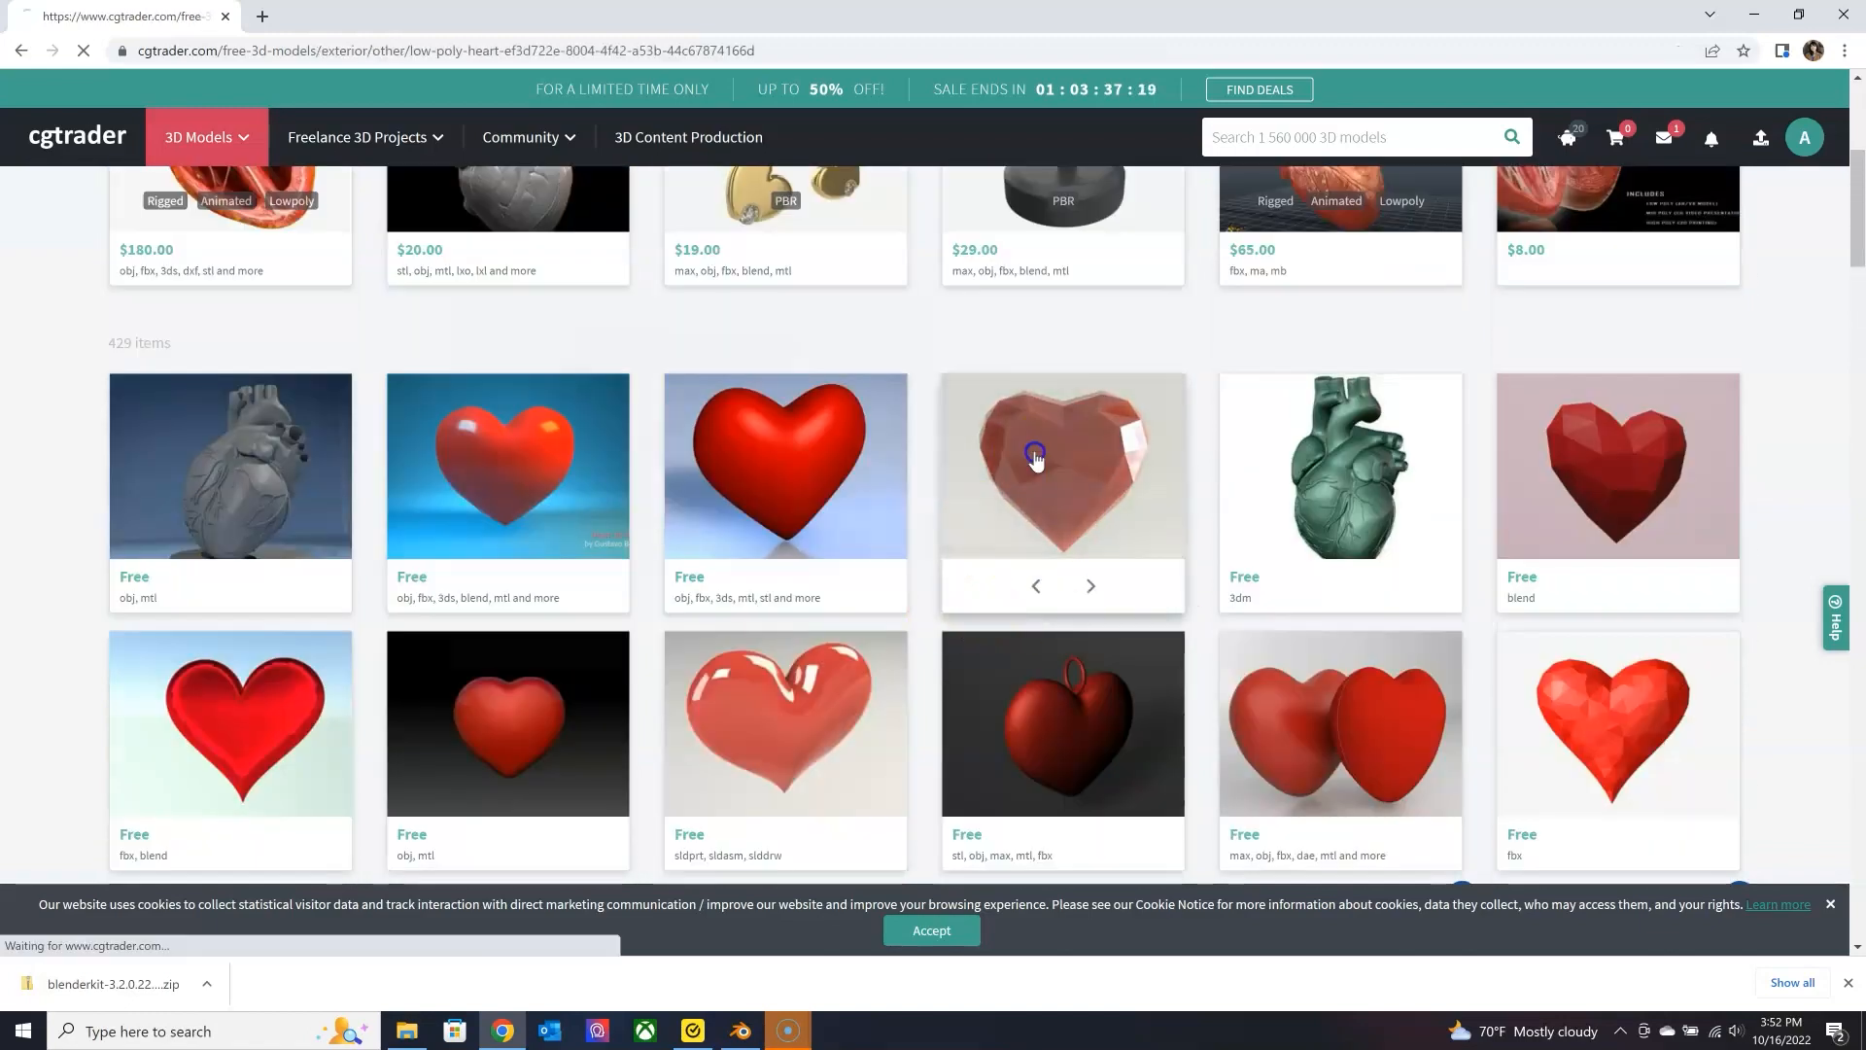
click(1062, 465)
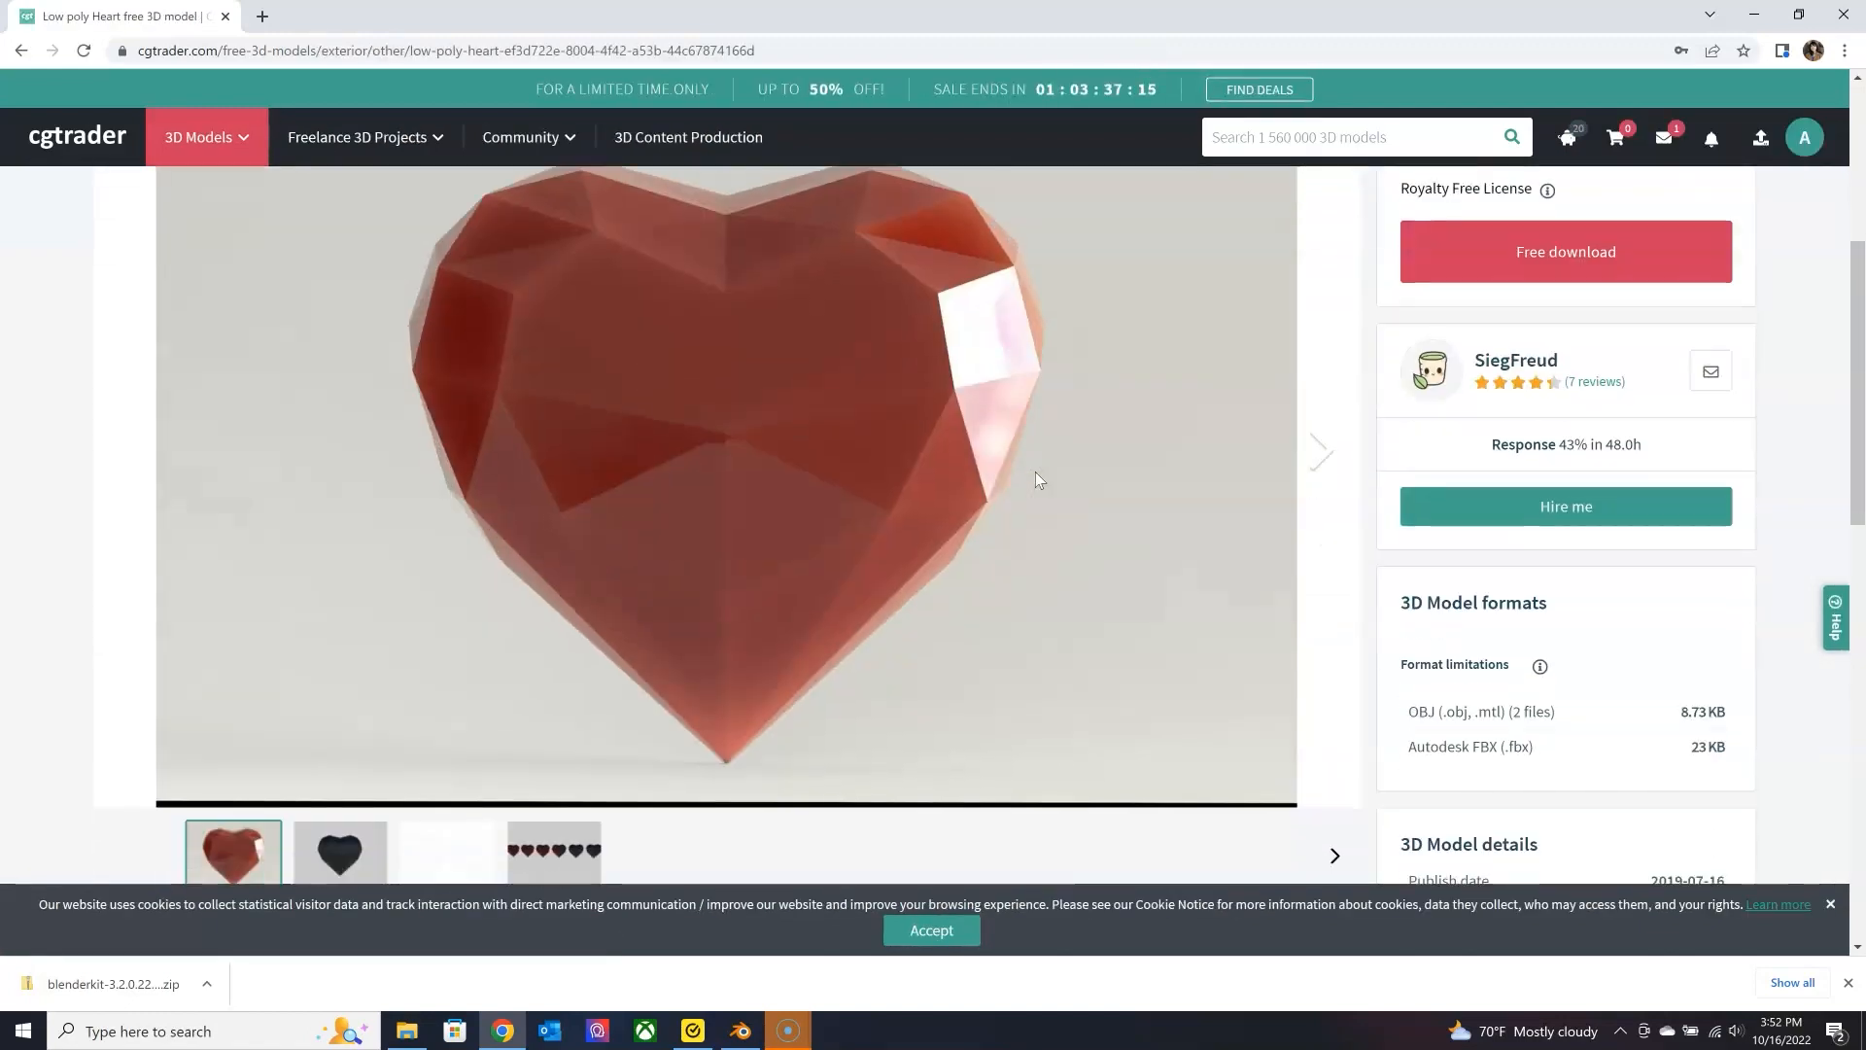
Download LP_heart_OBJ.mtl and LP_heart_OBJ.obj via Free download, then return to Blender.
click(1565, 250)
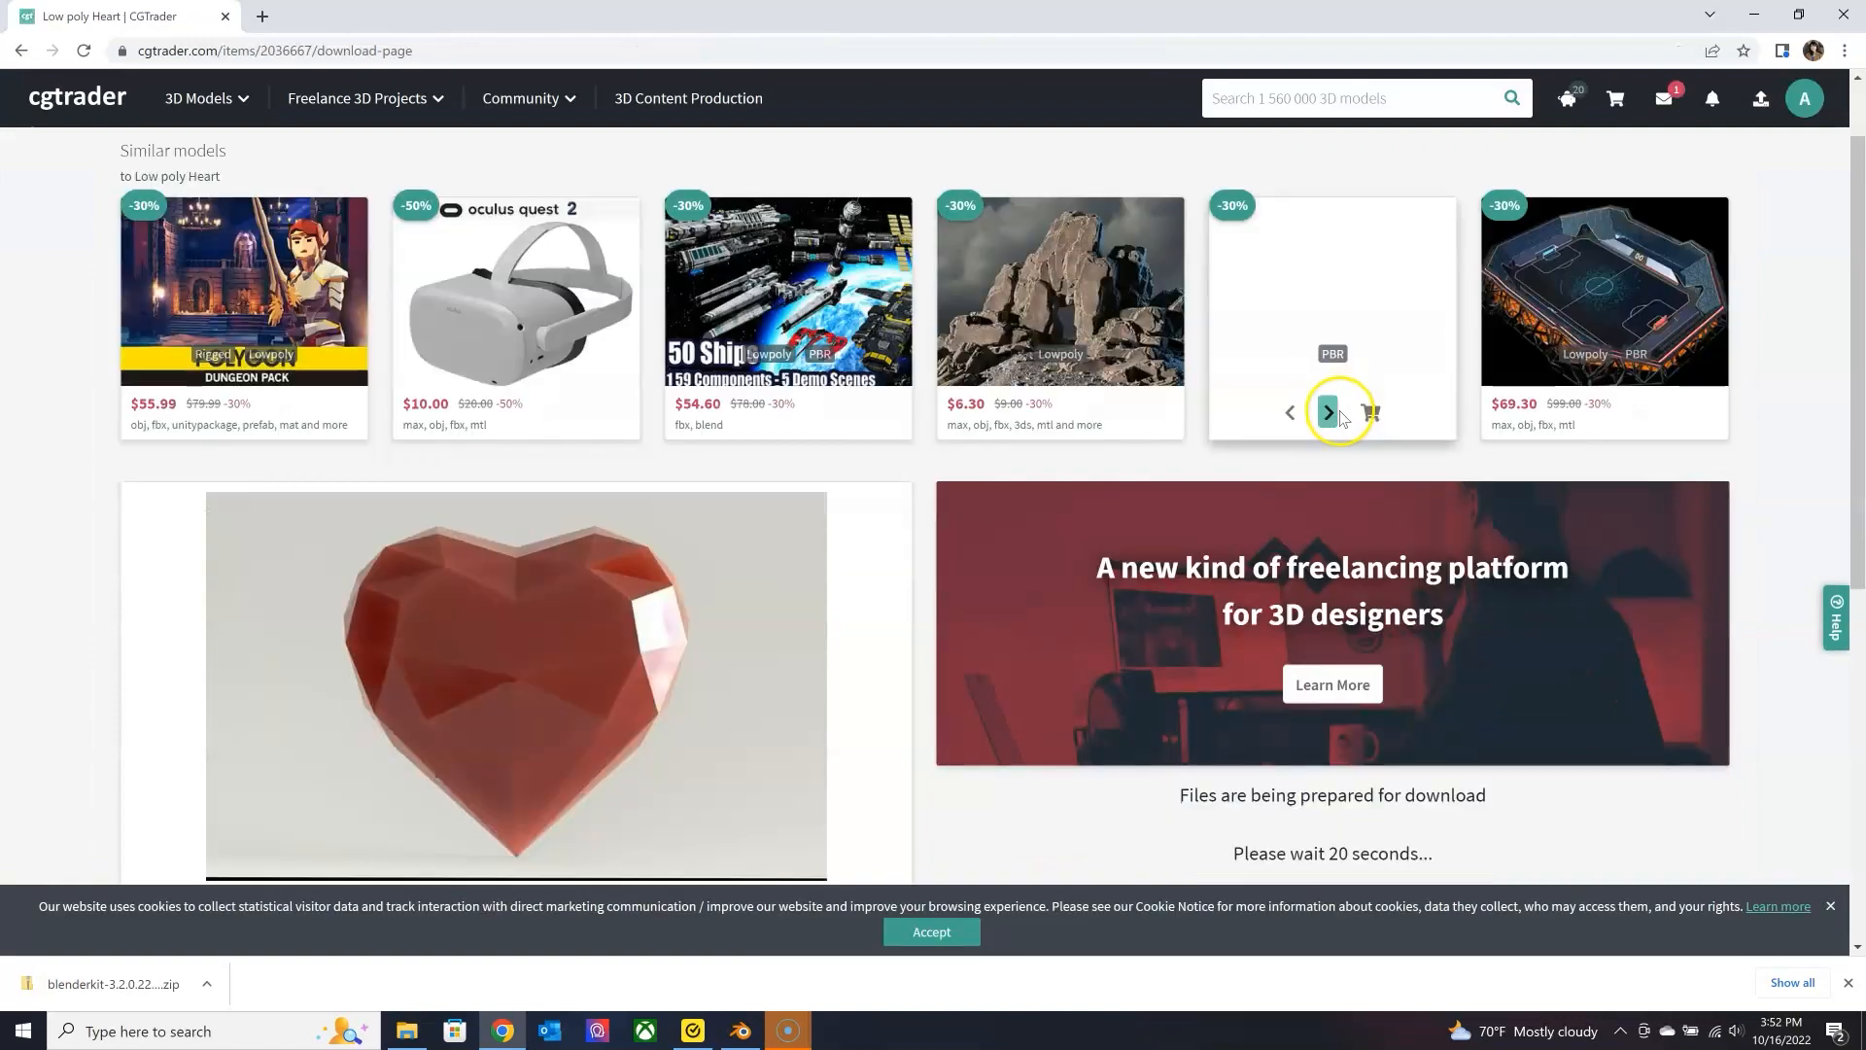
scroll(down, 3)
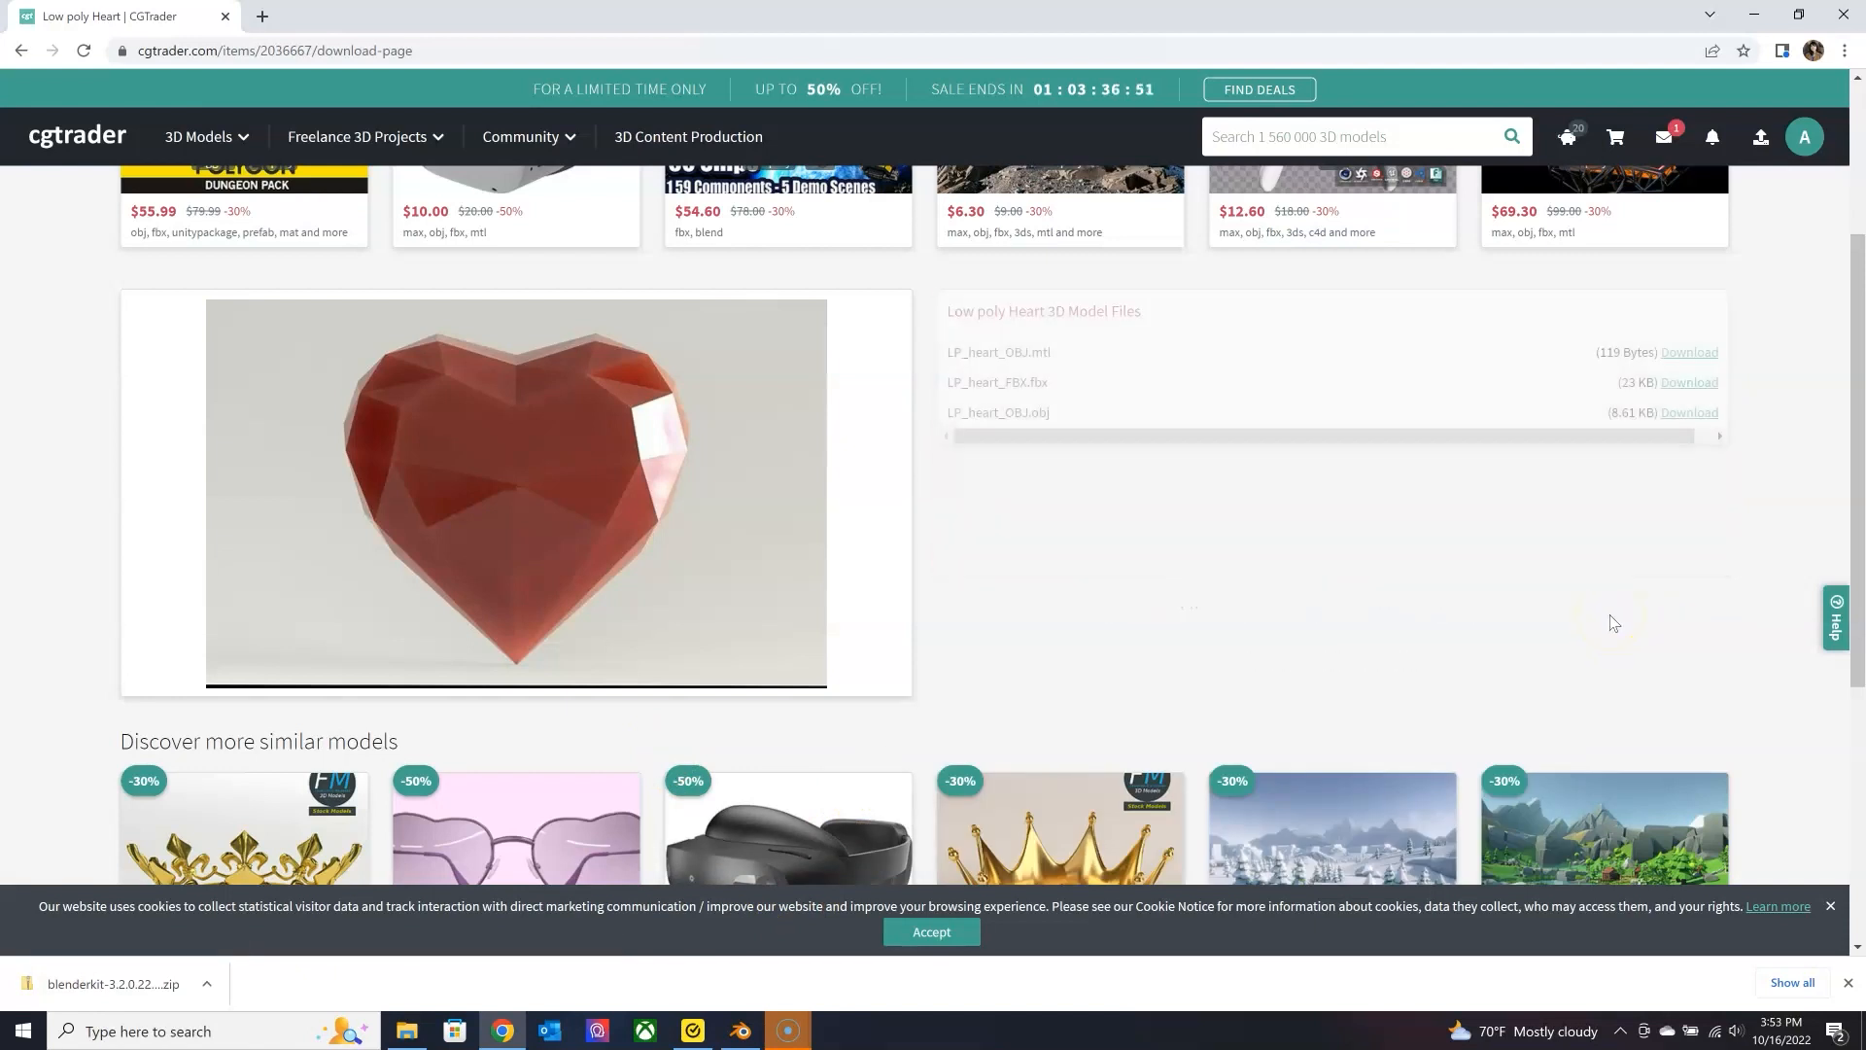
click(1687, 412)
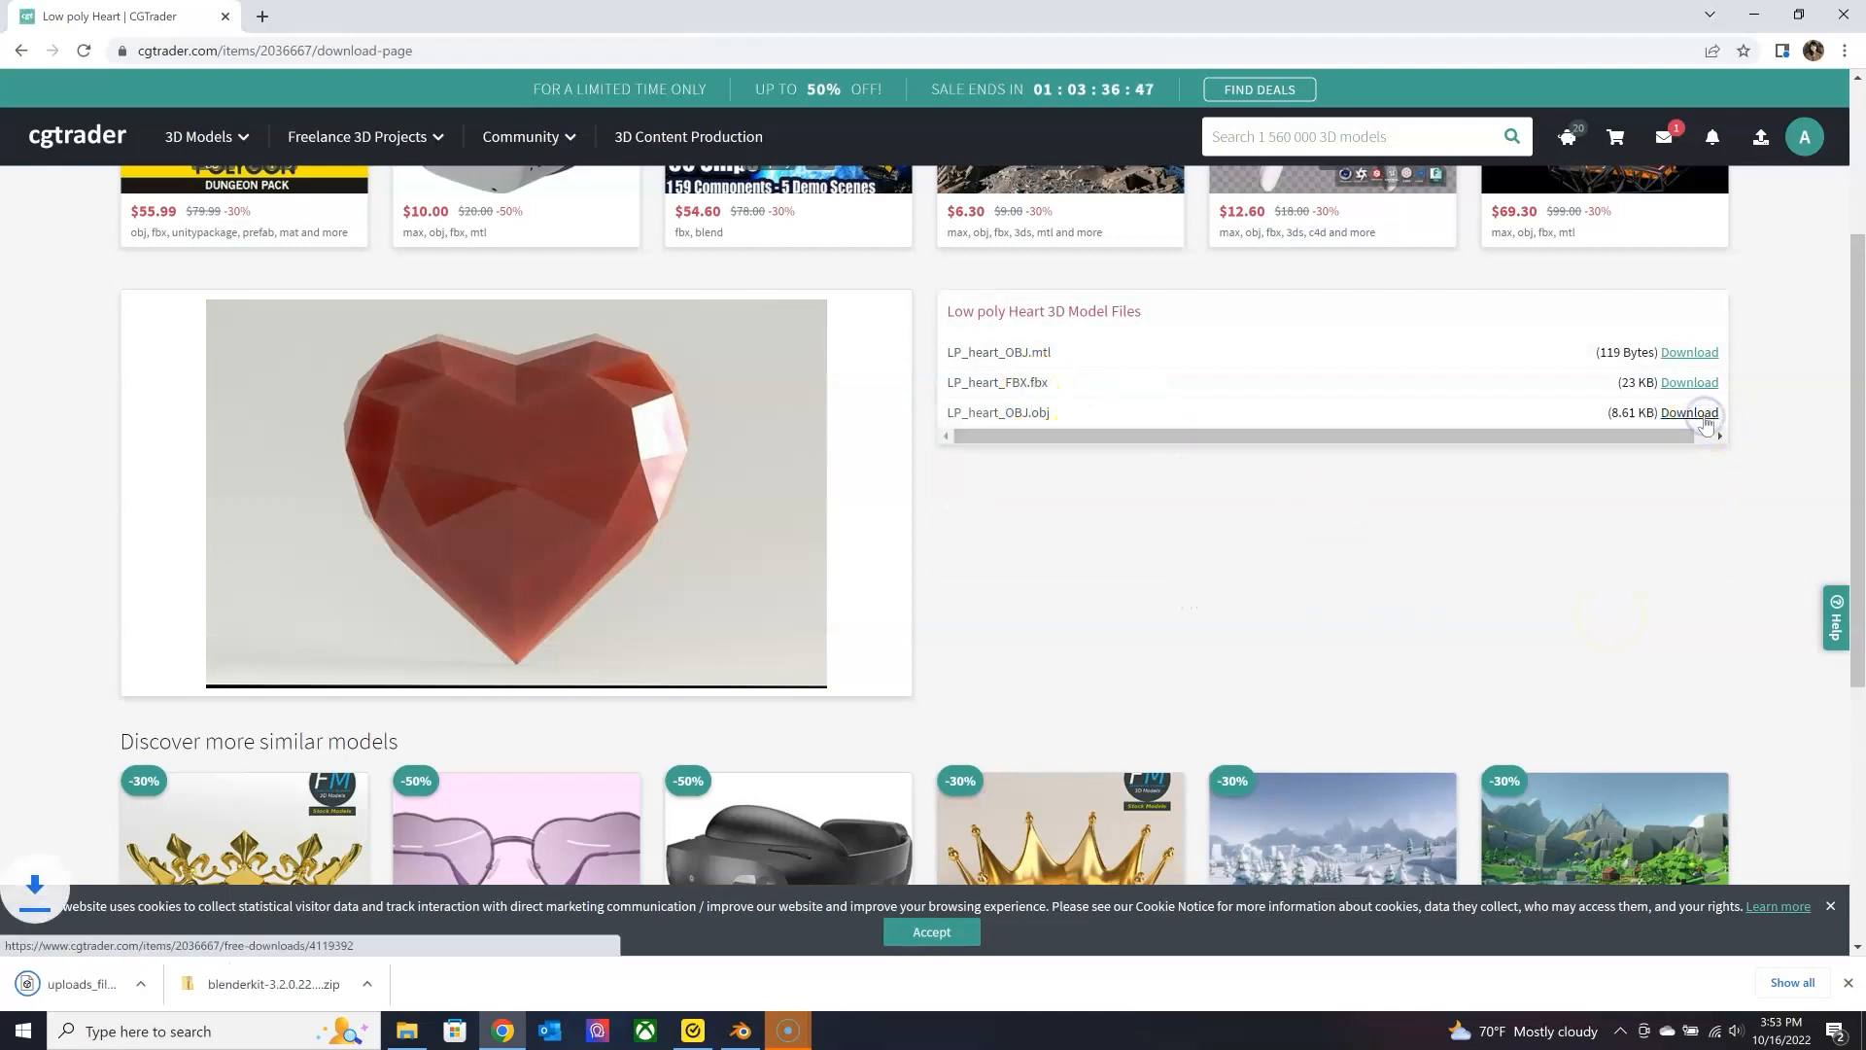
click(1687, 412)
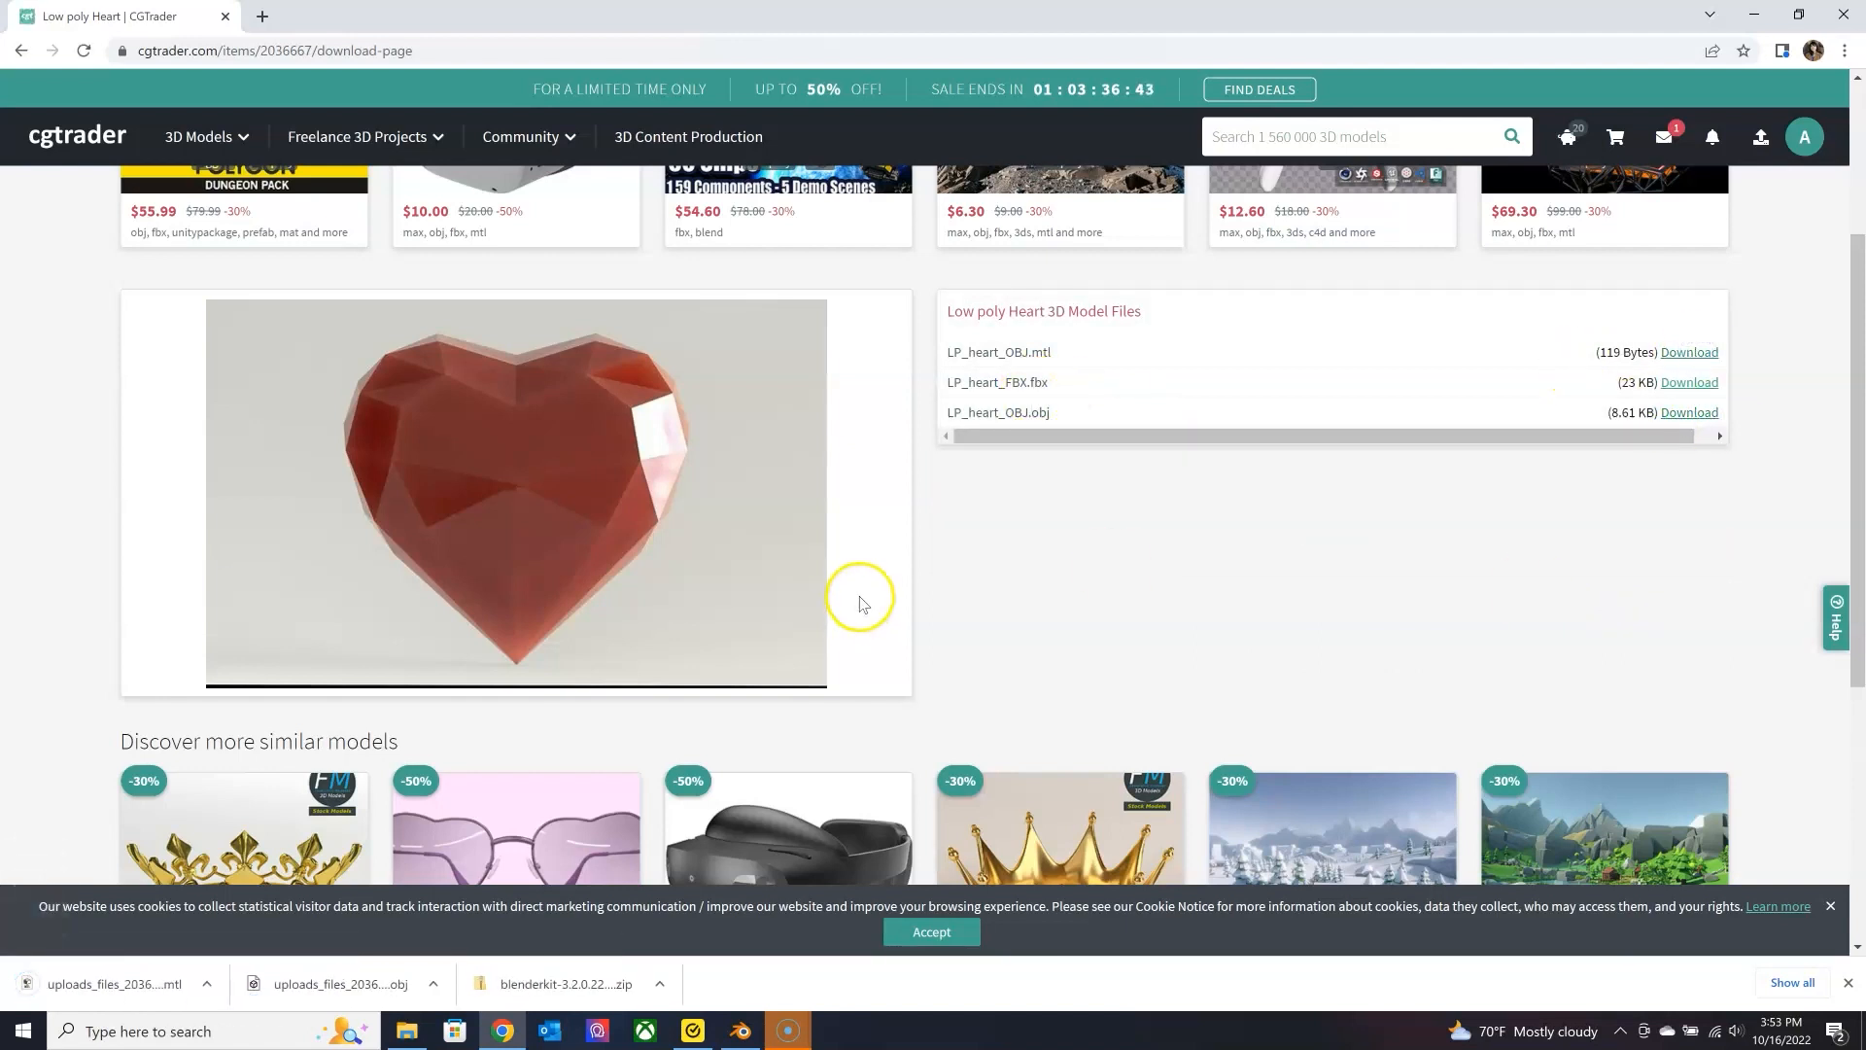
click(739, 1030)
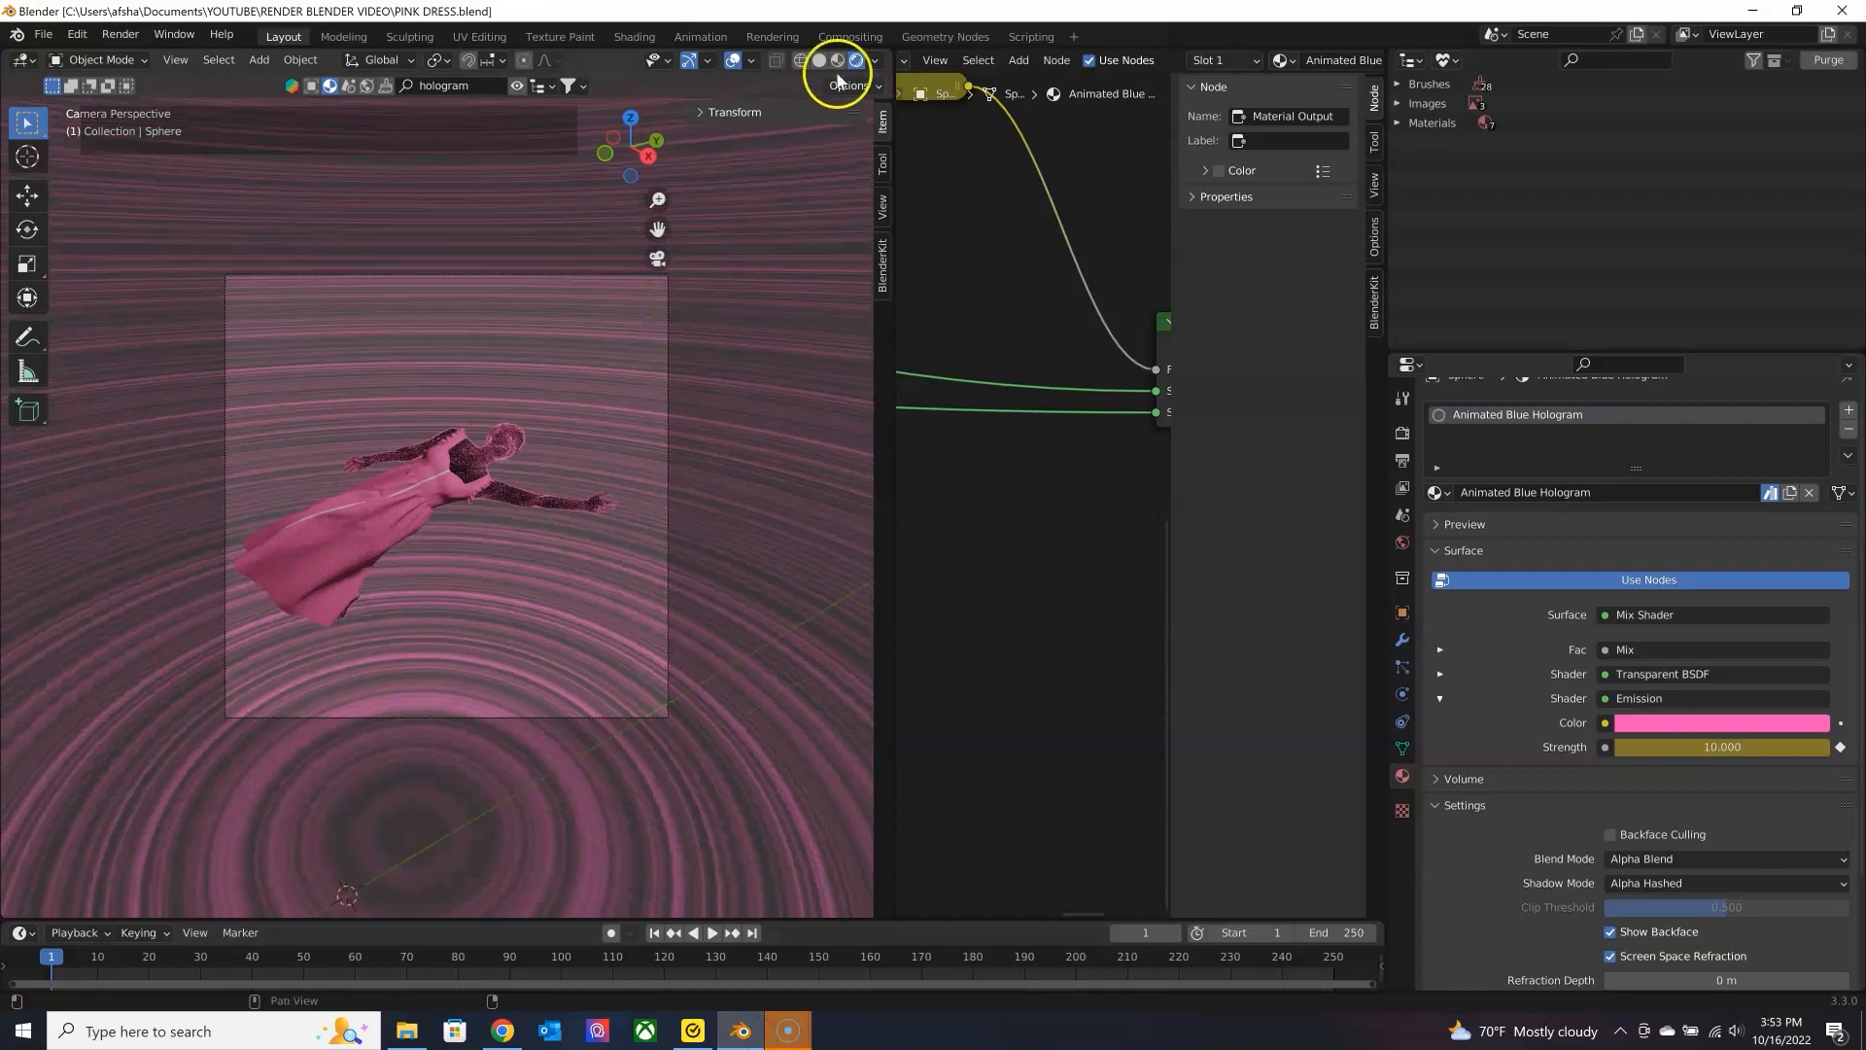
Import LP_heart_OBJ.obj from Downloads as a Wavefront OBJ.
click(42, 33)
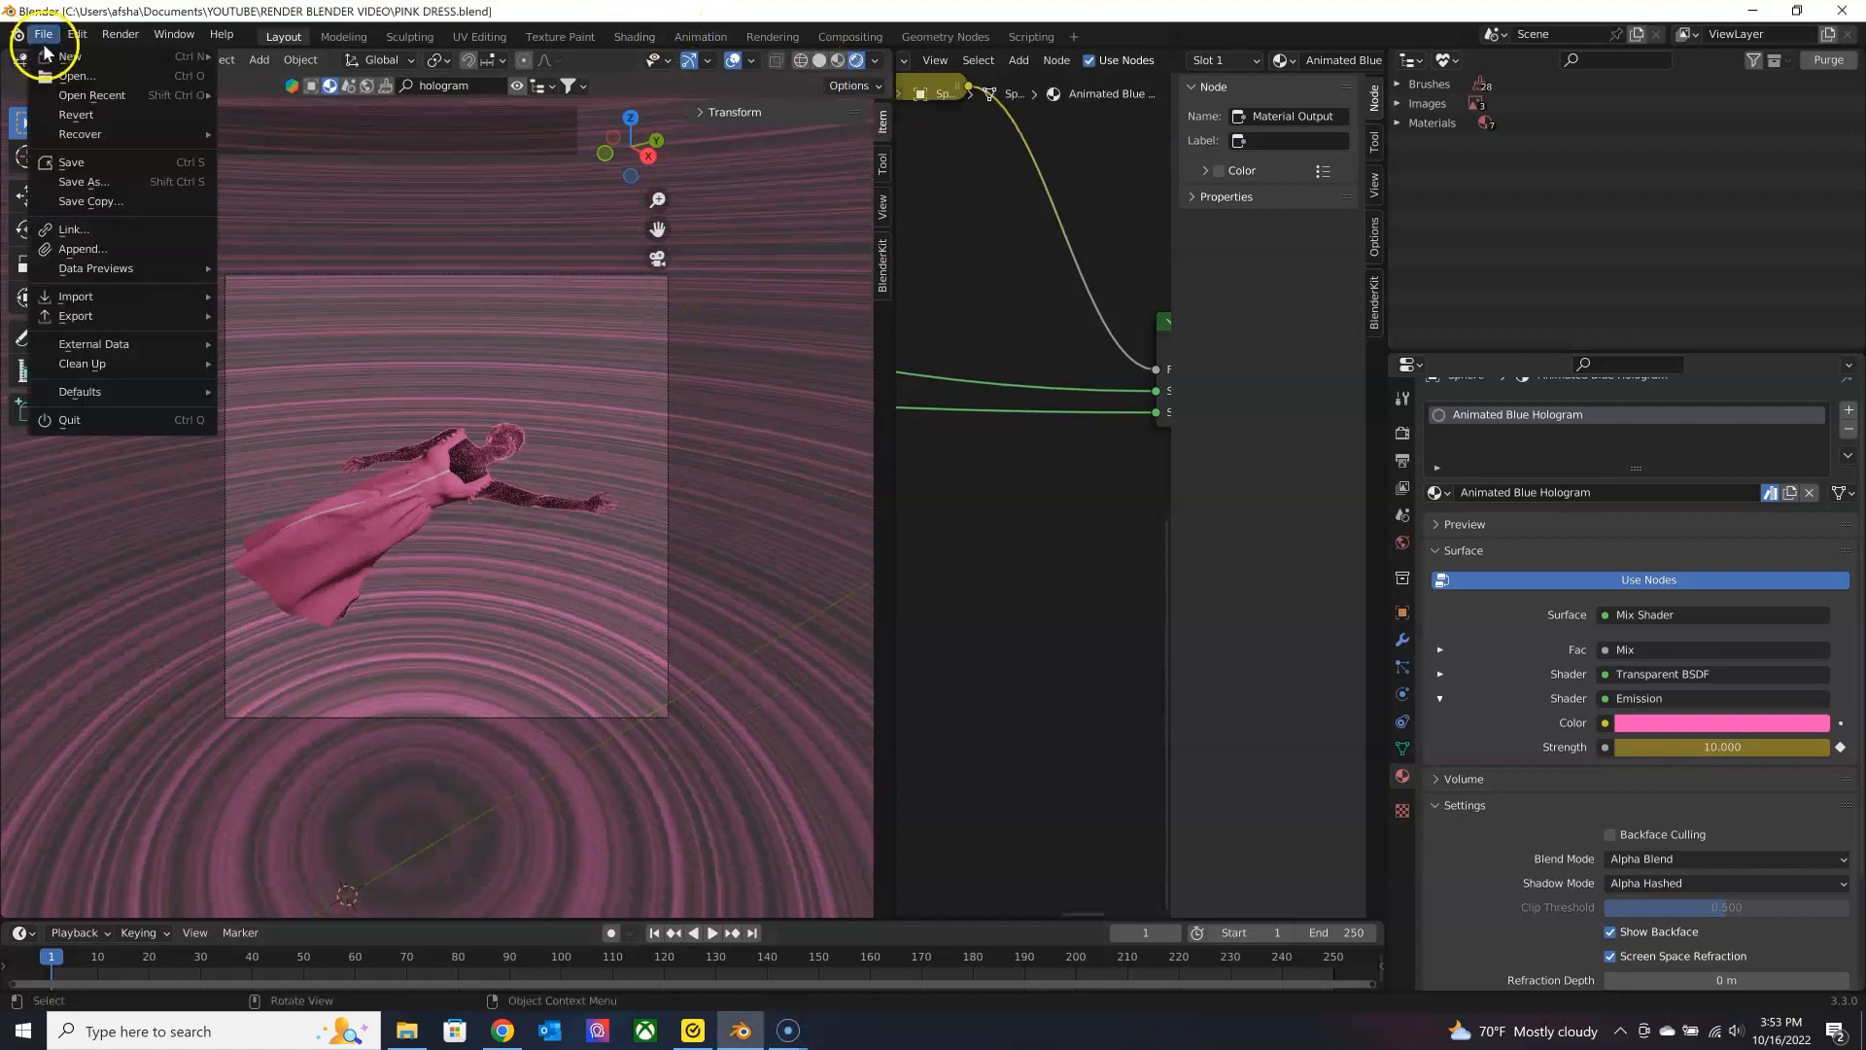
click(76, 296)
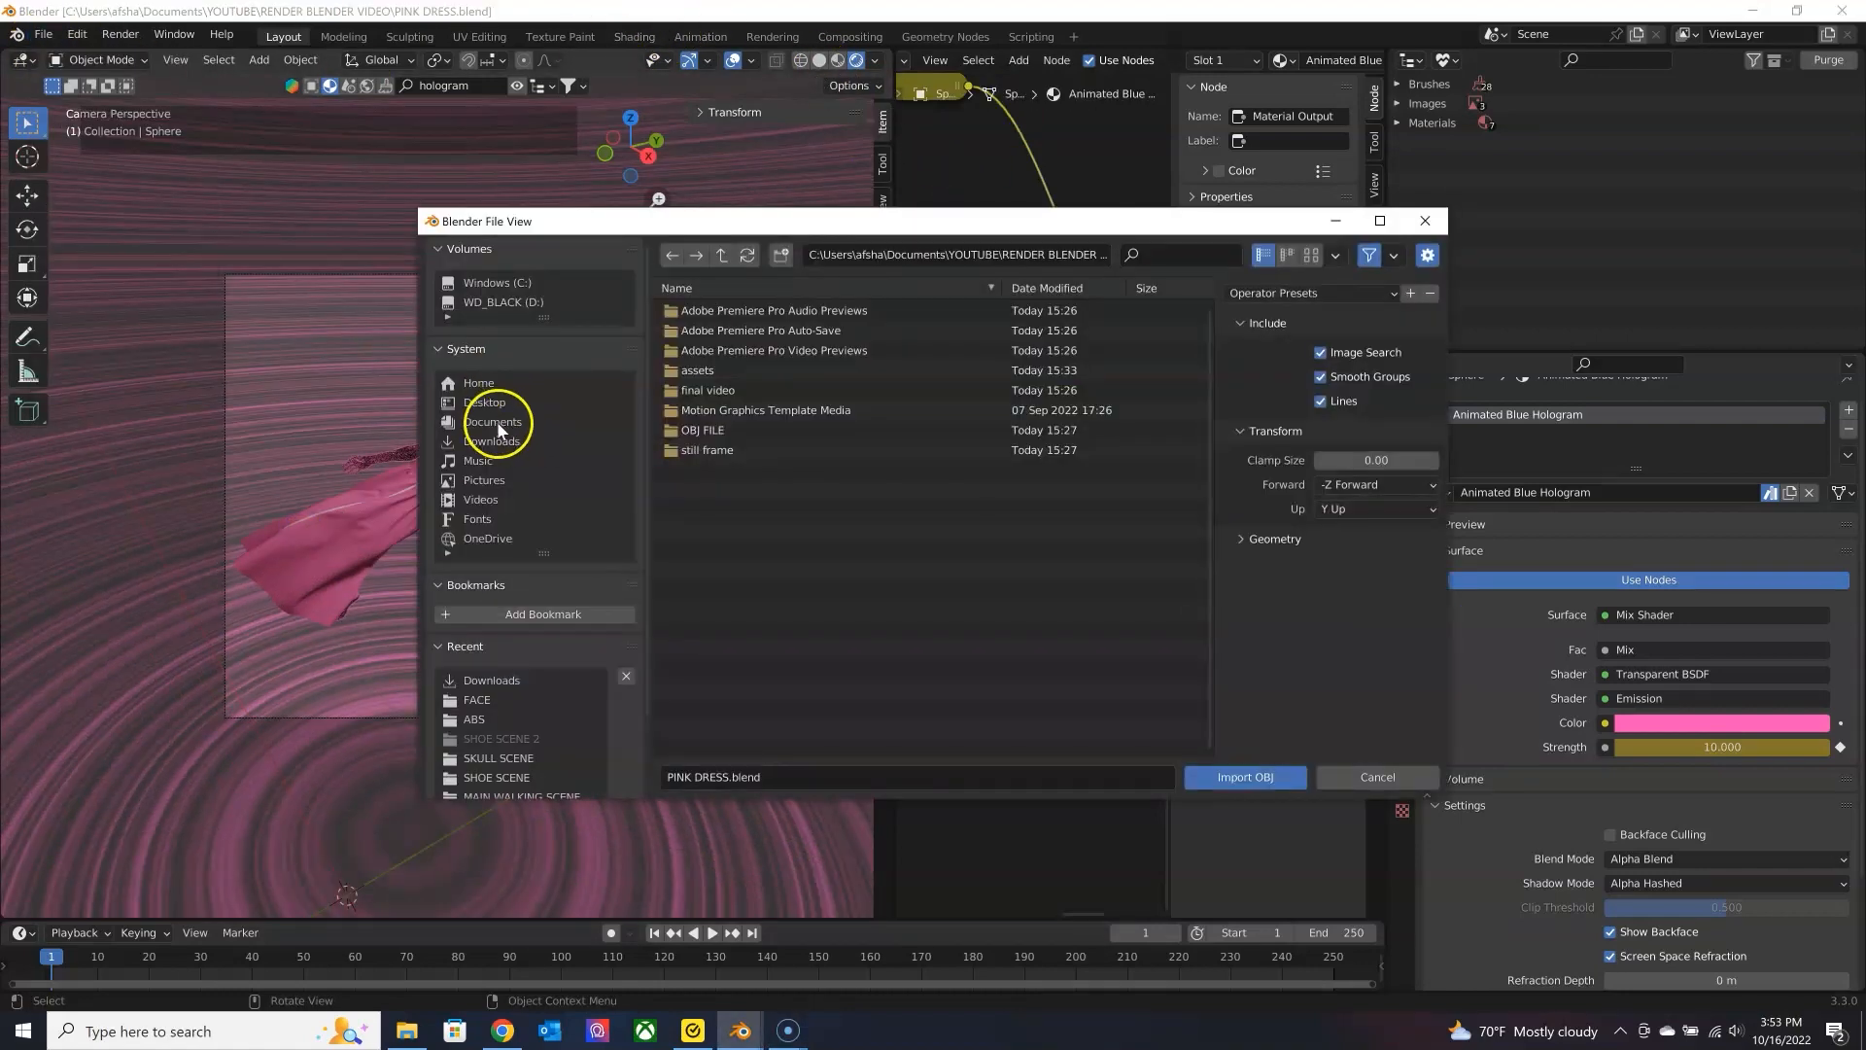
click(492, 442)
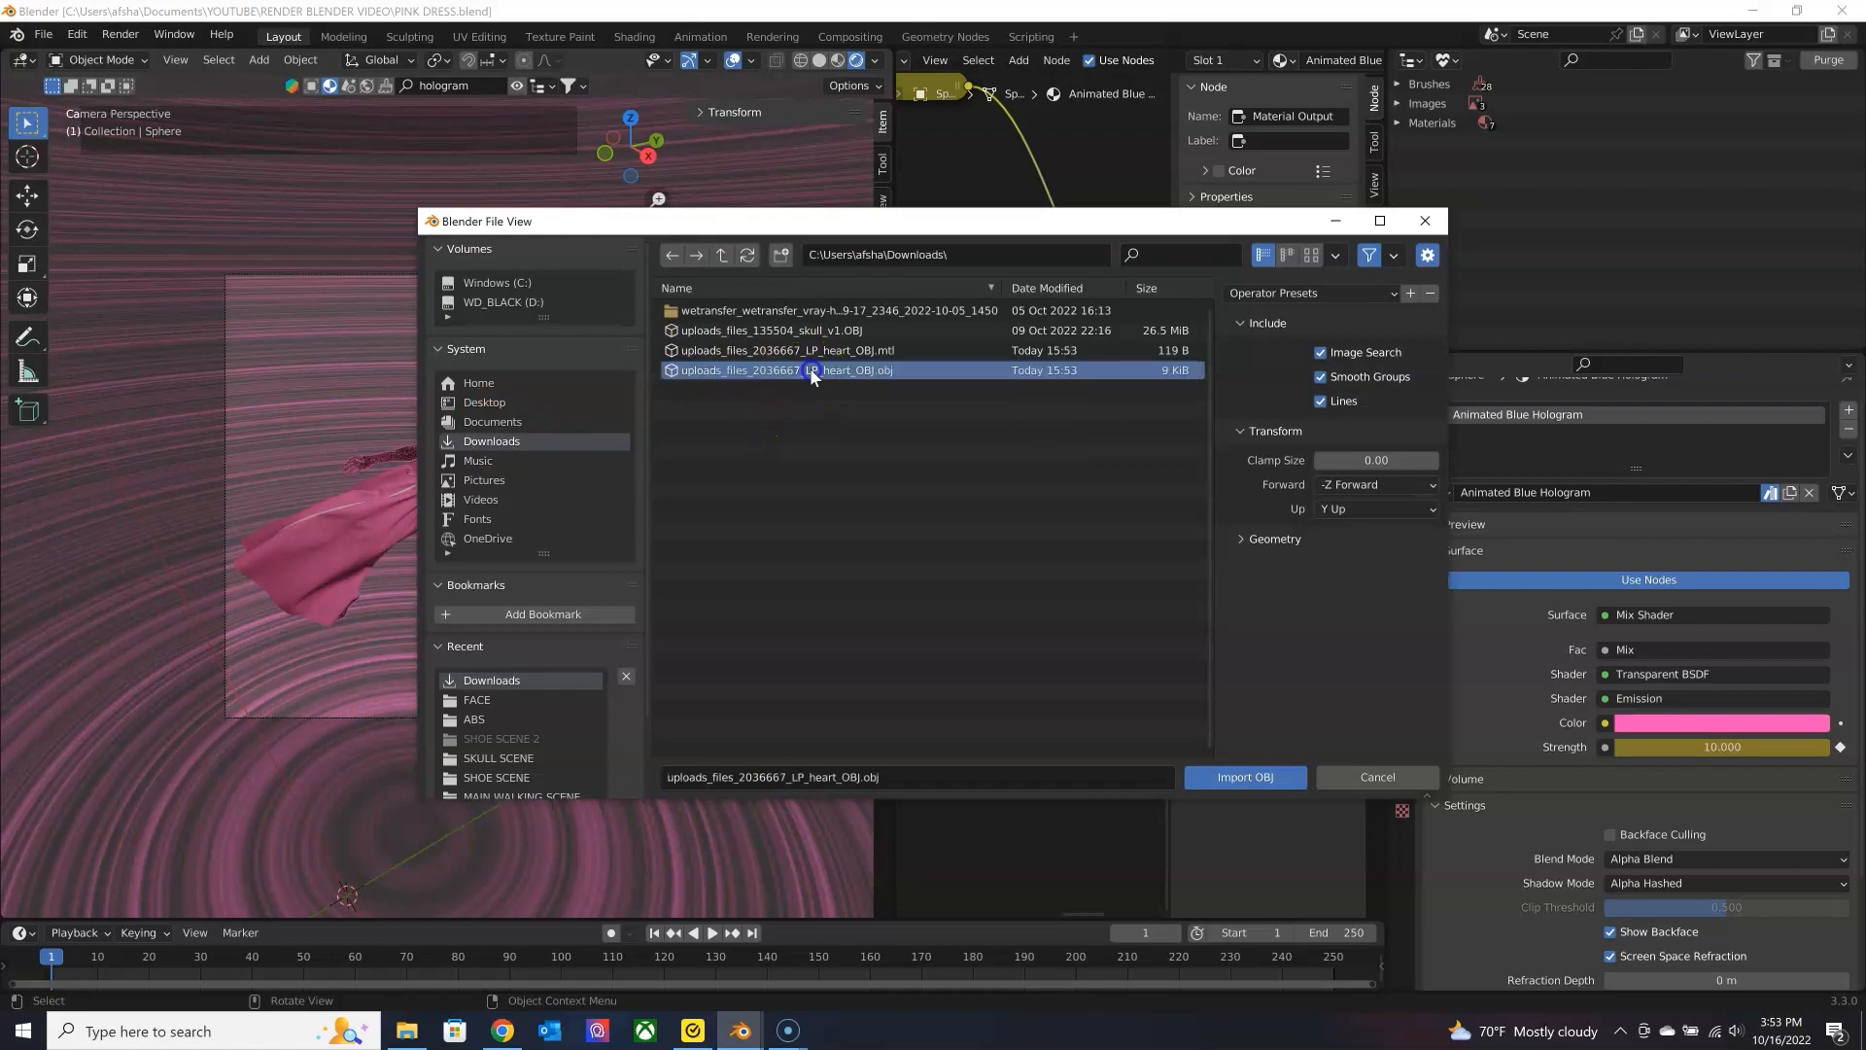
click(1244, 776)
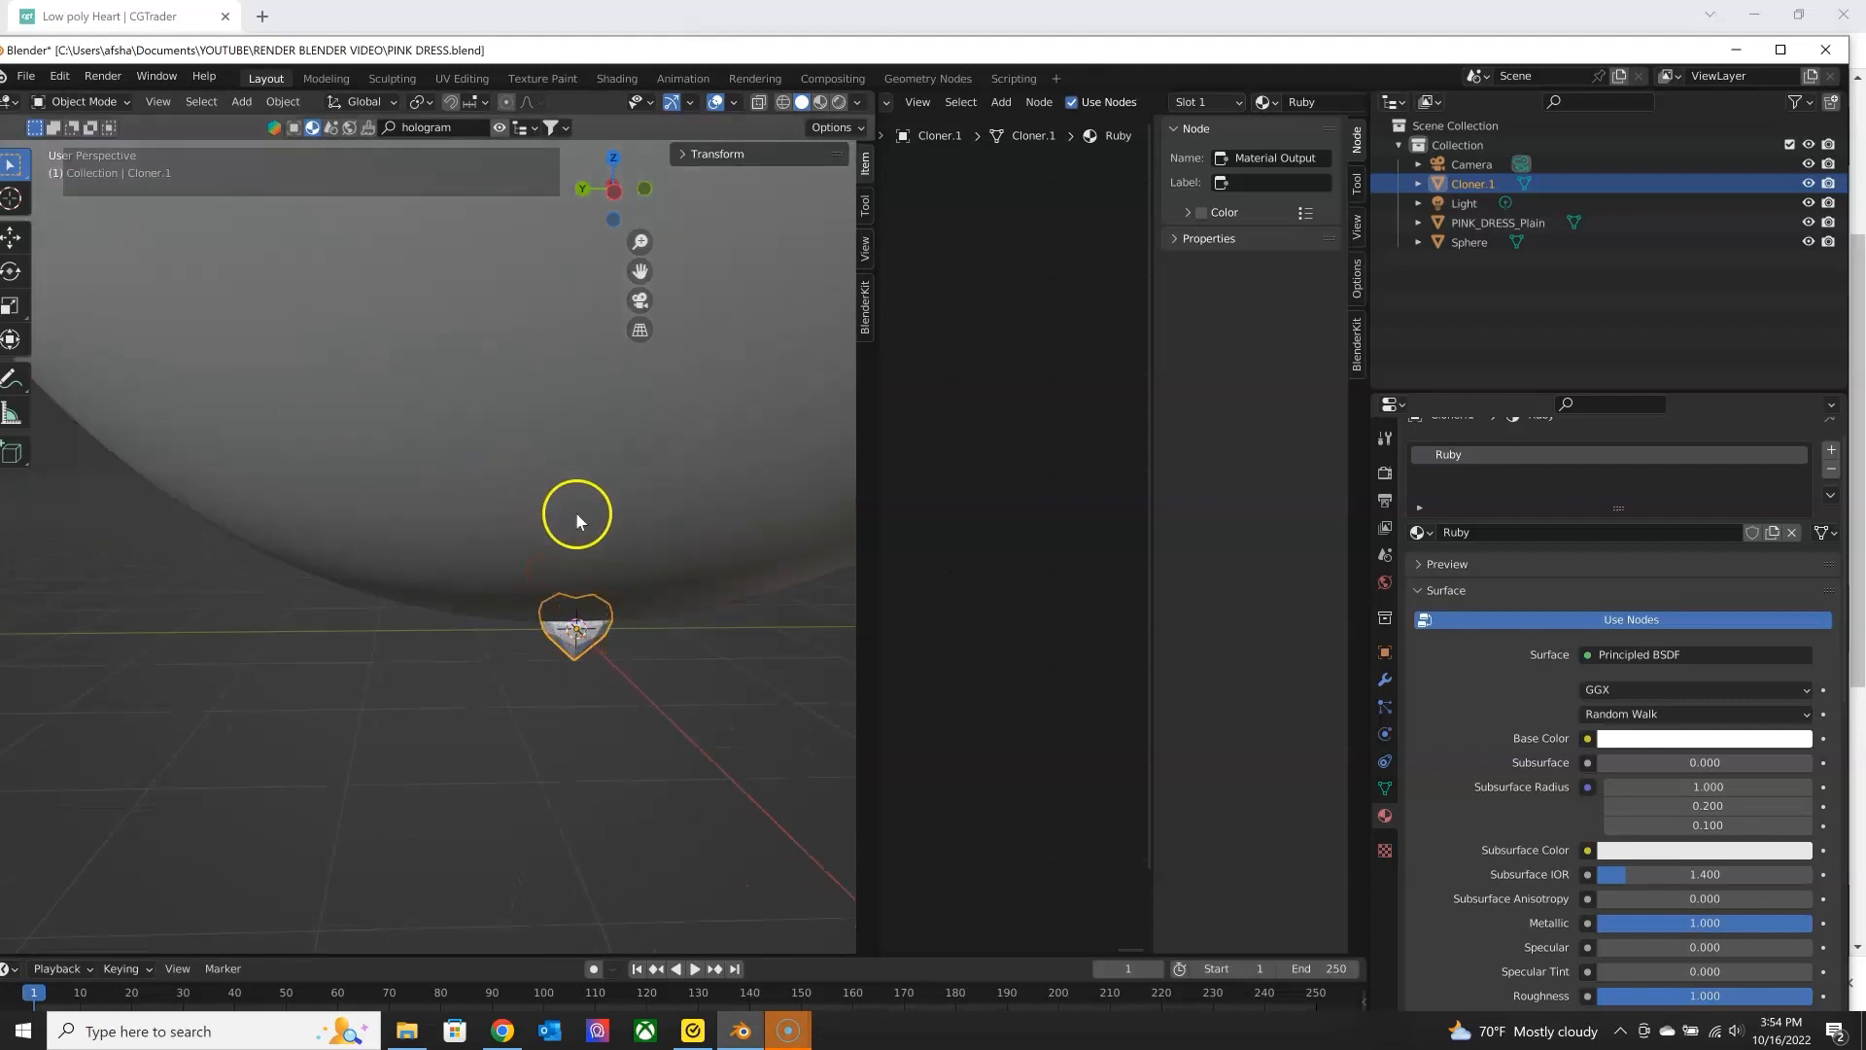
Place the enlarged heart beside the avatar's hand and tilt it about -9.7° on Y.
drag(577, 521, 548, 410)
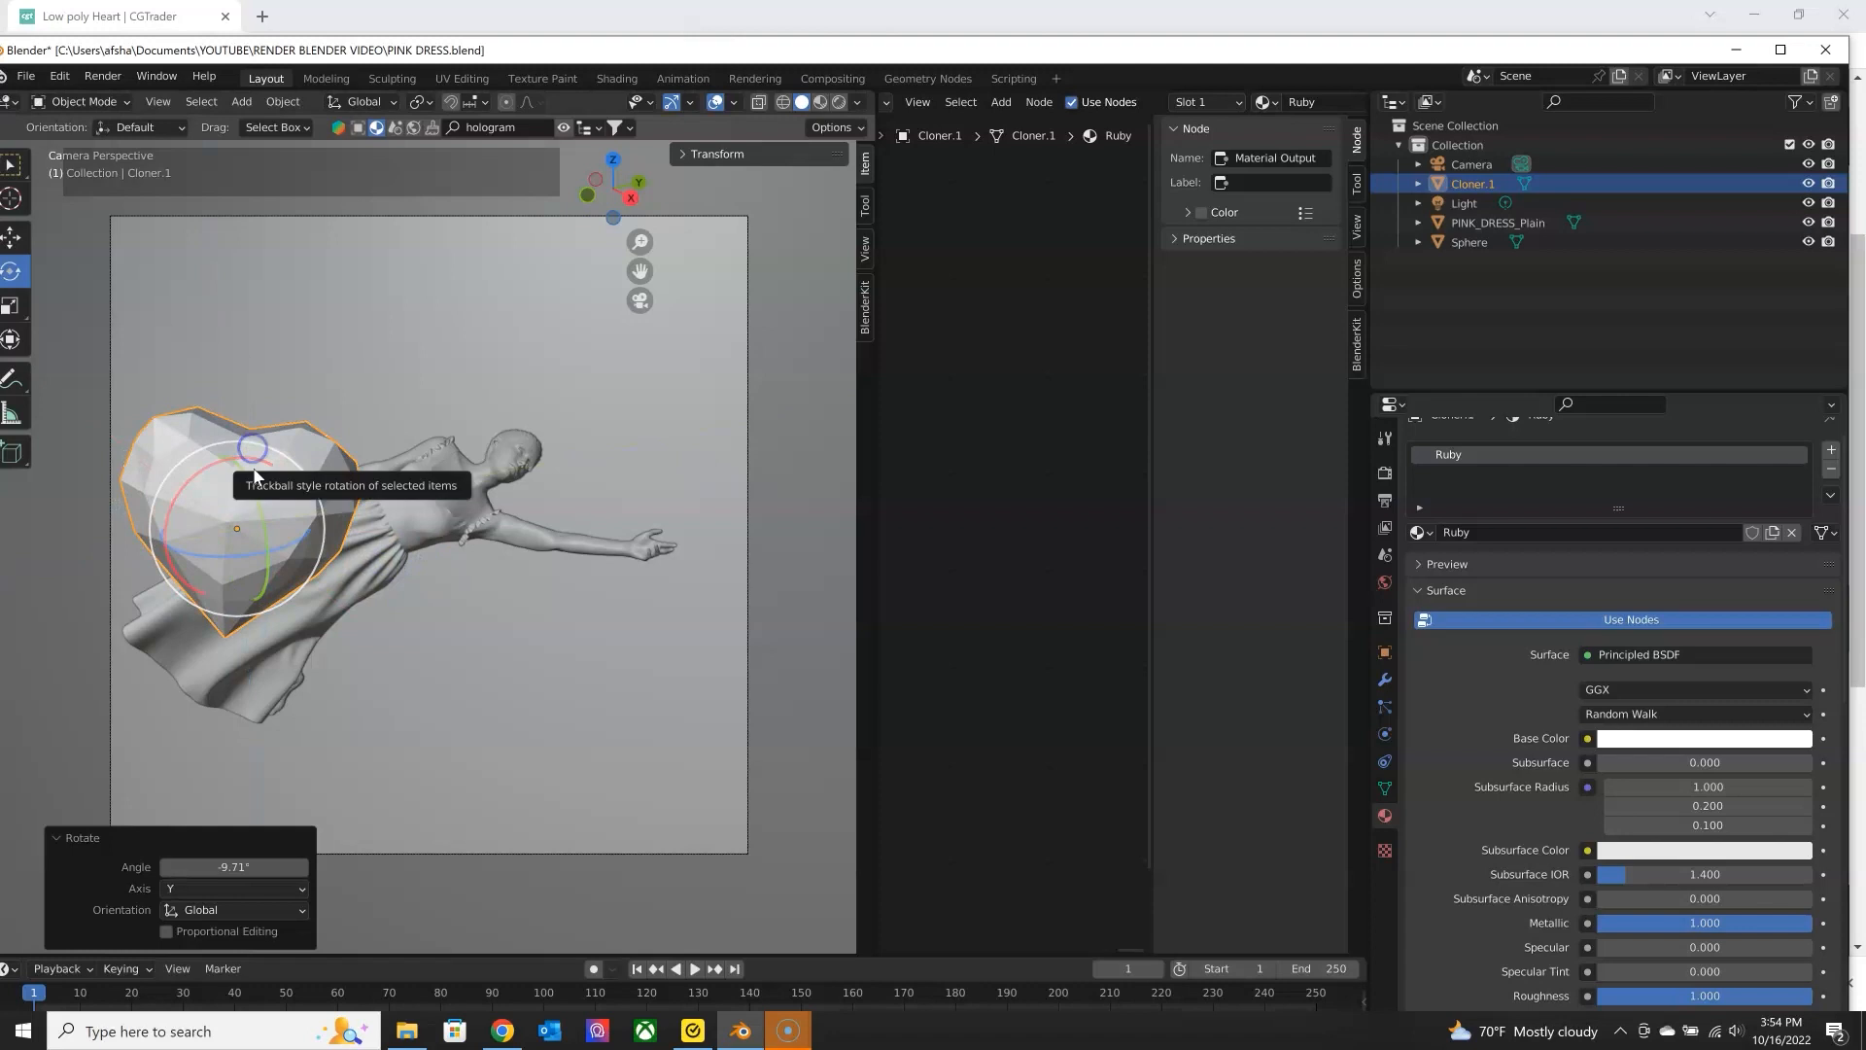
drag(251, 453, 702, 459)
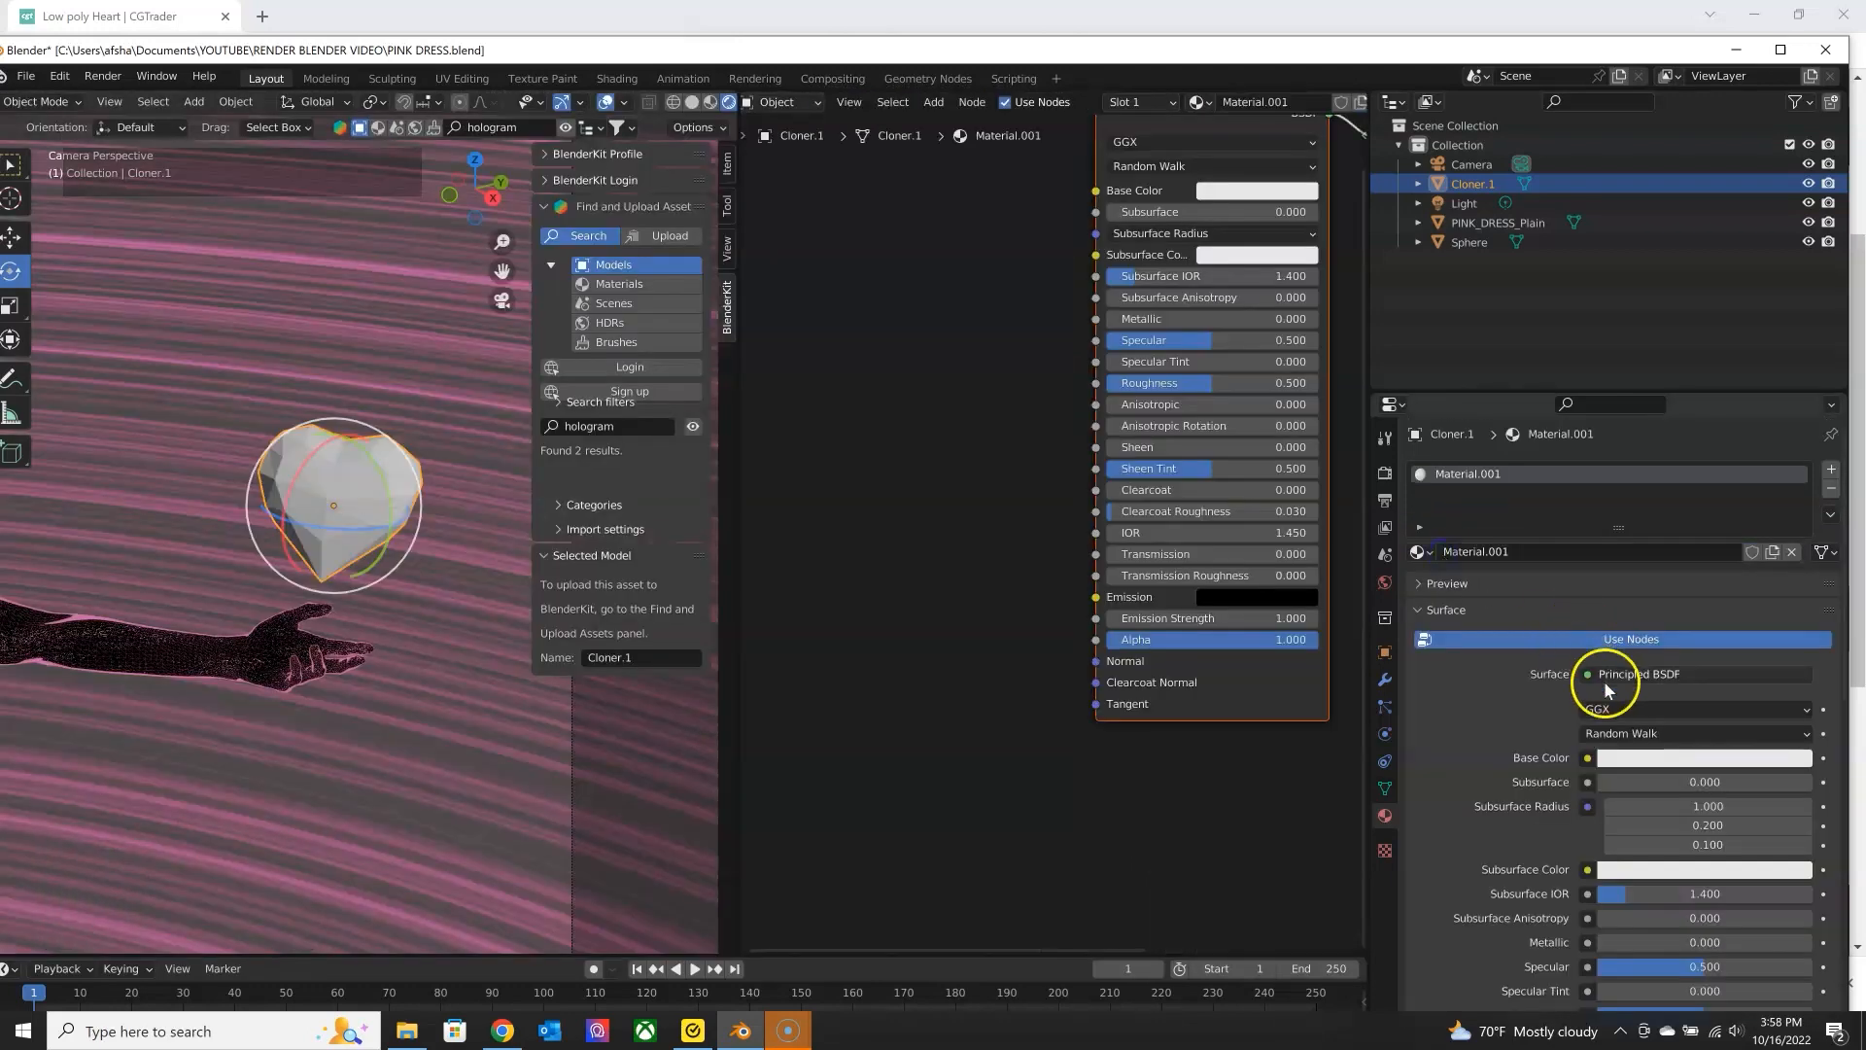
Give the heart a Glass BSDF surface coloured pink with adjusted roughness.
click(1689, 675)
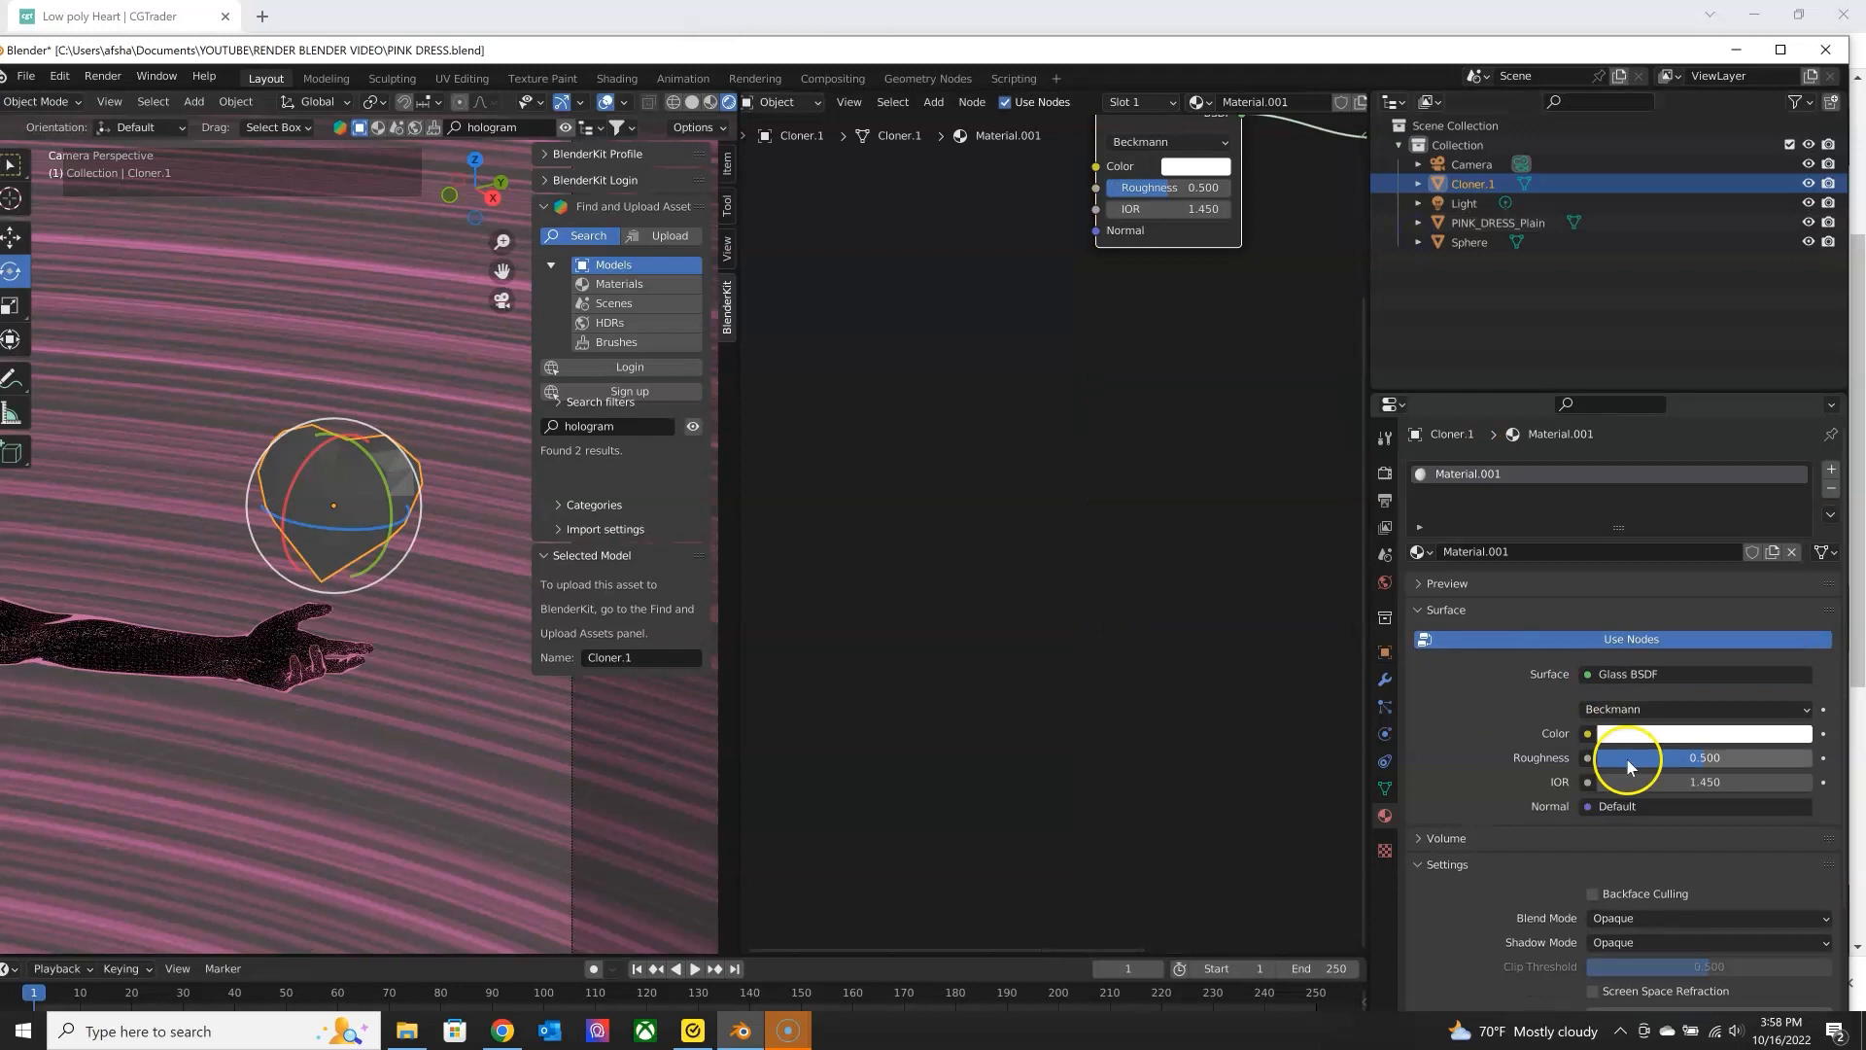
click(1705, 733)
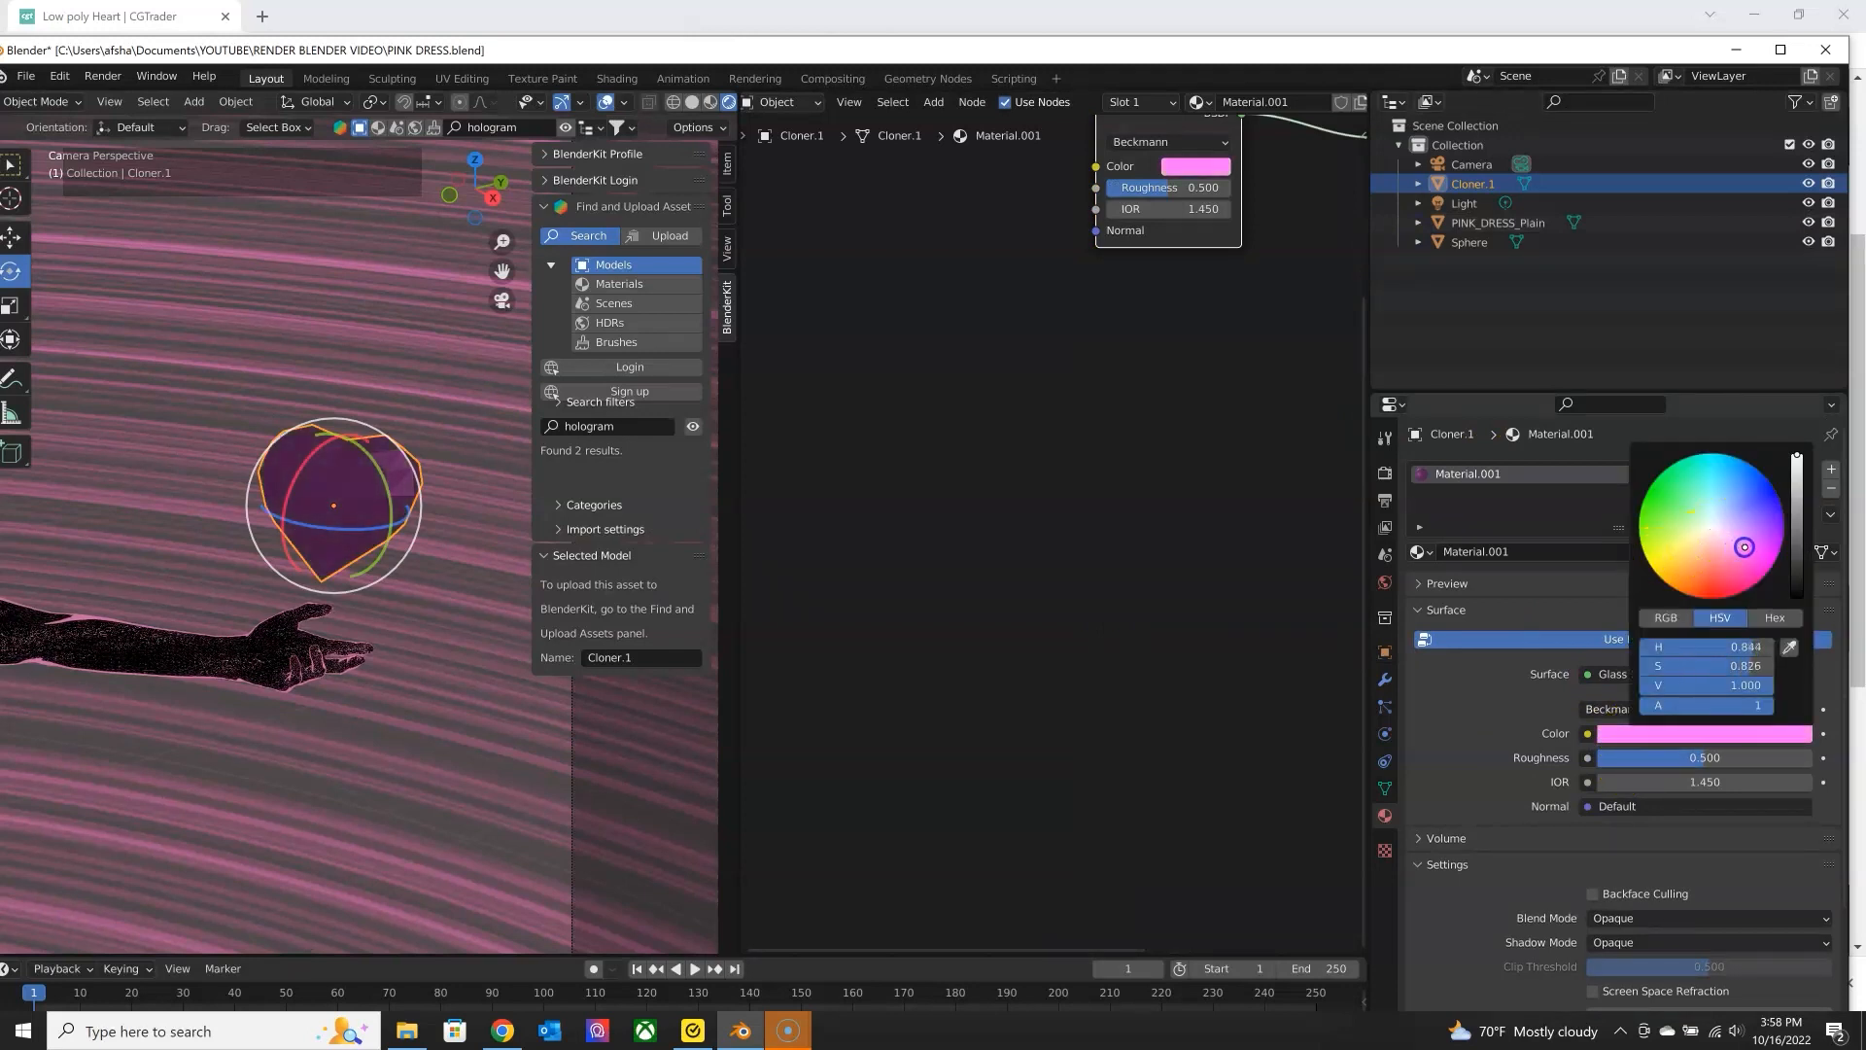
click(1652, 764)
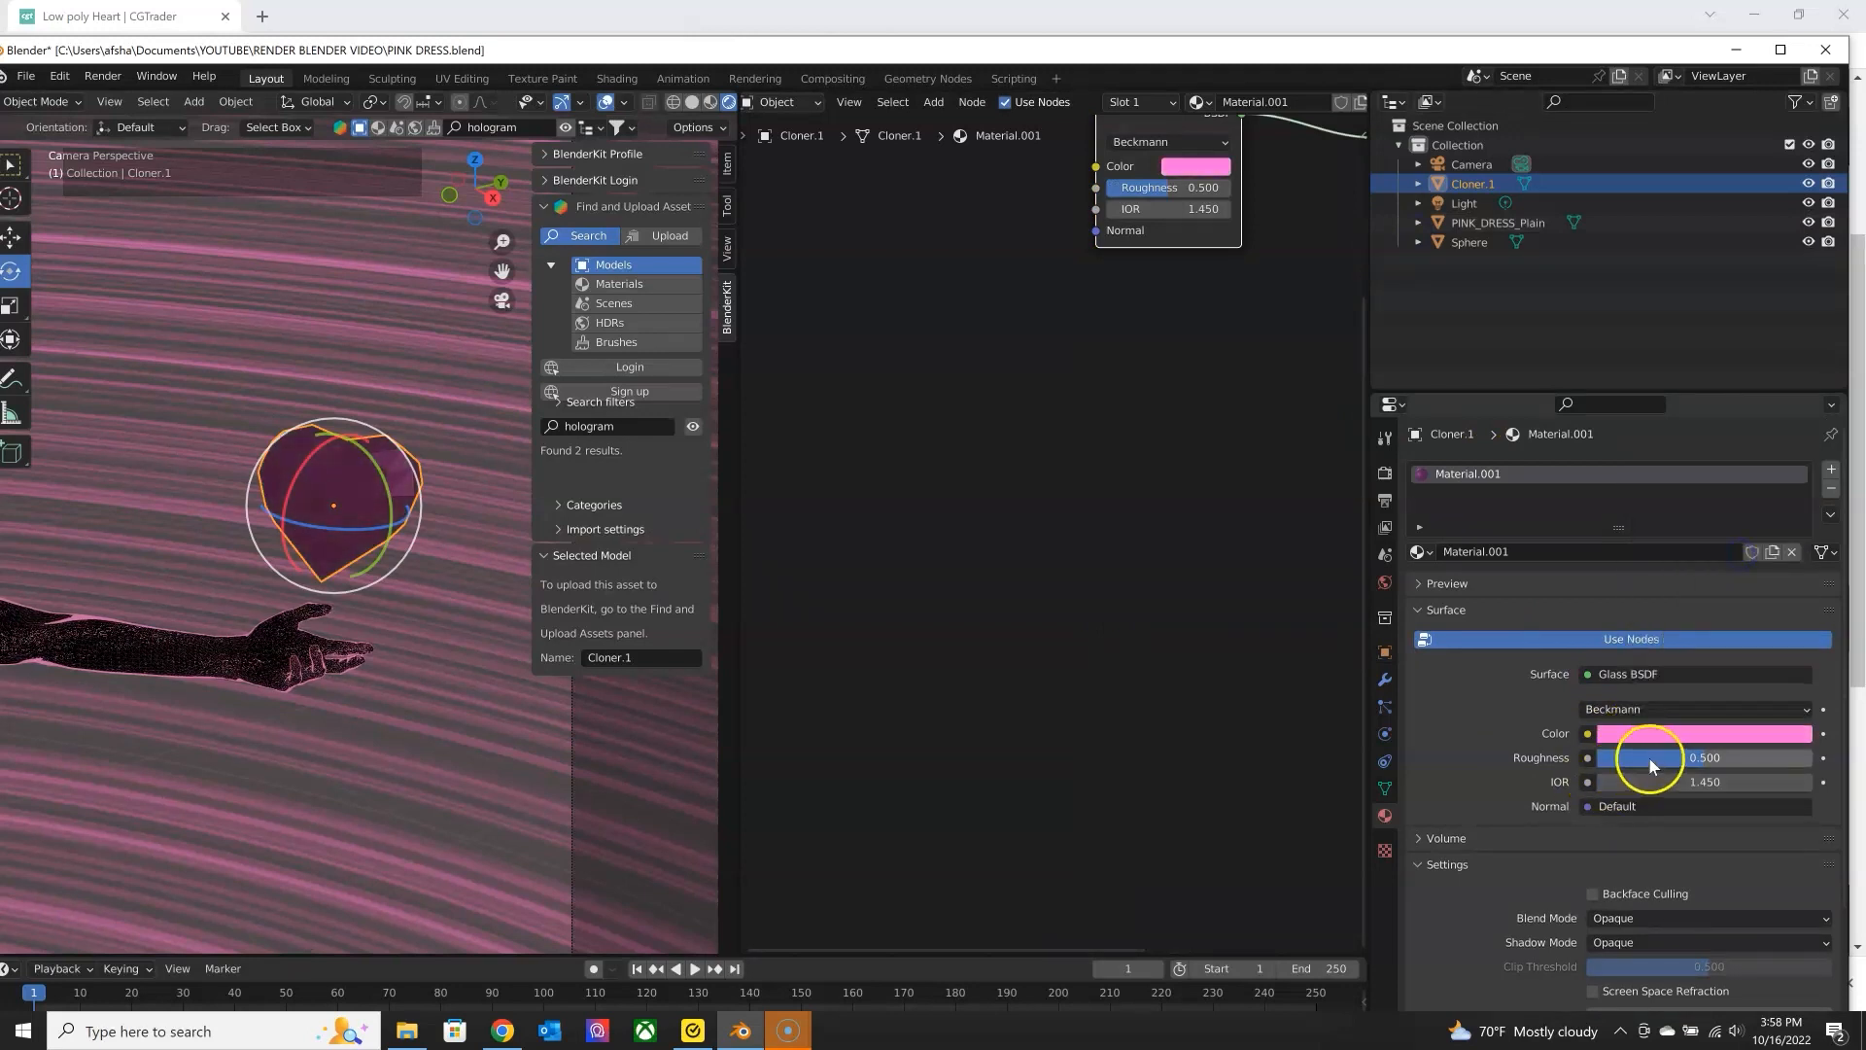
drag(1703, 757, 1641, 756)
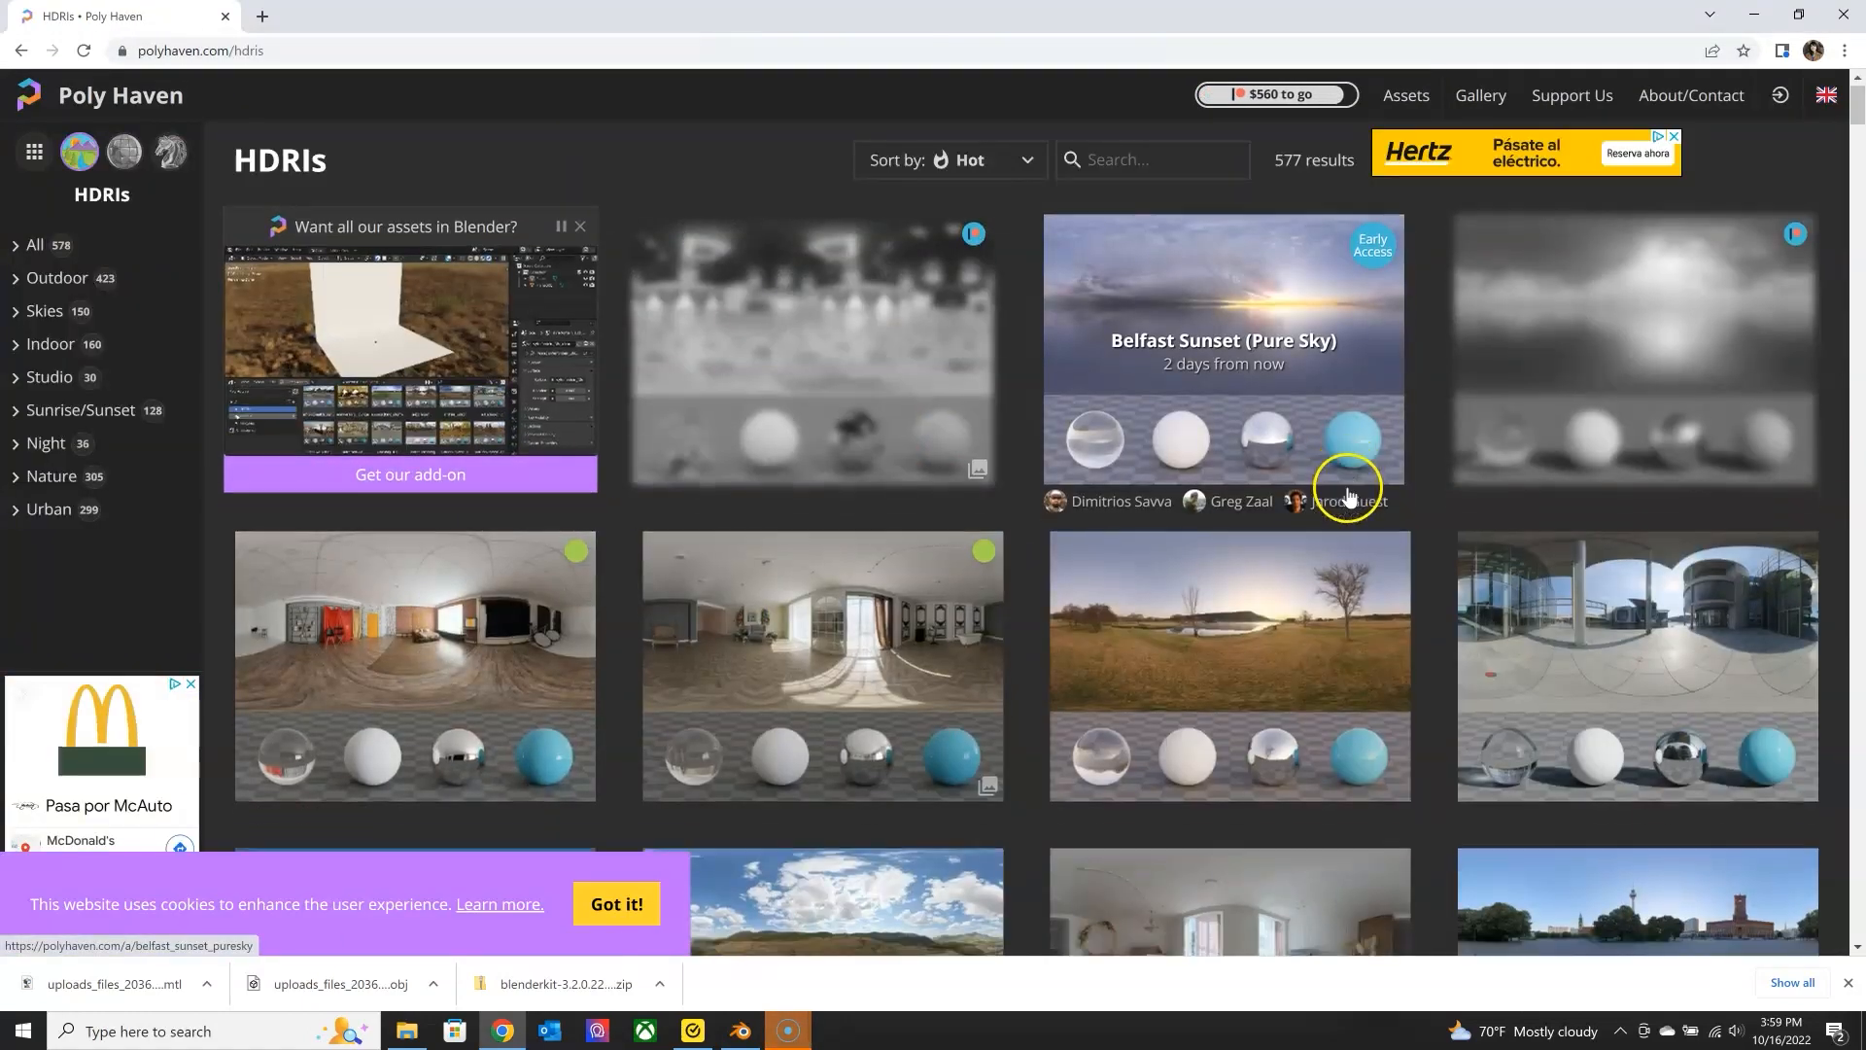
Locate Winter Orchard in the Poly Haven HDRI listing and open its page.
scroll(down, 3)
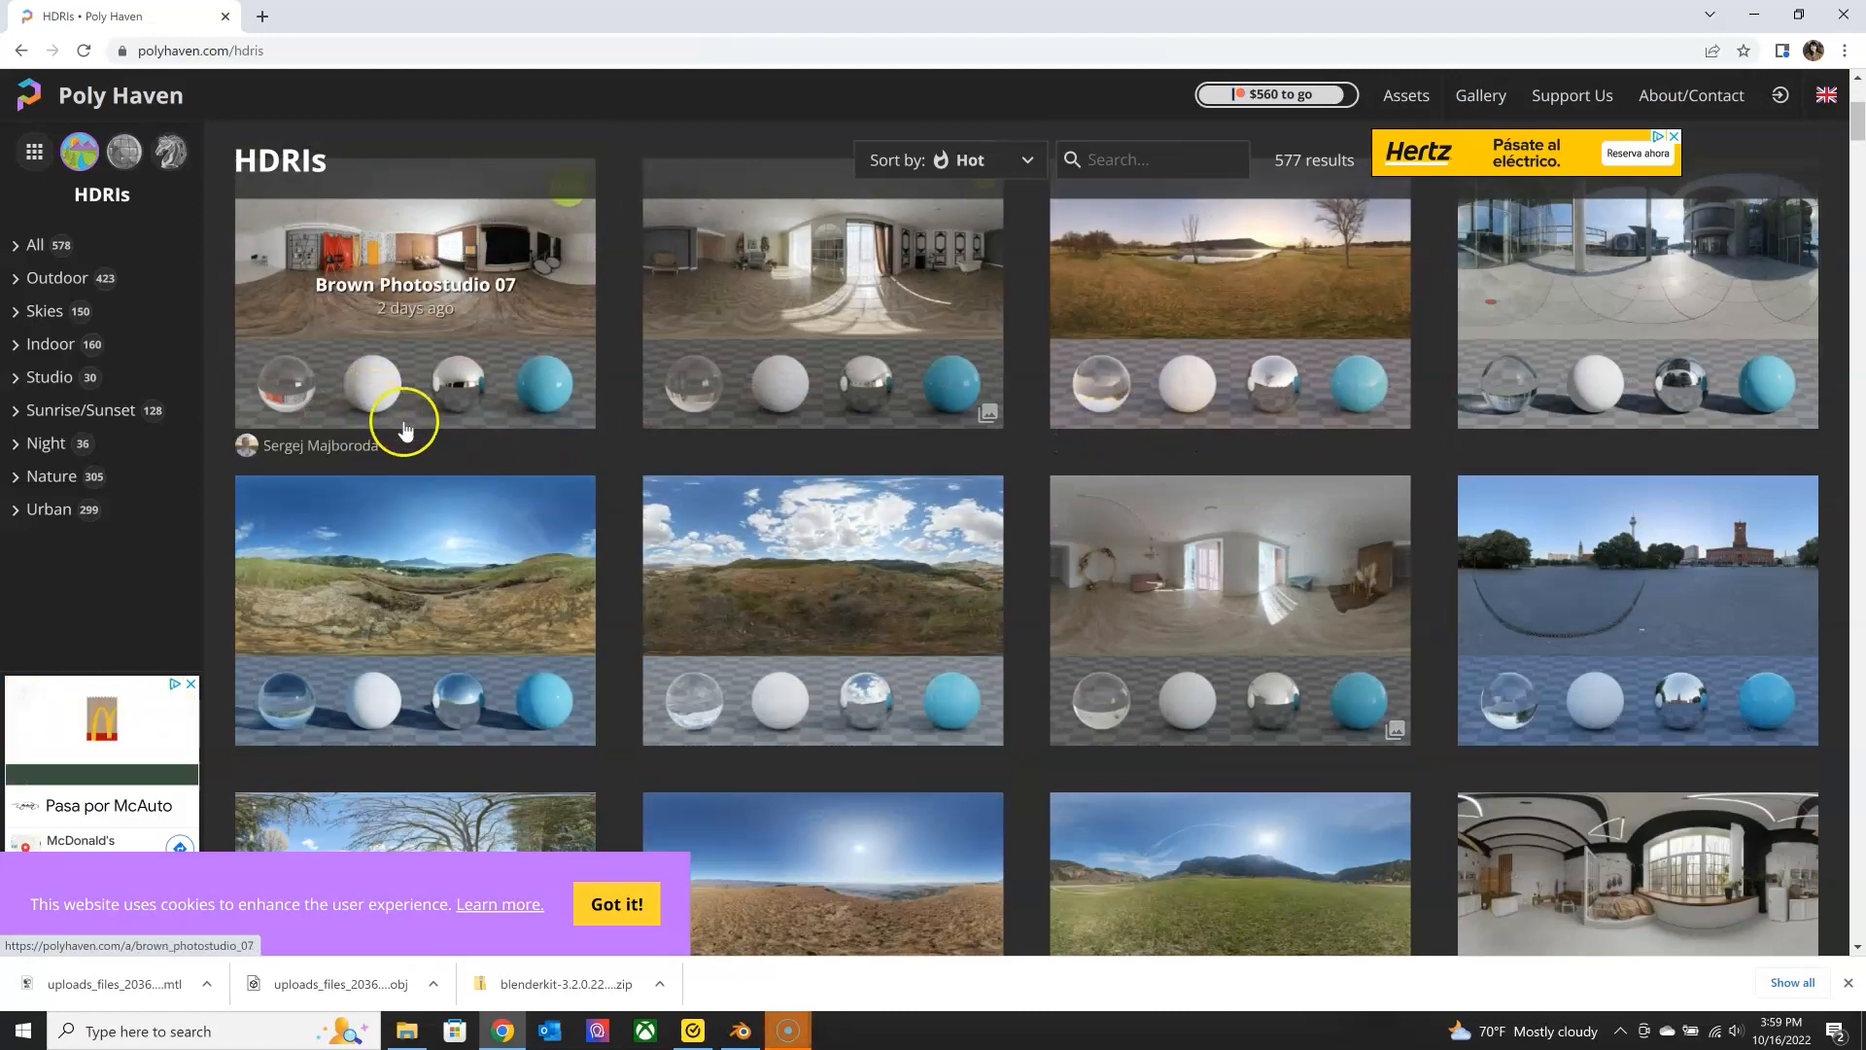
scroll(down, 3)
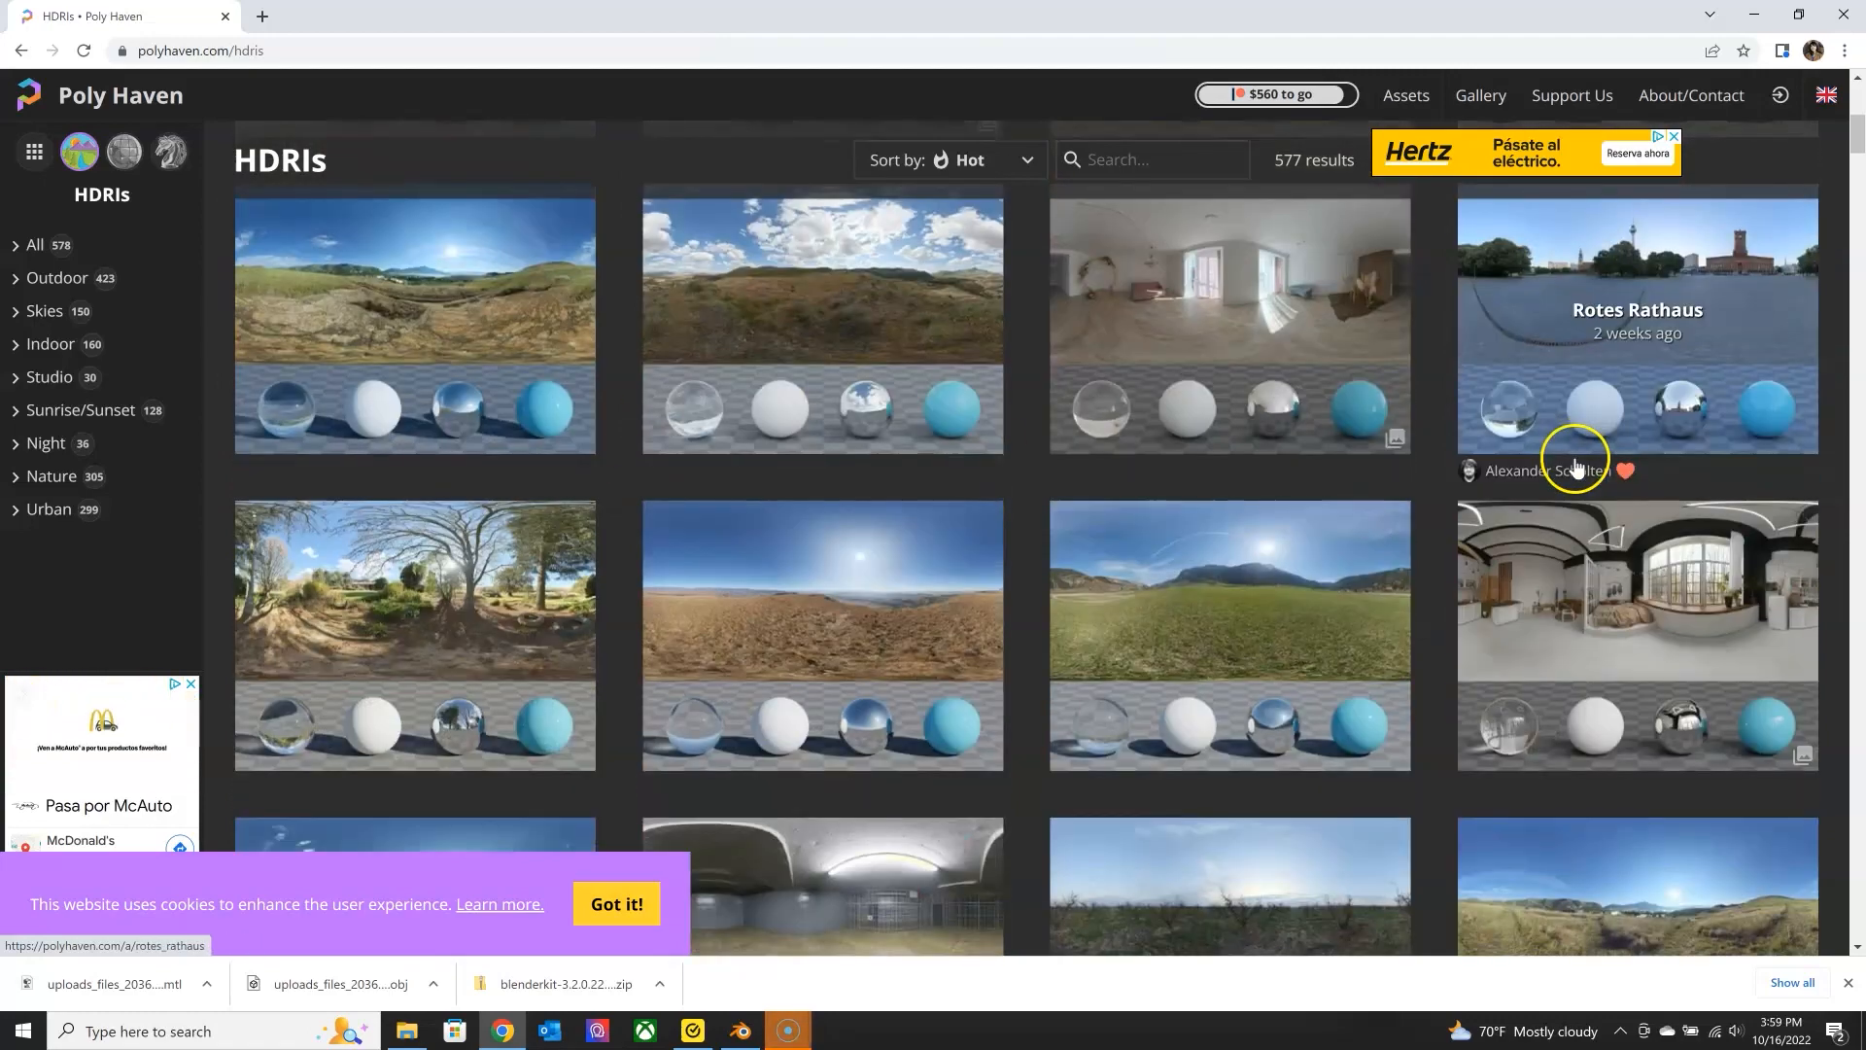
scroll(down, 3)
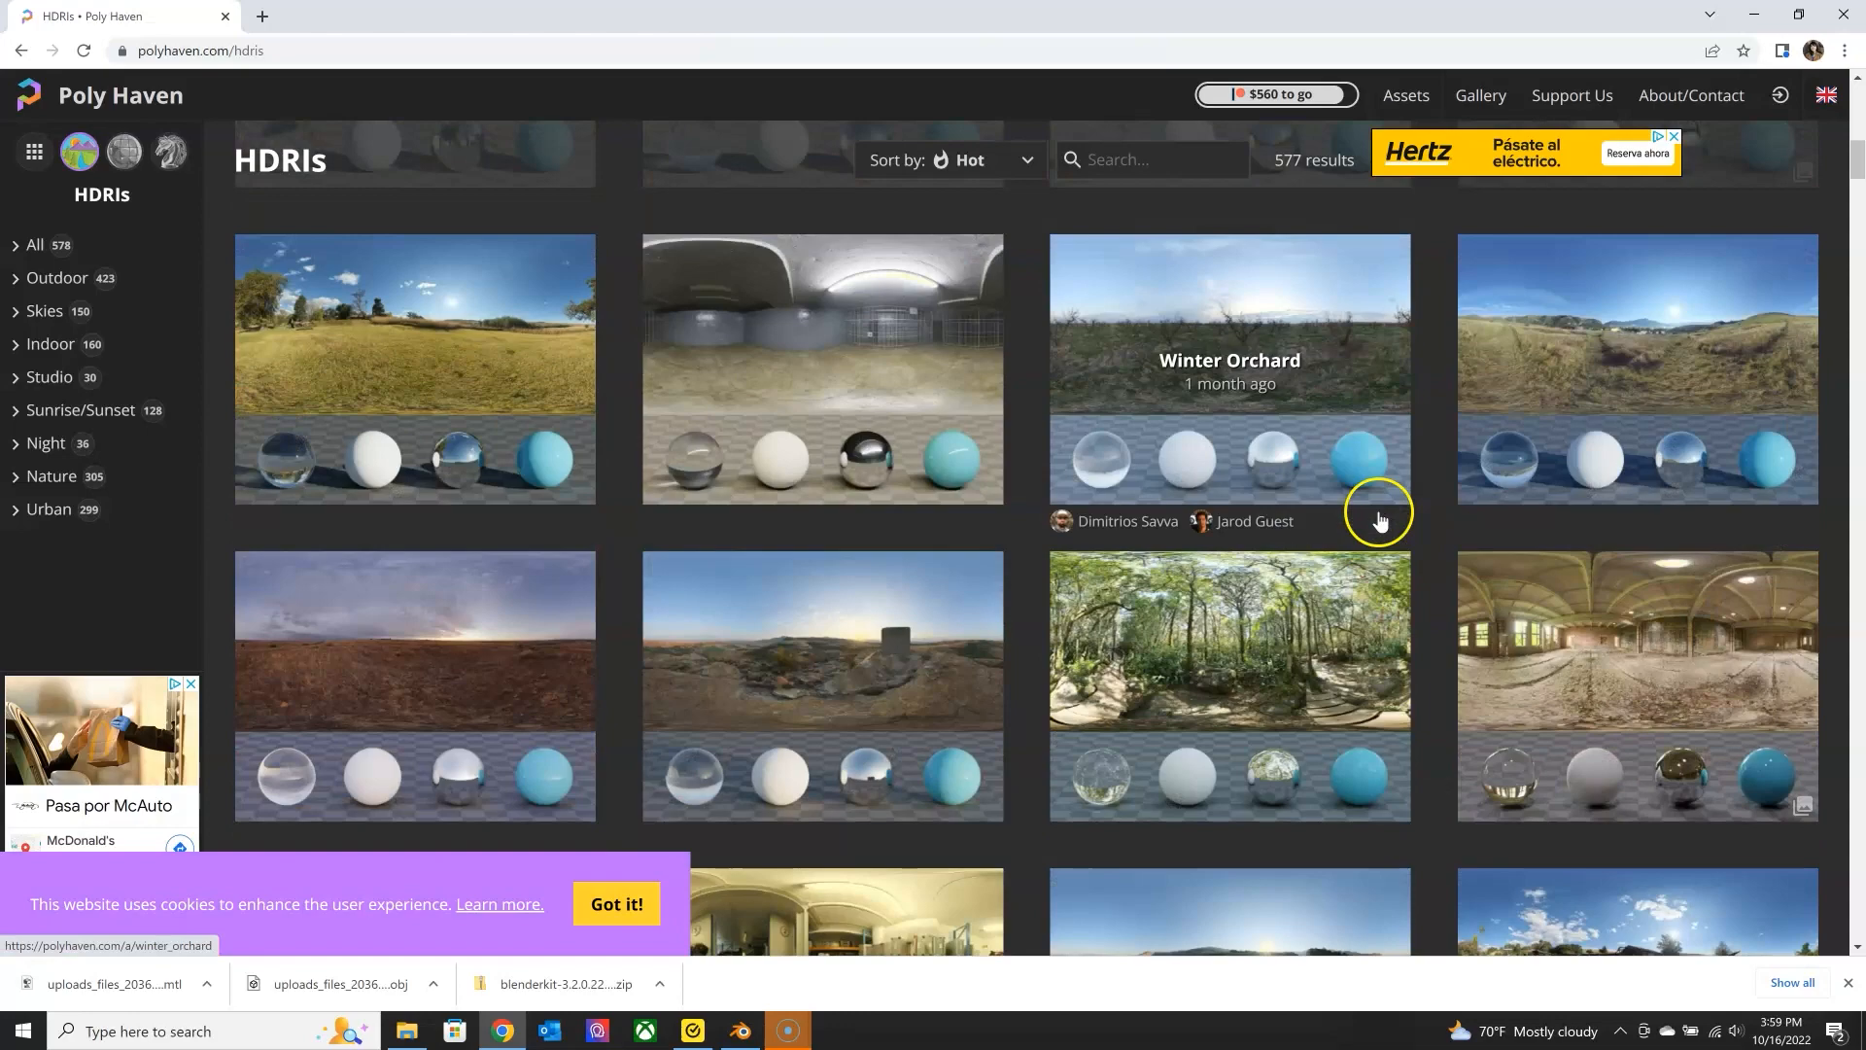
click(741, 1030)
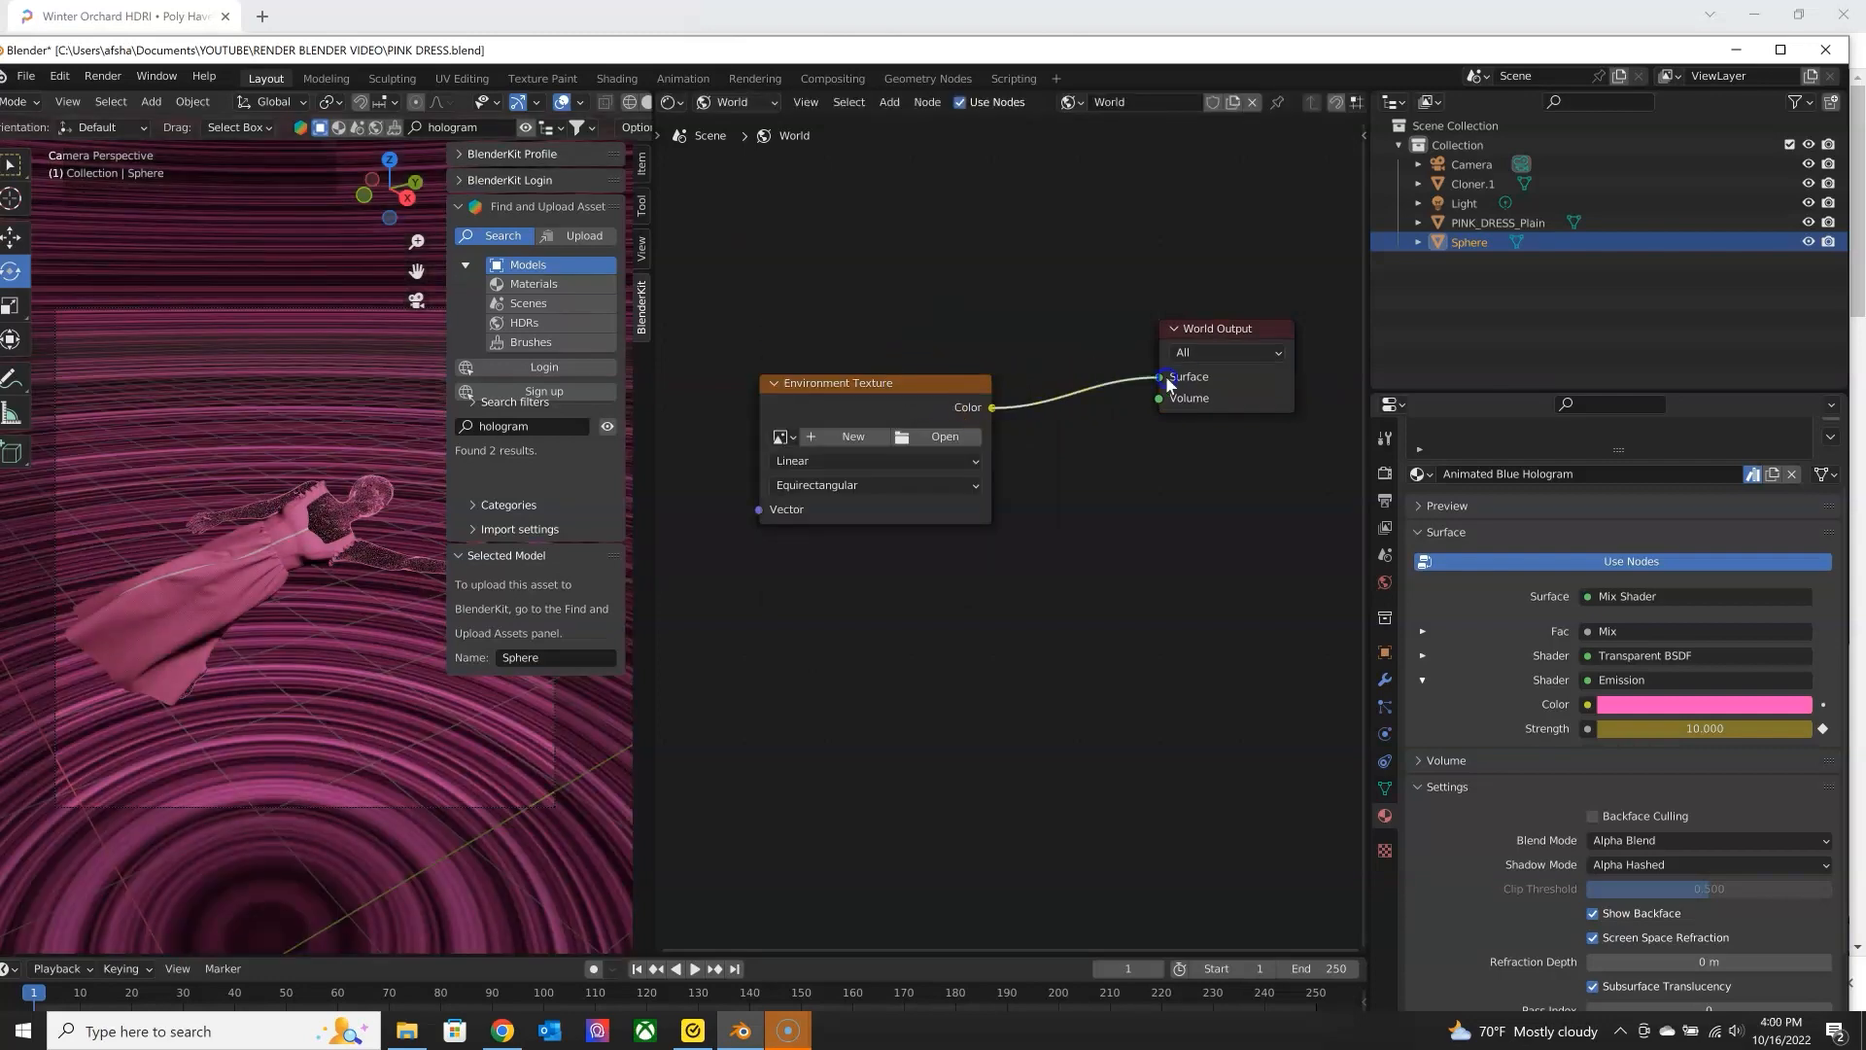
Load the Winter Orchard HDR into the world's Environment Texture.
click(944, 436)
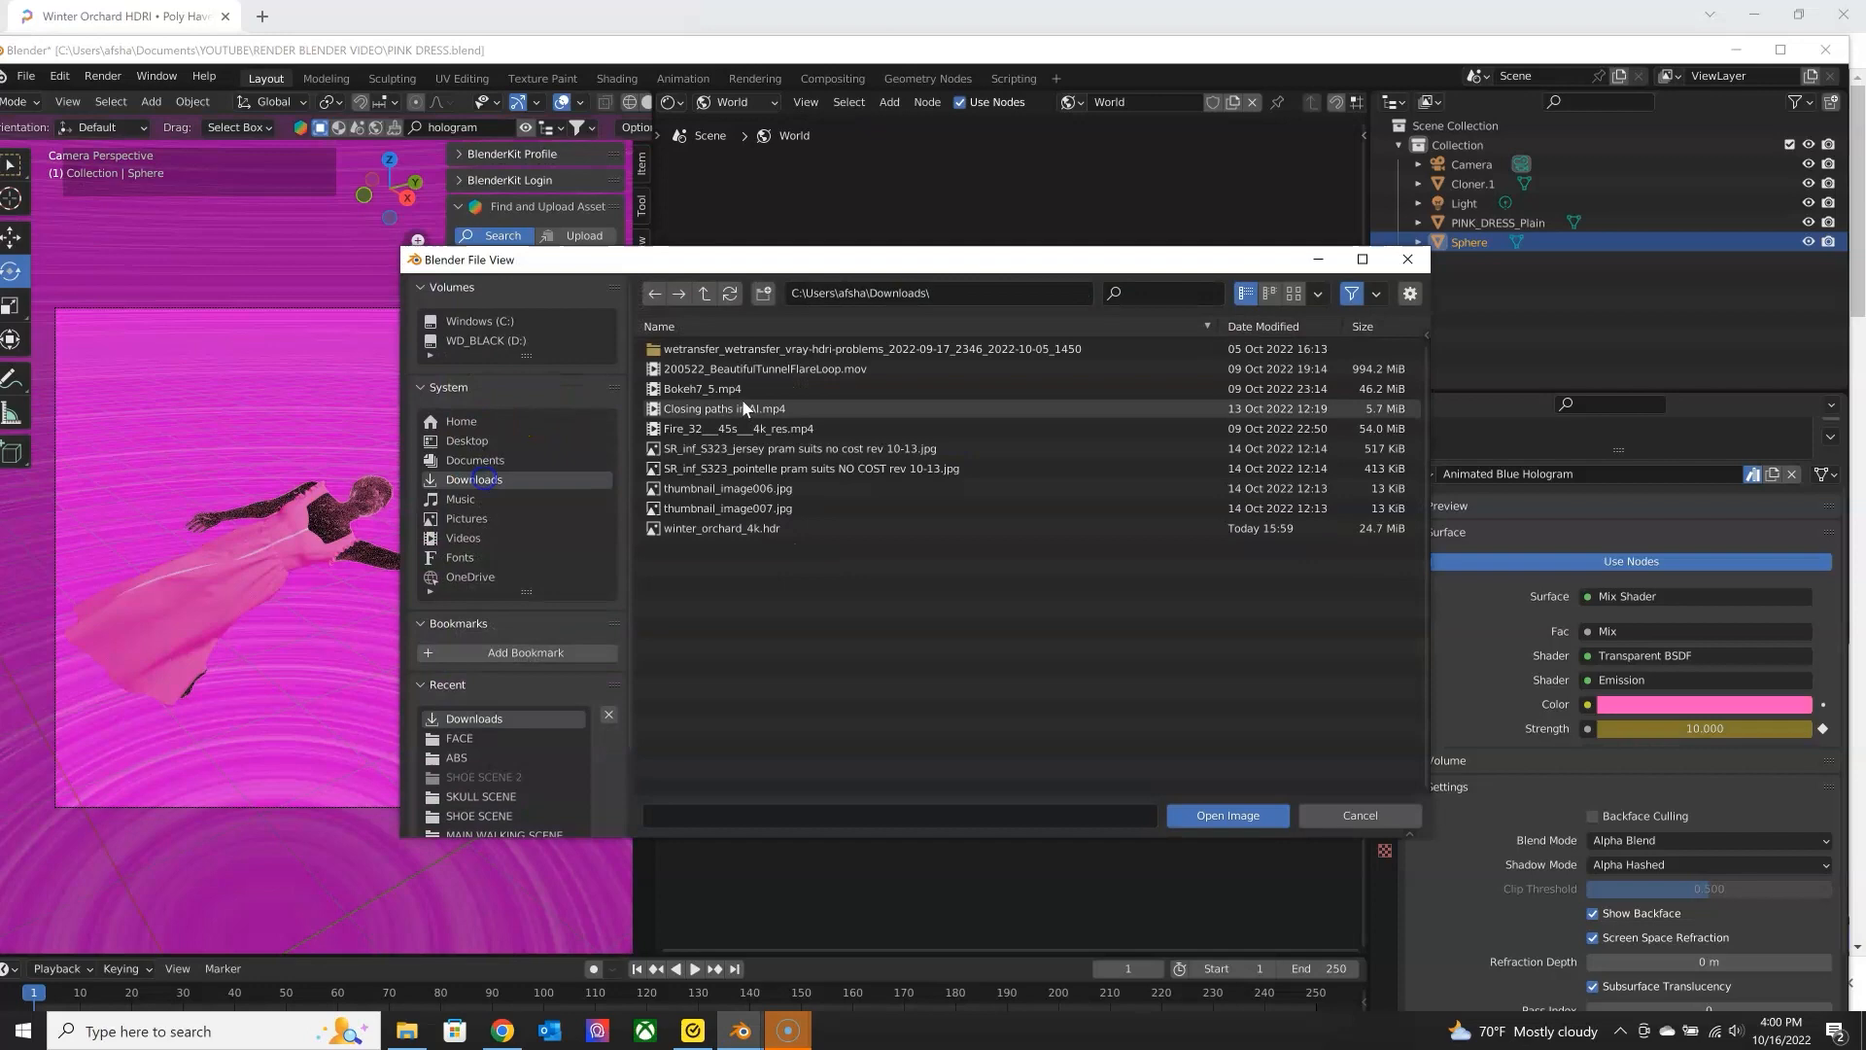
click(1227, 814)
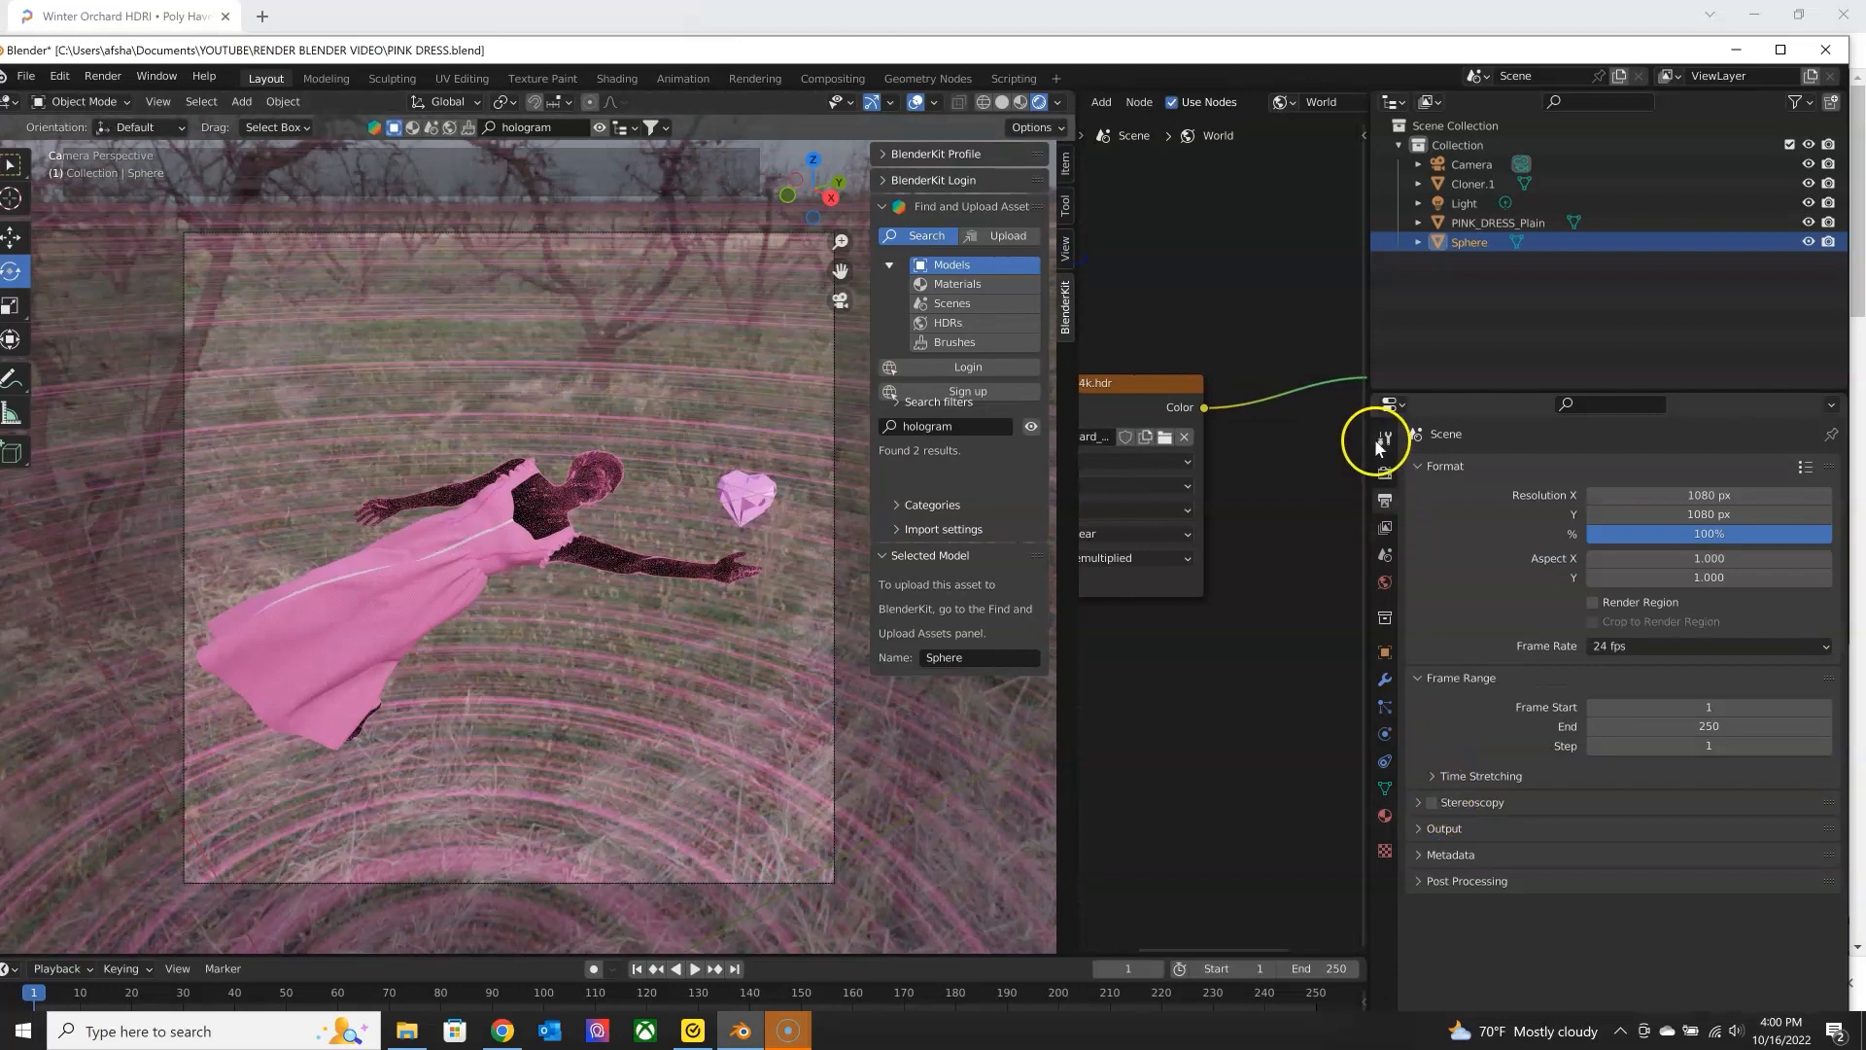
Enable Transparent under Film in Render Properties.
click(1382, 438)
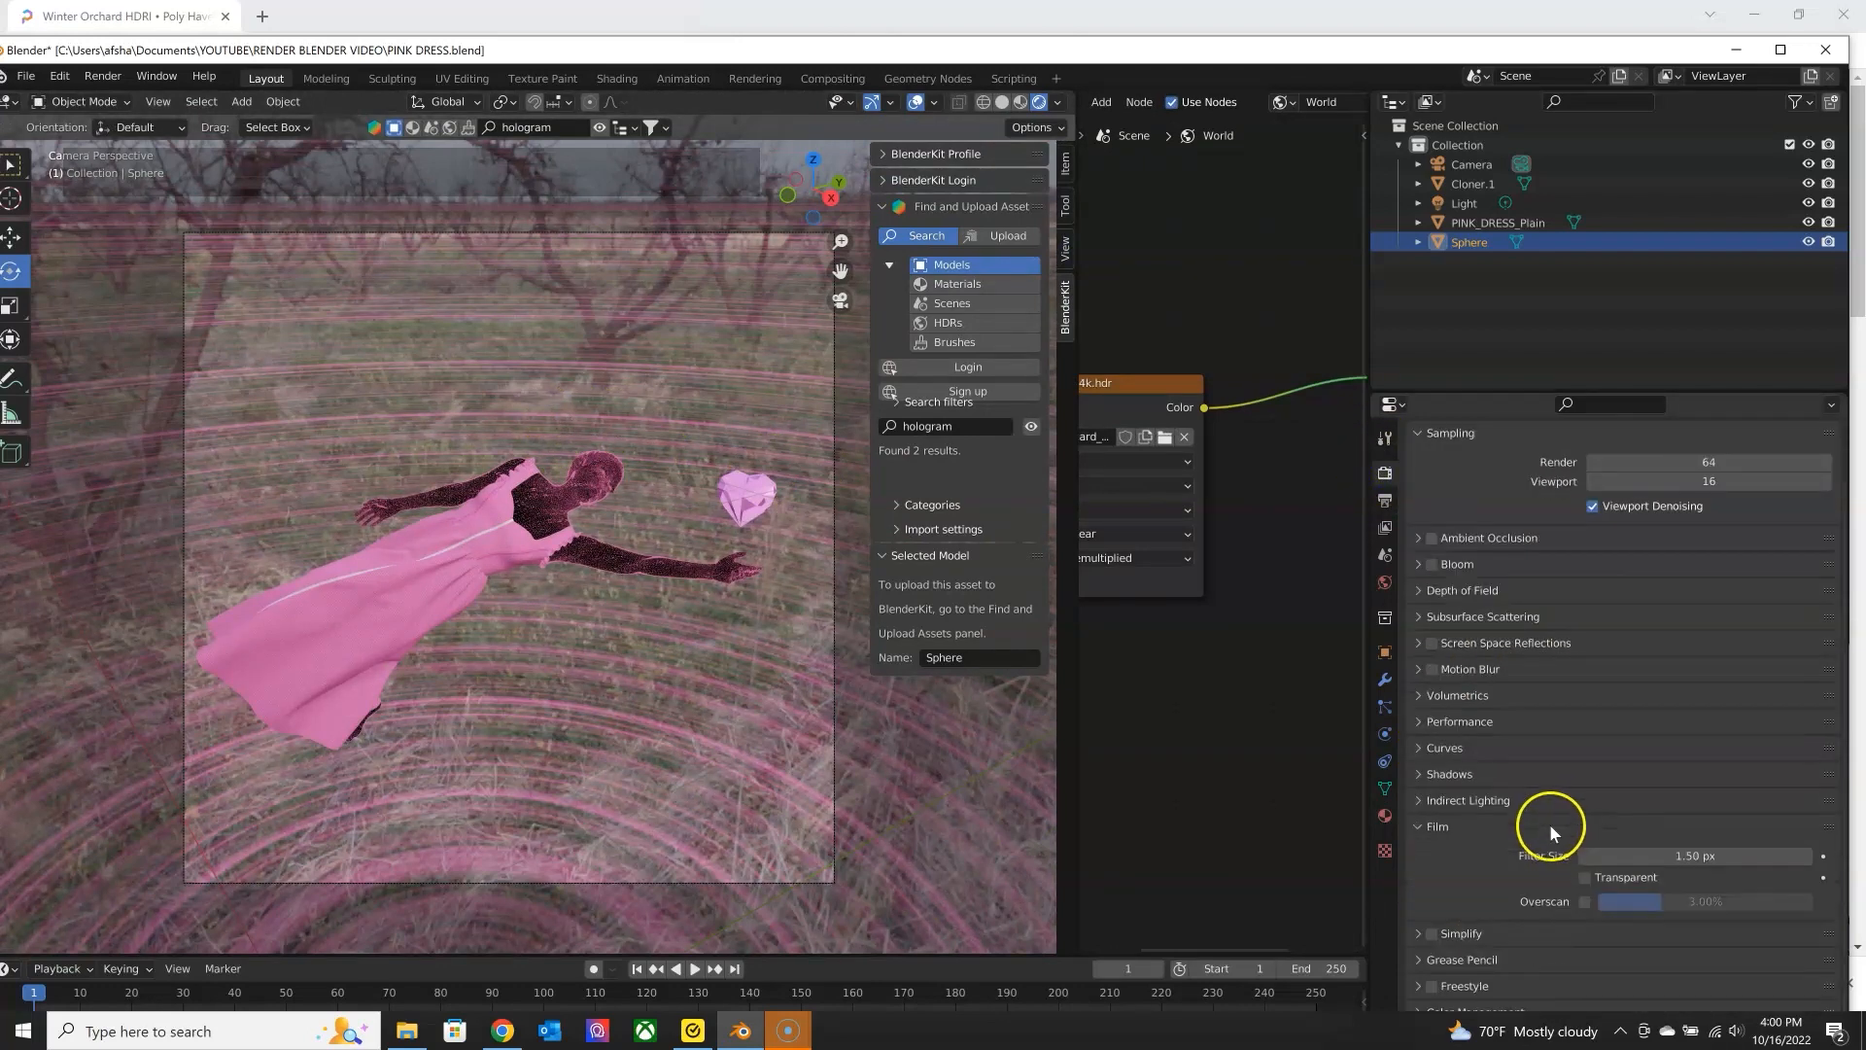
click(1584, 877)
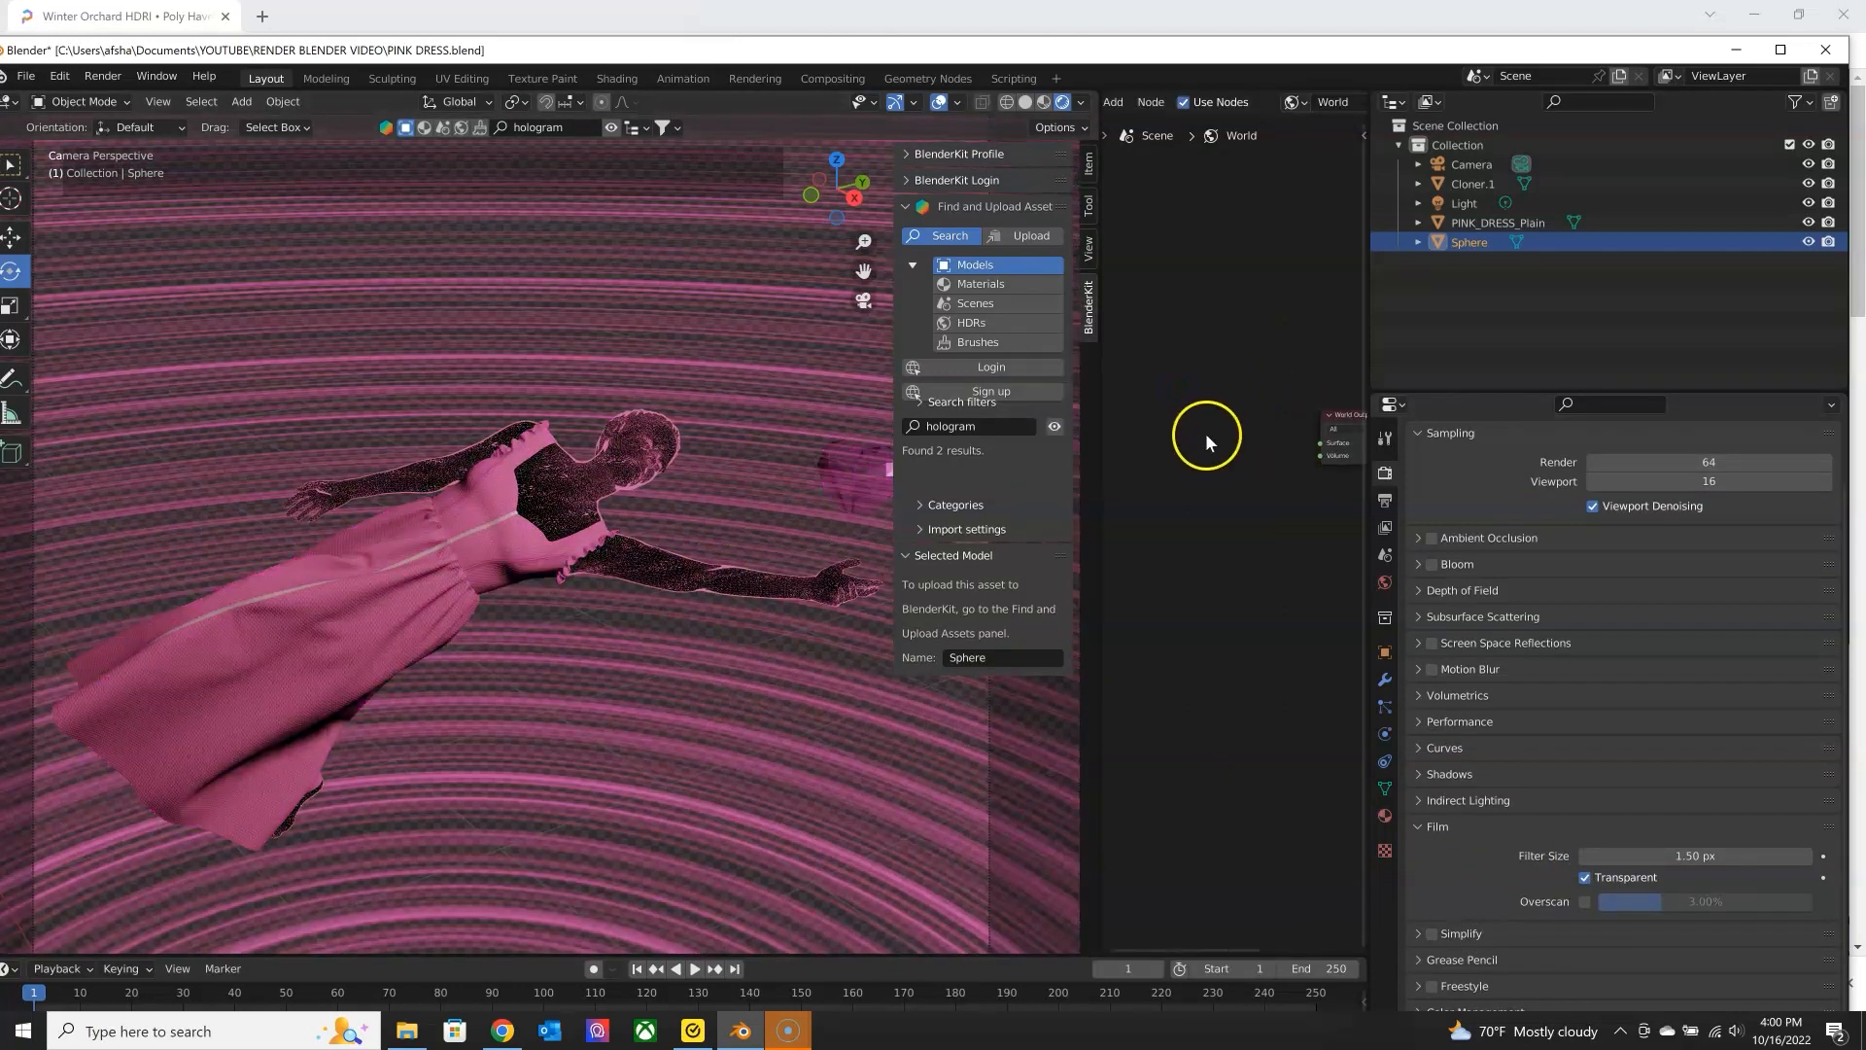
Add a Background node to the World Output and tint its colour pink.
click(1205, 434)
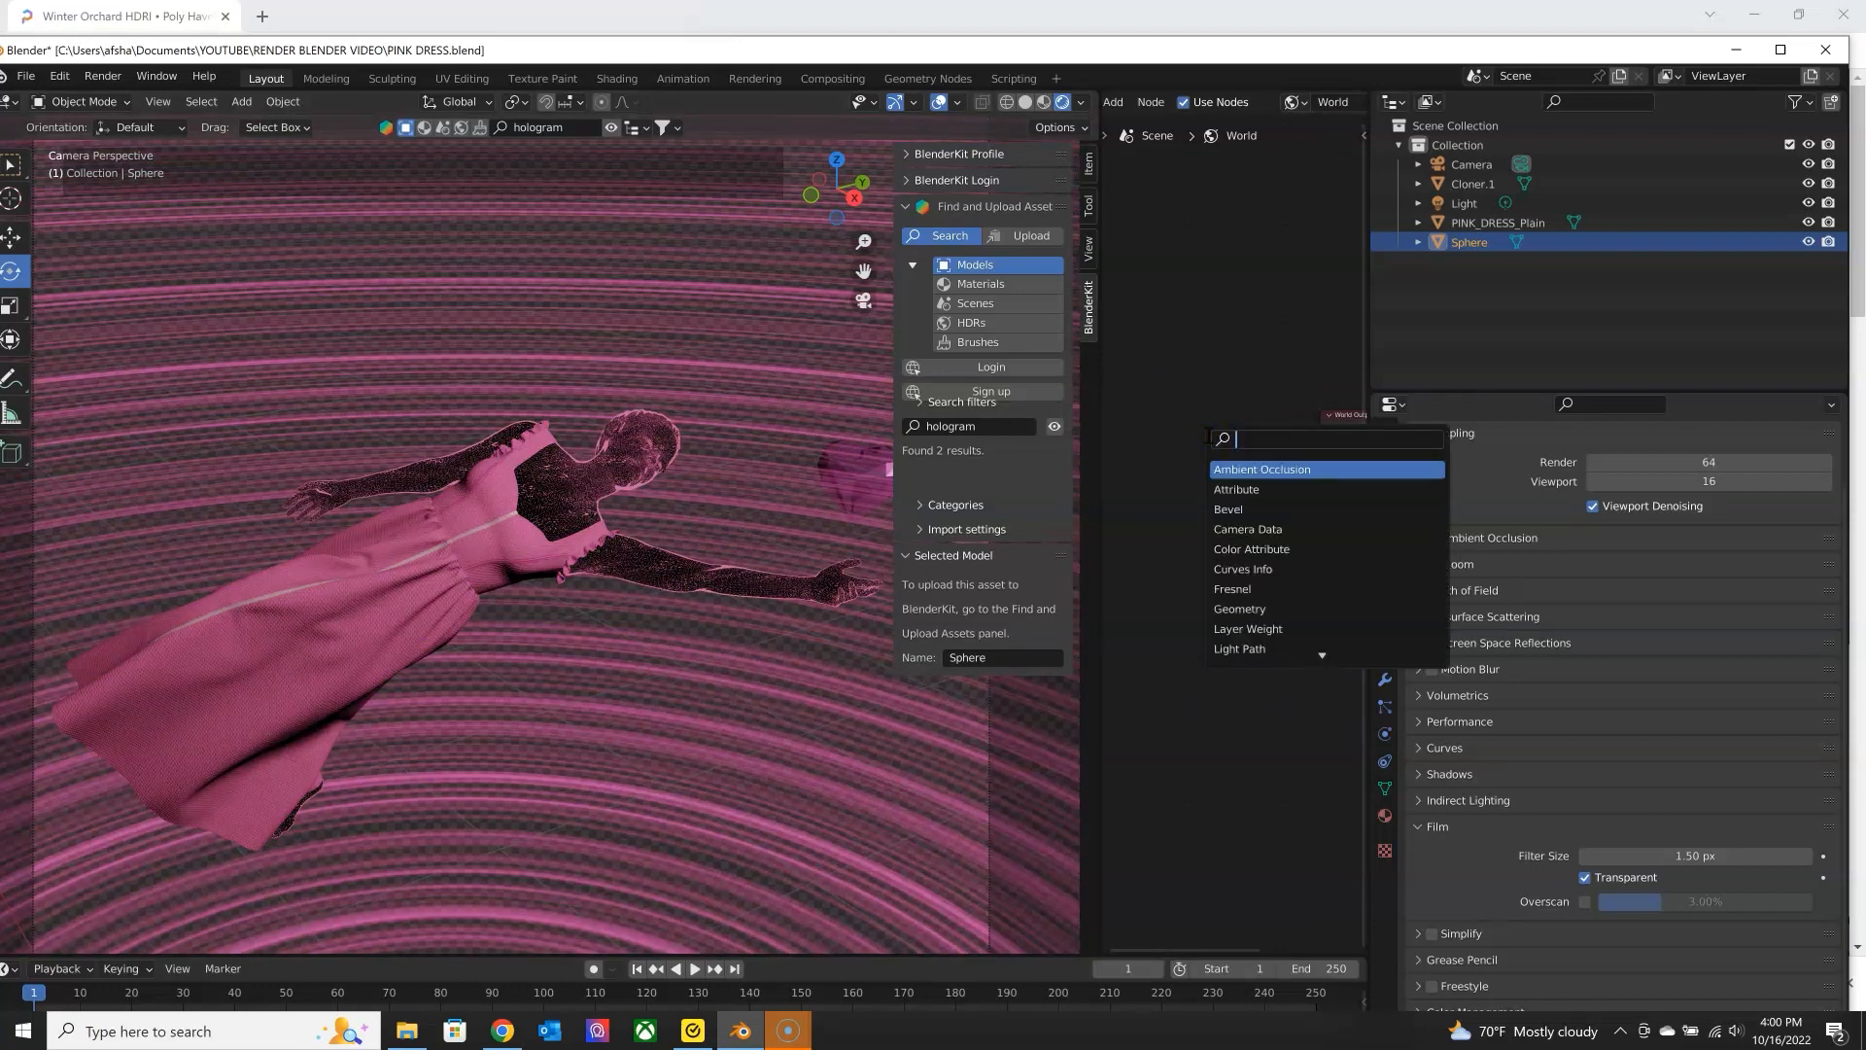
text(back)
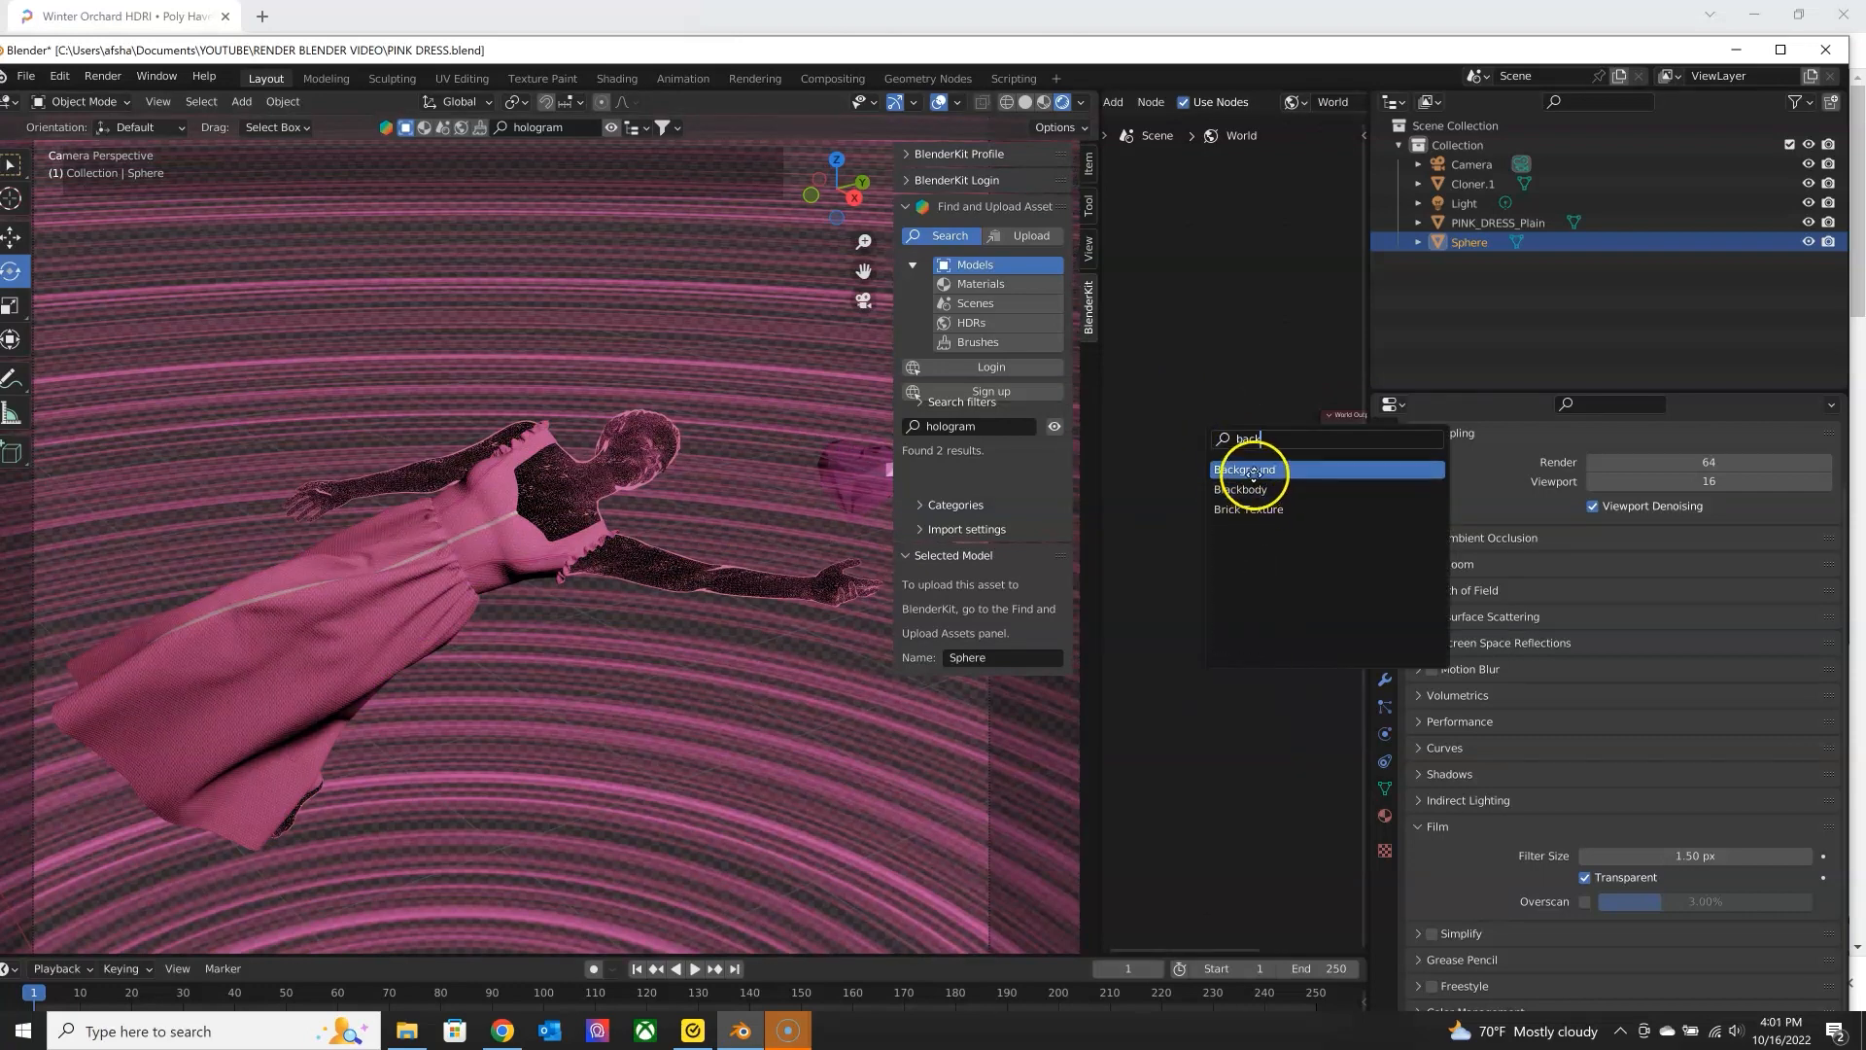
click(1244, 469)
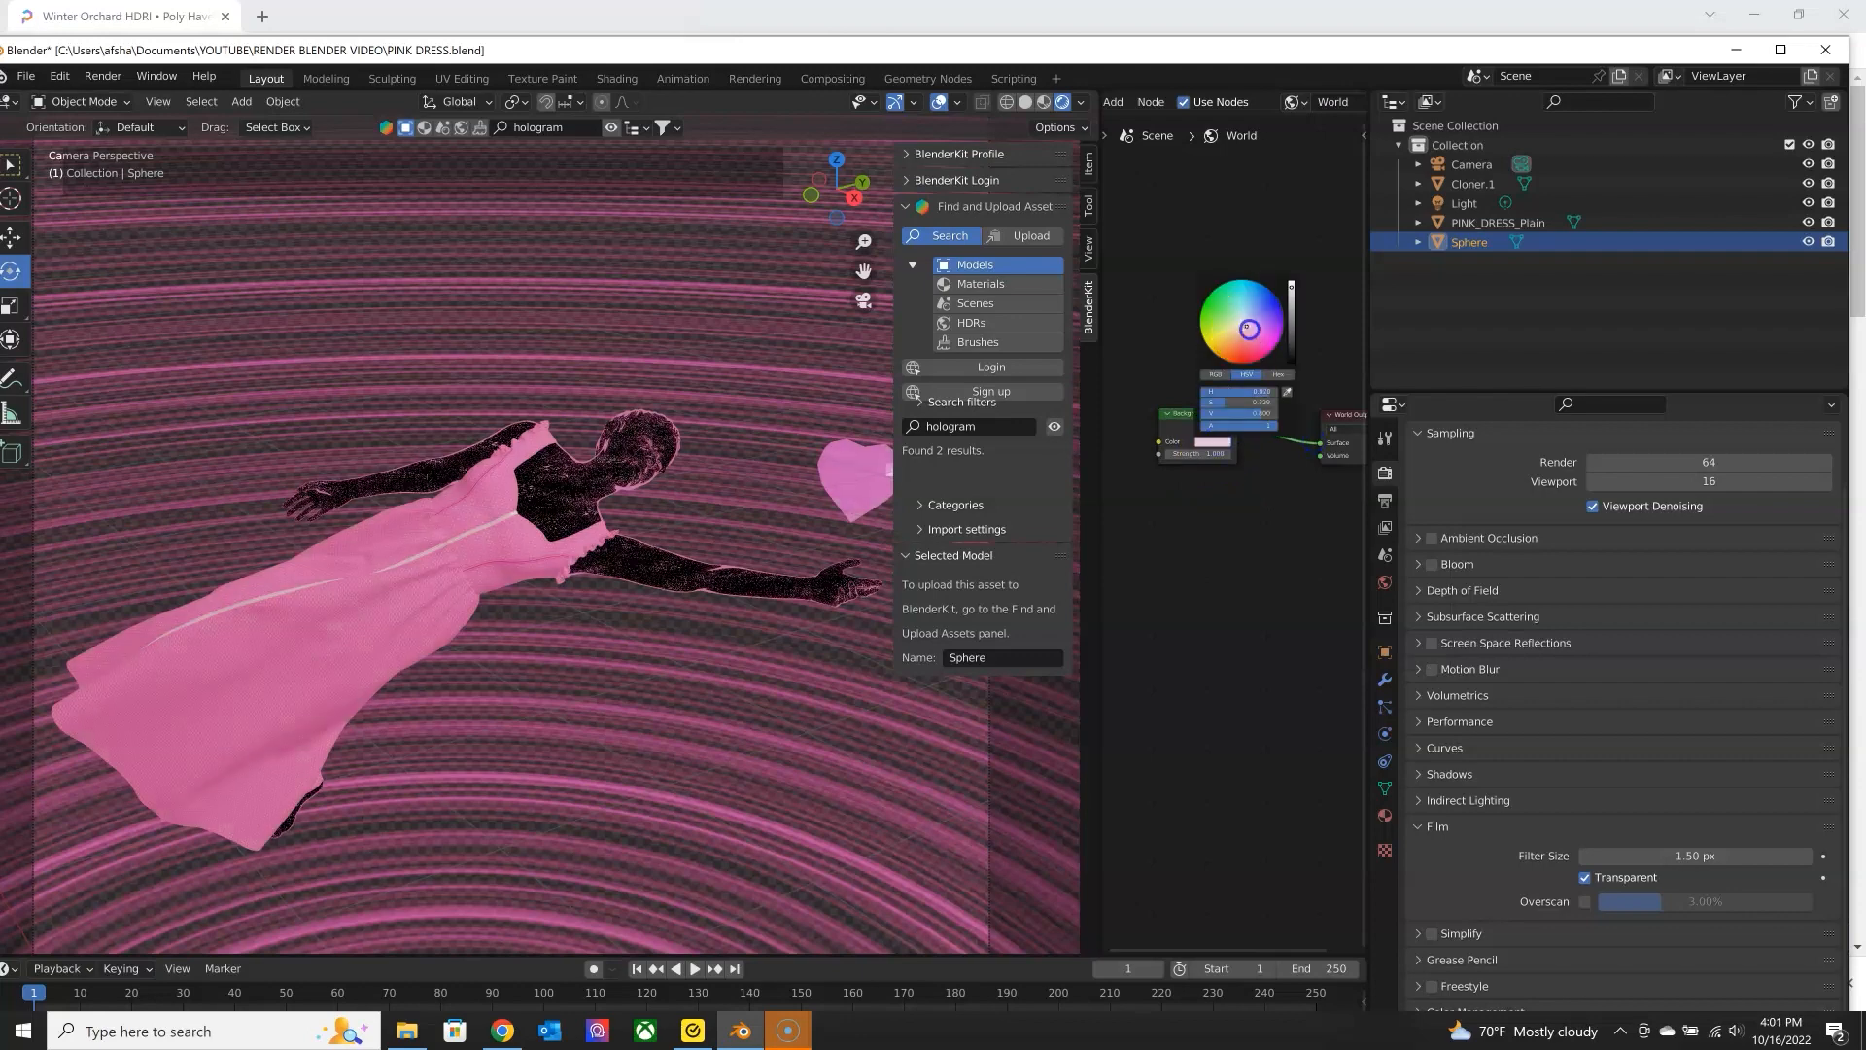
drag(1238, 330, 1250, 311)
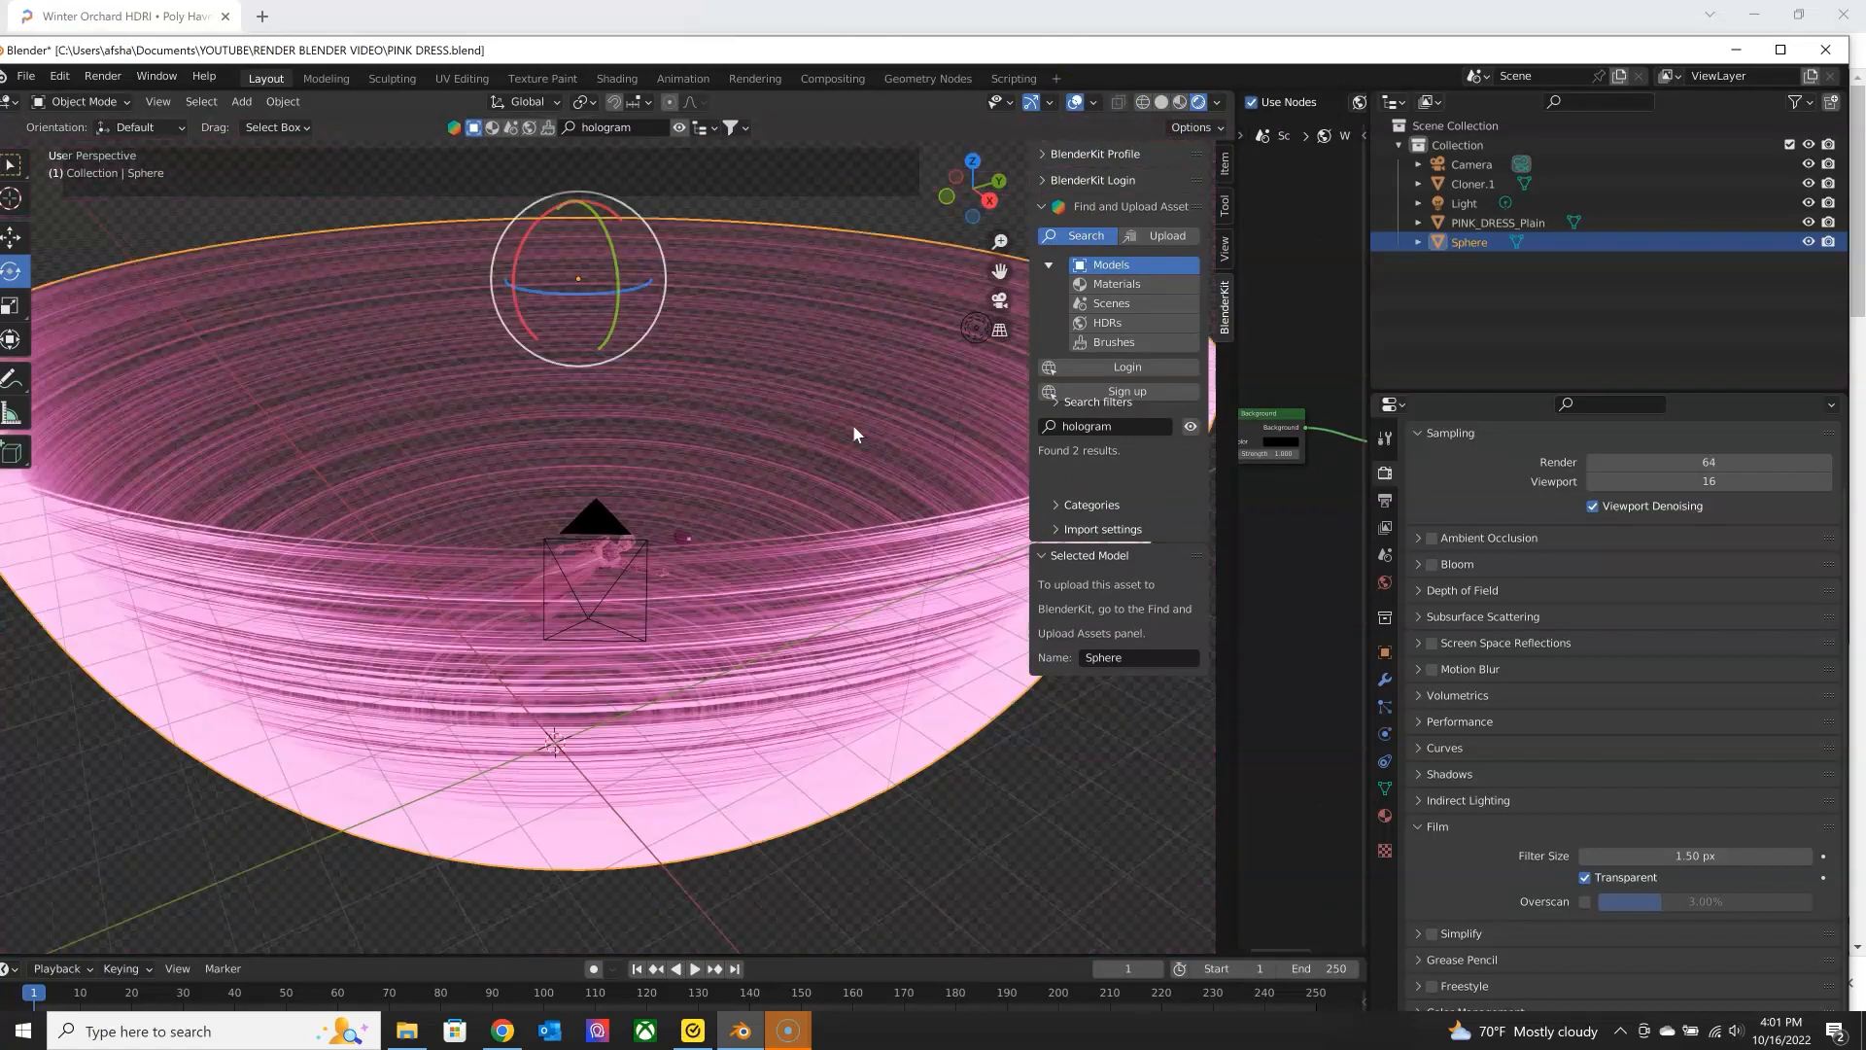
Lower the light beside the avatar's hand and set PINK_DRESS_Plain's origin to Center of Mass (Surface).
click(1461, 202)
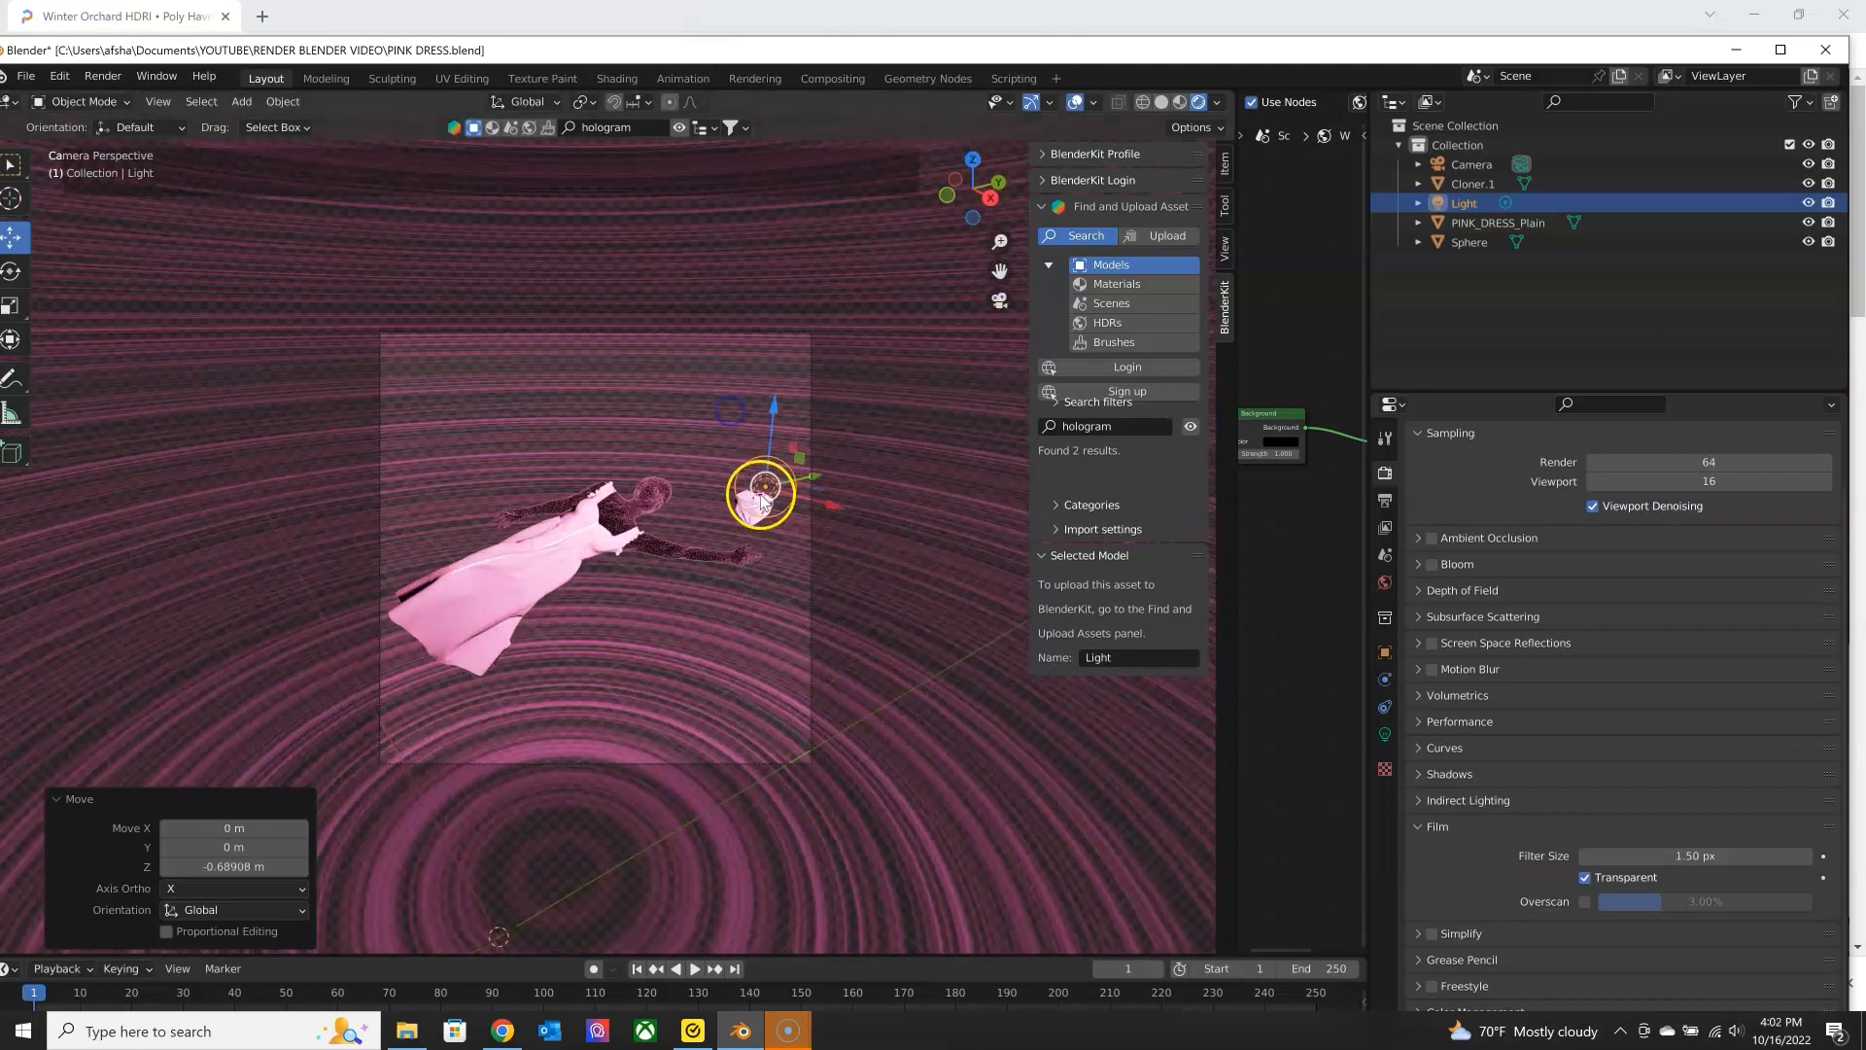
drag(760, 492, 869, 458)
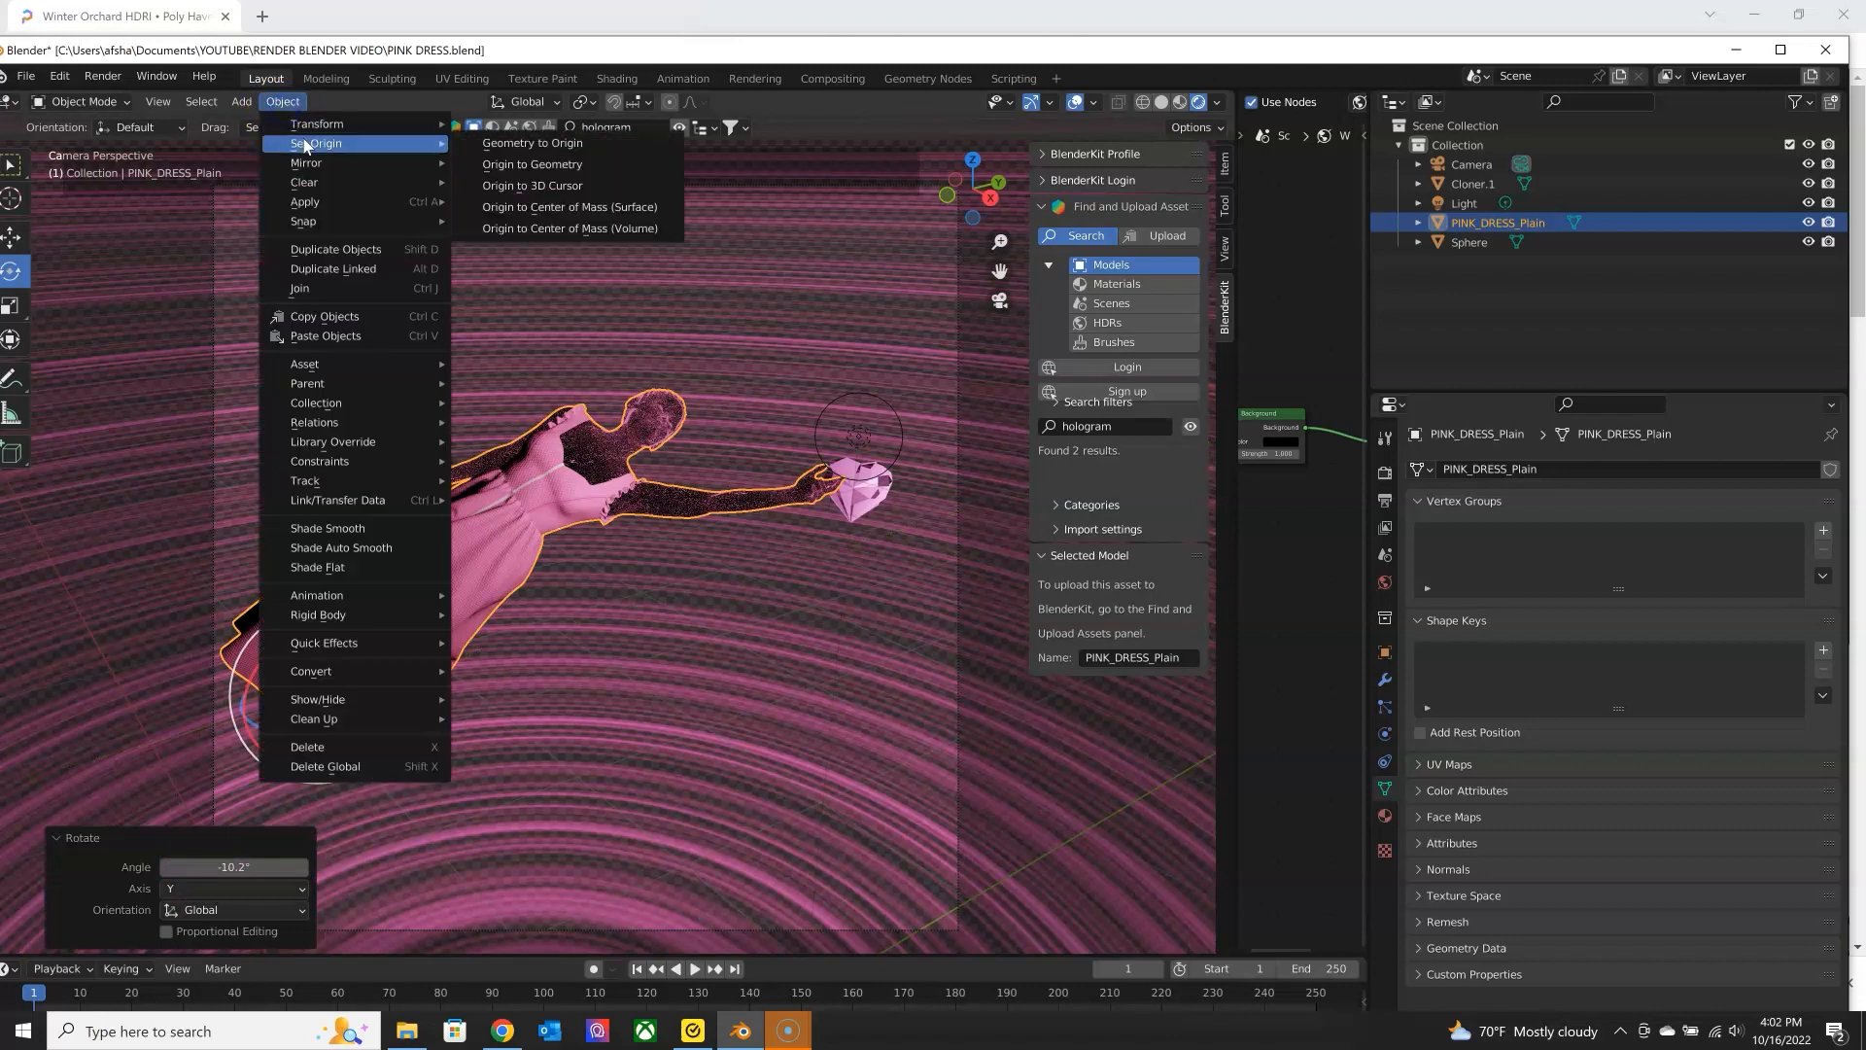
mouse_move(570, 206)
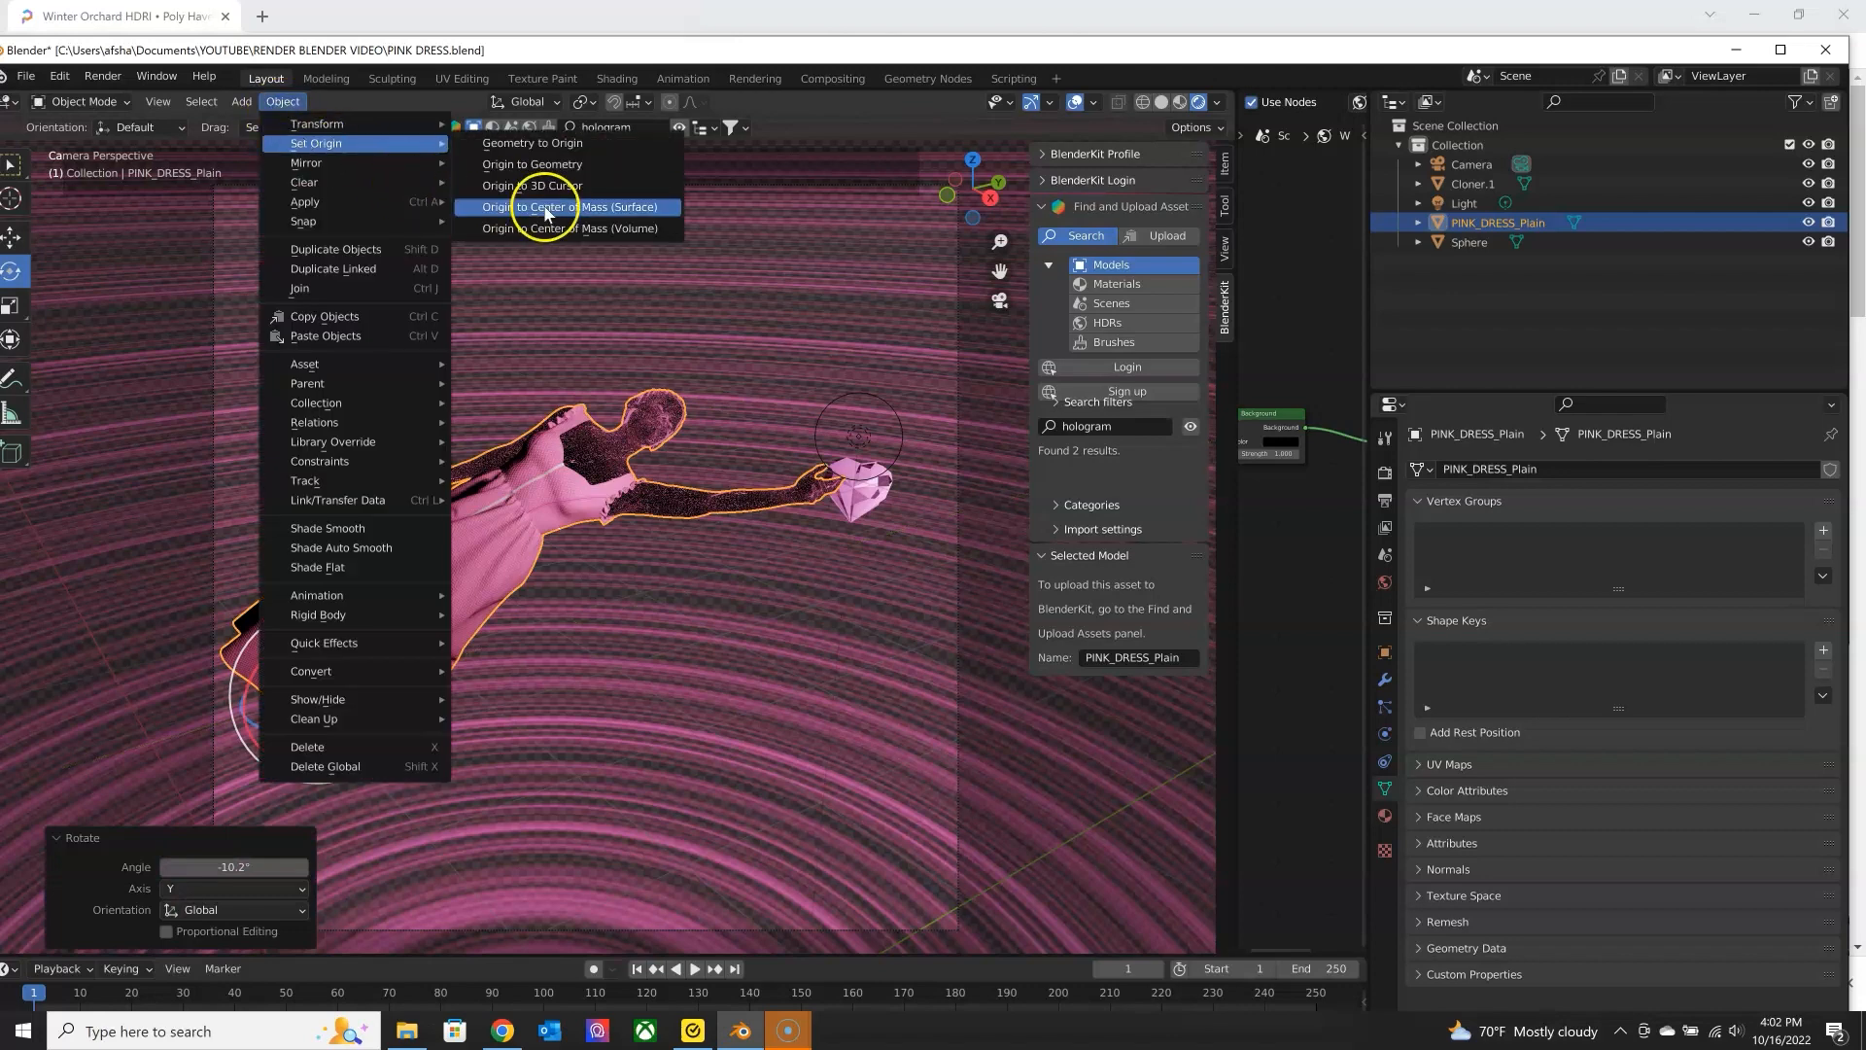
click(570, 206)
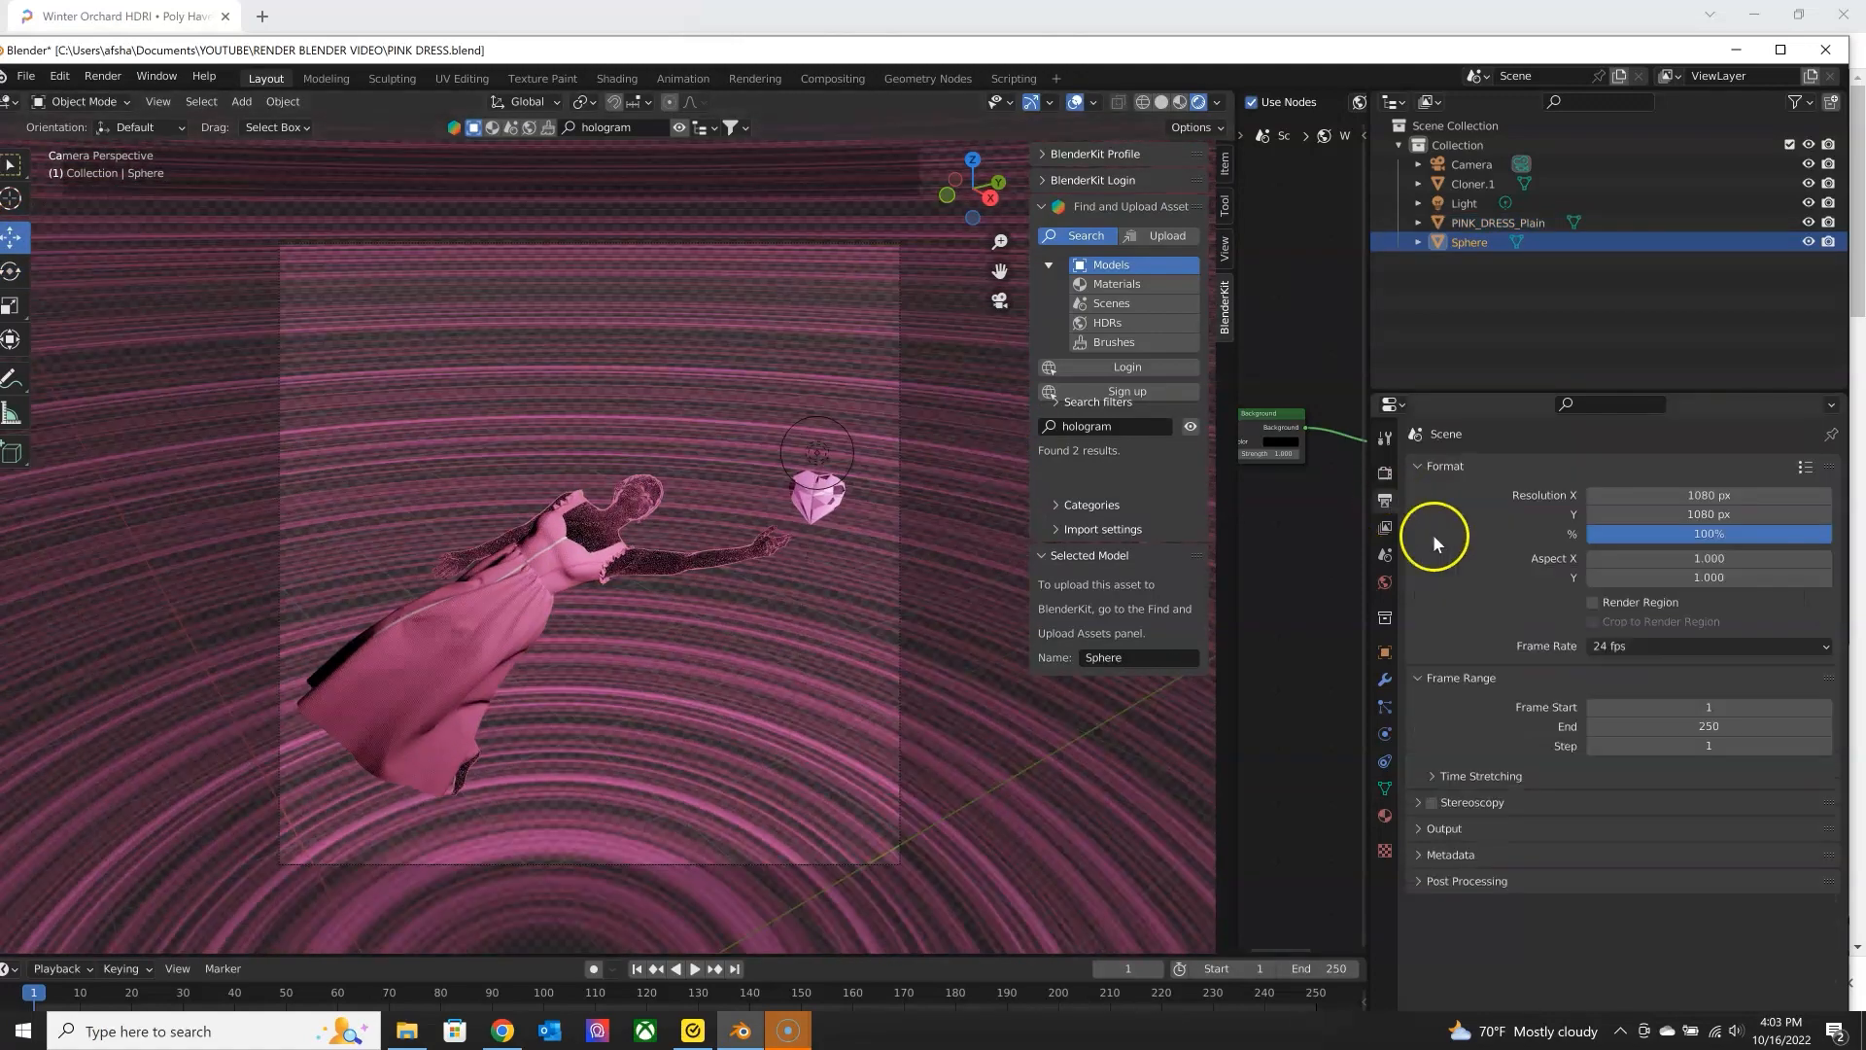
Set Eevee render samples to 150 with AO, bloom and reflections, then review a test render.
click(1384, 470)
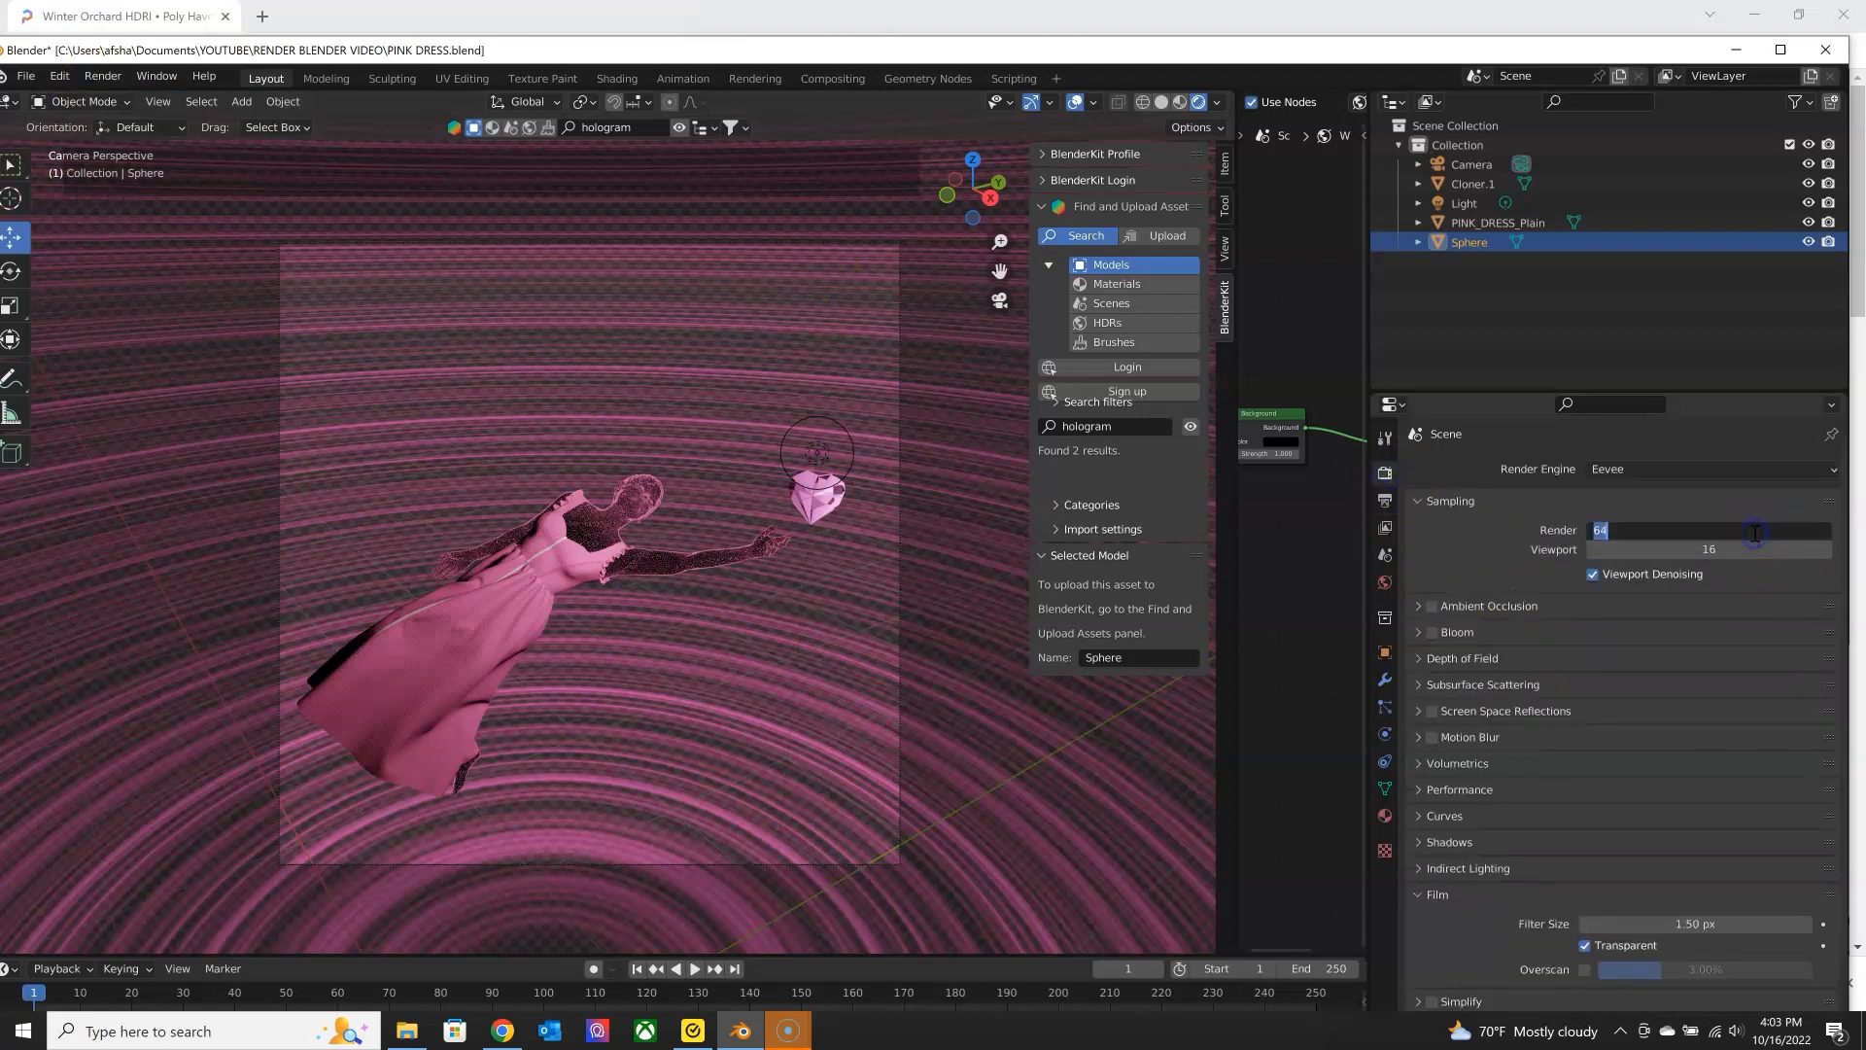
text(150)
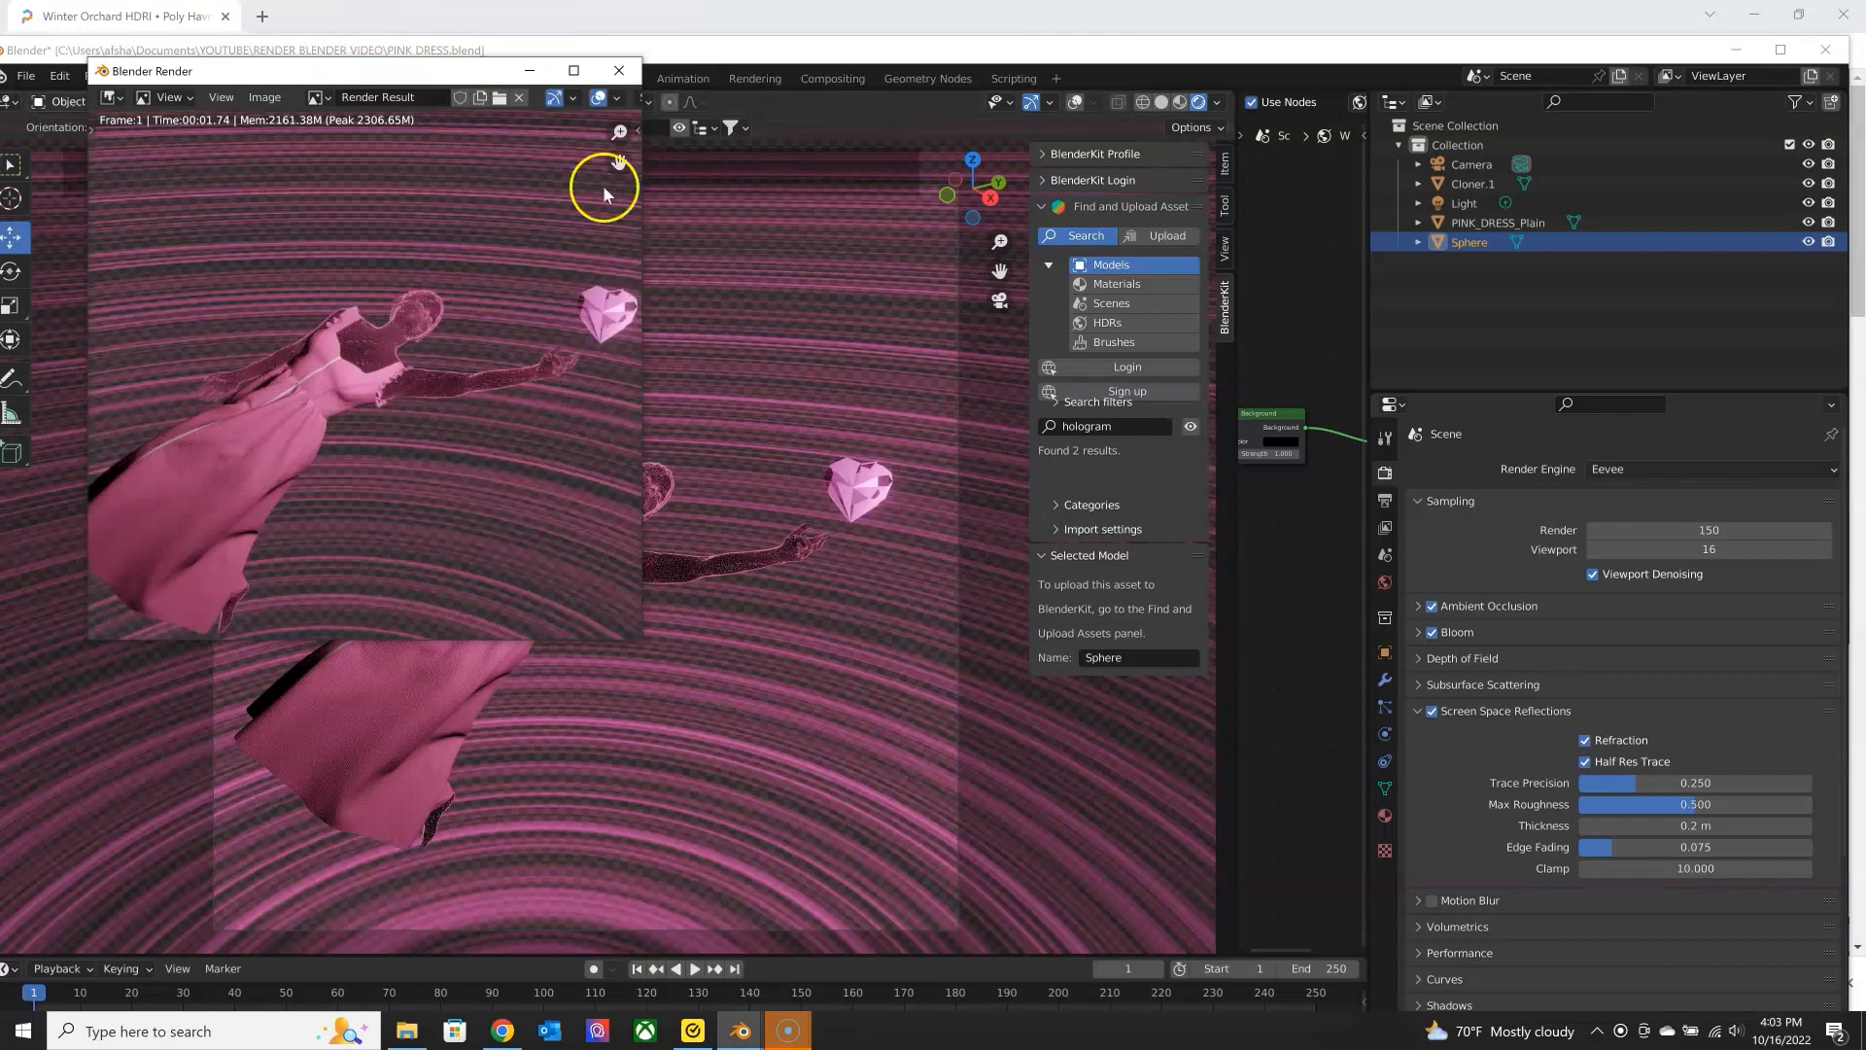
click(619, 70)
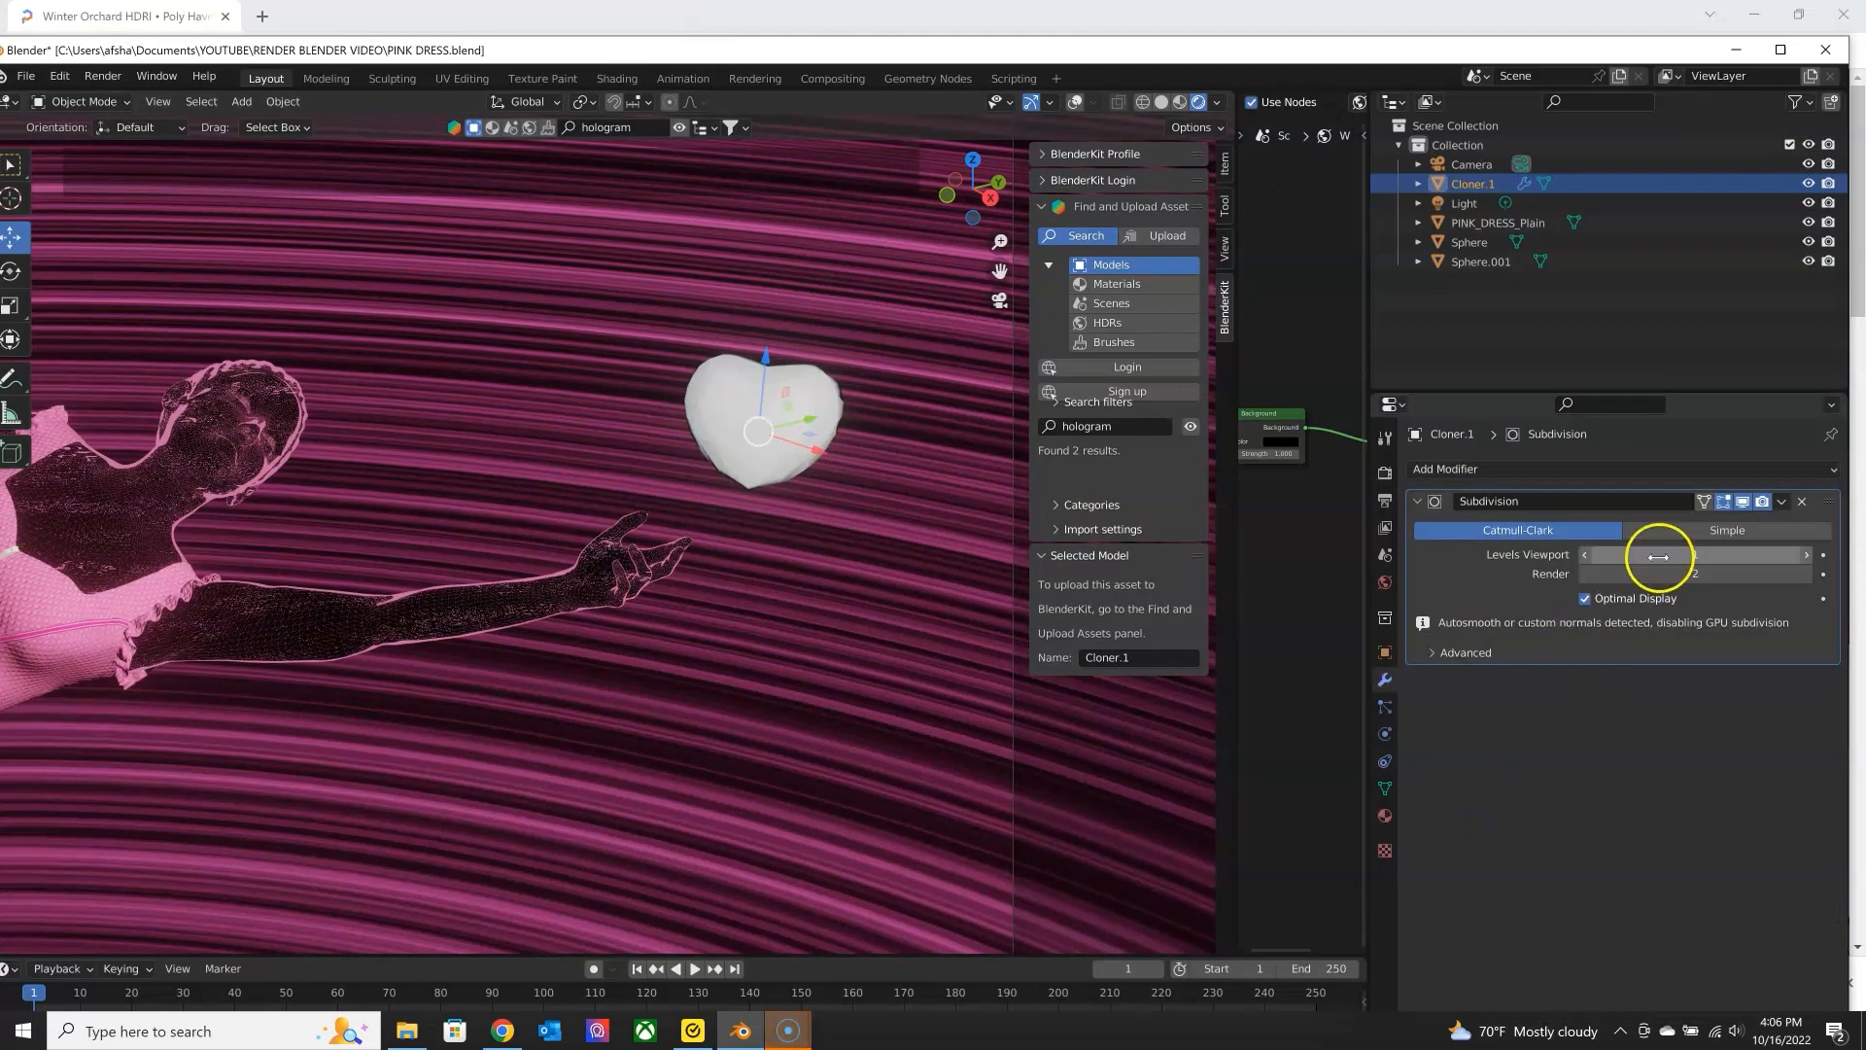
Set the heart's Subdivision modifier to 6 viewport and render levels and apply it.
click(1693, 554)
text(6)
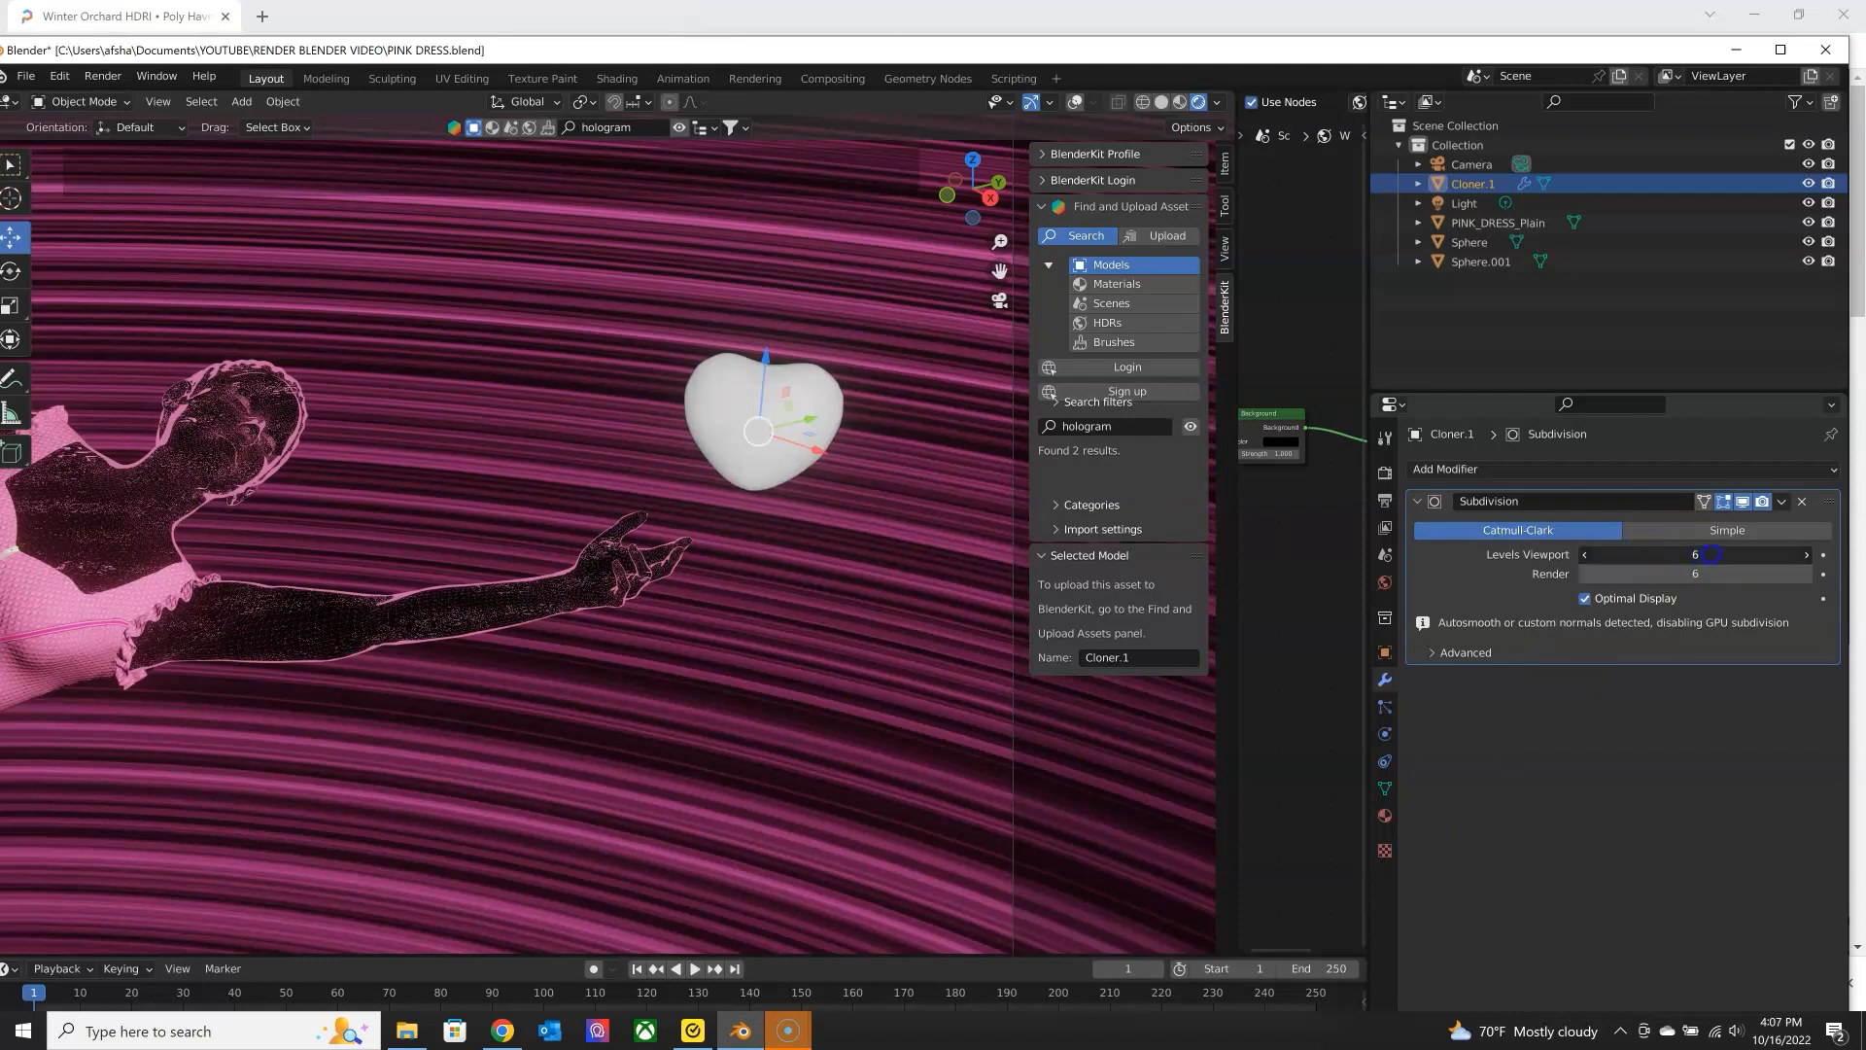
mouse_move(791, 420)
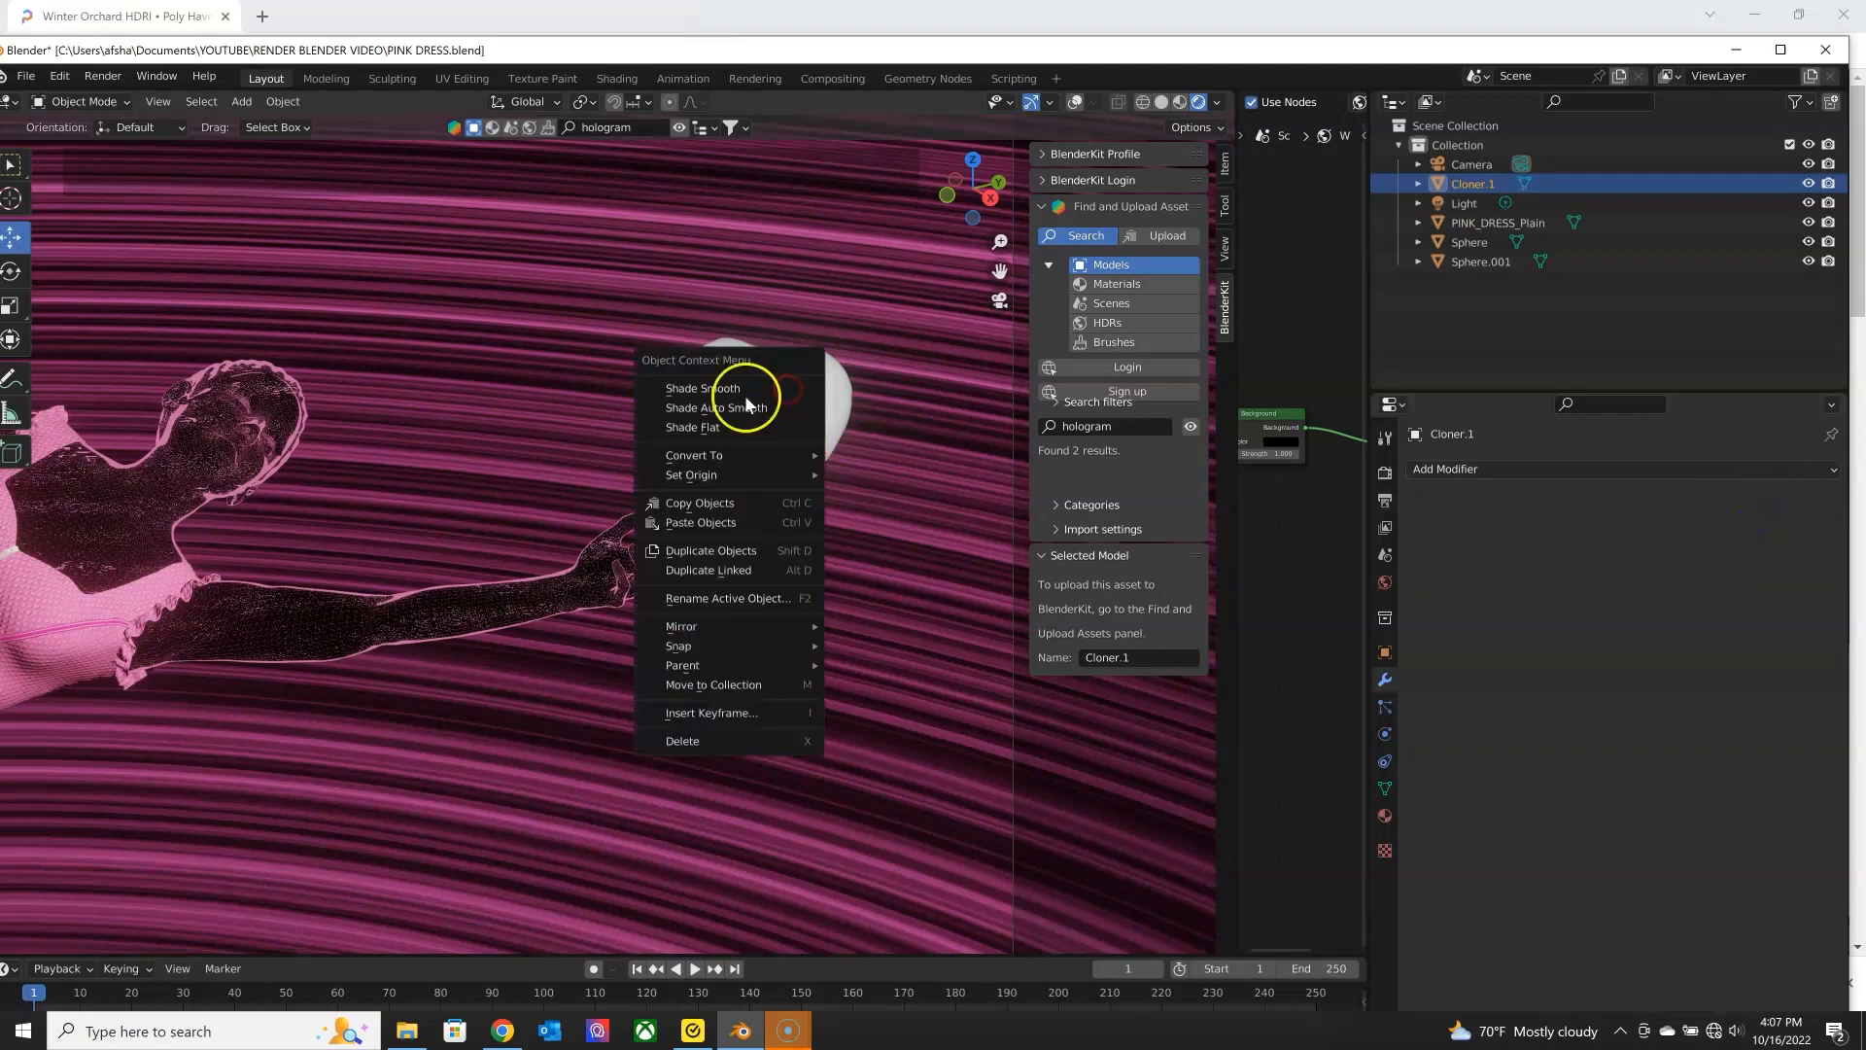
Shade the heart smooth and give it a pink Emission material at strength 27.5.
click(702, 388)
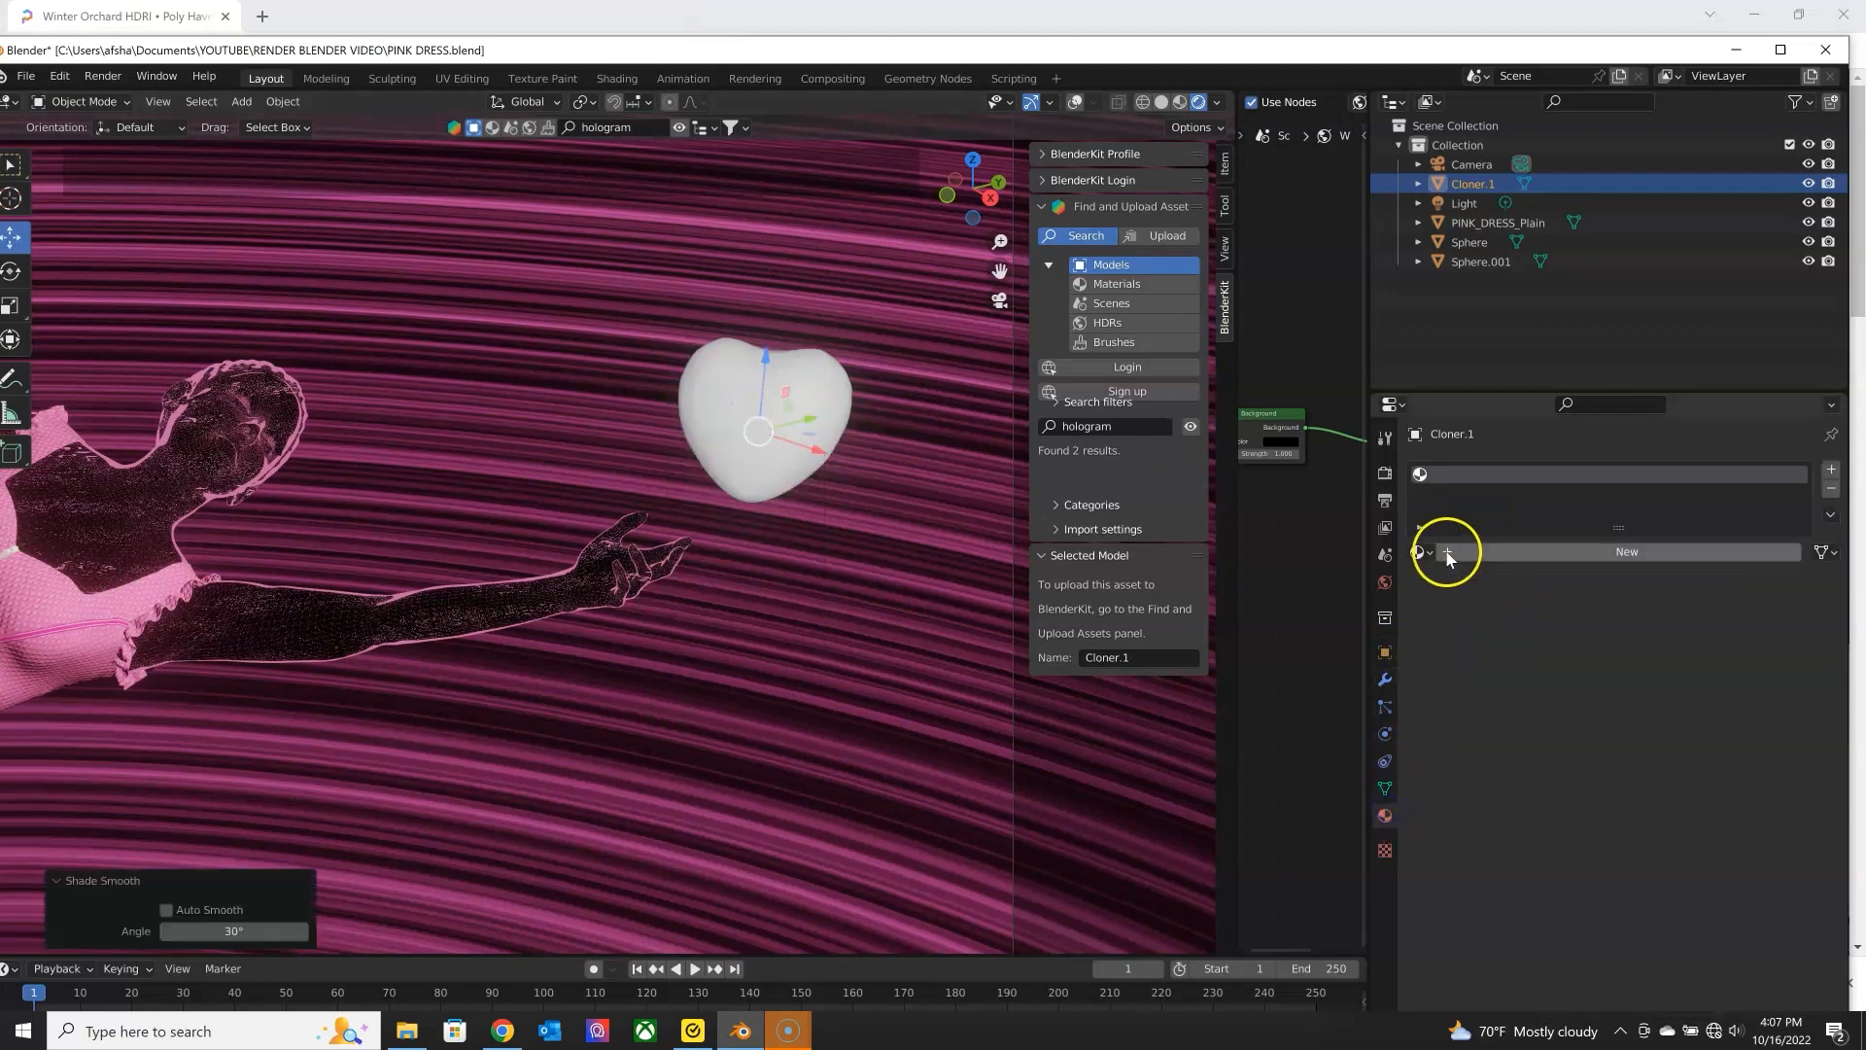
click(1625, 550)
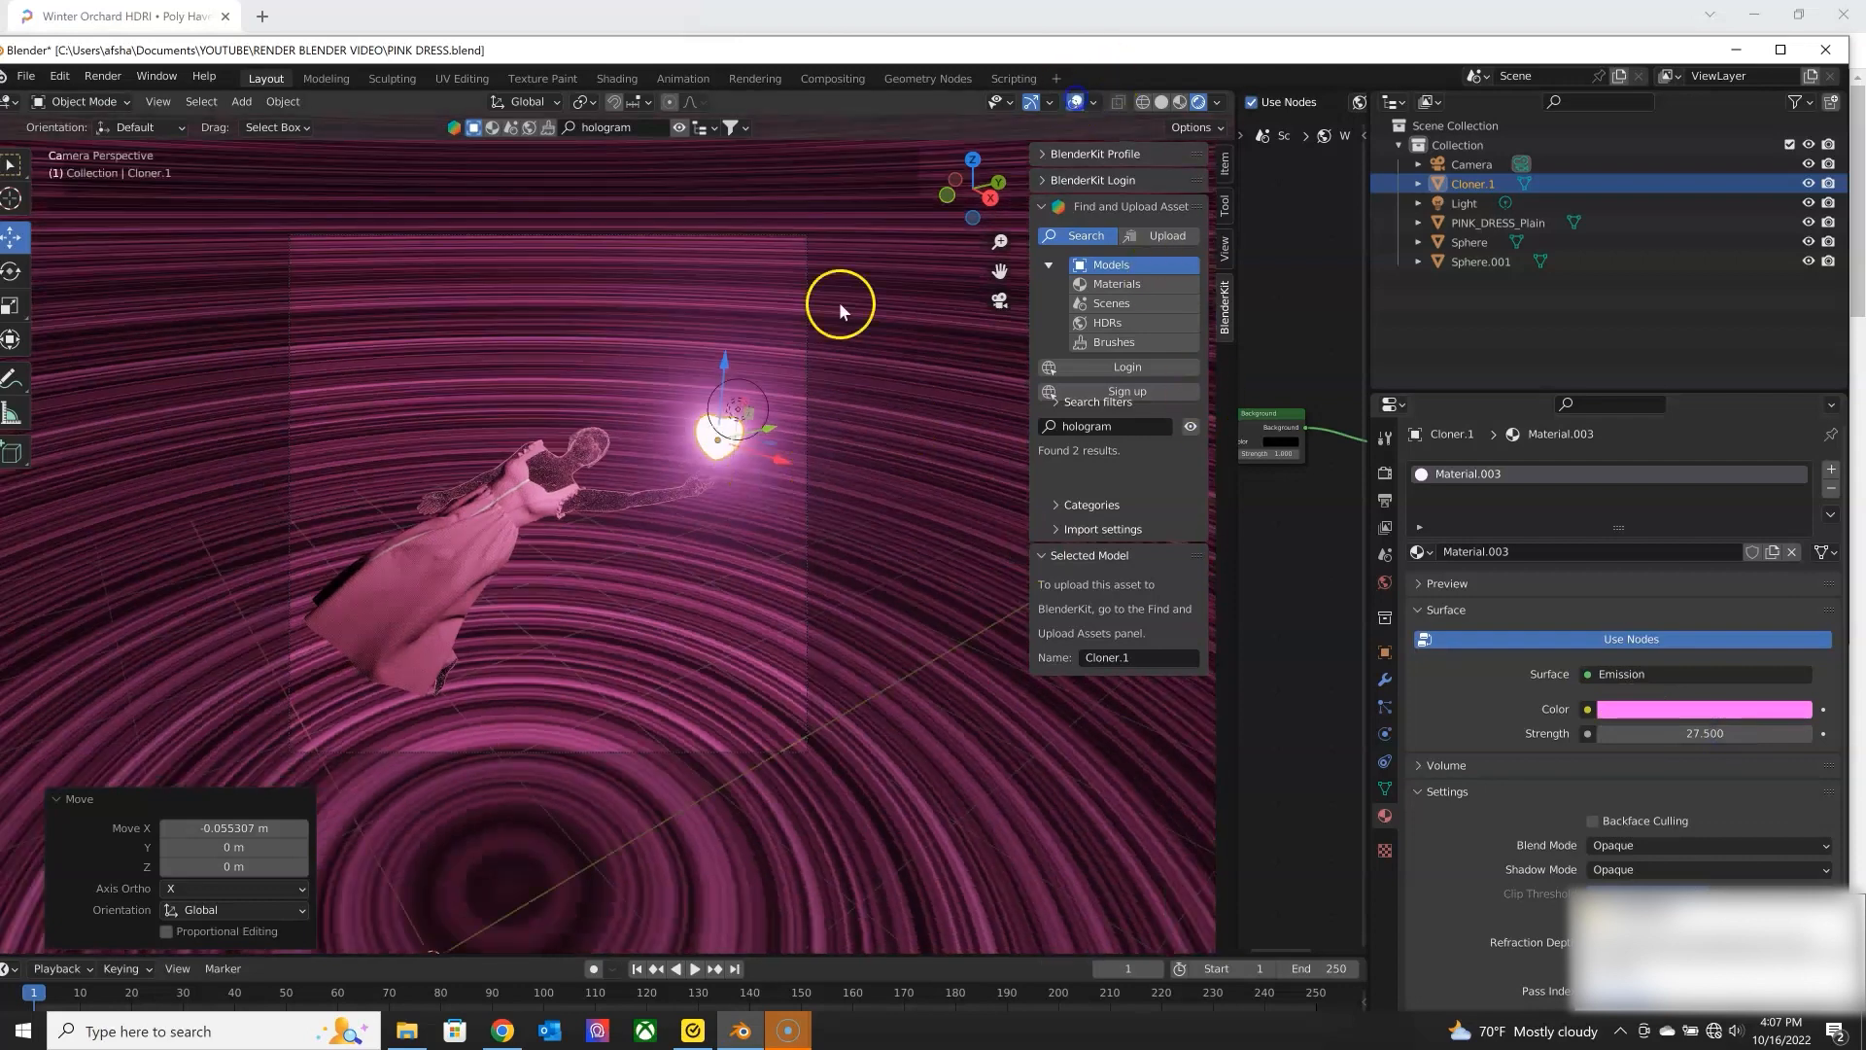
Tint the scene light pink and adjust its power.
click(1464, 202)
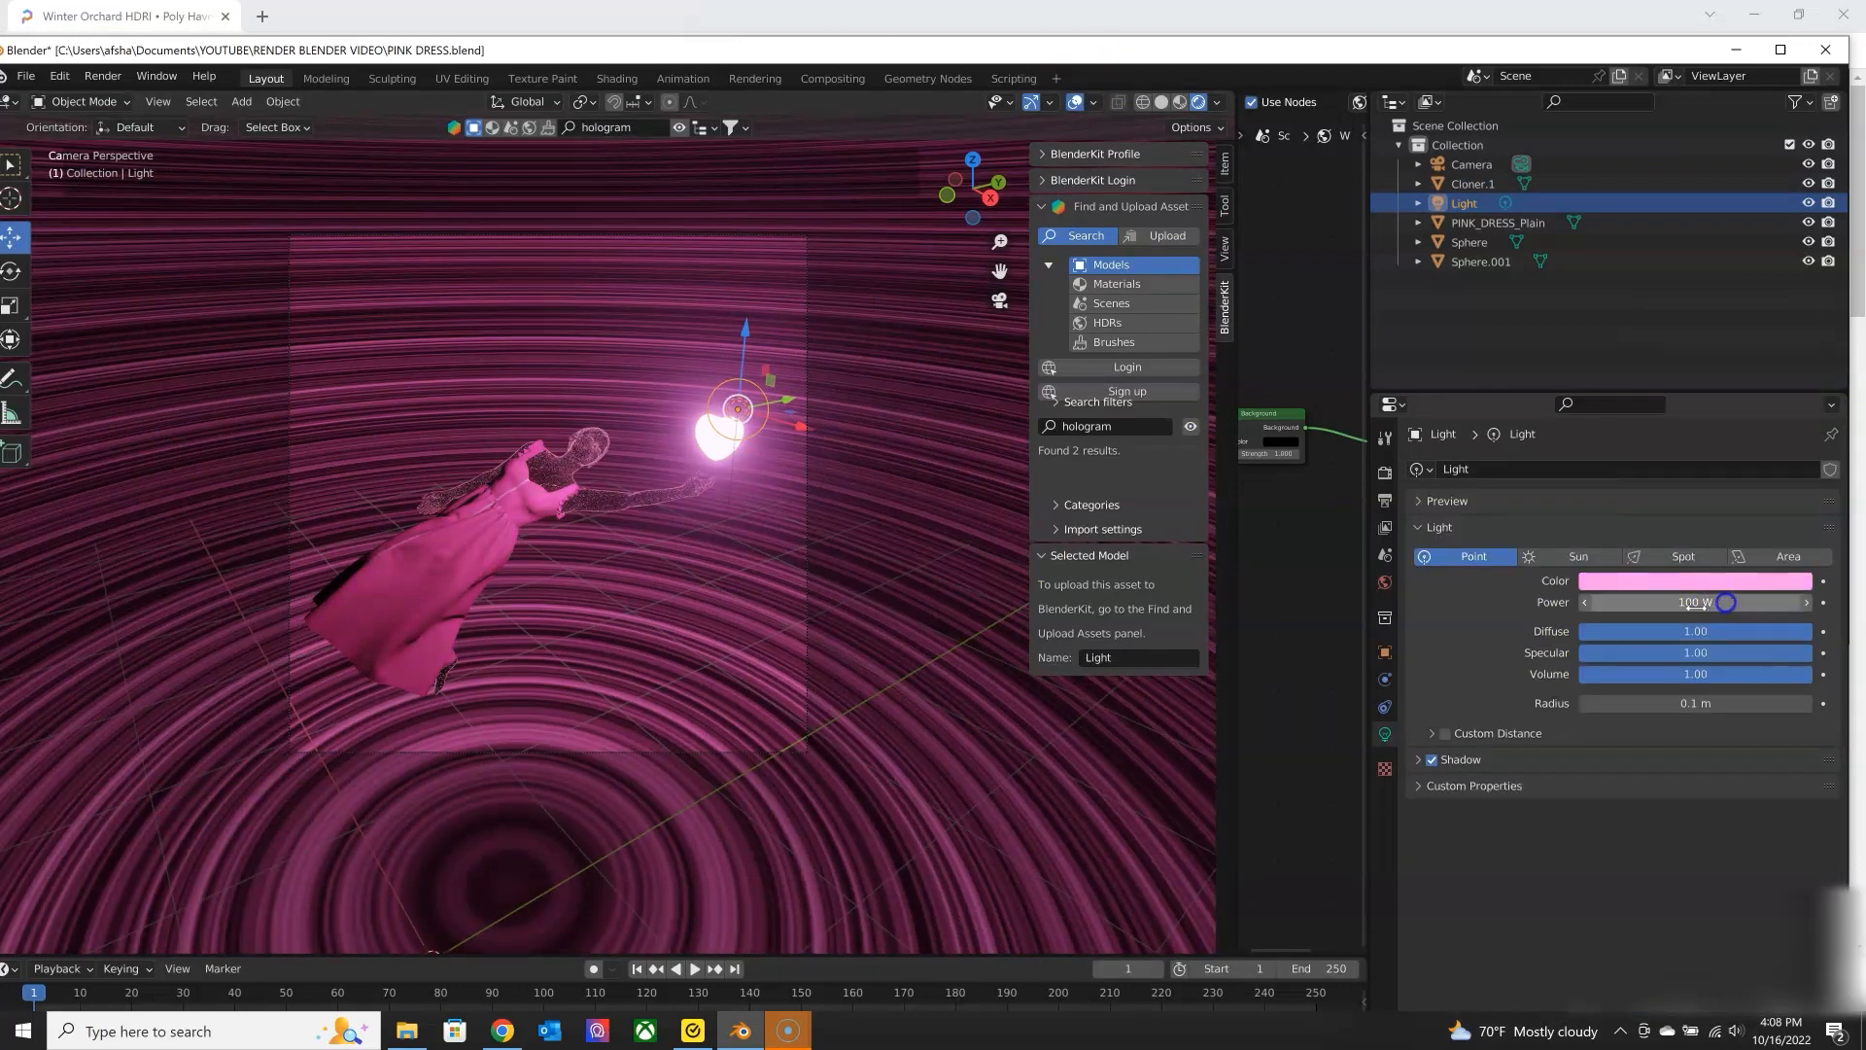
click(1470, 241)
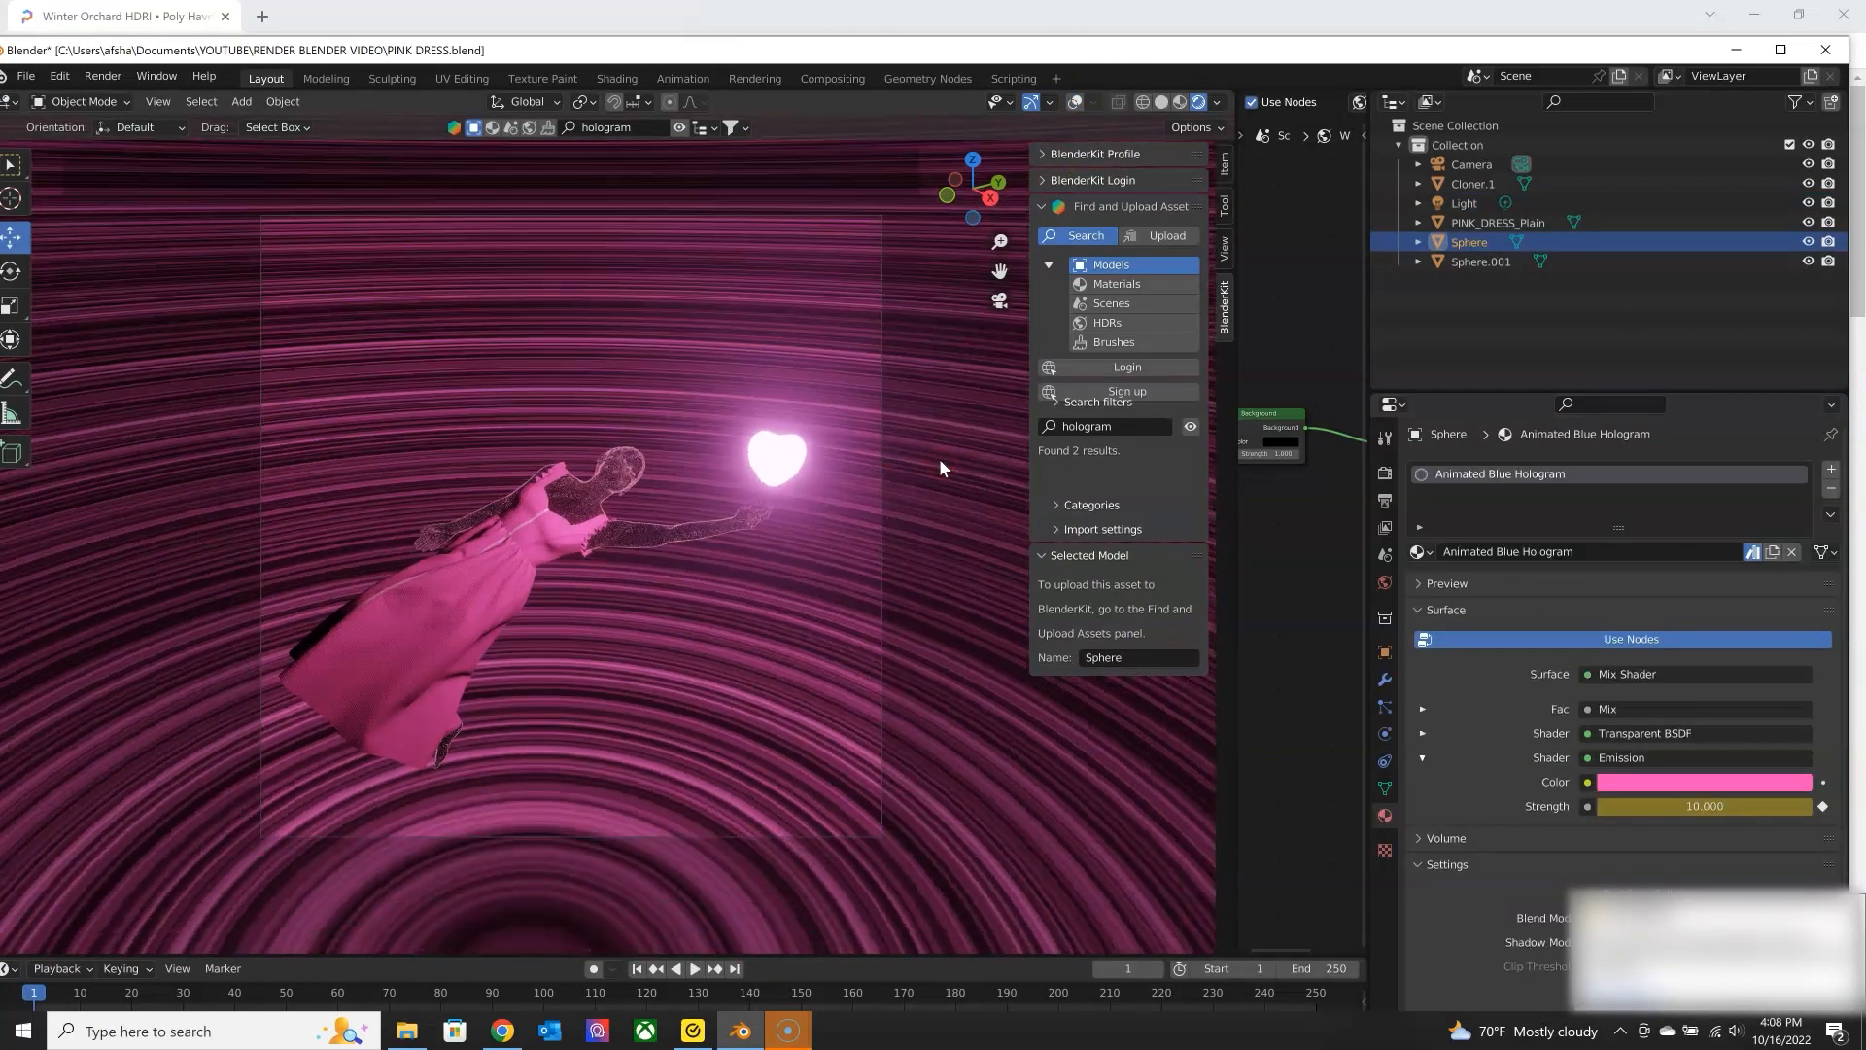
Render the final image via Render > Render Image and maximize the render window.
click(103, 75)
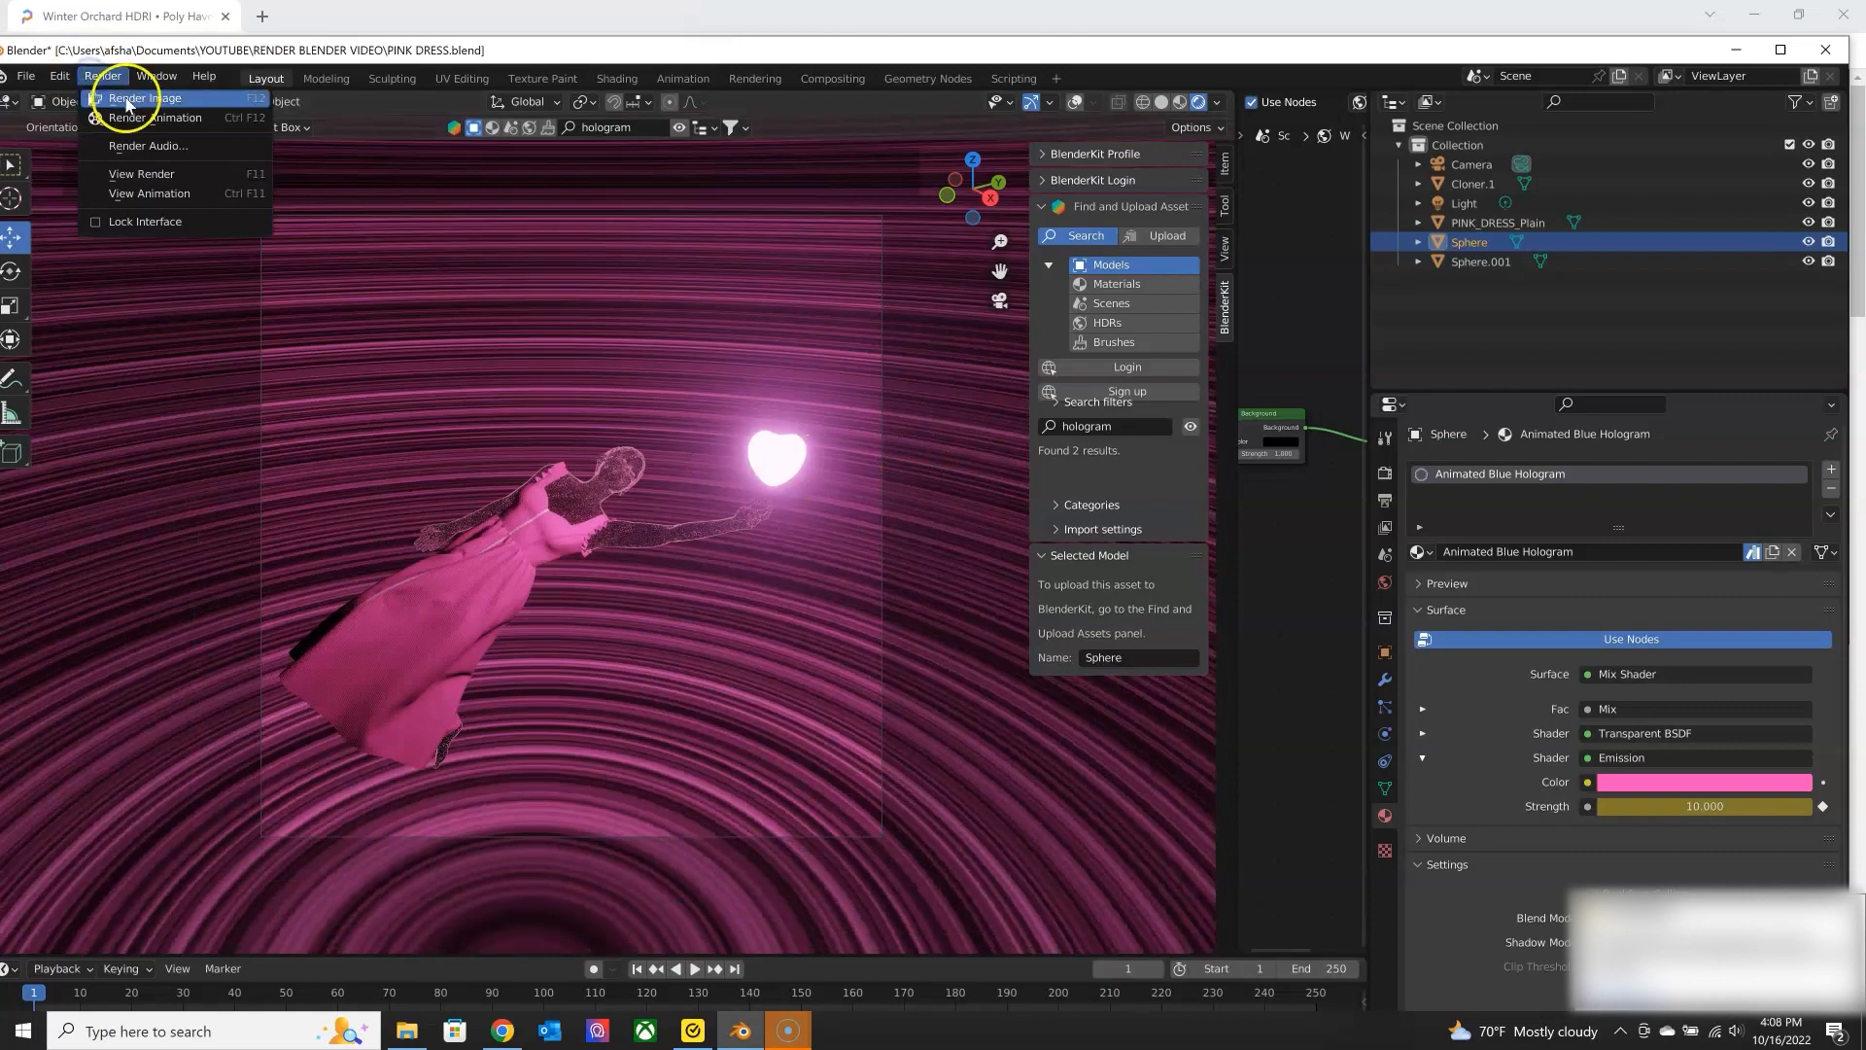
click(140, 98)
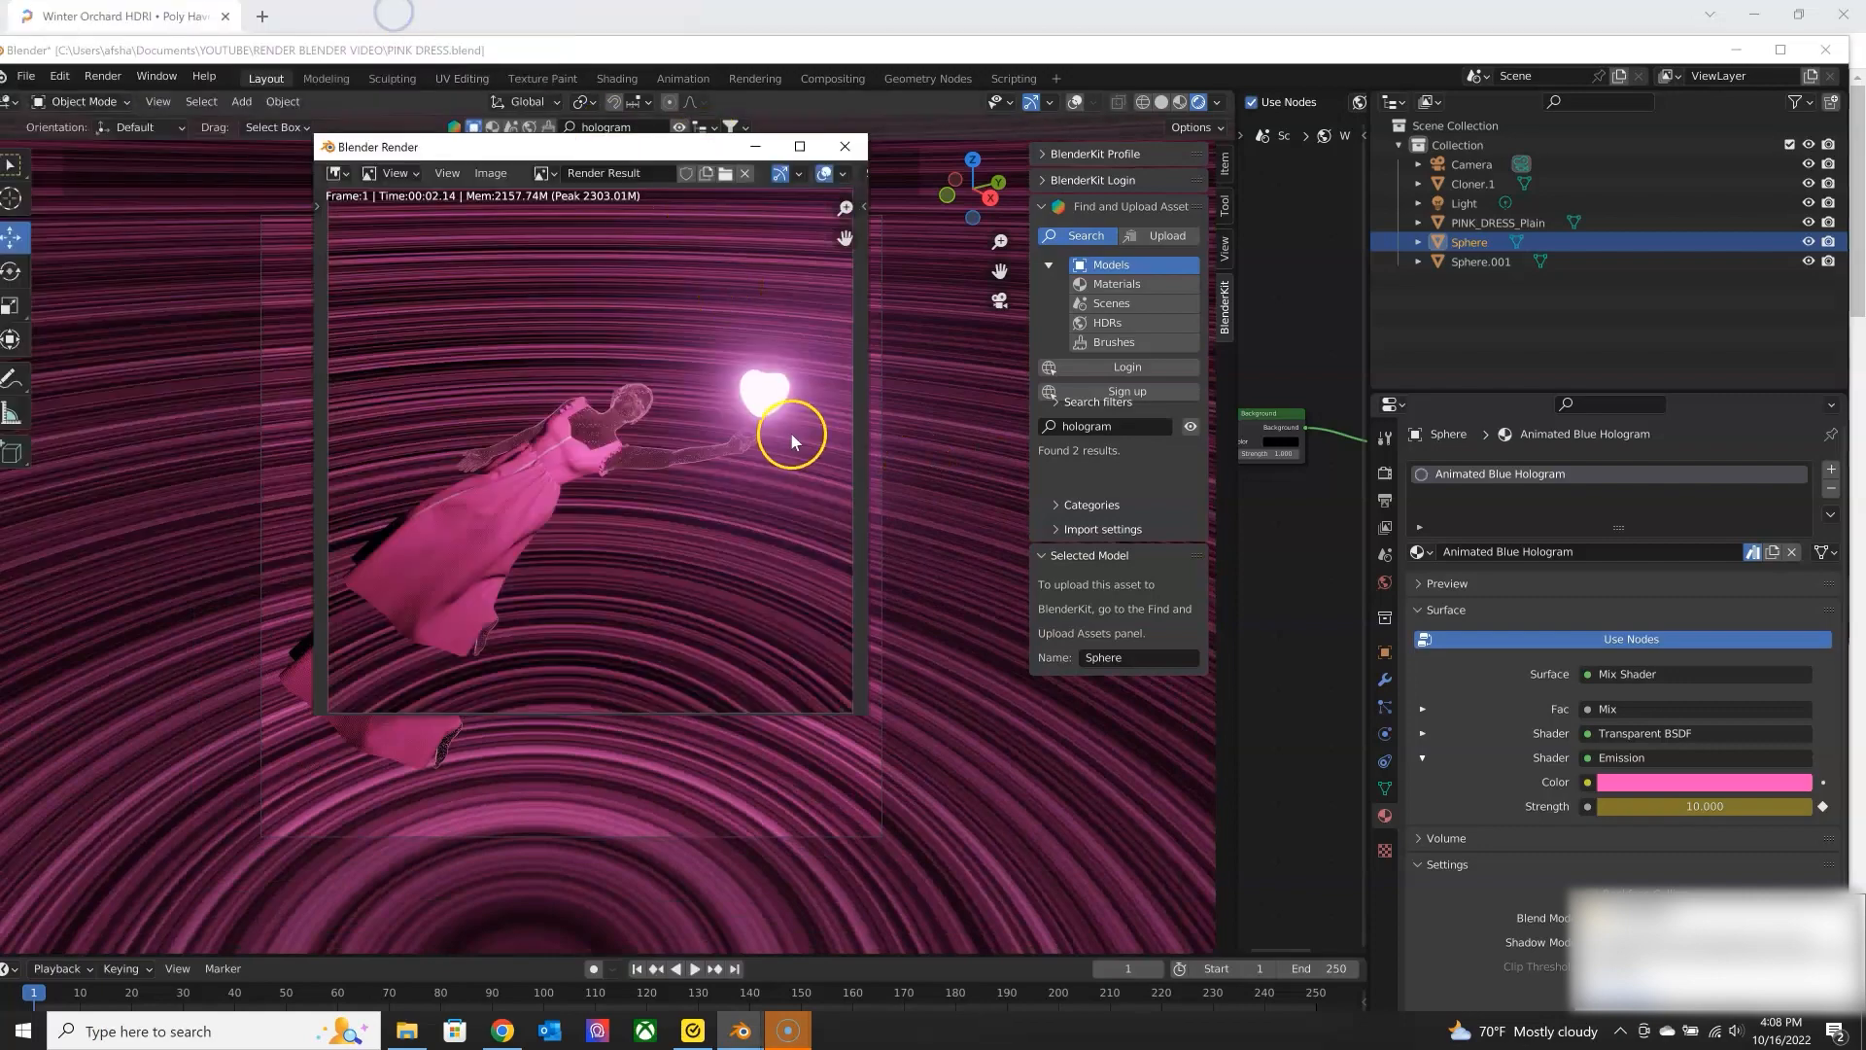
click(799, 146)
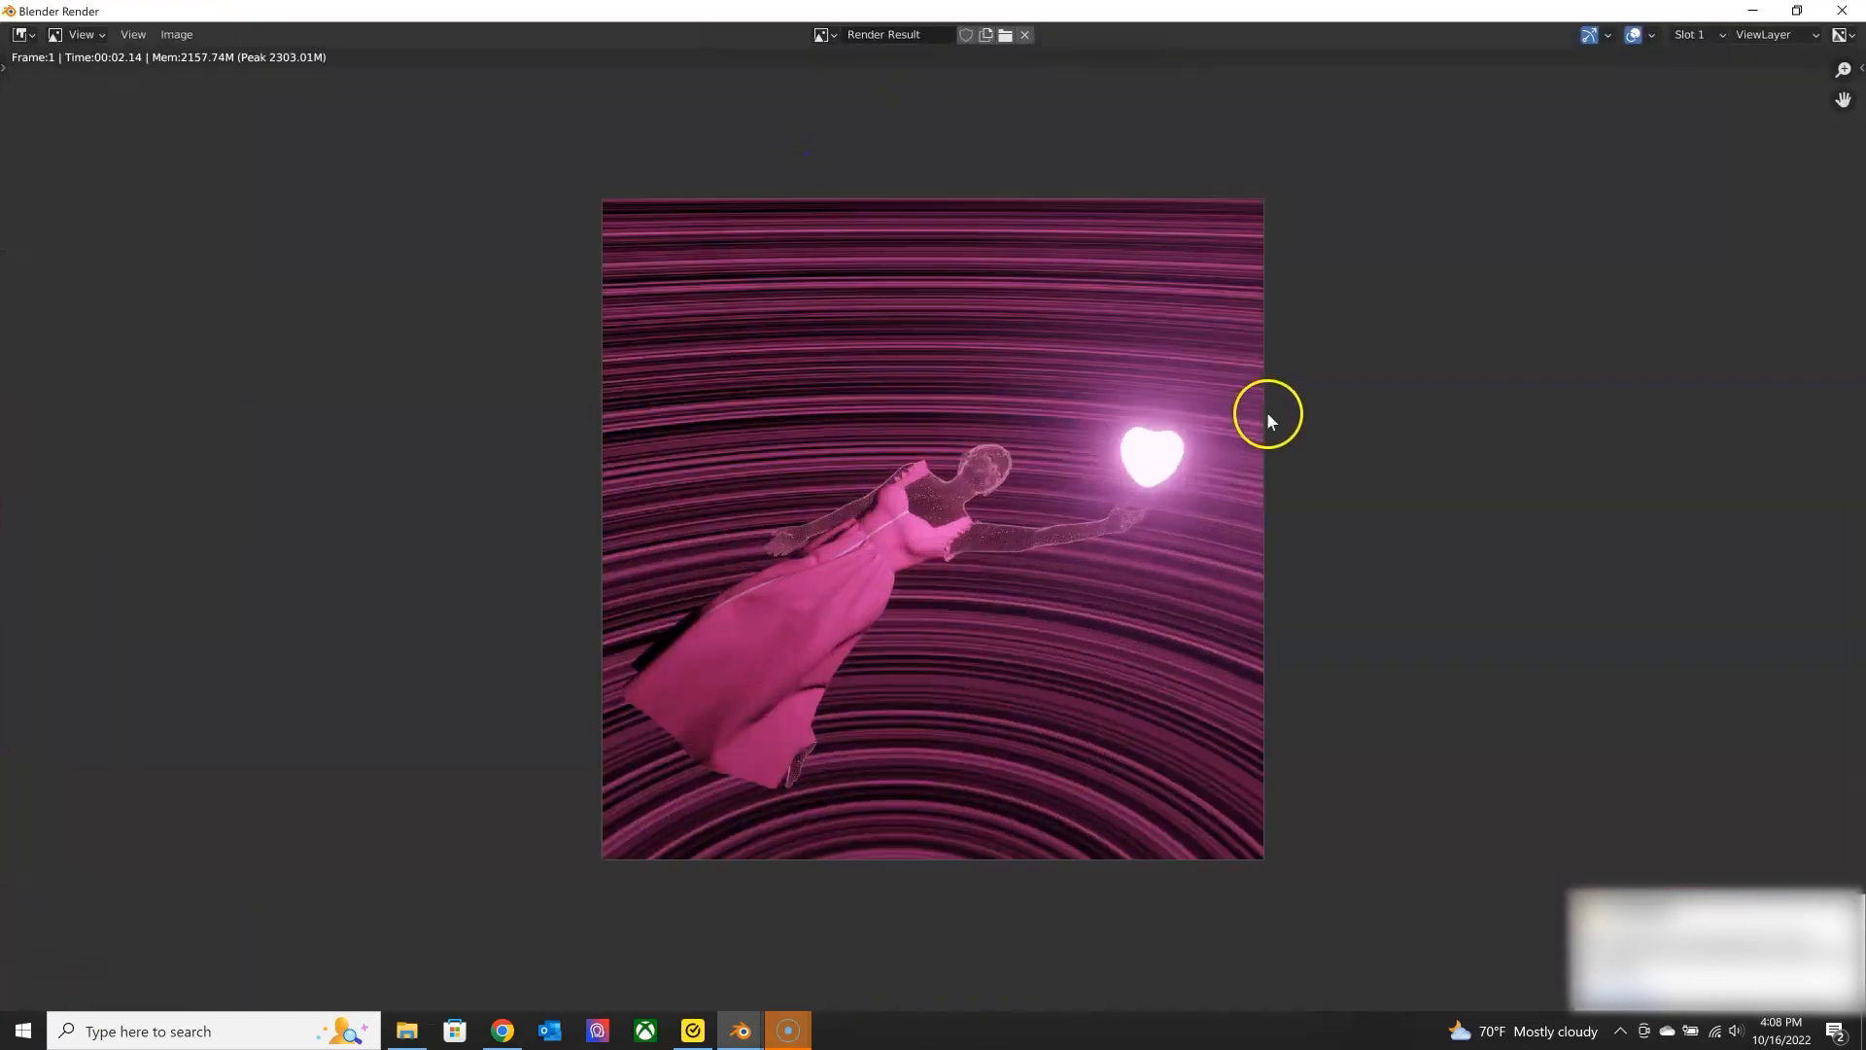